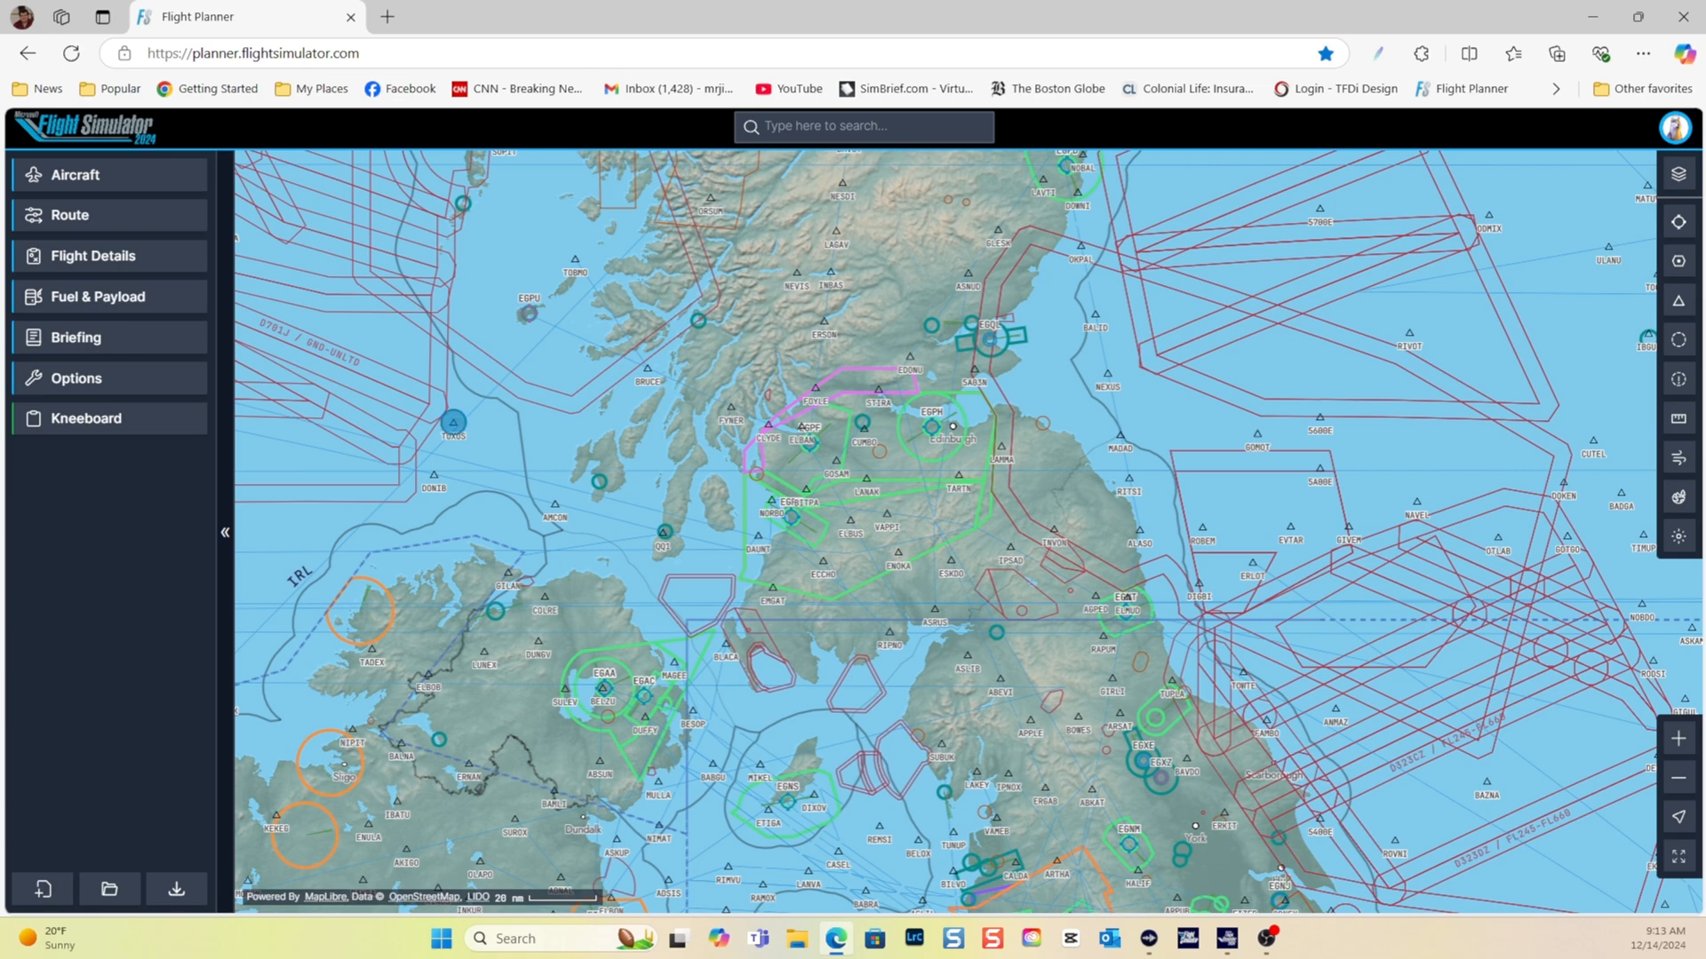
Browse the aircraft grid, checking a few tiles while scrolling down the list
left_click(75, 174)
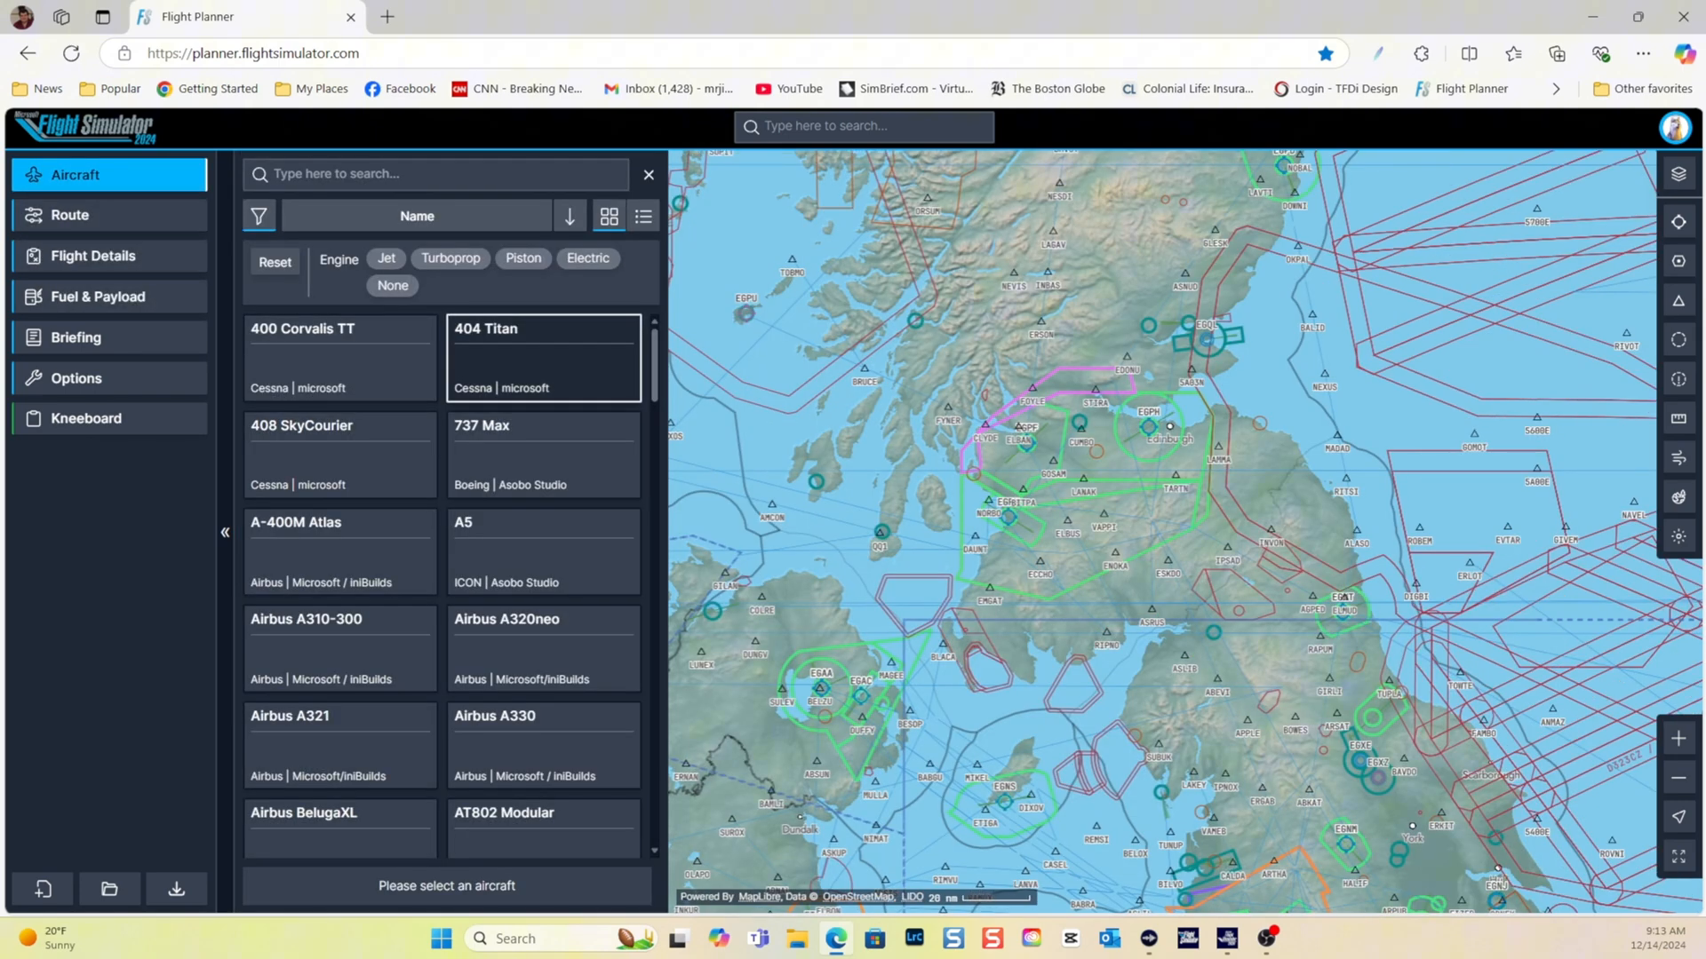
left_click(542, 455)
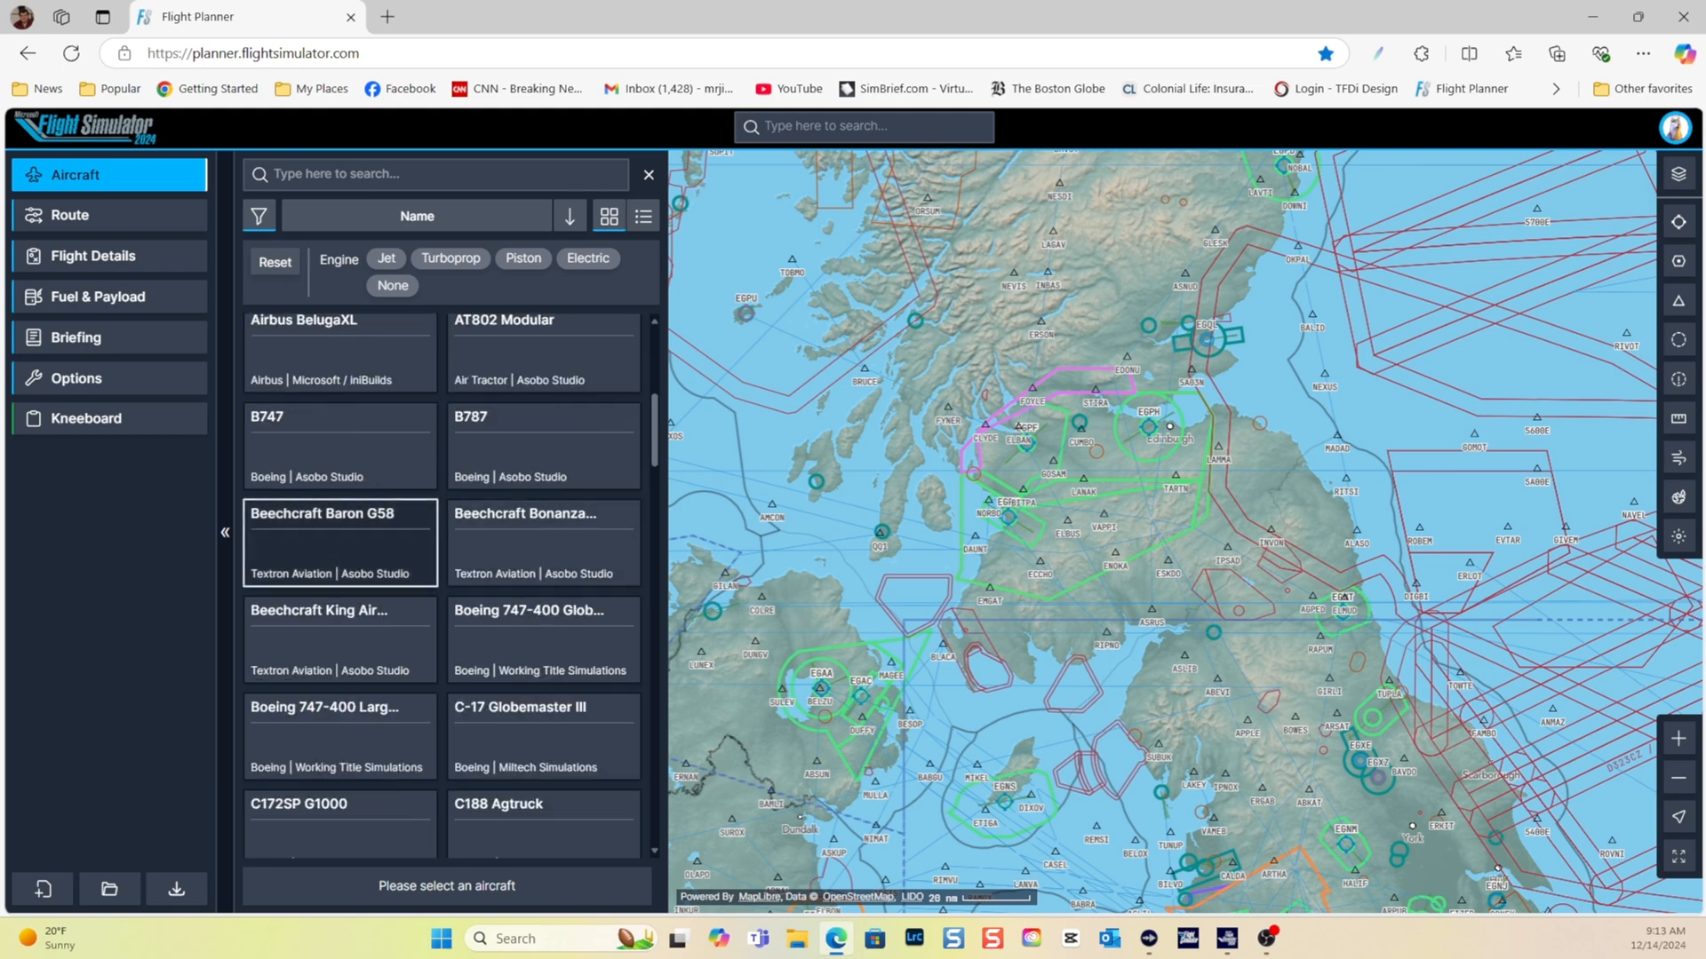
scroll("down", 3)
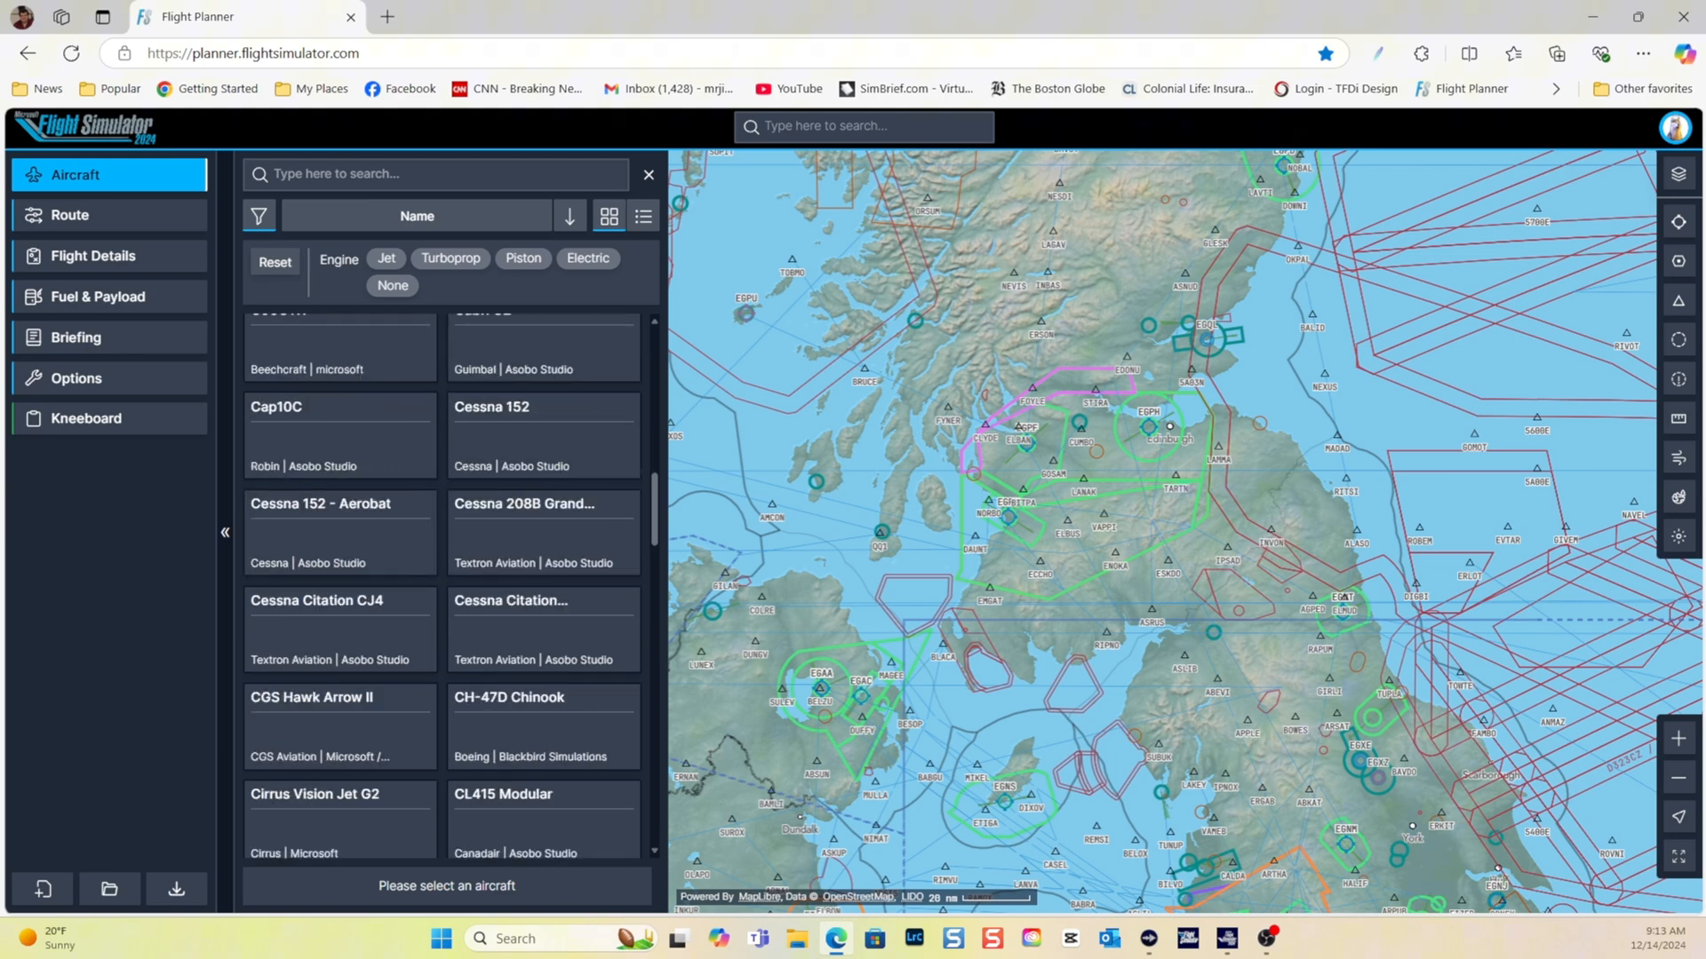
scroll("down", 3)
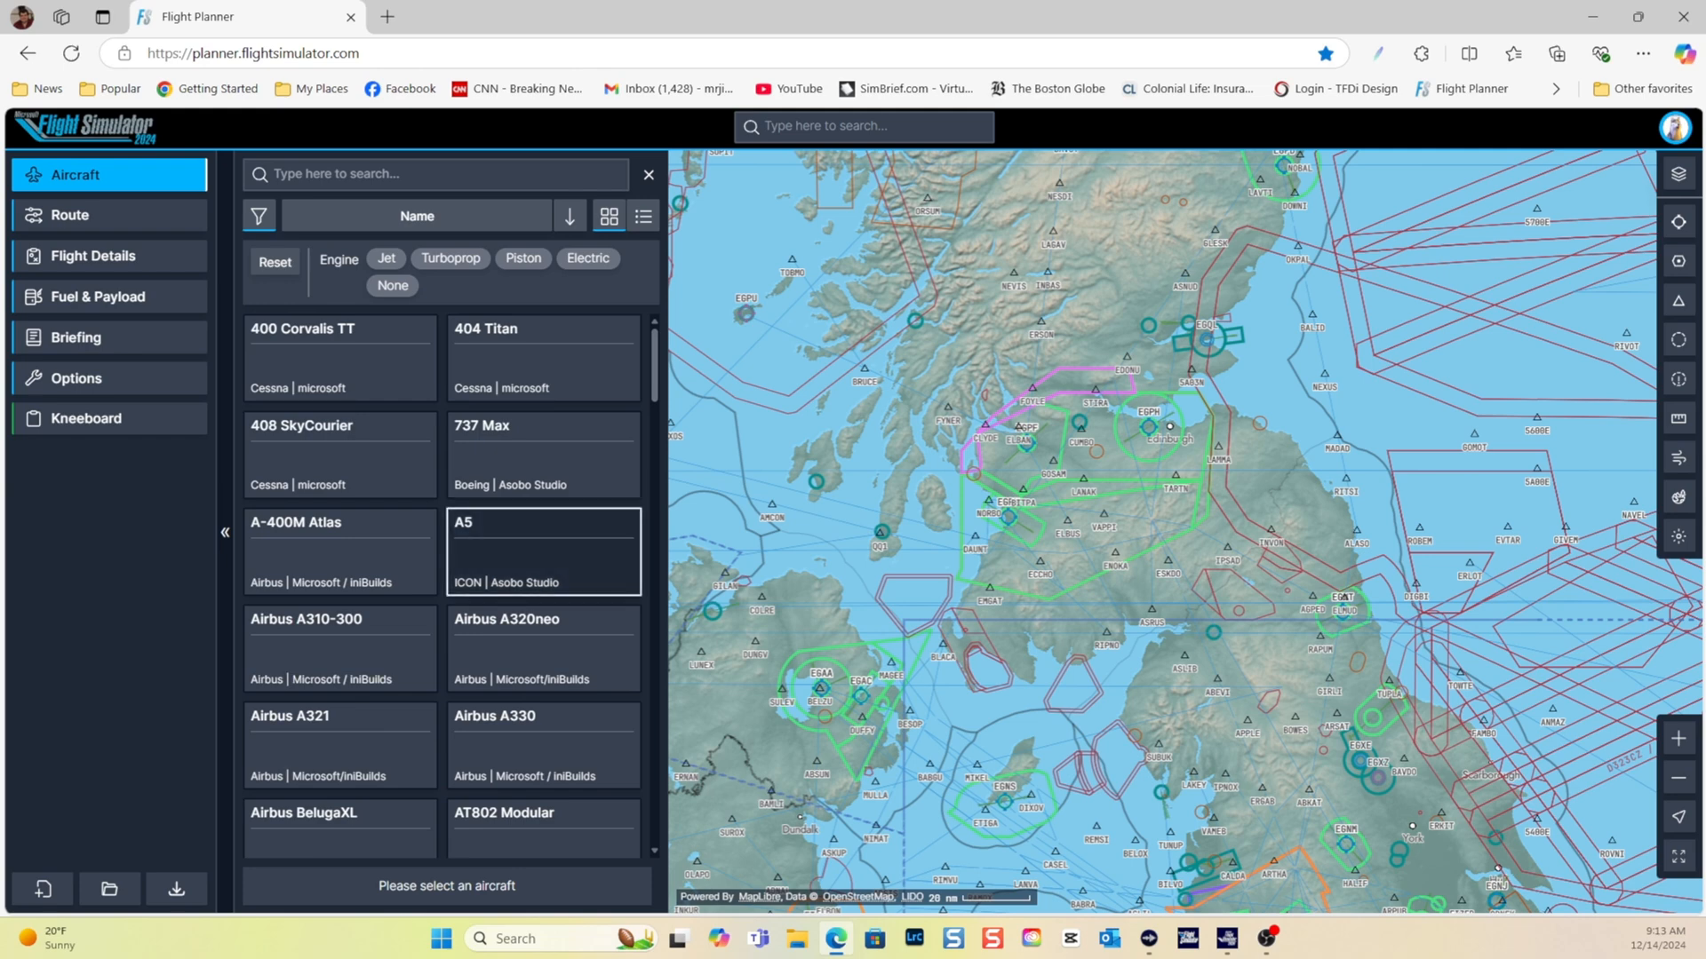
left_click(542, 550)
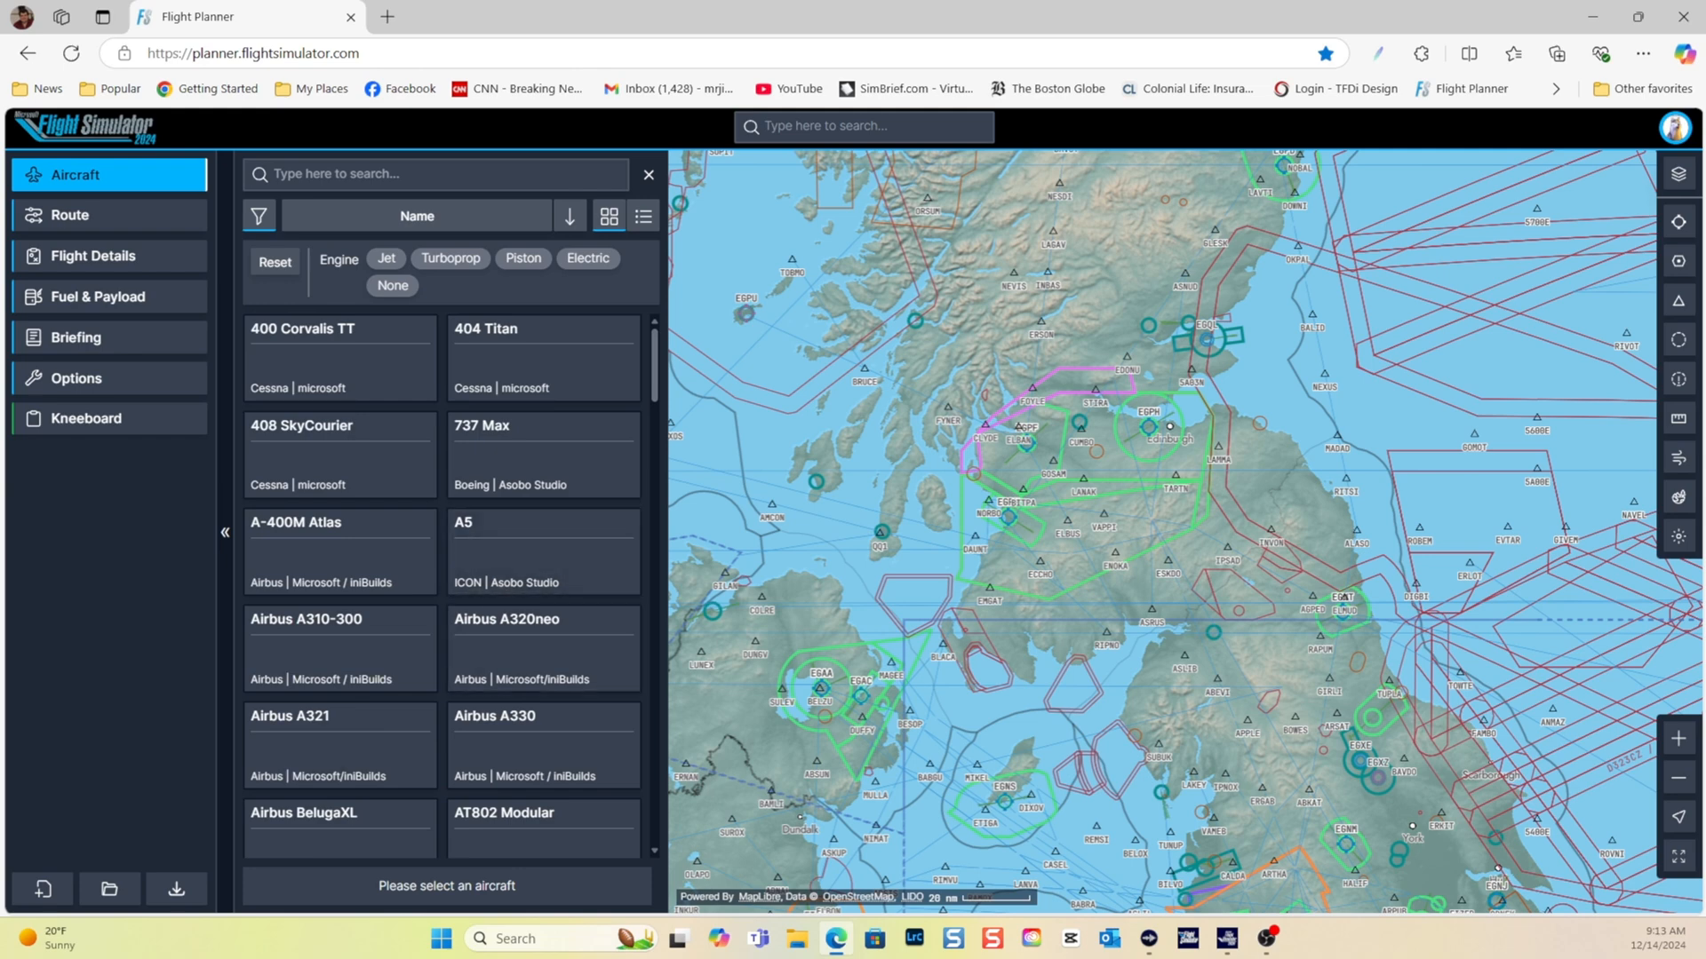
left_click(542, 648)
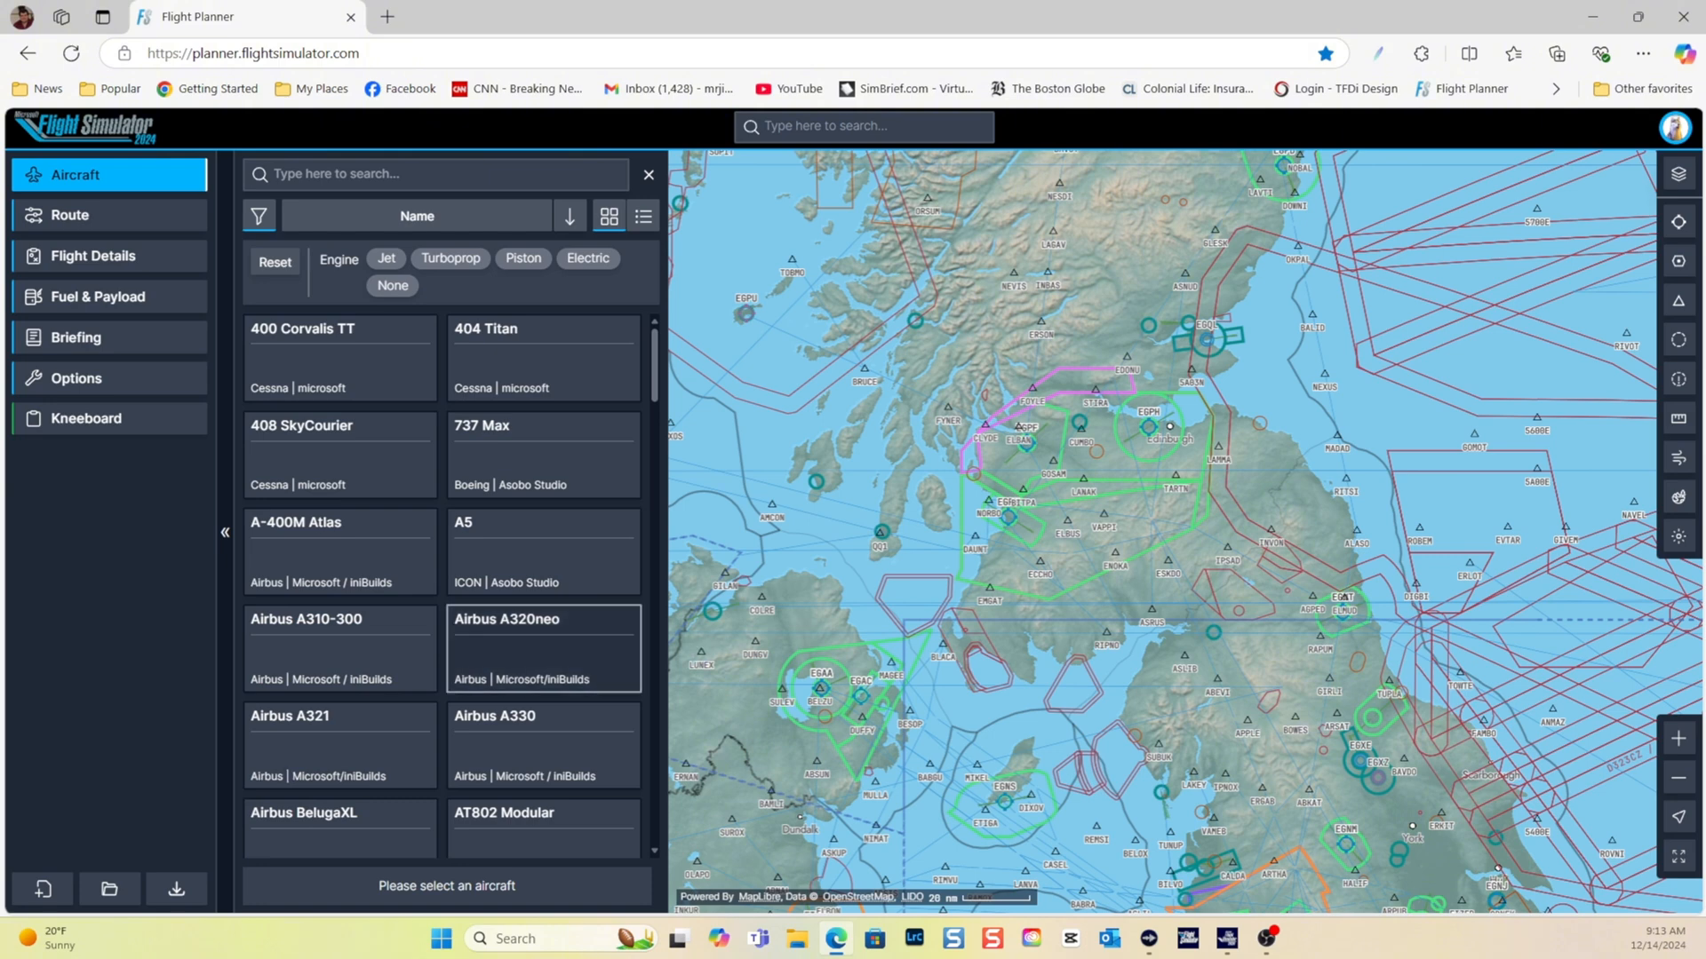
left_click(542, 551)
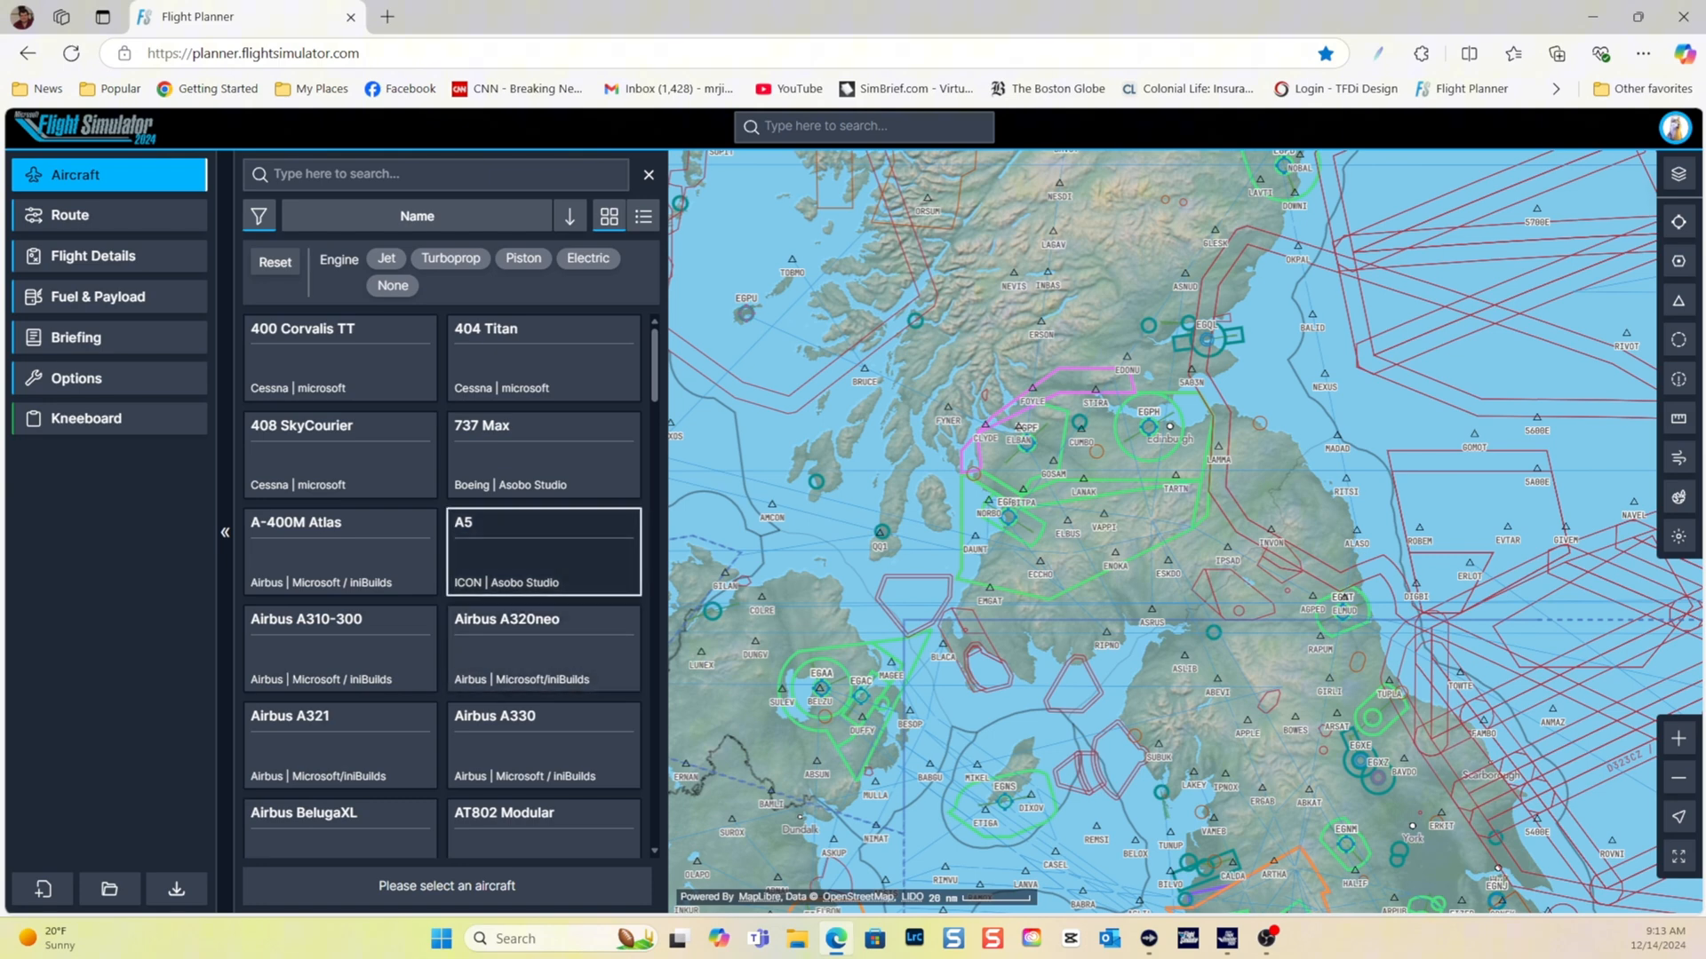
scroll("down", 3)
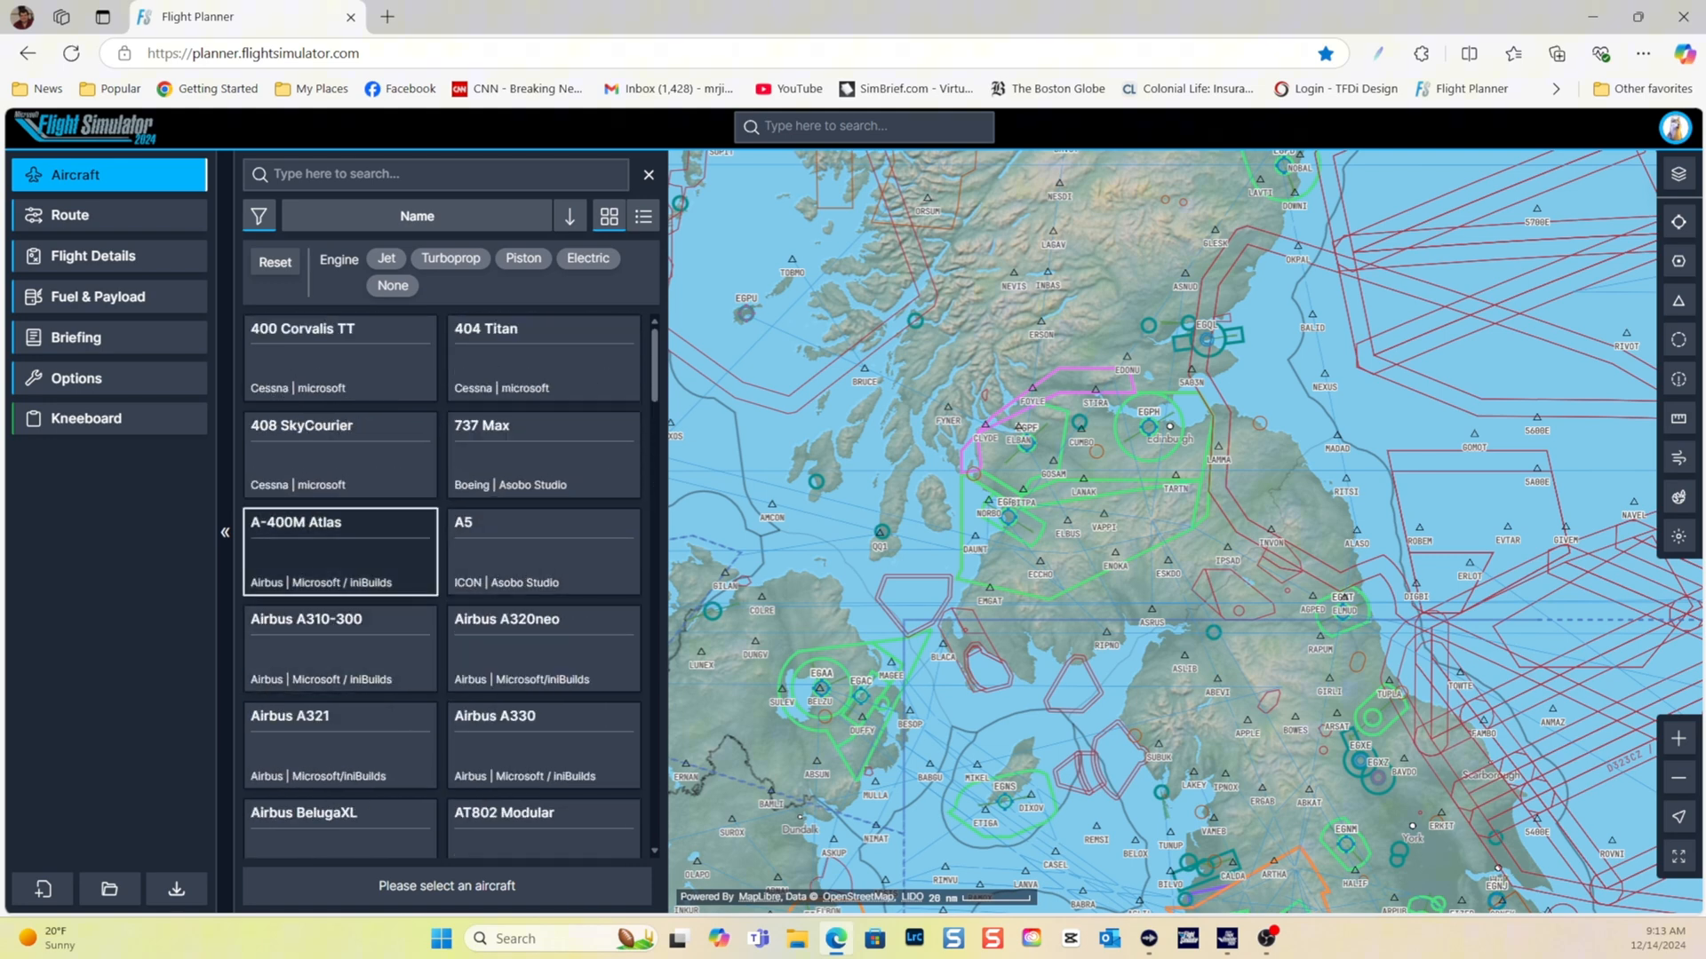
Filter the aircraft list with a 'da62' name search so only the DA62 Modular shows
left_click(433, 174)
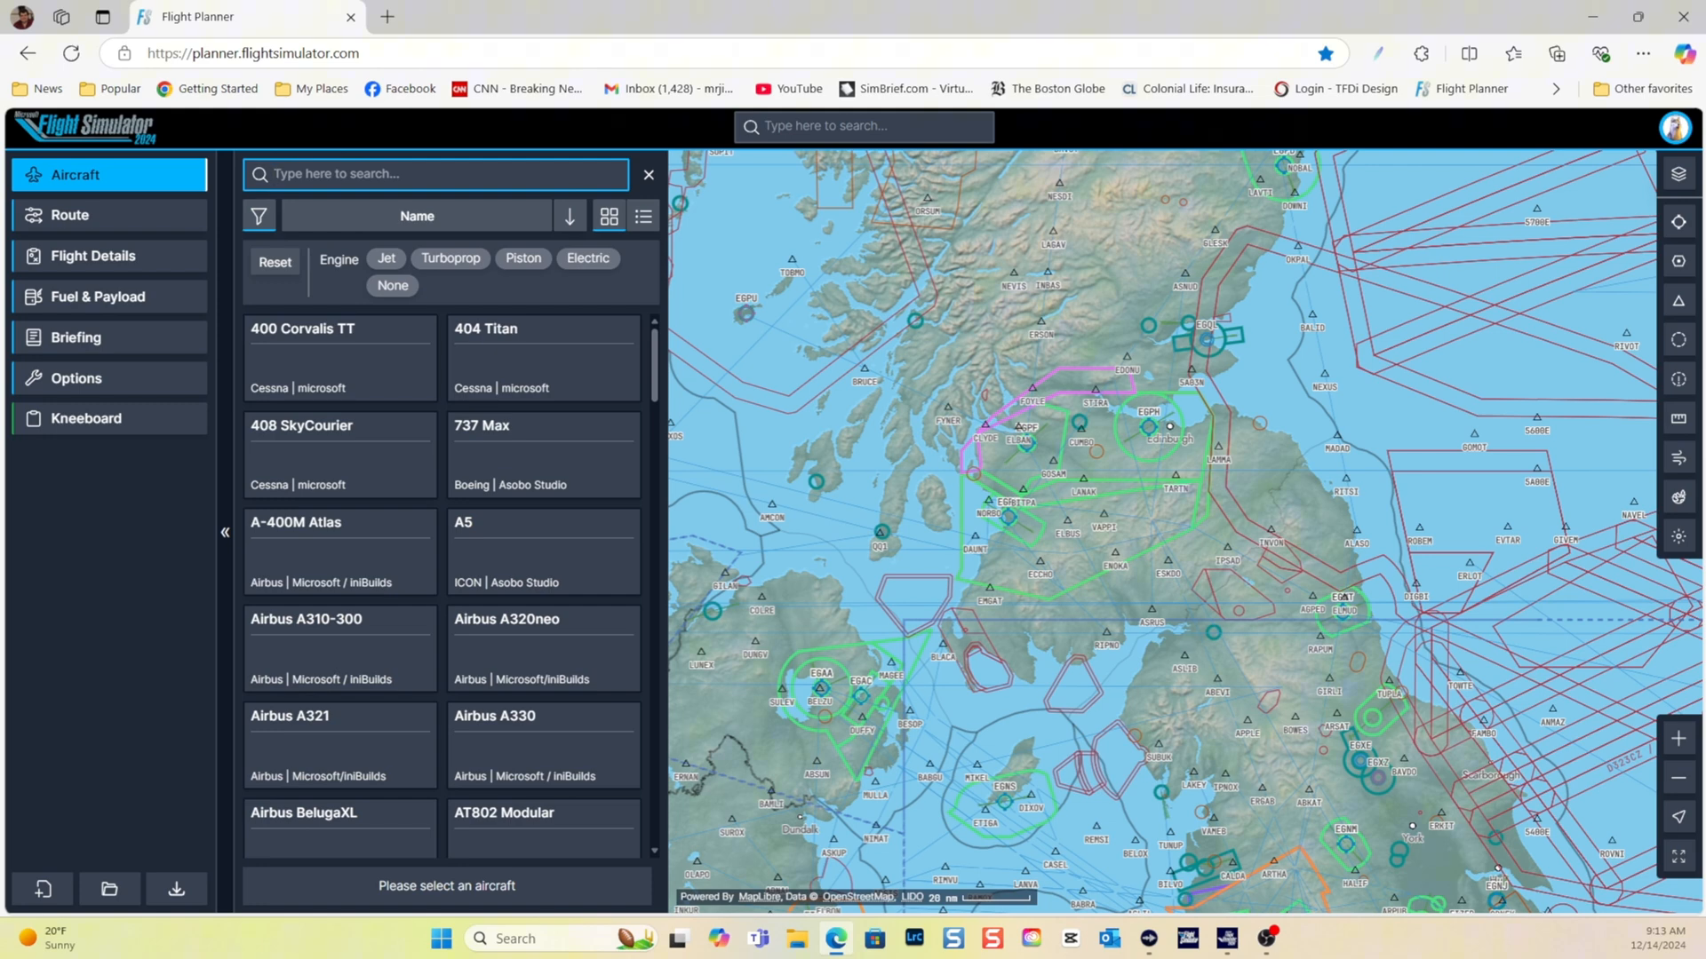
type("da62")
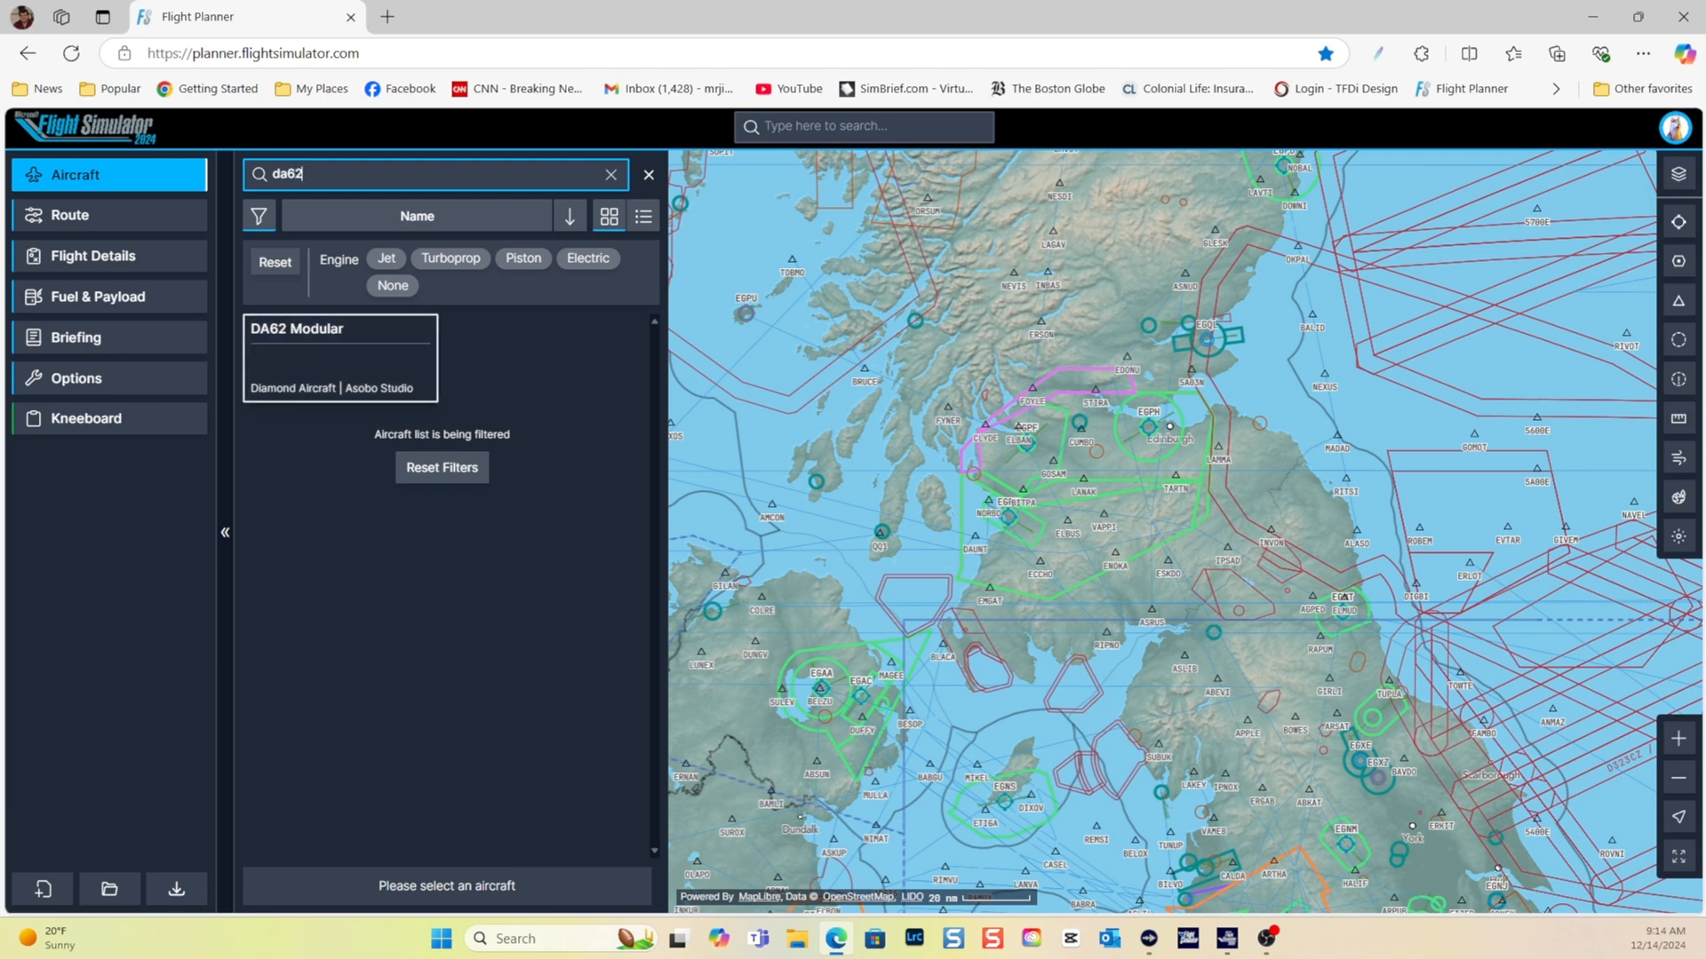
Select the DA62 Modular tile as the aircraft and switch to the Route panel
left_click(337, 357)
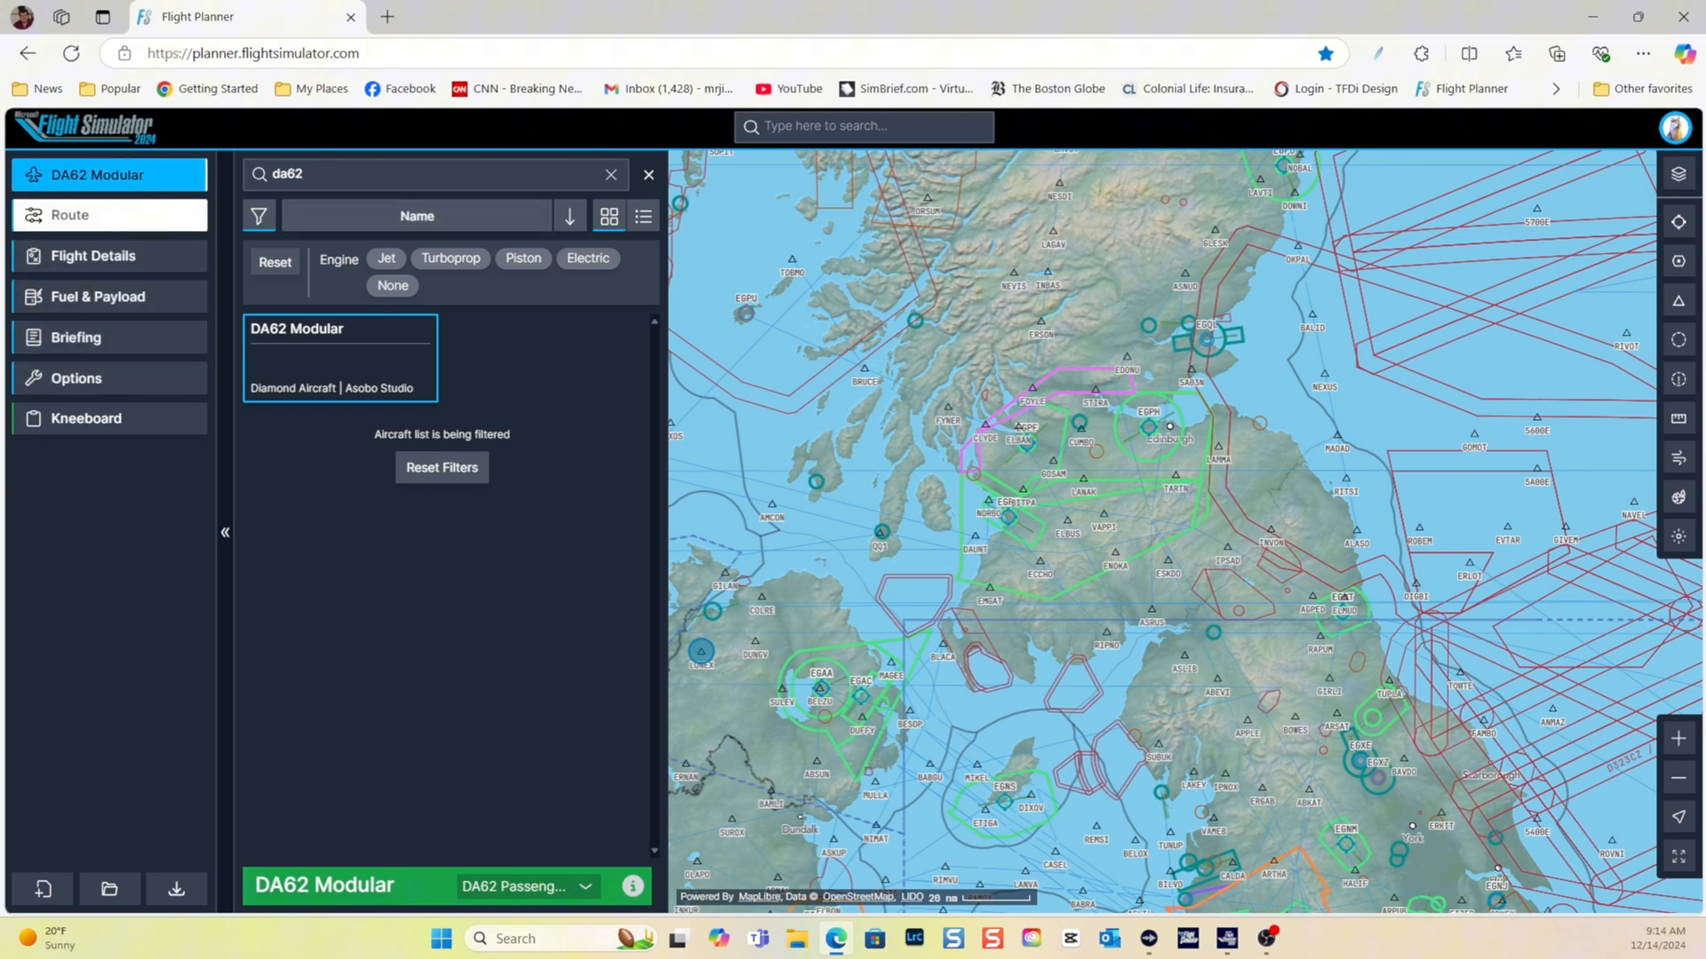
left_click(70, 215)
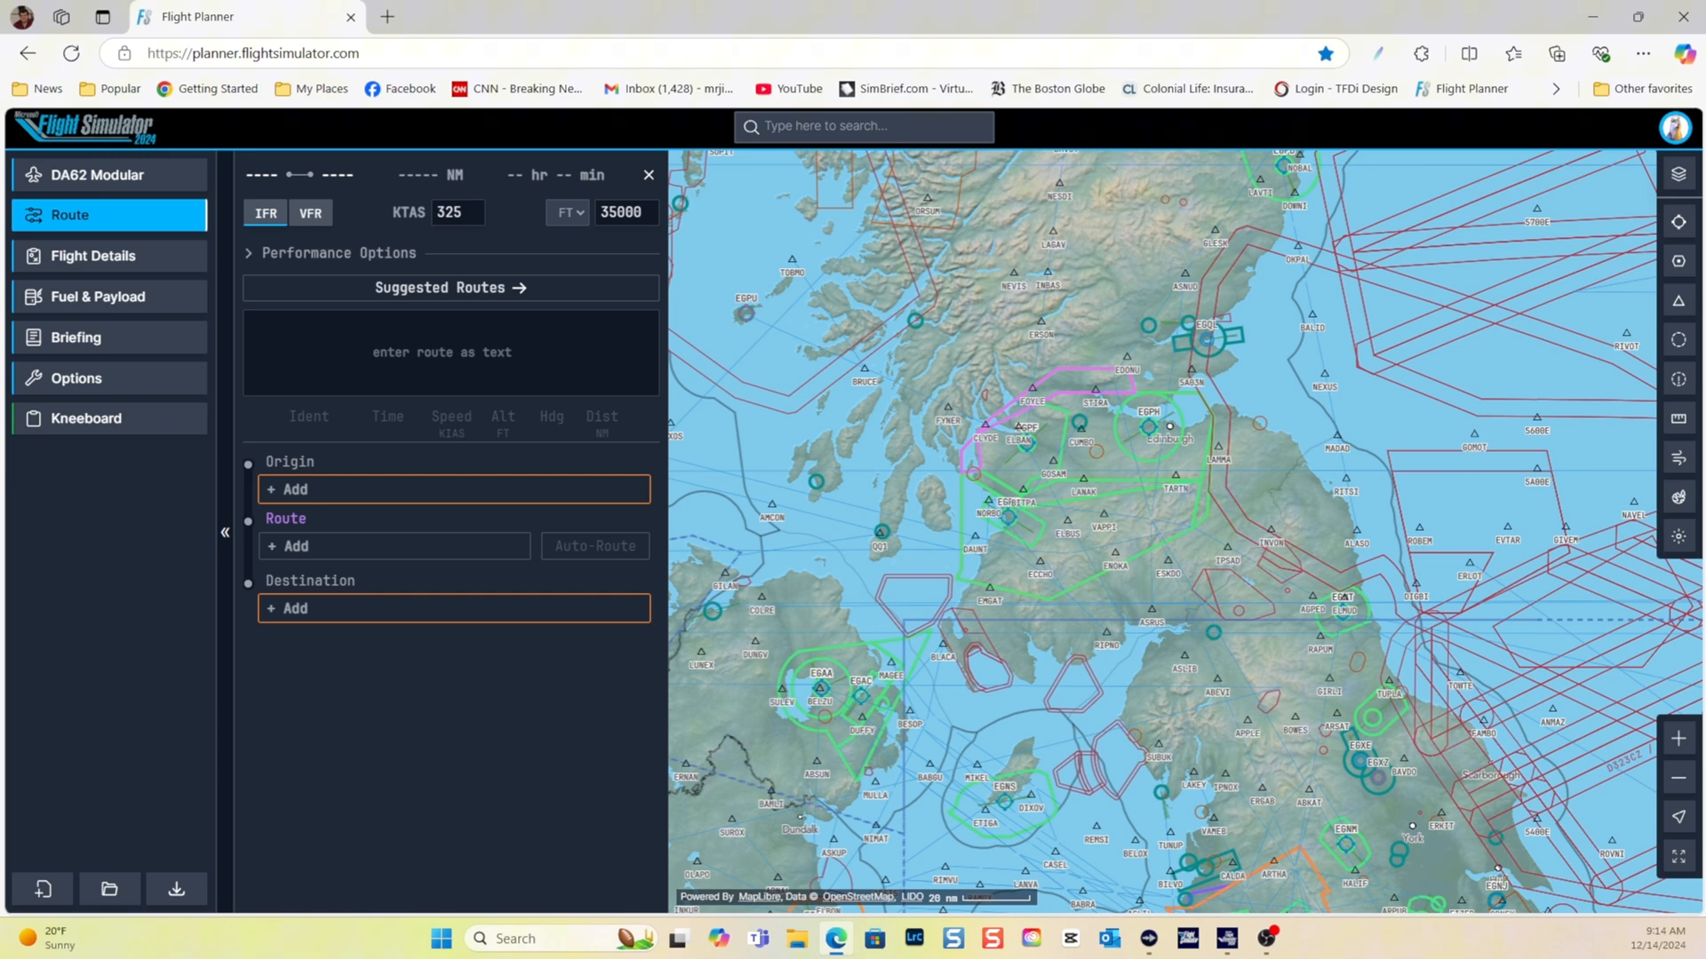
mouse_move(264, 211)
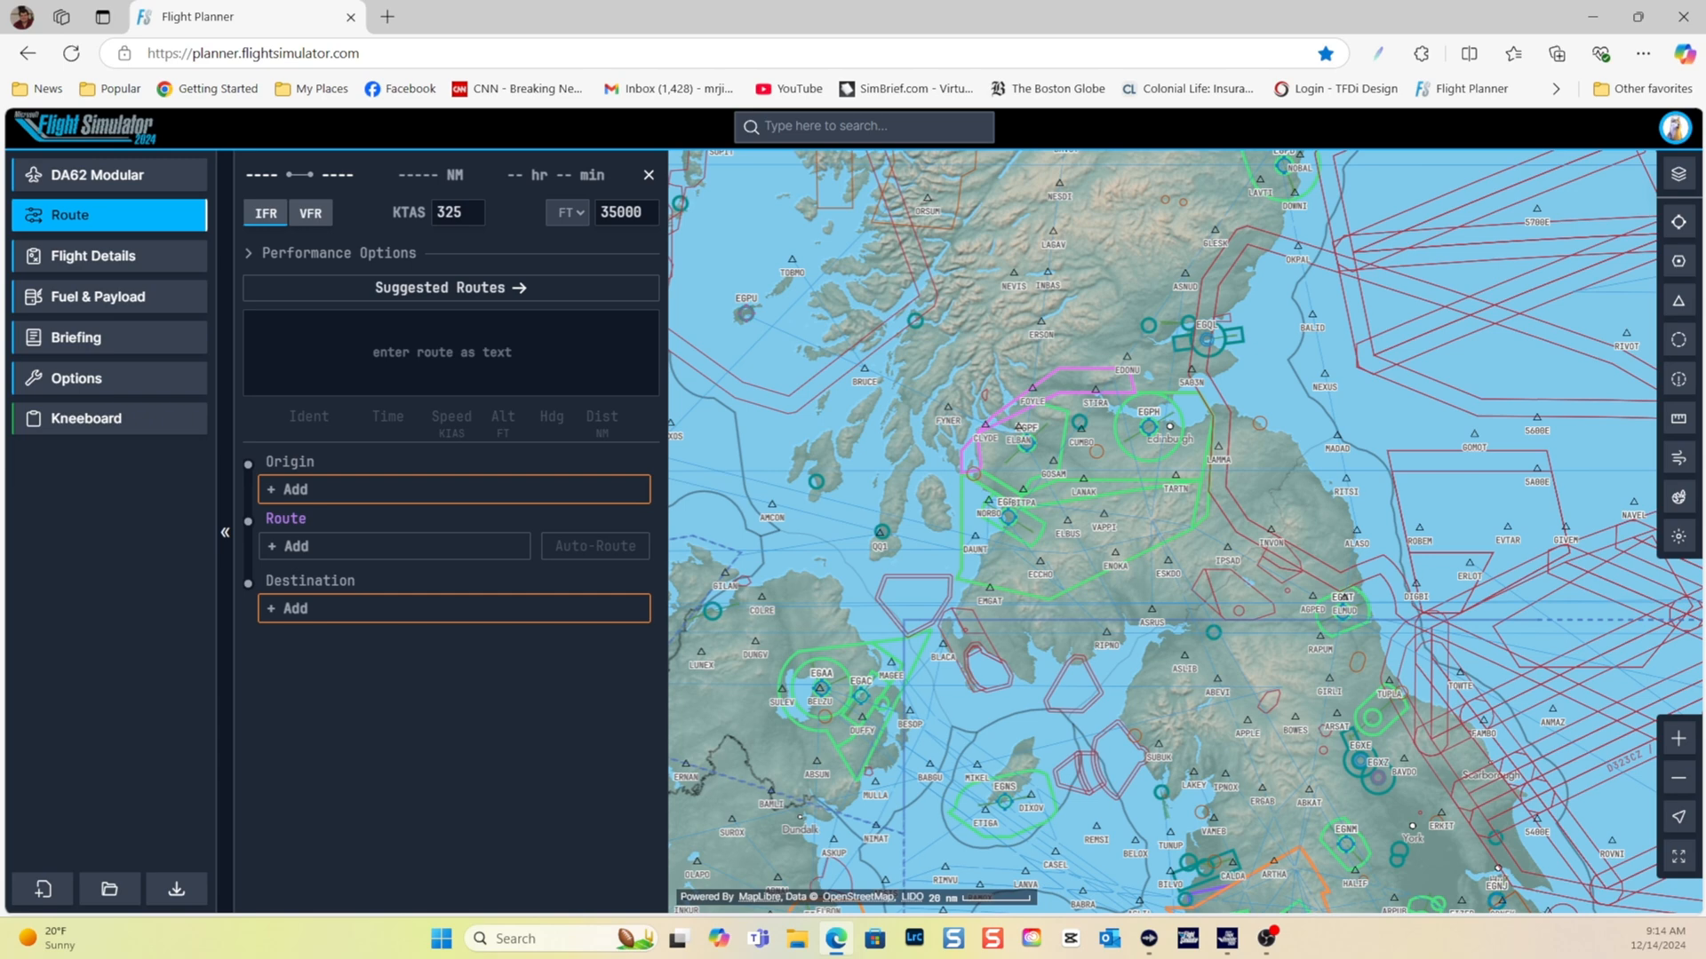
Enter cruise altitude 6000 ft and airspeed 145 KTAS, then start adding the origin airport
left_click(625, 211)
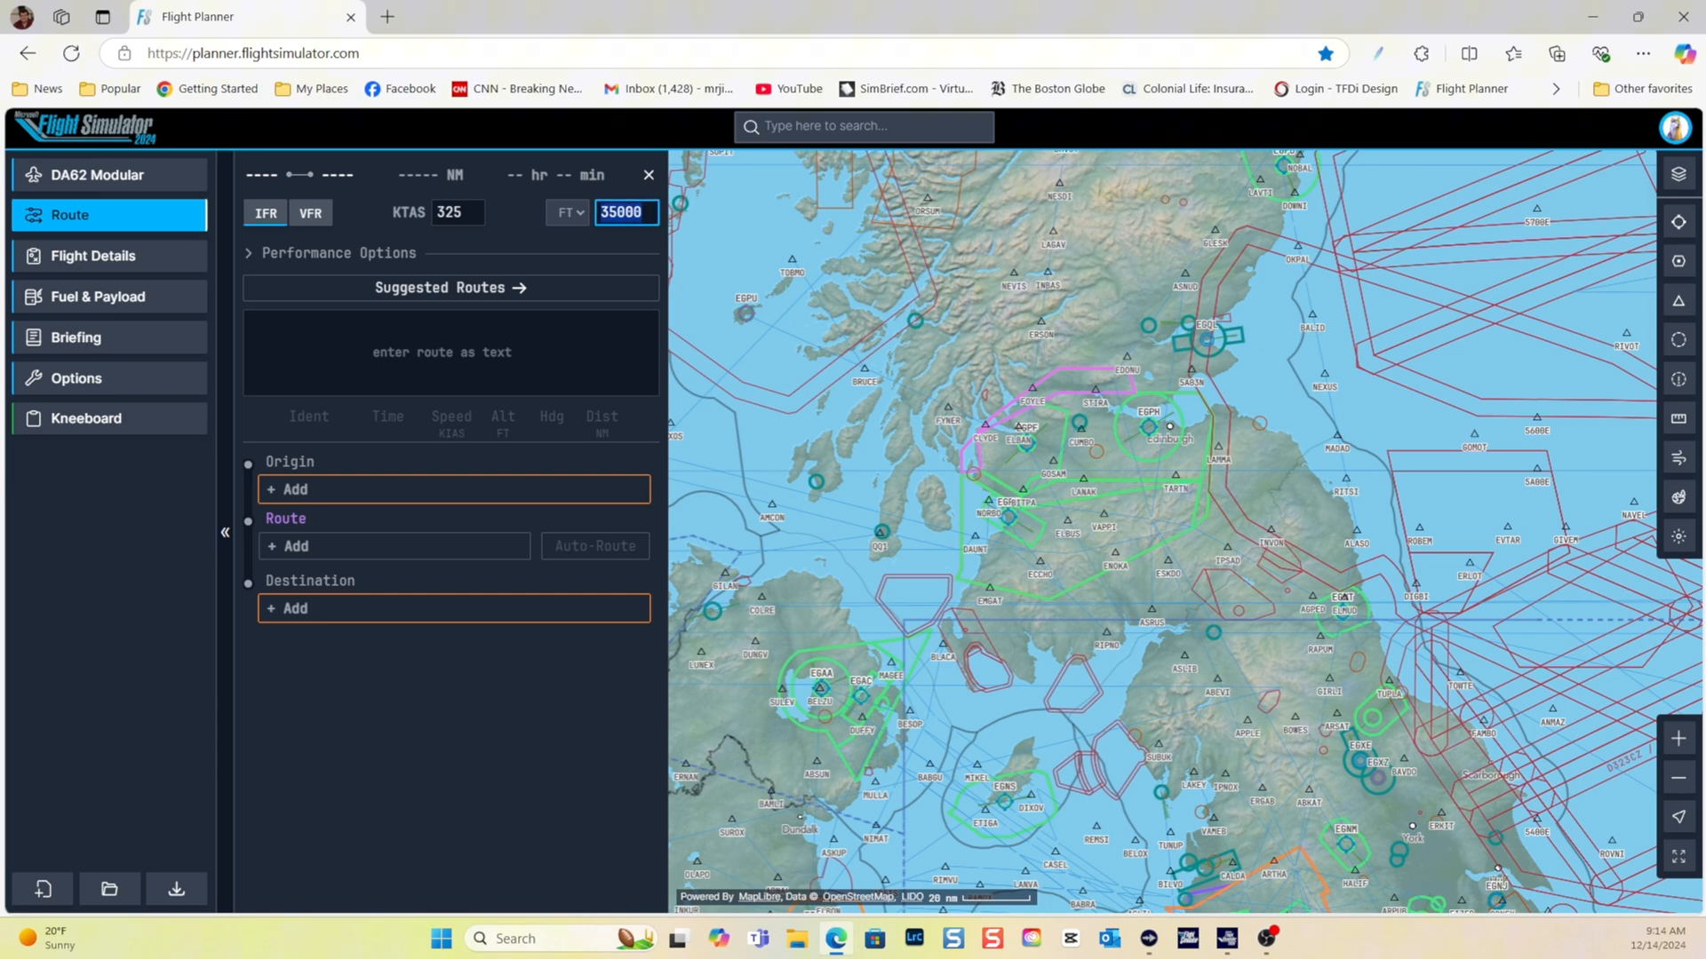
type("60")
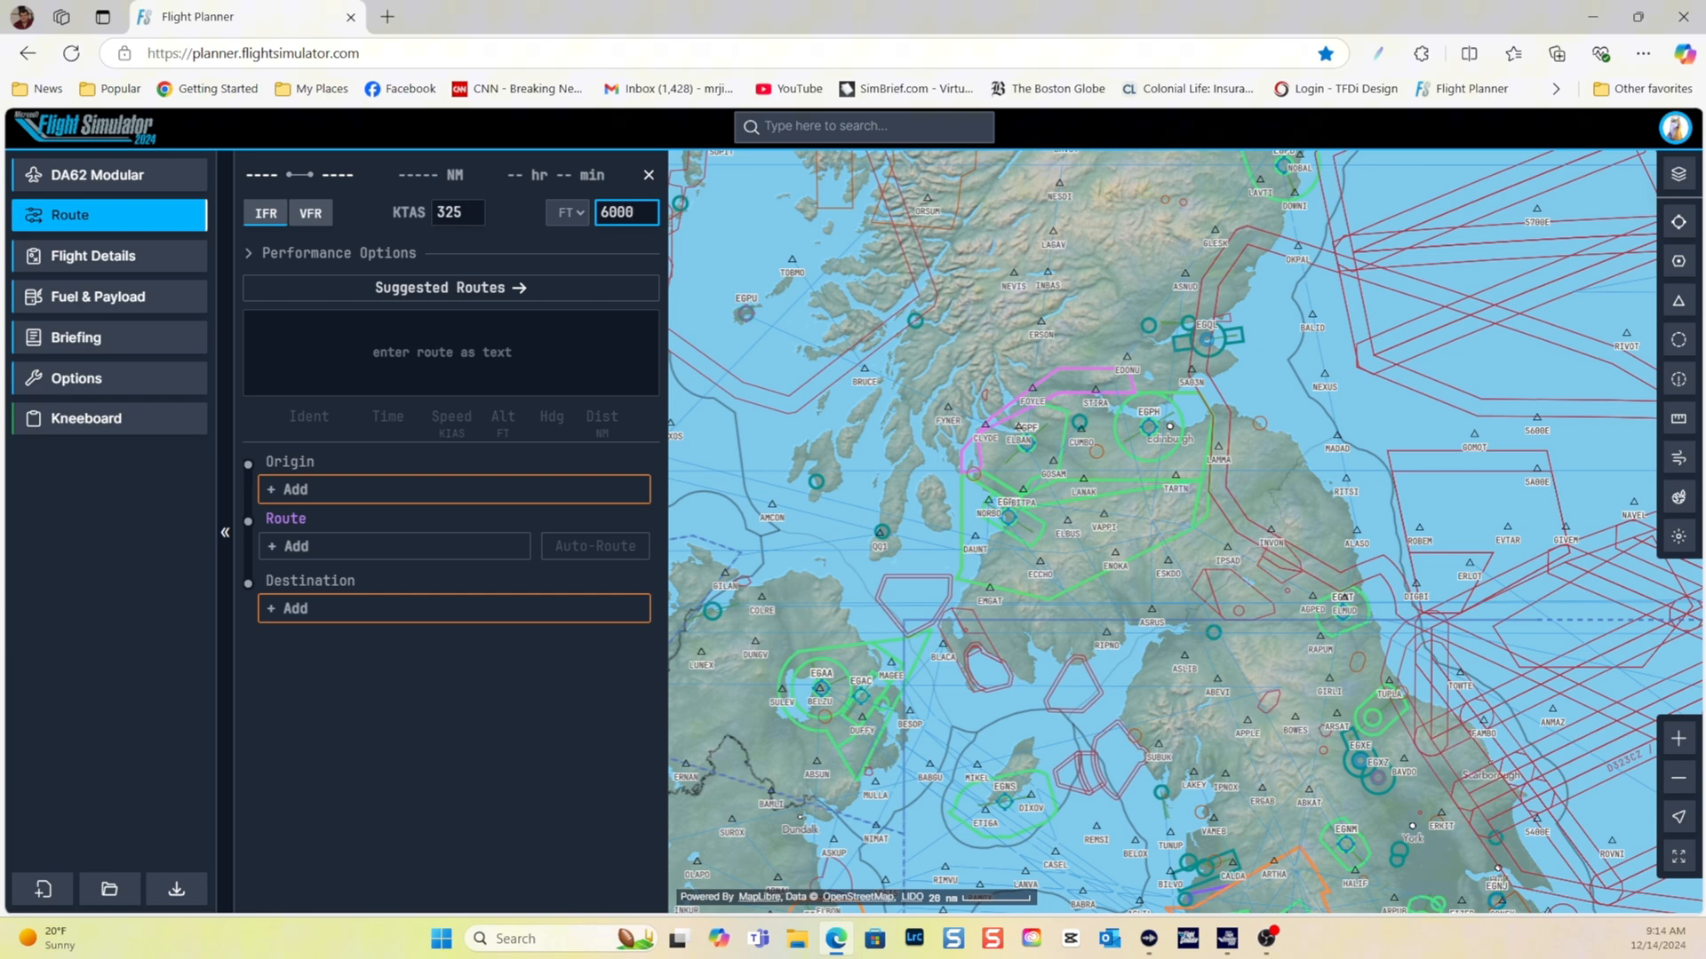
left_click(456, 211)
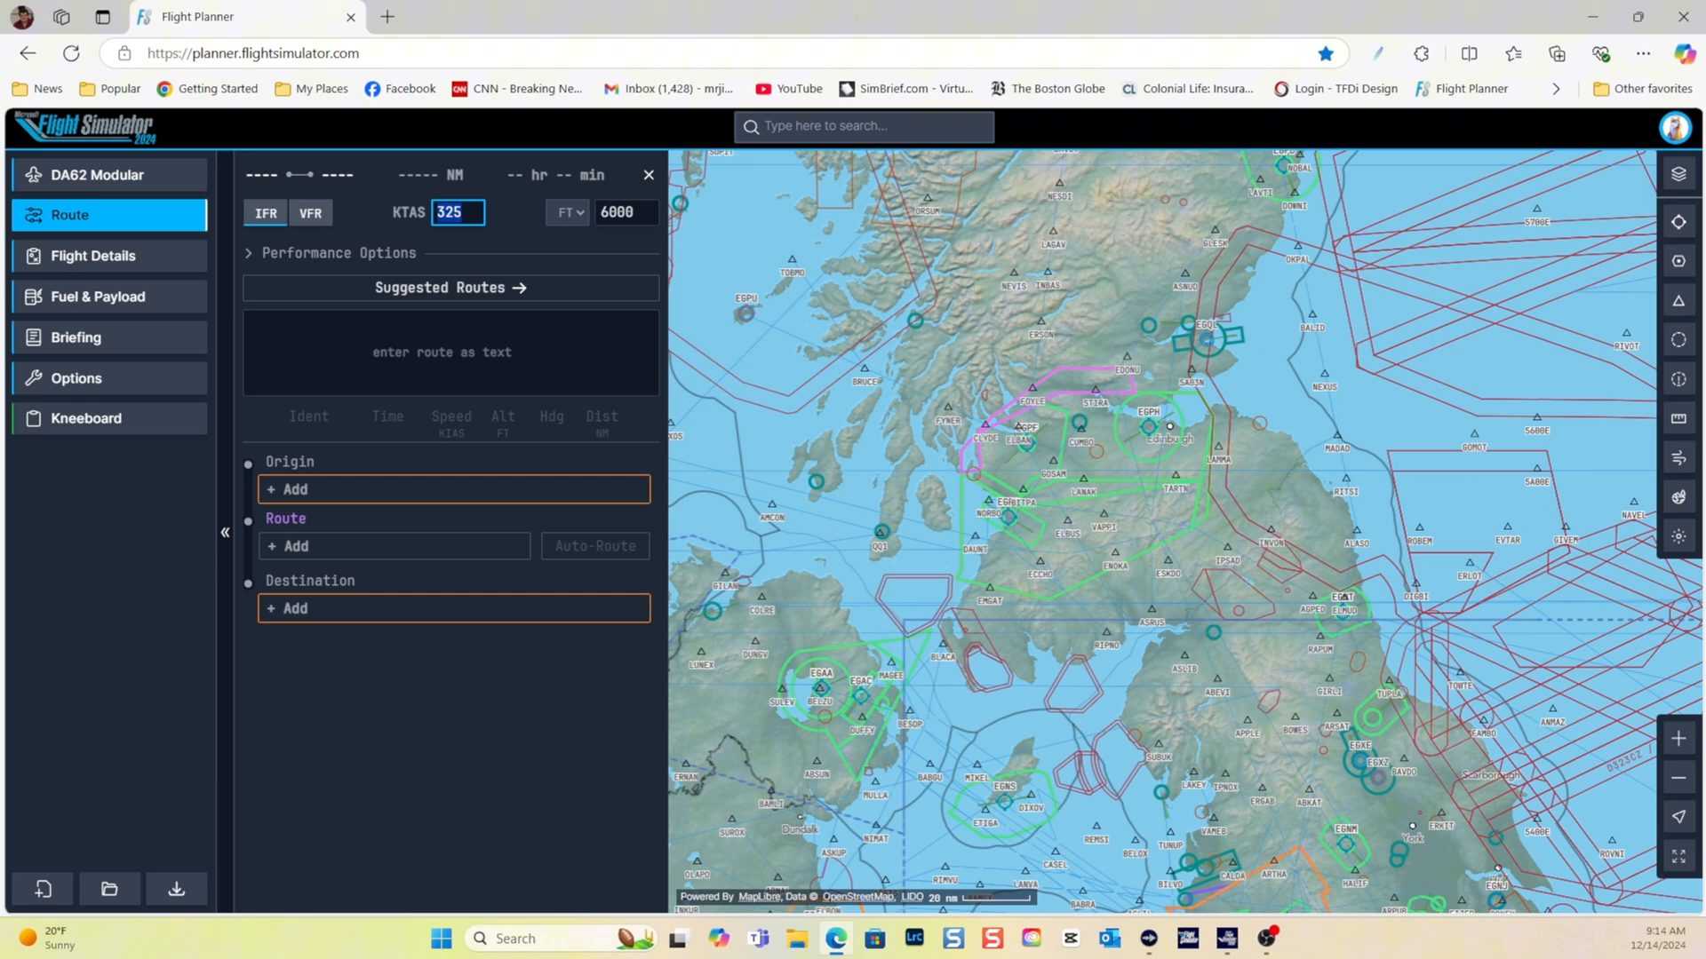
type("1")
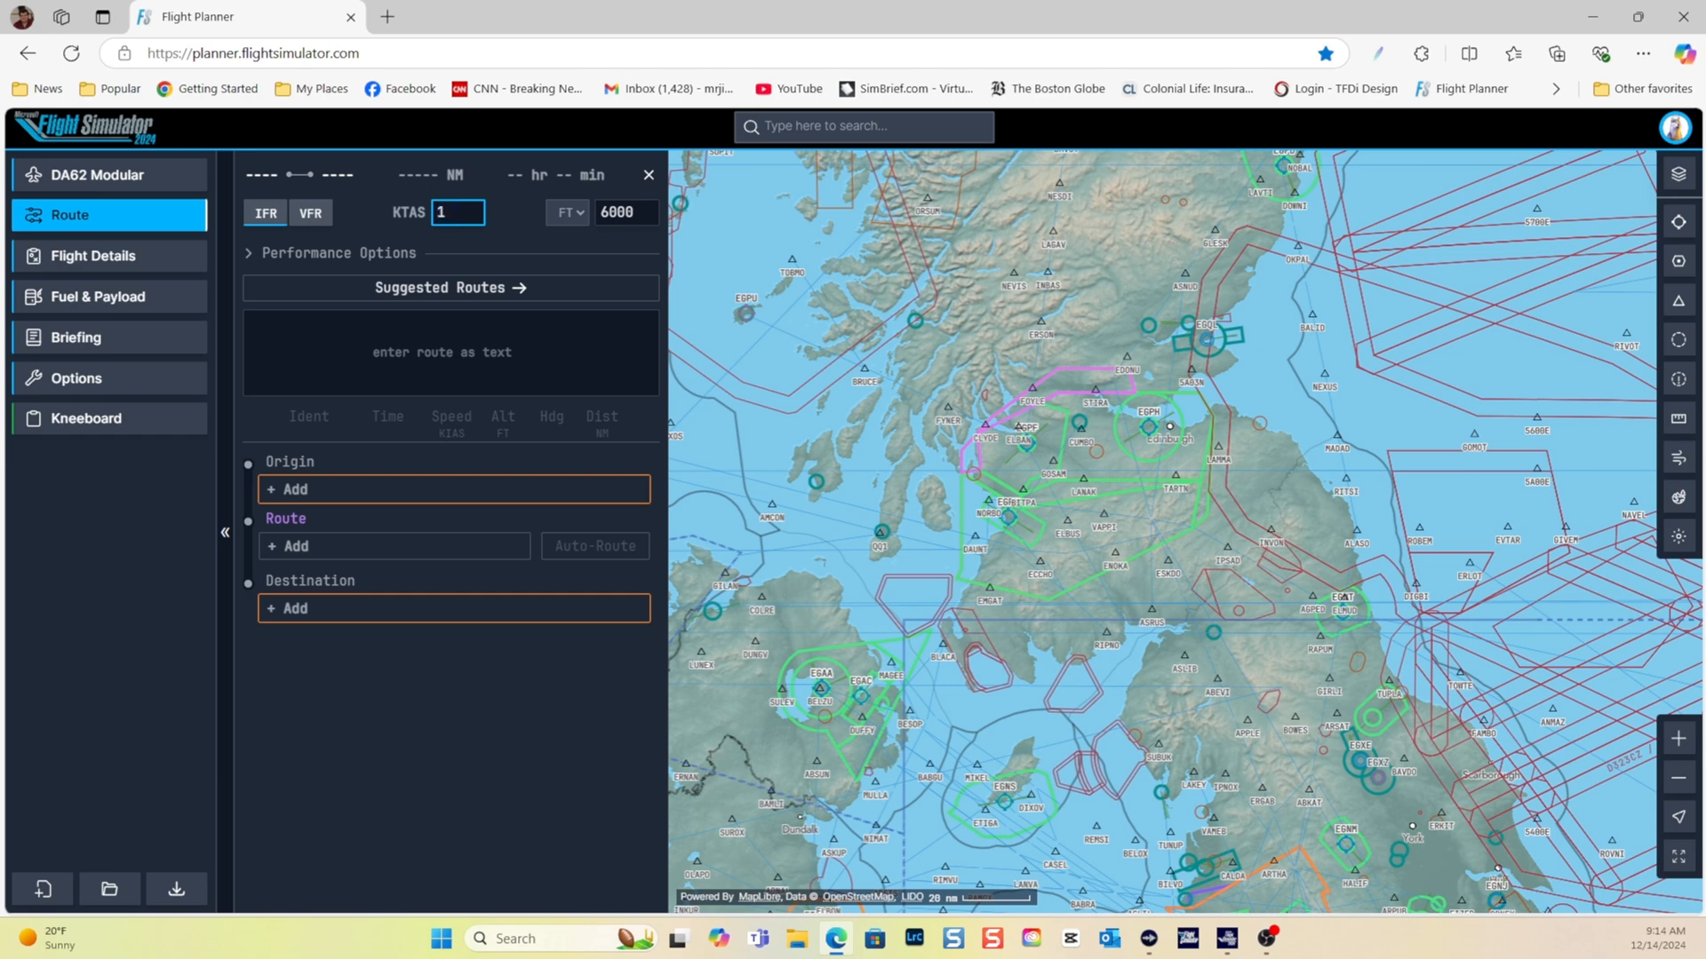
type("45")
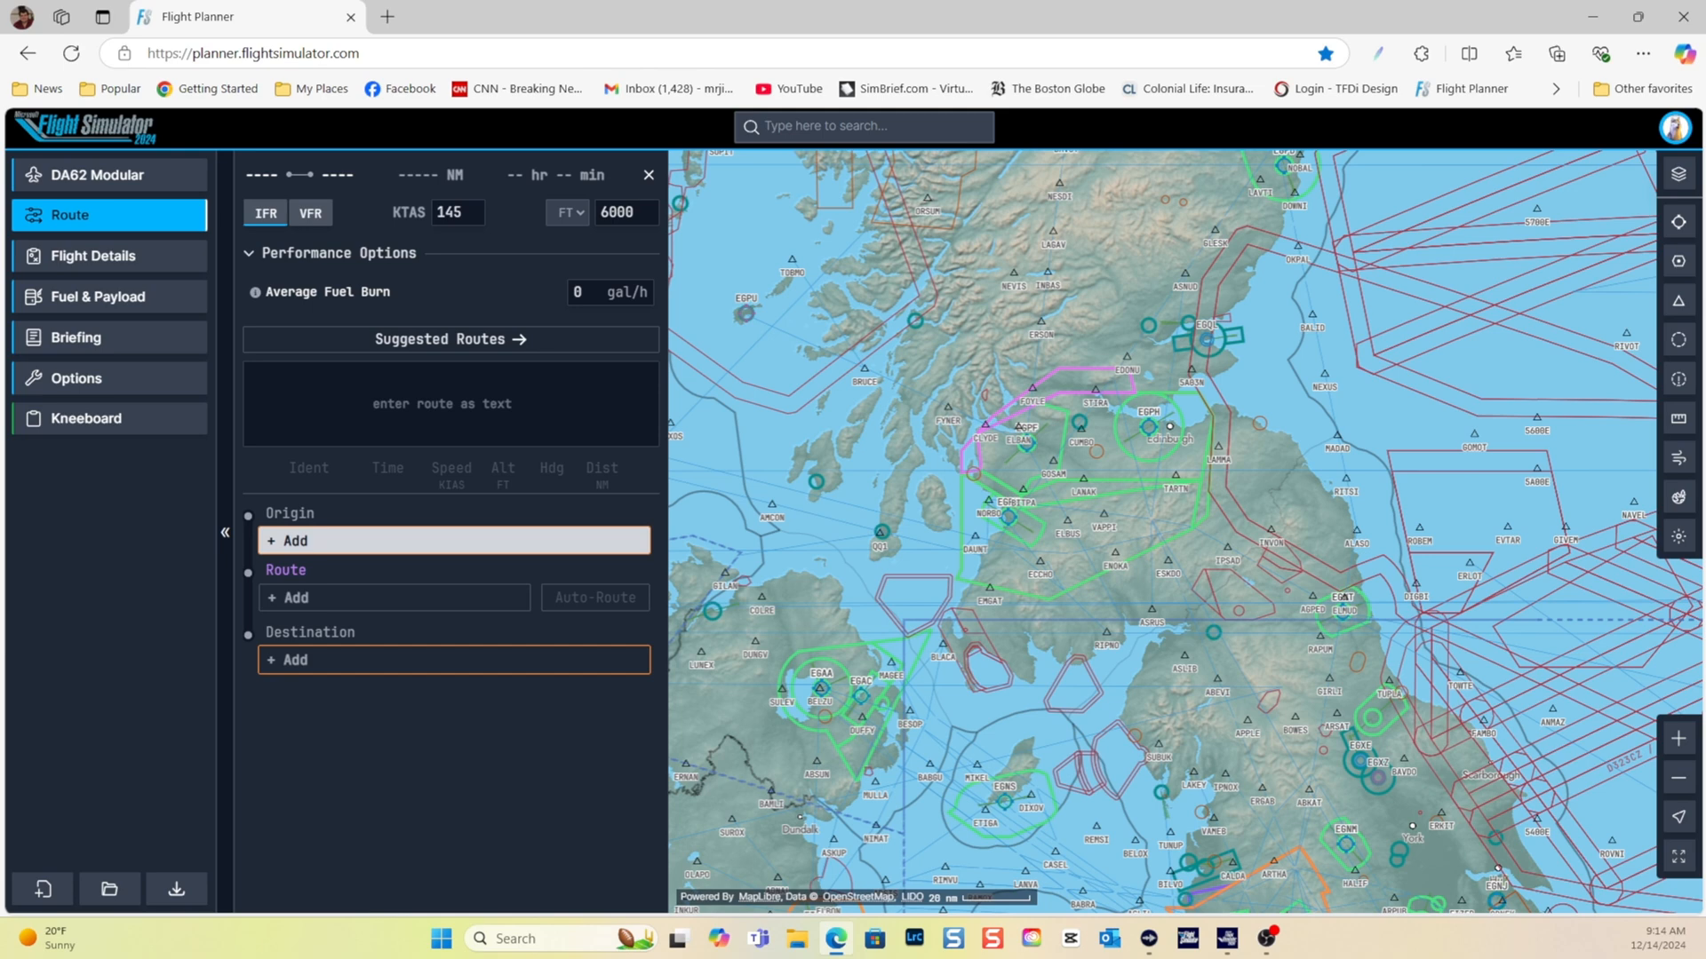
left_click(454, 540)
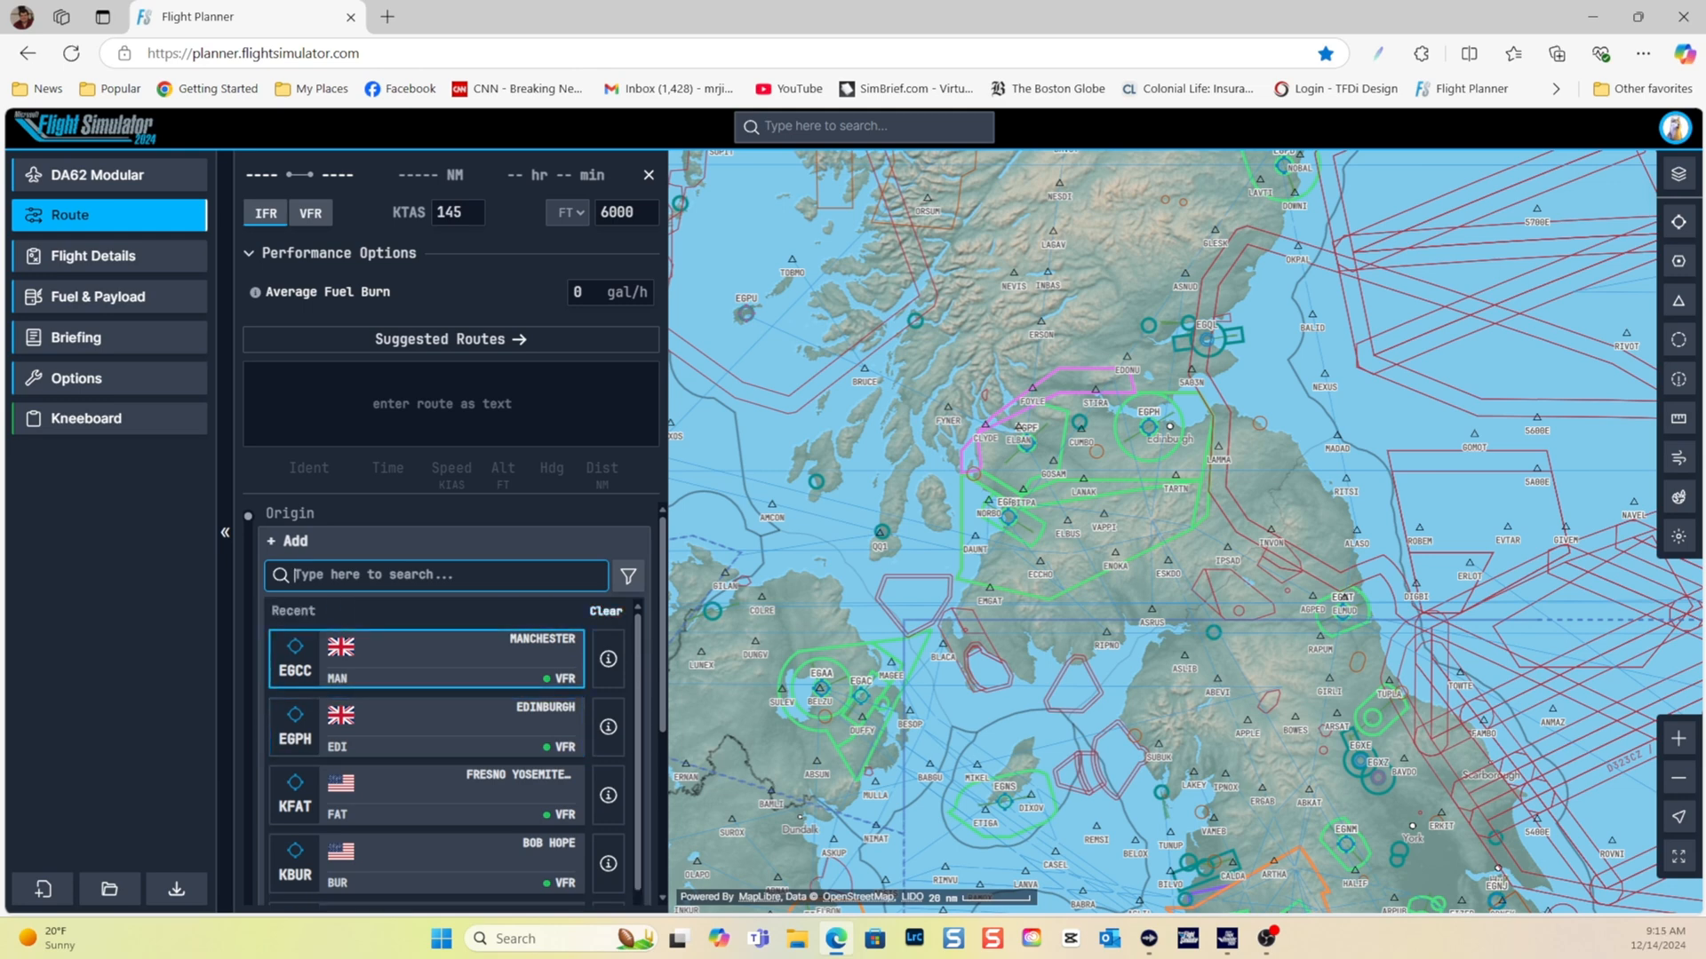
Center the map on Edinburgh EGPH and bring up its airport information with runway details
left_click(606, 610)
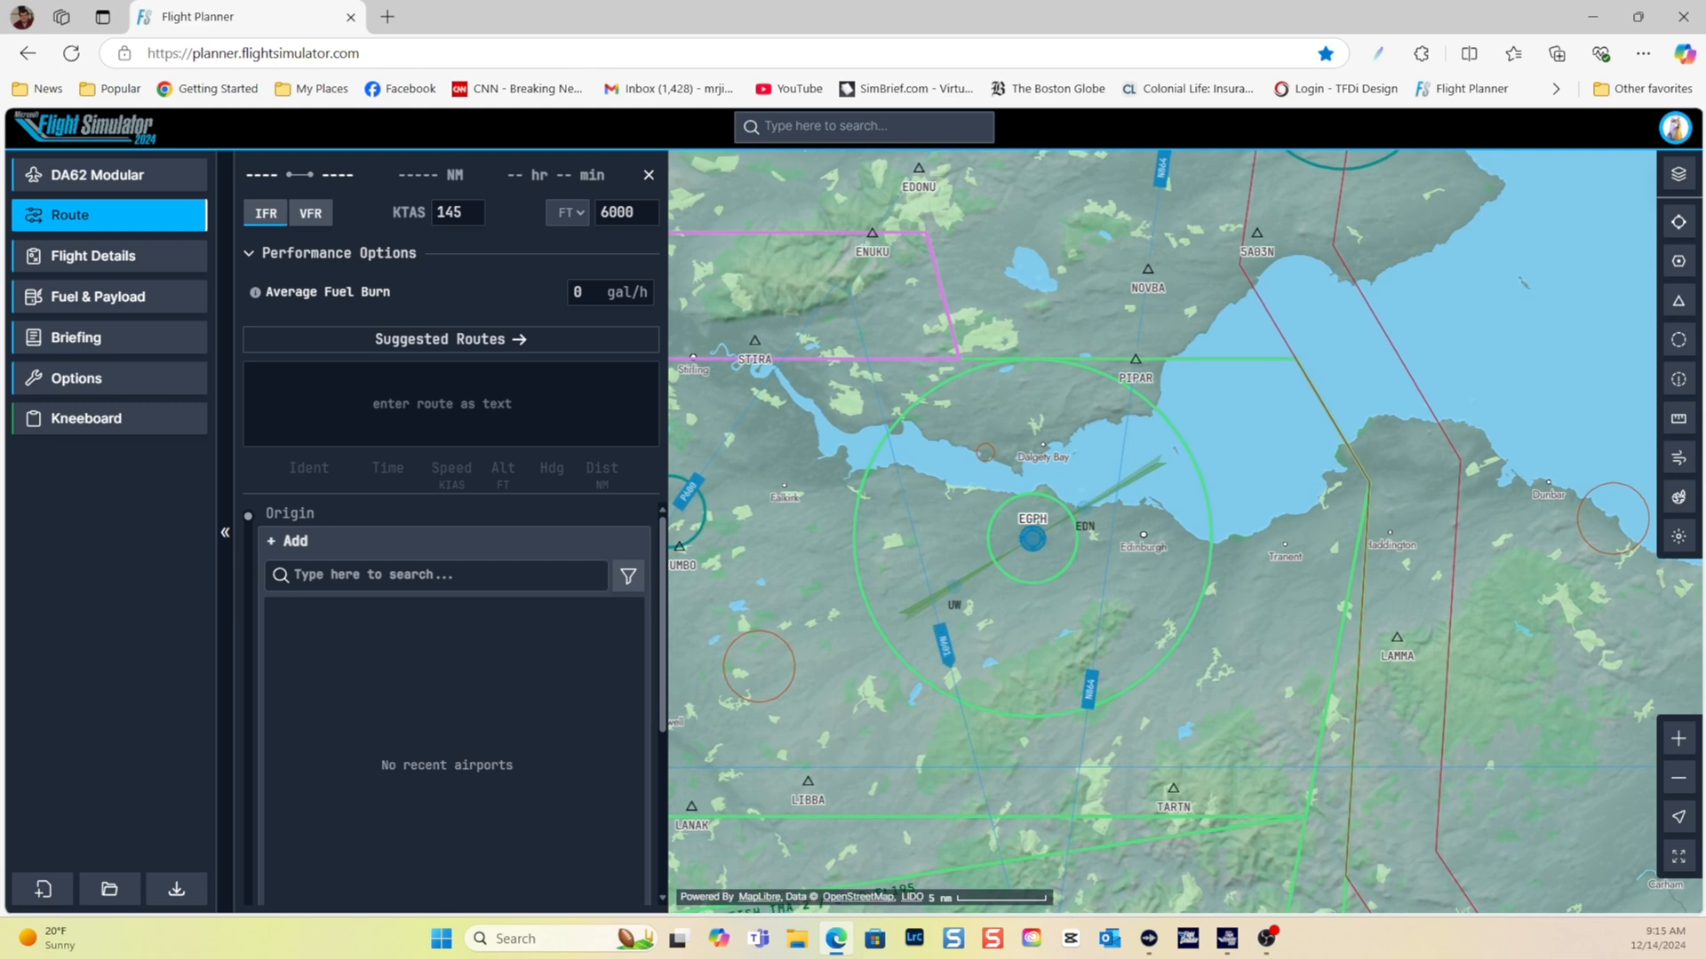
left_click(1030, 537)
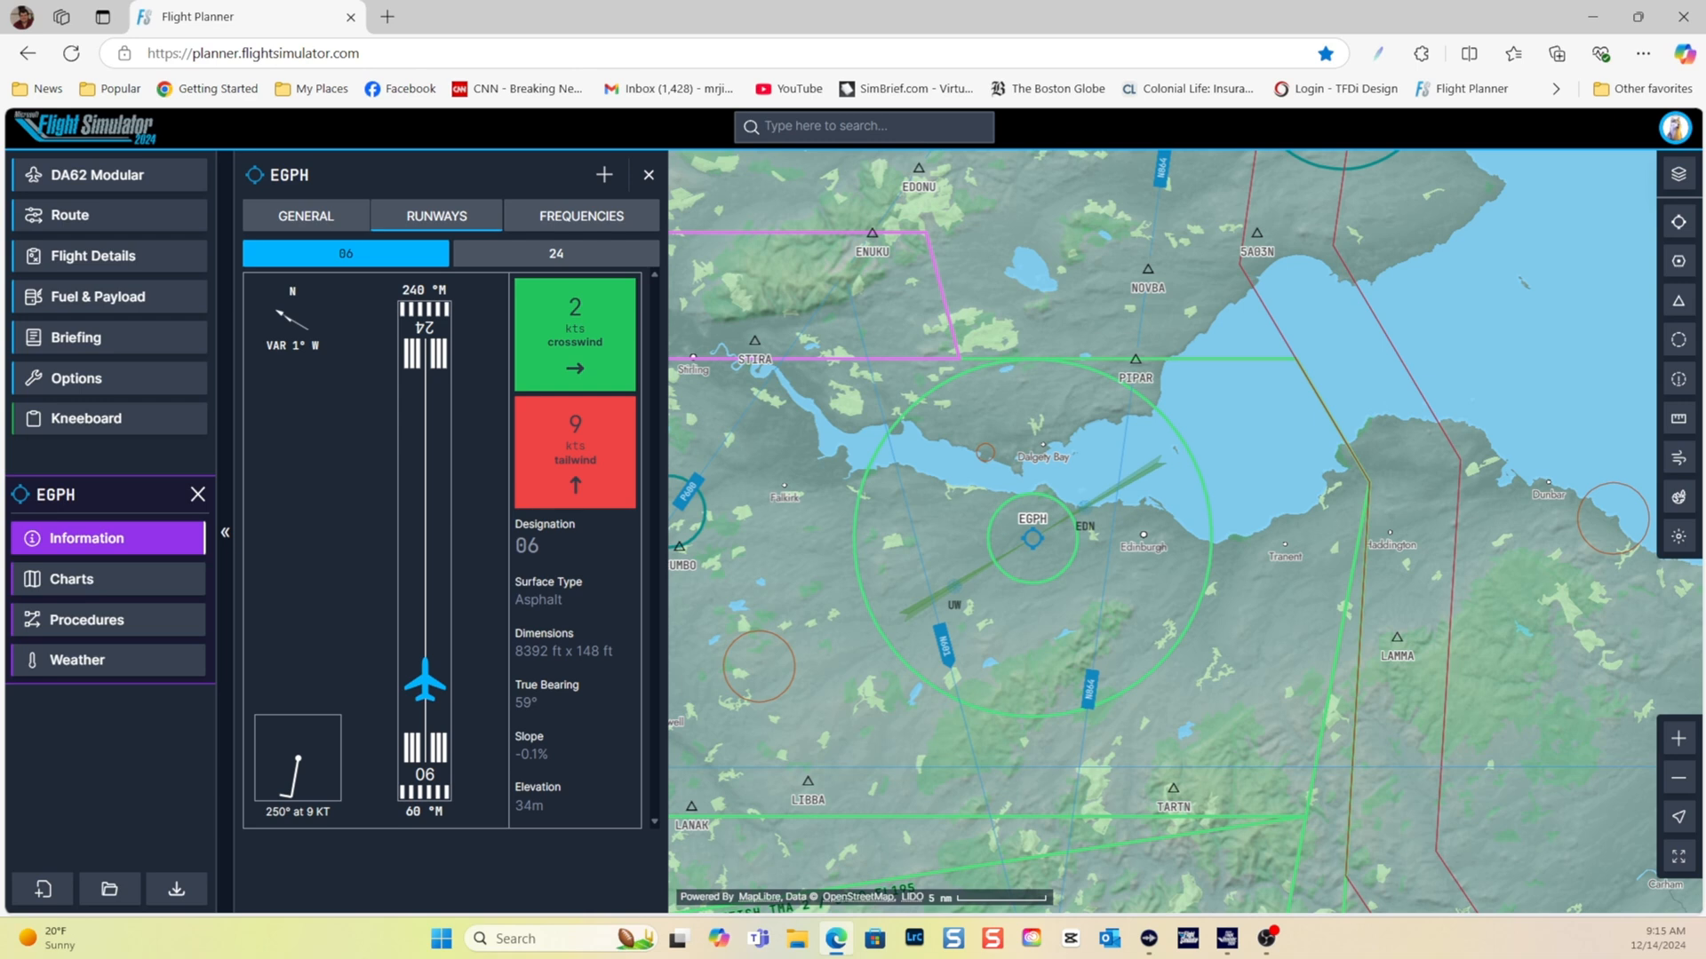
Show runway 24 details, with its 9-knot headwind and 2-knot crosswind
left_click(554, 252)
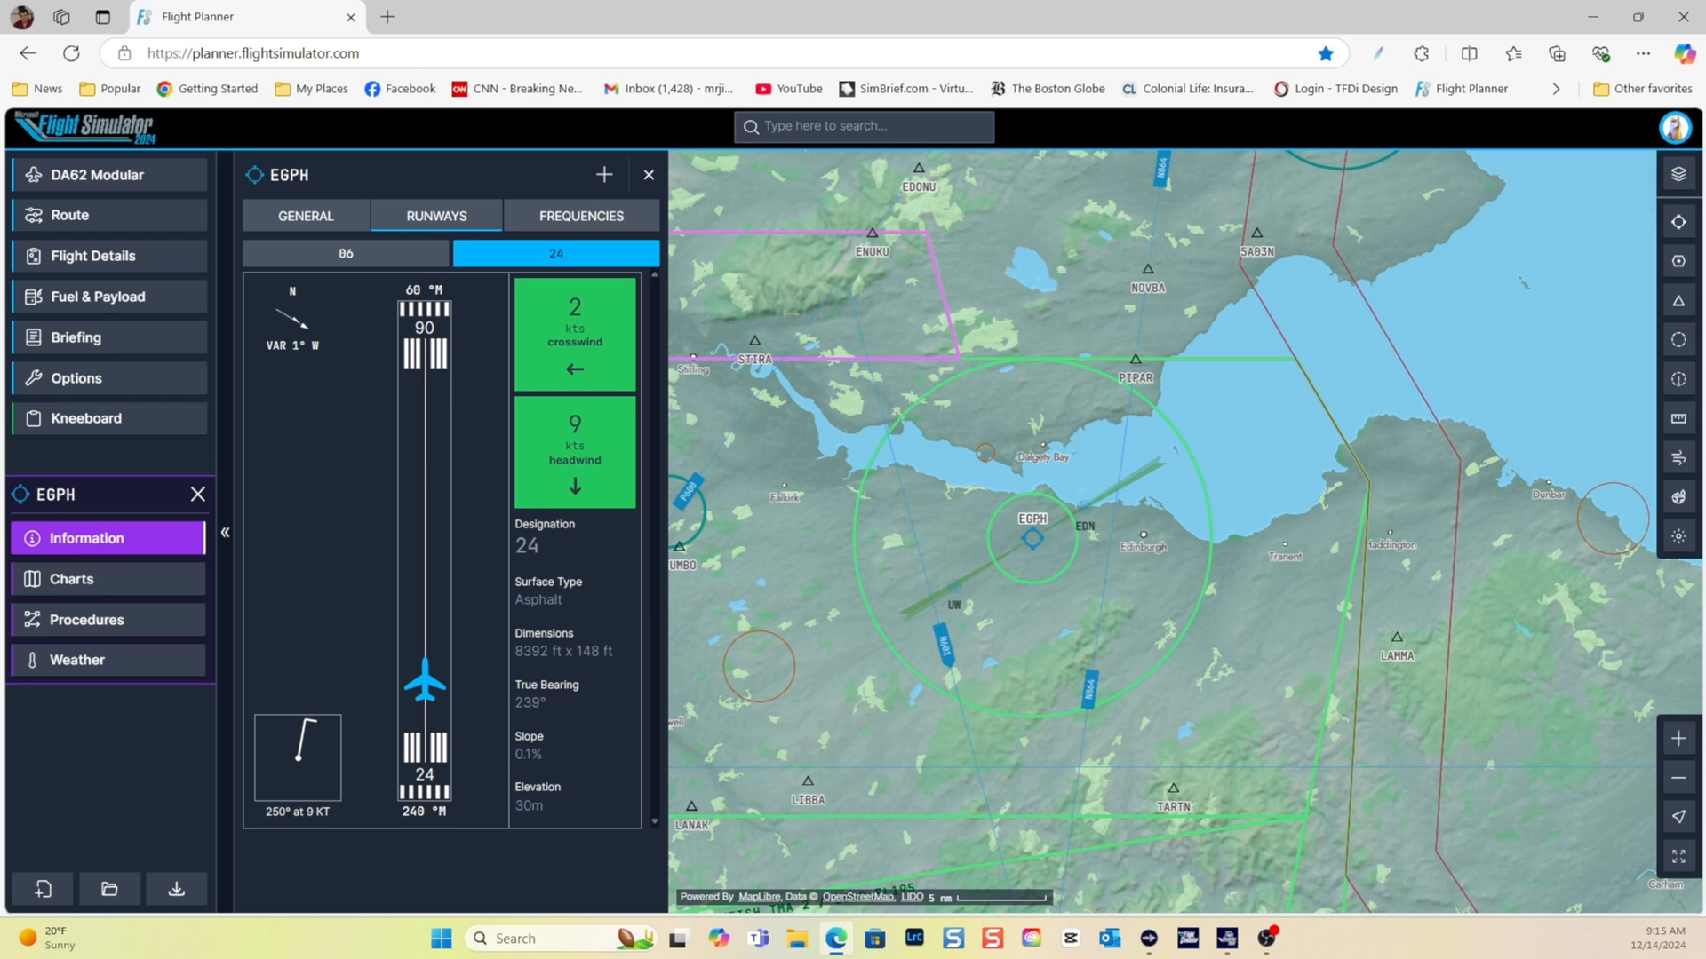
Review Edinburgh's departure, arrival and approach charts, then show its departure procedures on the map
left_click(71, 580)
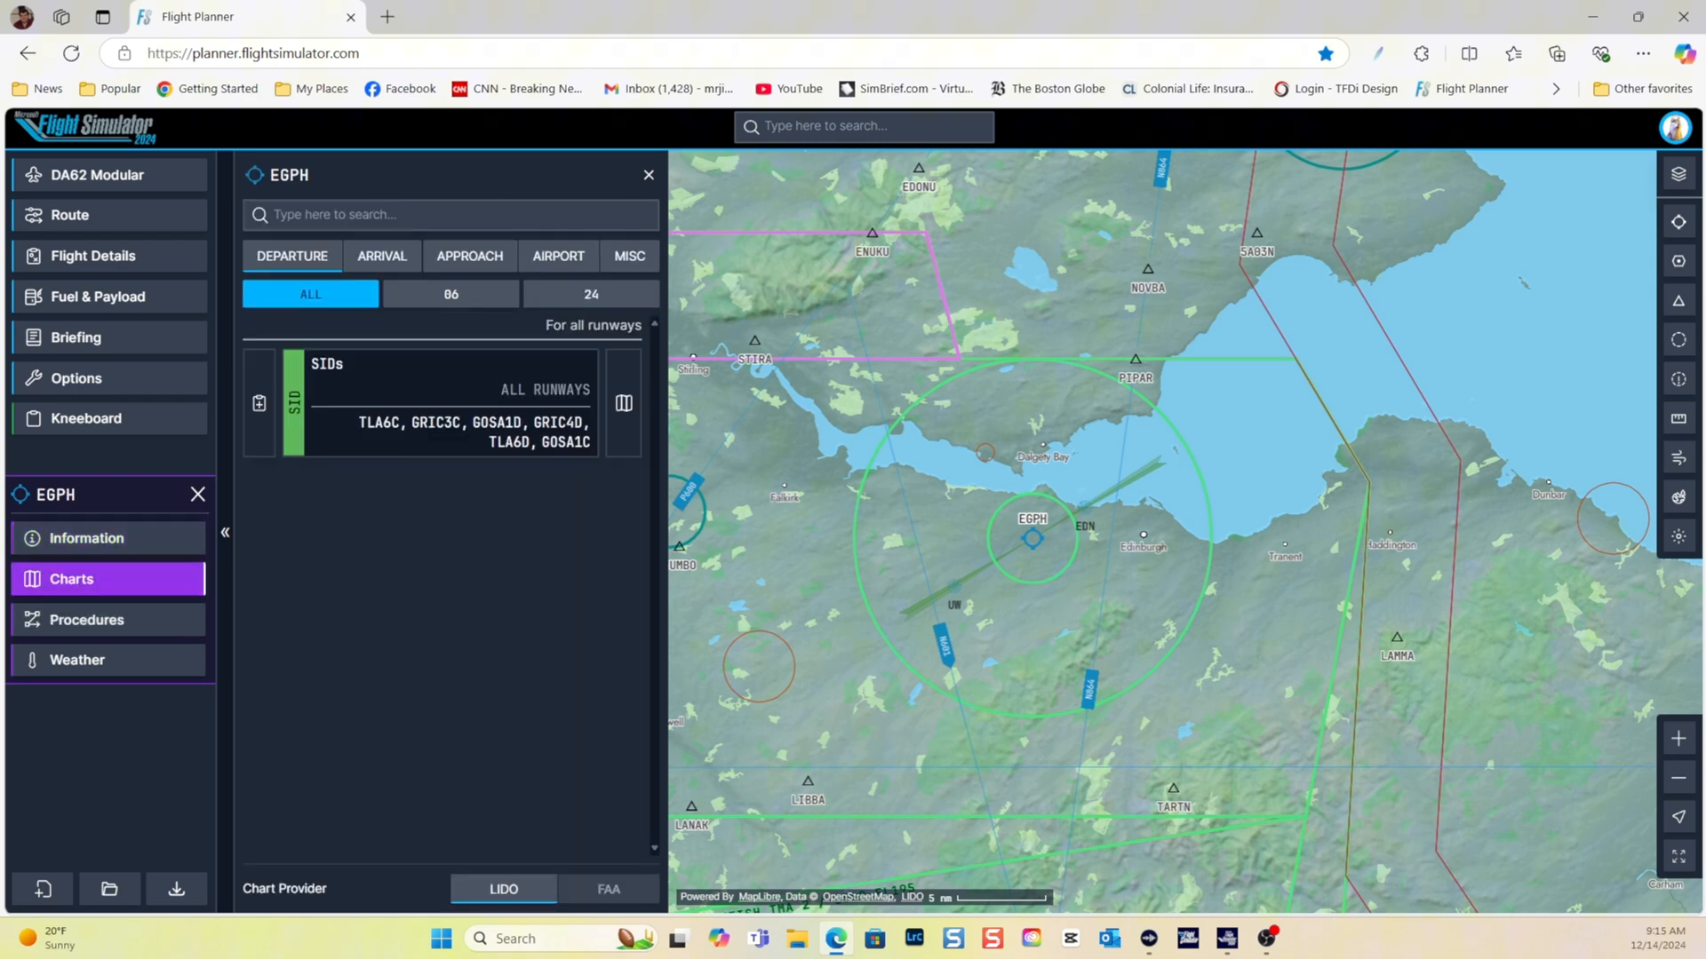
left_click(380, 256)
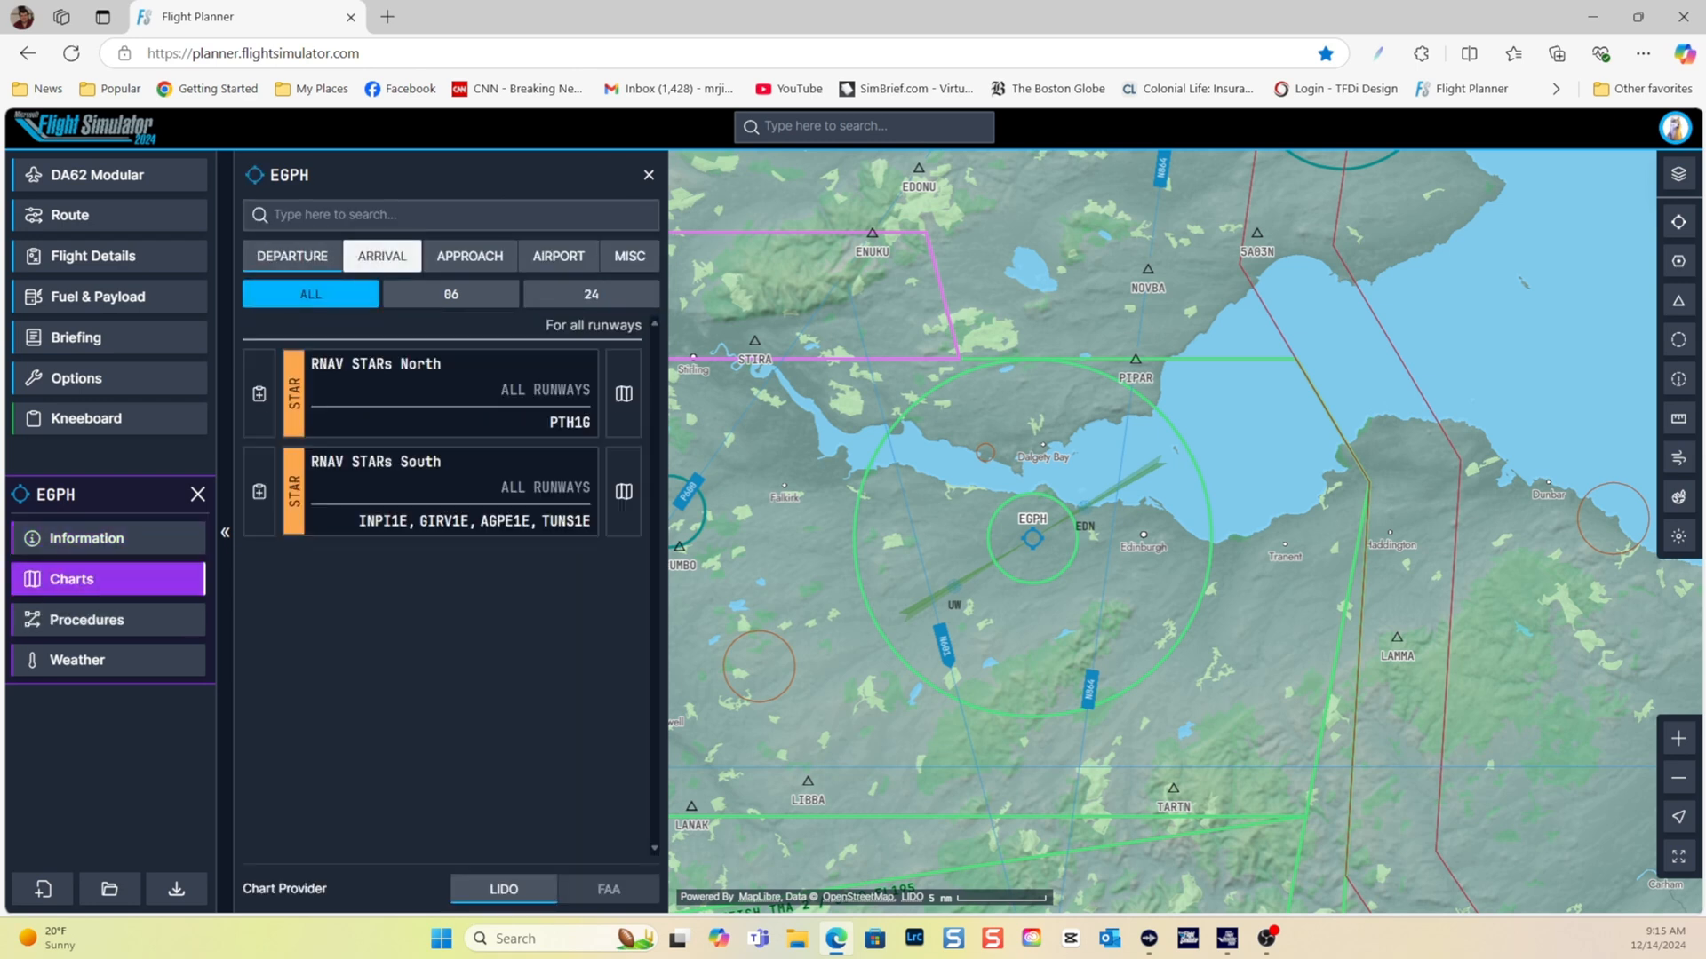
left_click(470, 256)
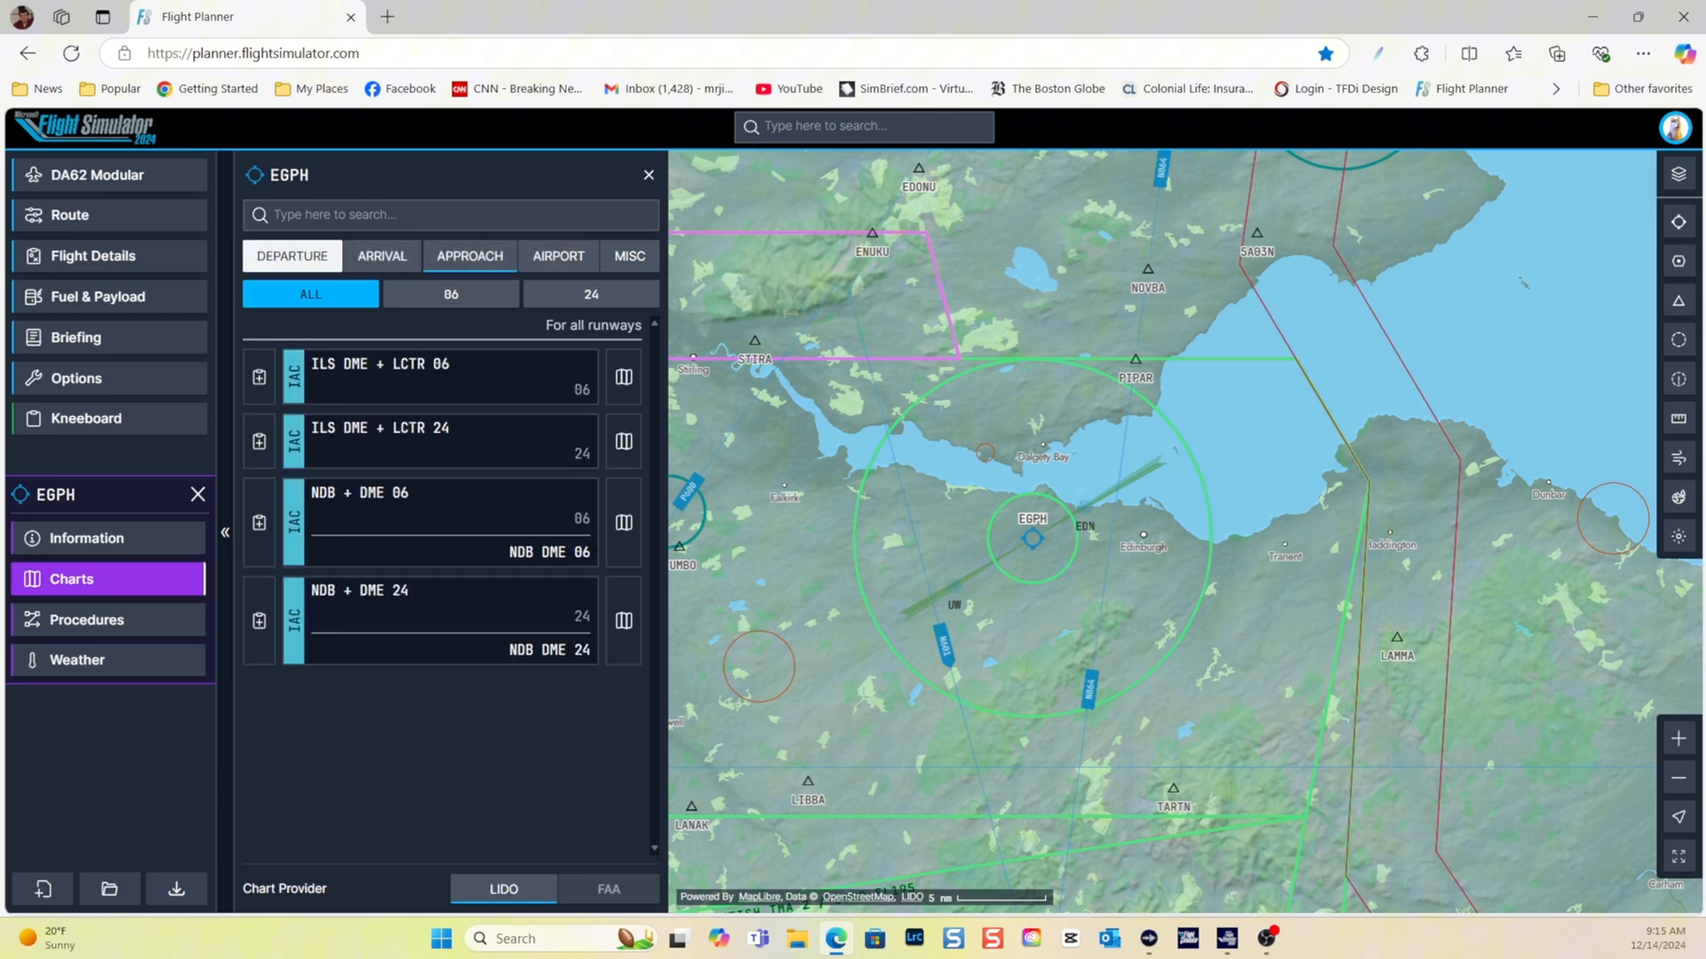
left_click(291, 256)
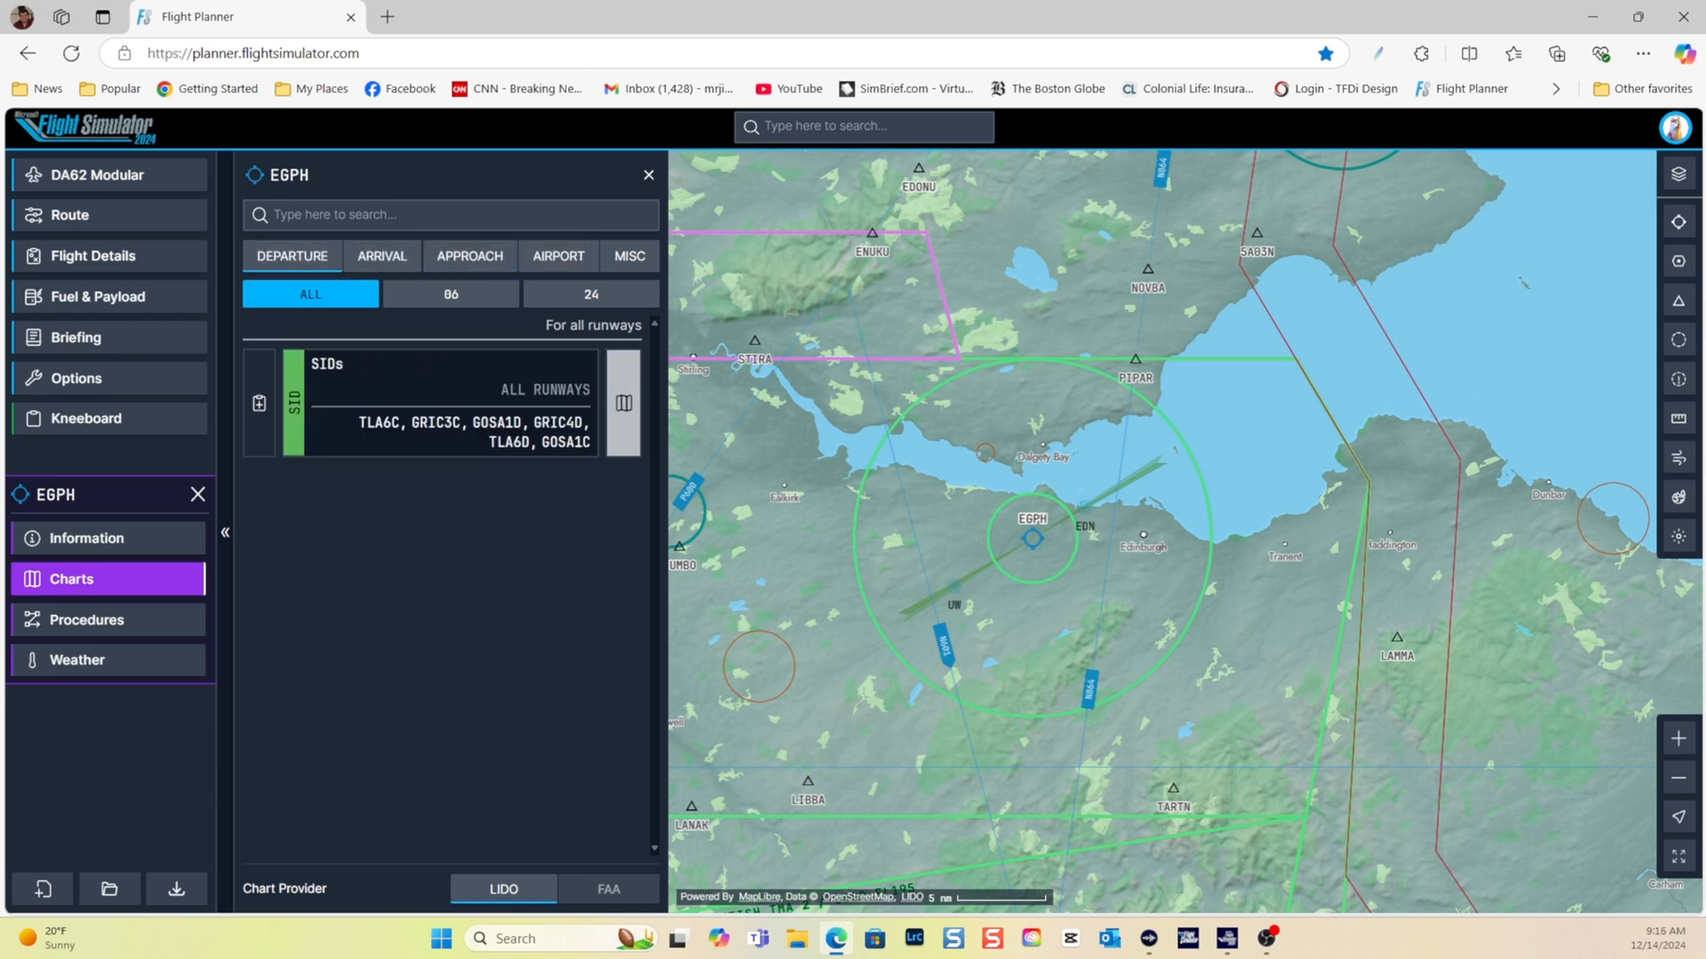
left_click(87, 618)
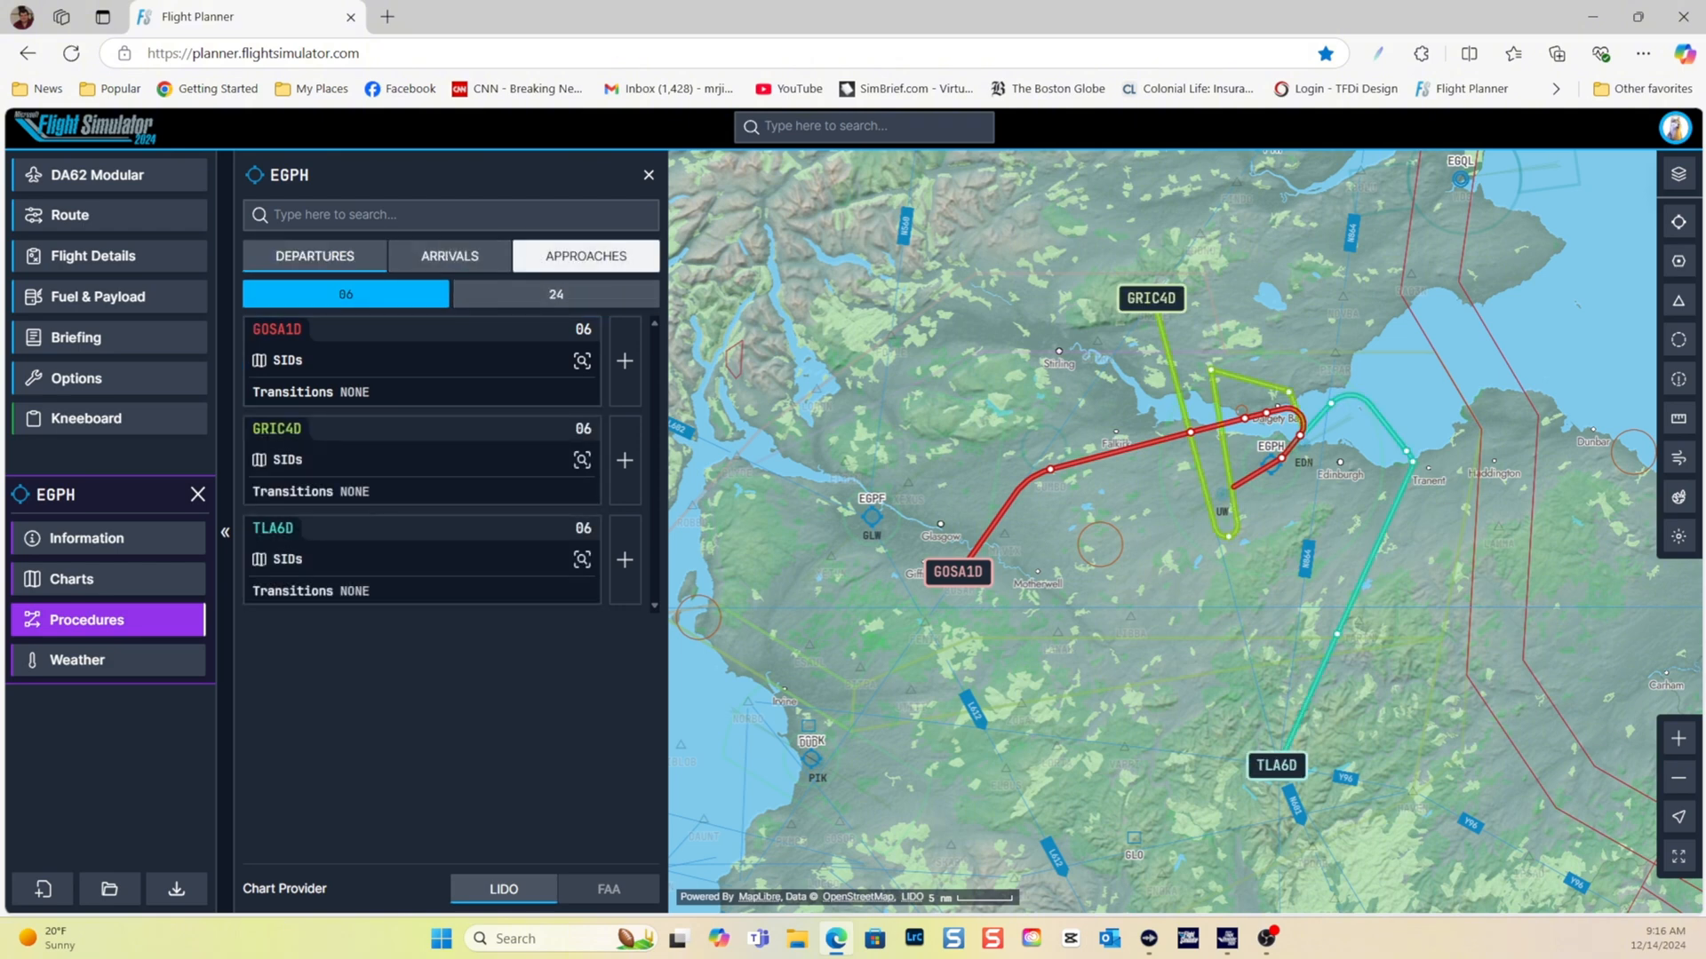
Return to the route plan with the origin airport search open
left_click(76, 659)
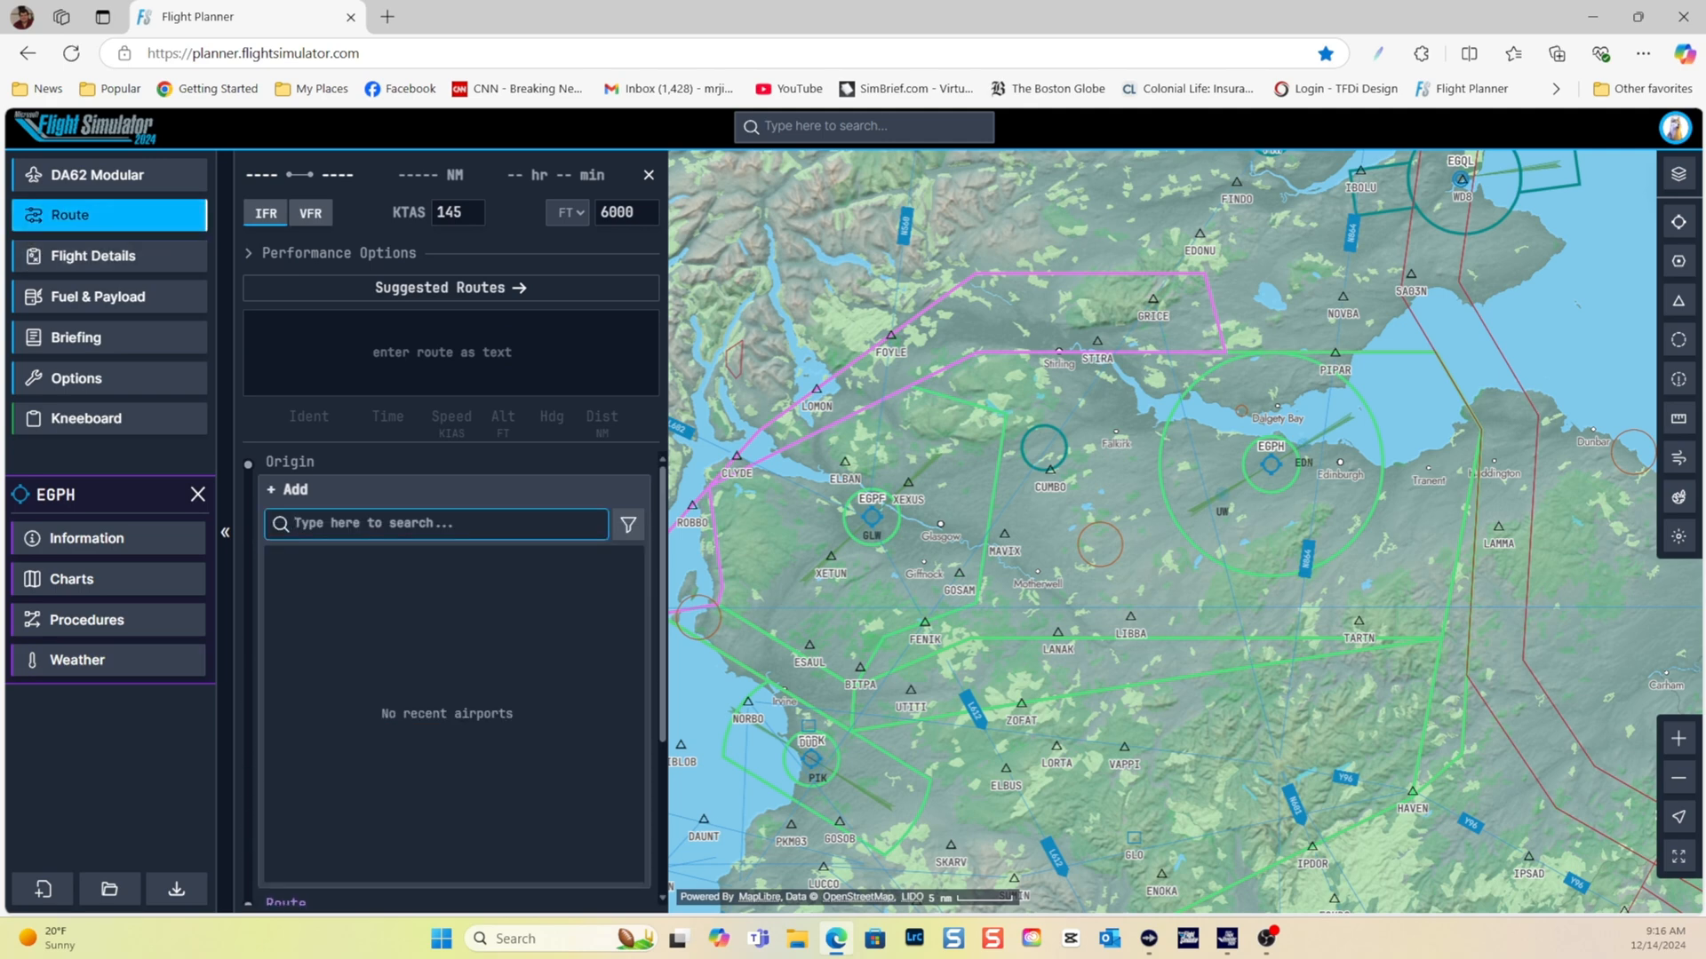
Search 'egp' for the origin, then search 'egcc' and choose Manchester EGCC as destination
type("egp")
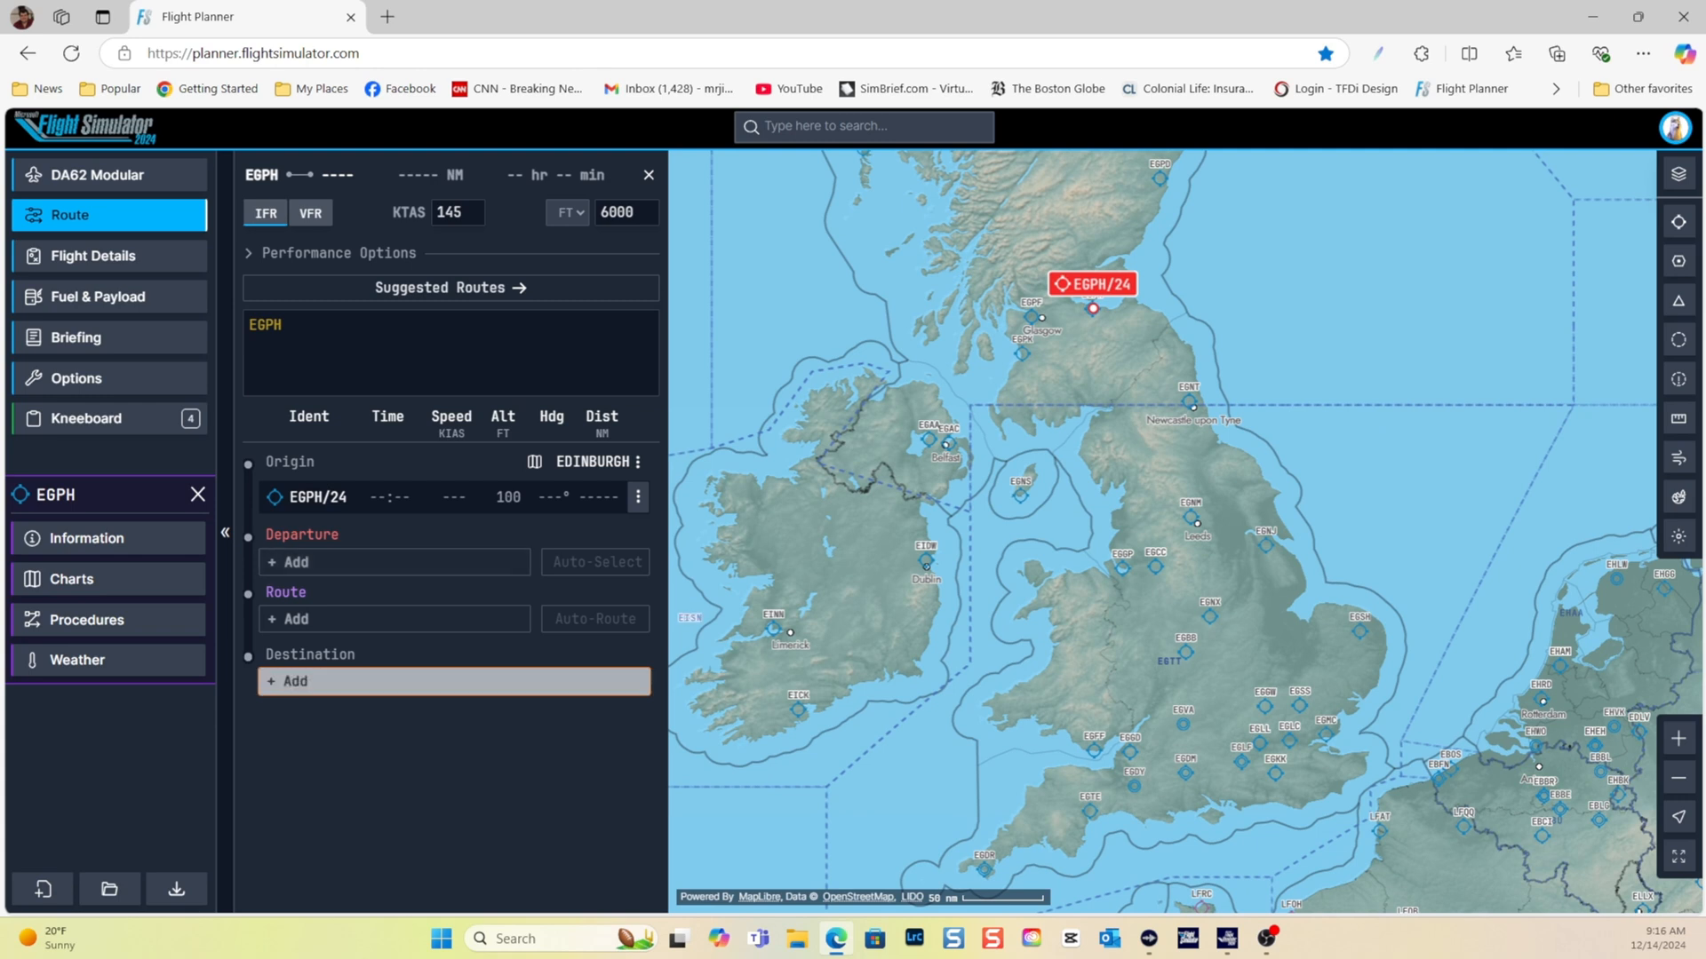
left_click(290, 681)
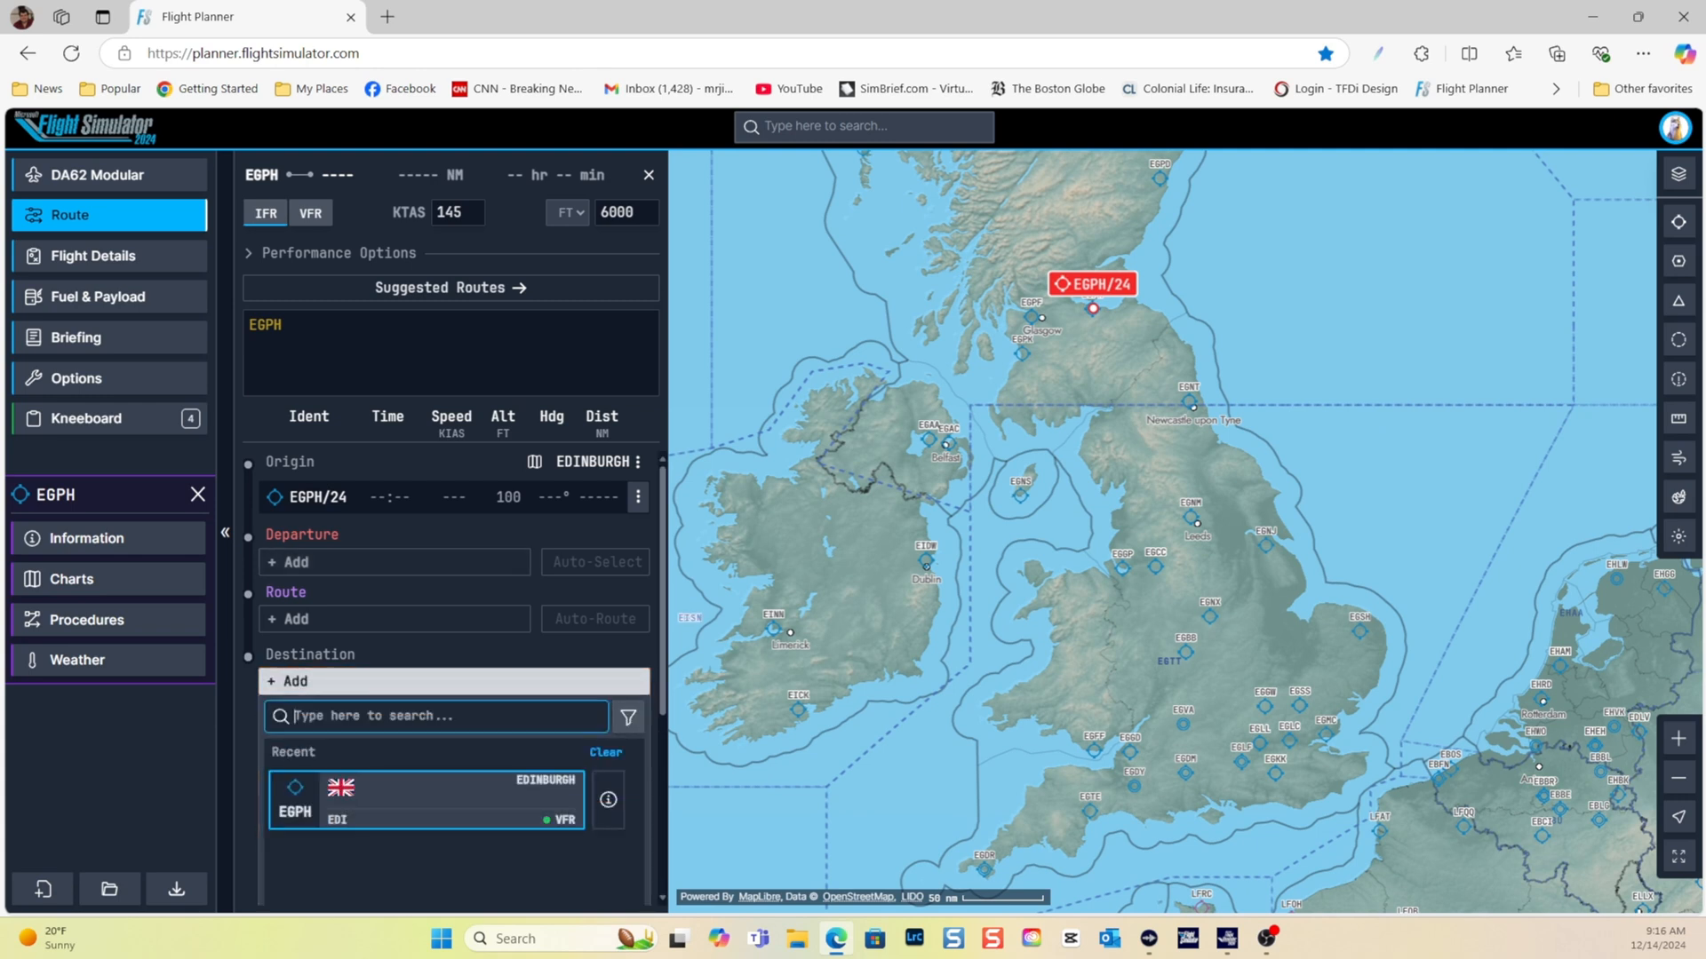
type("e")
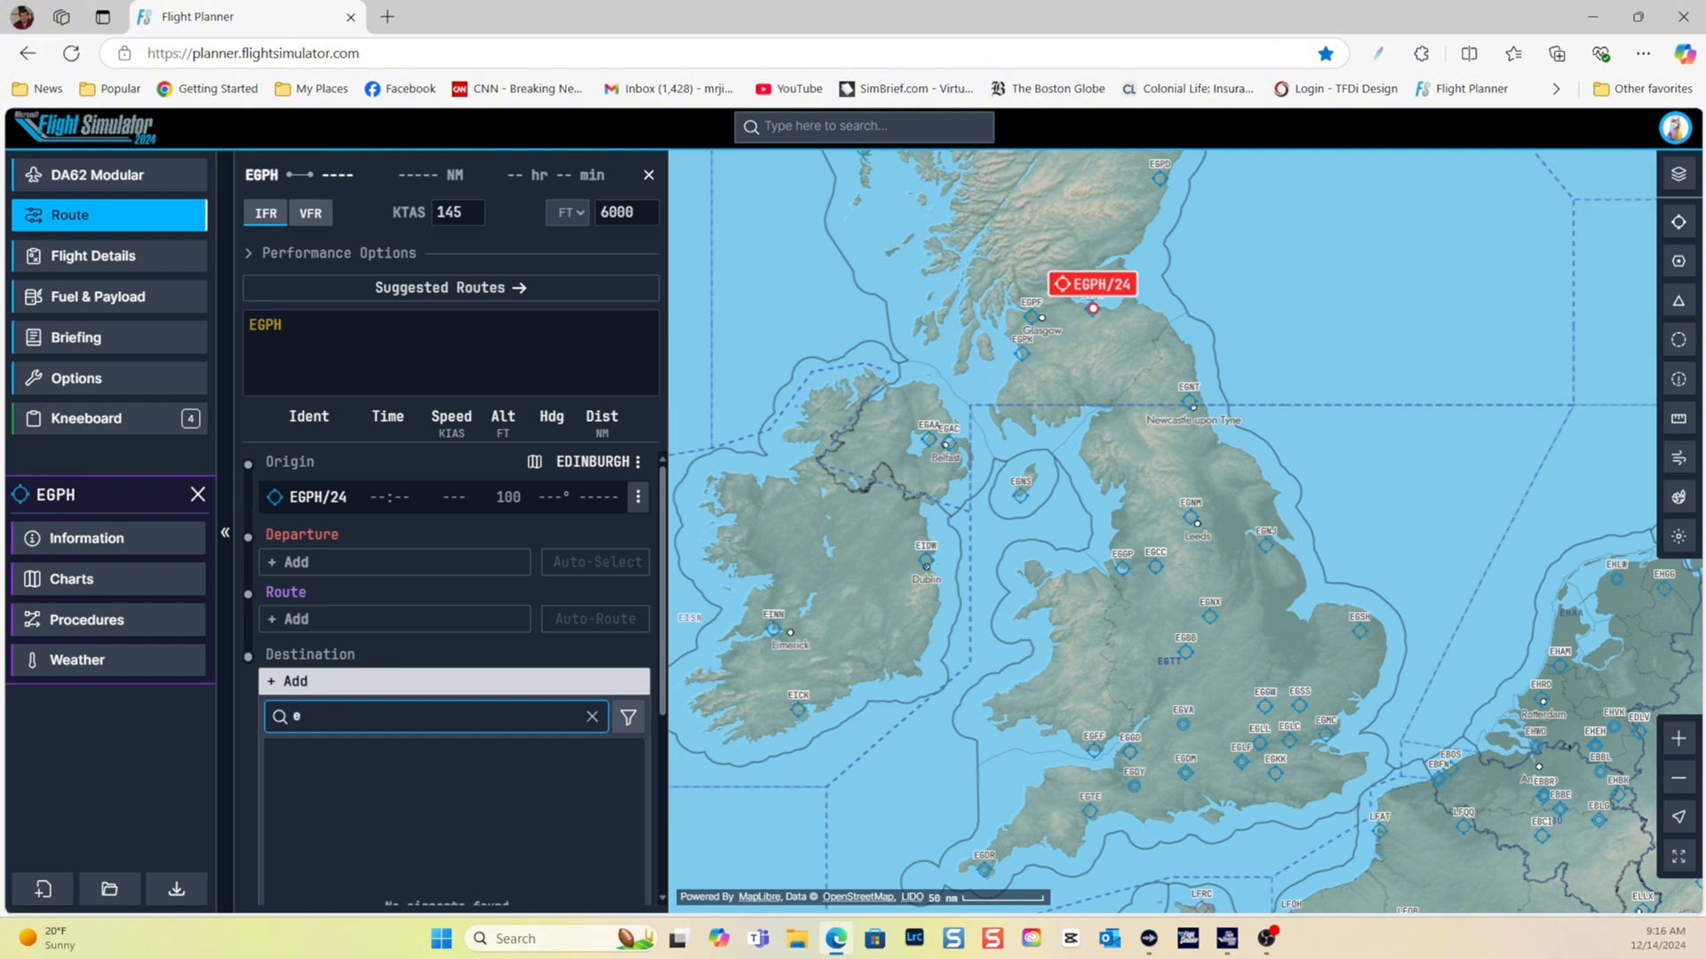
type("gcc")
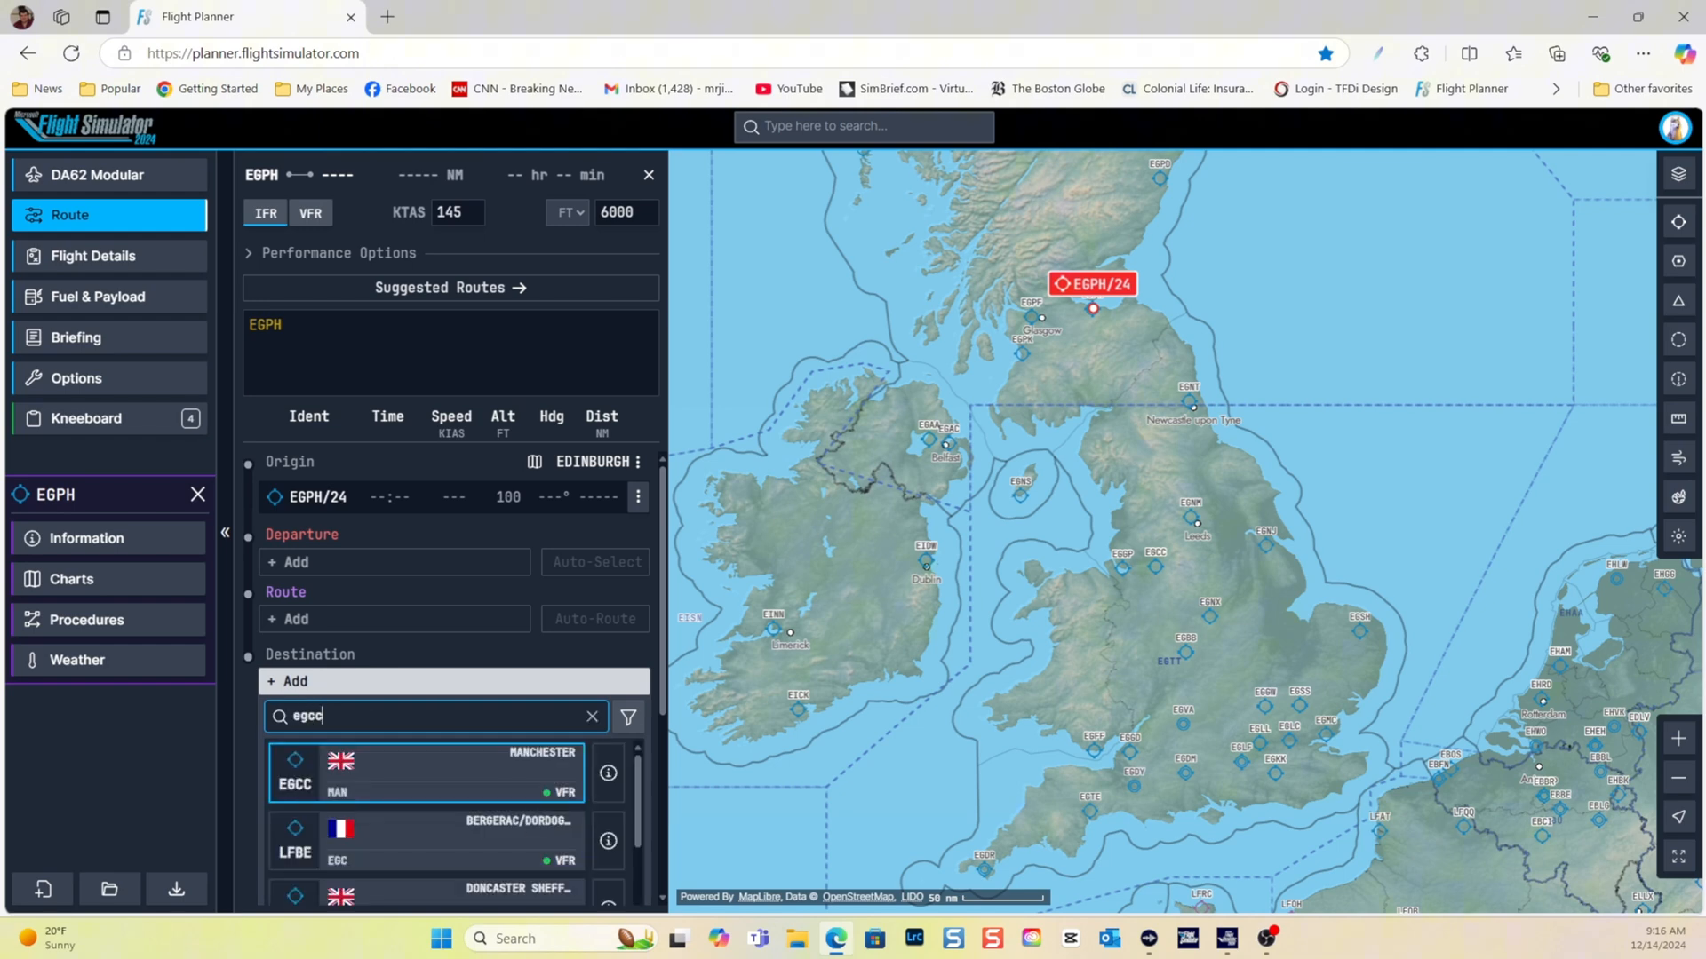
left_click(425, 773)
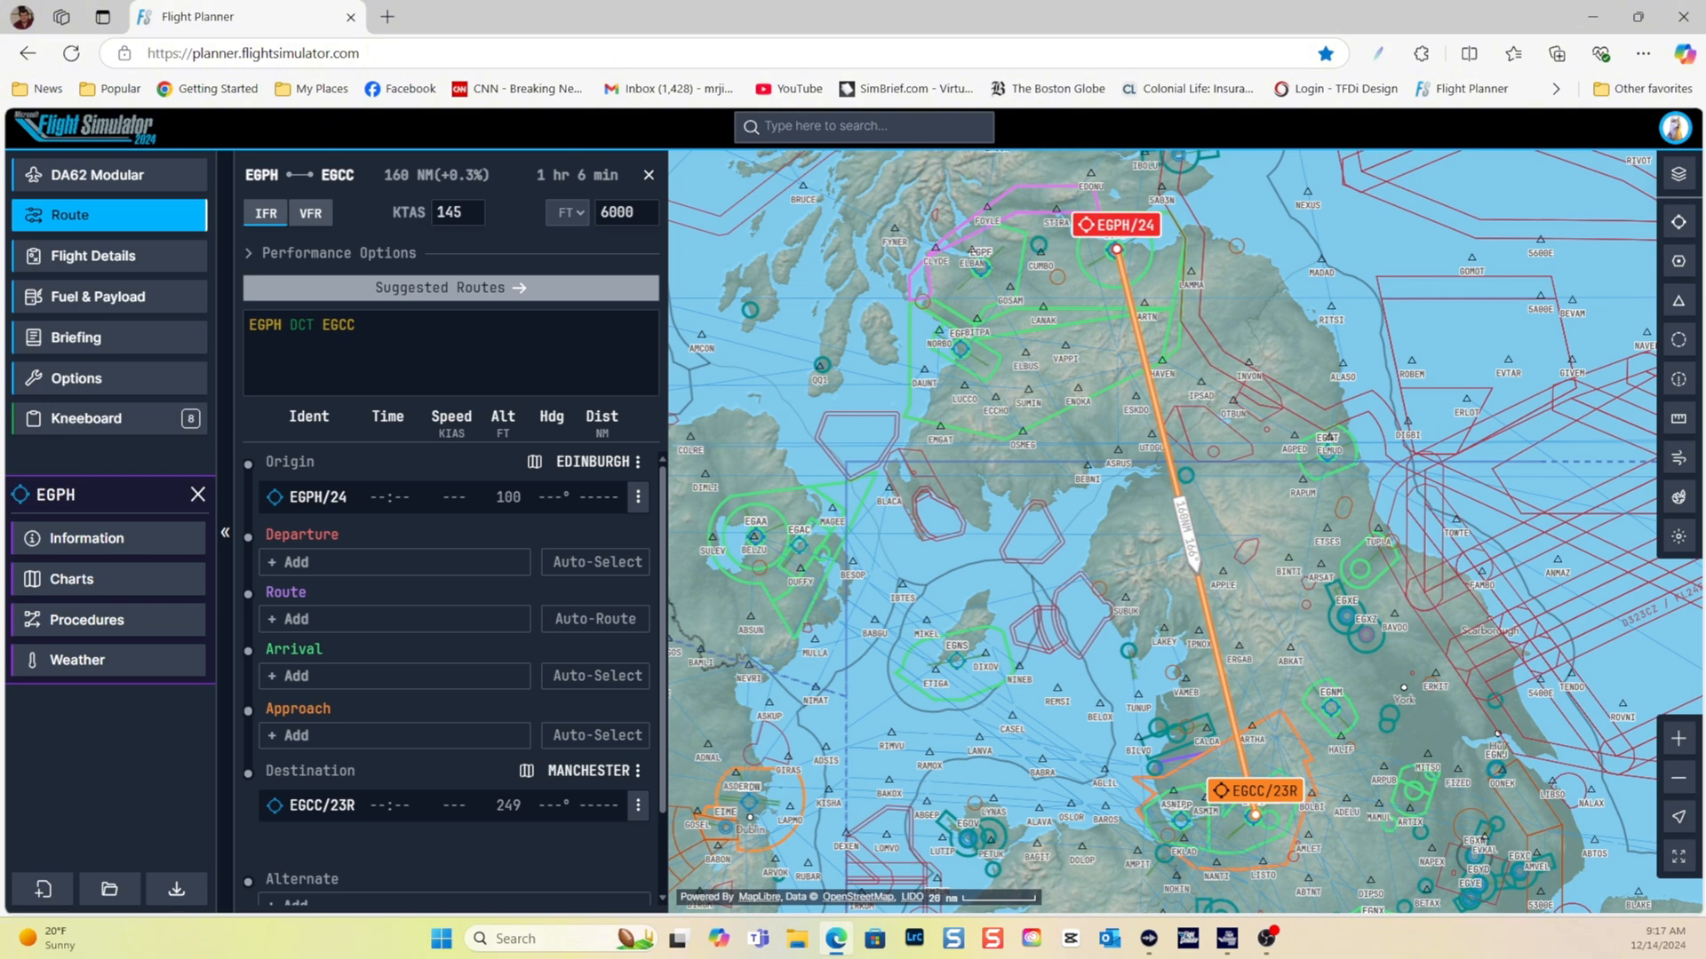
Apply the suggested airway route EGPH IVG UNURO N864 LAKEY L612 BARTN EGCC
left_click(439, 288)
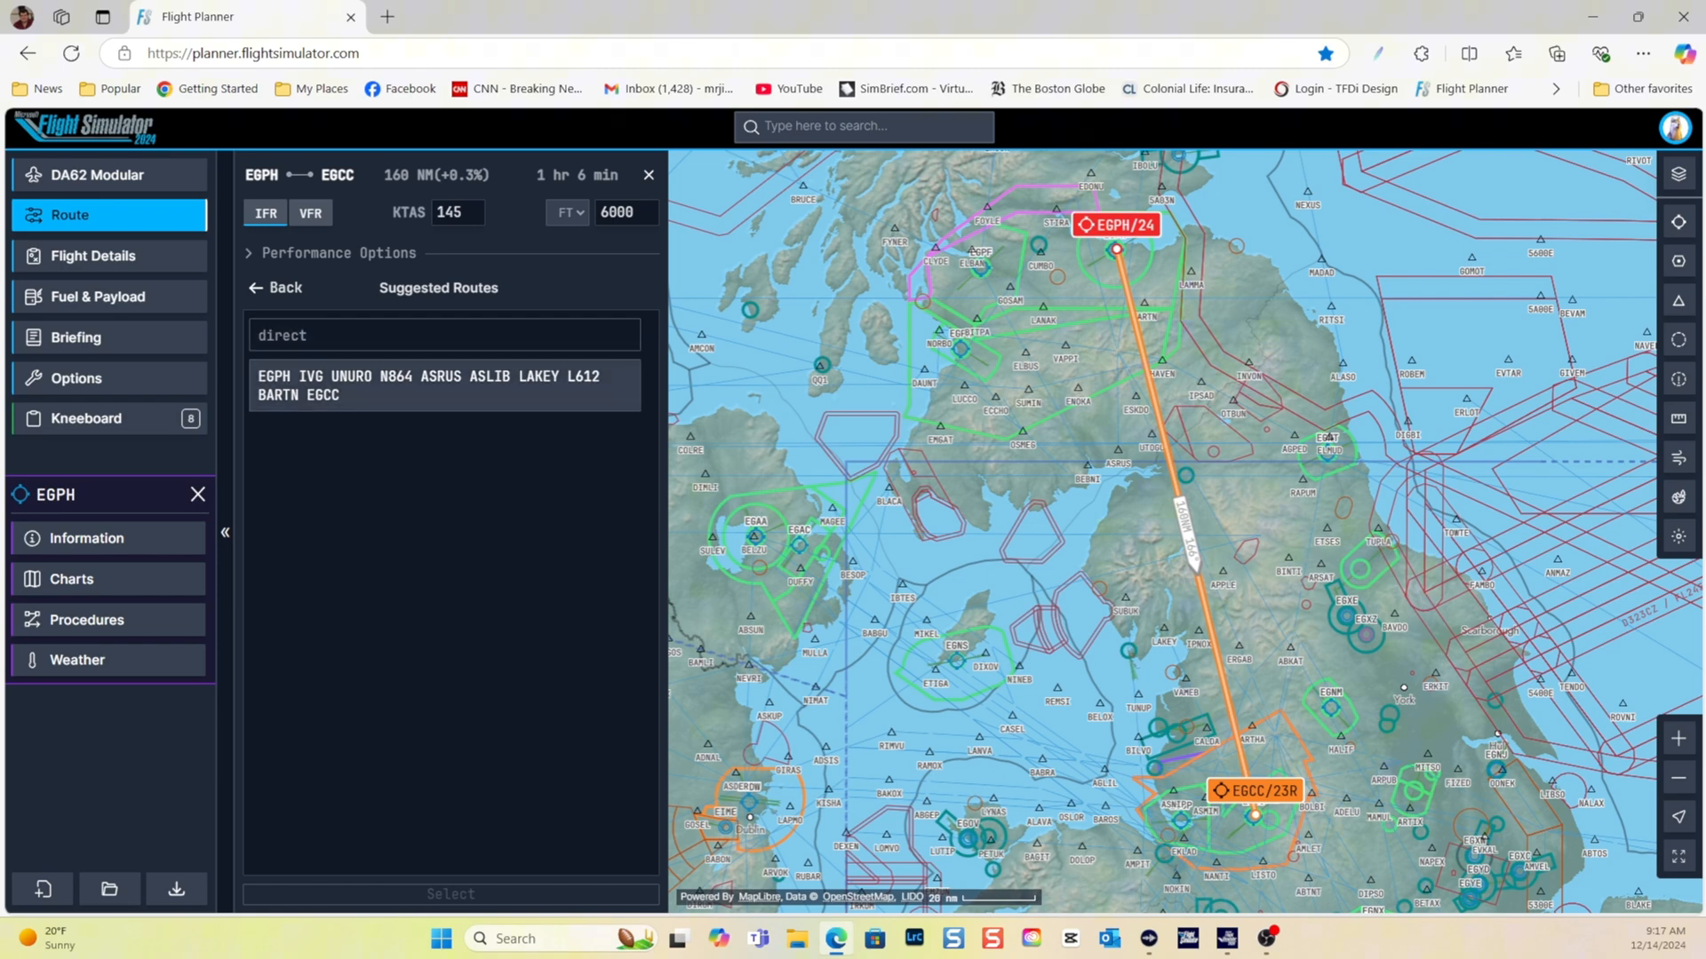
left_click(443, 385)
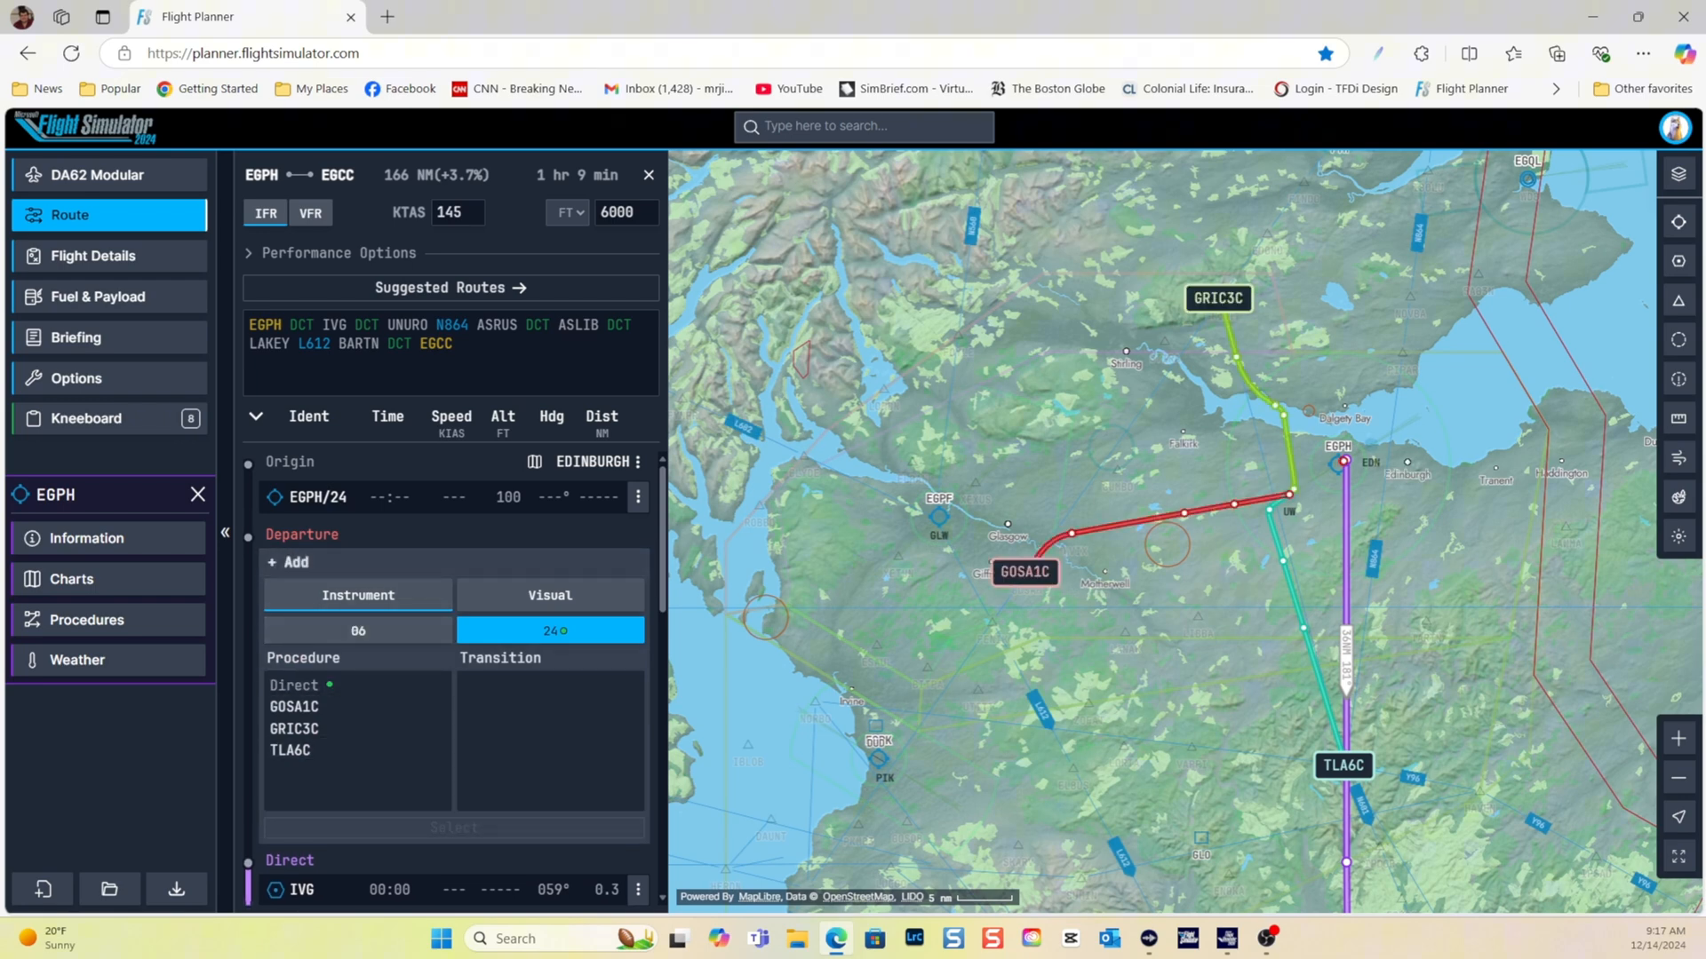
Compare the runway 24 SIDs (none, GOSA1C, GRIC3C, TLA6C) and select TLA6C as the departure
left_click(293, 684)
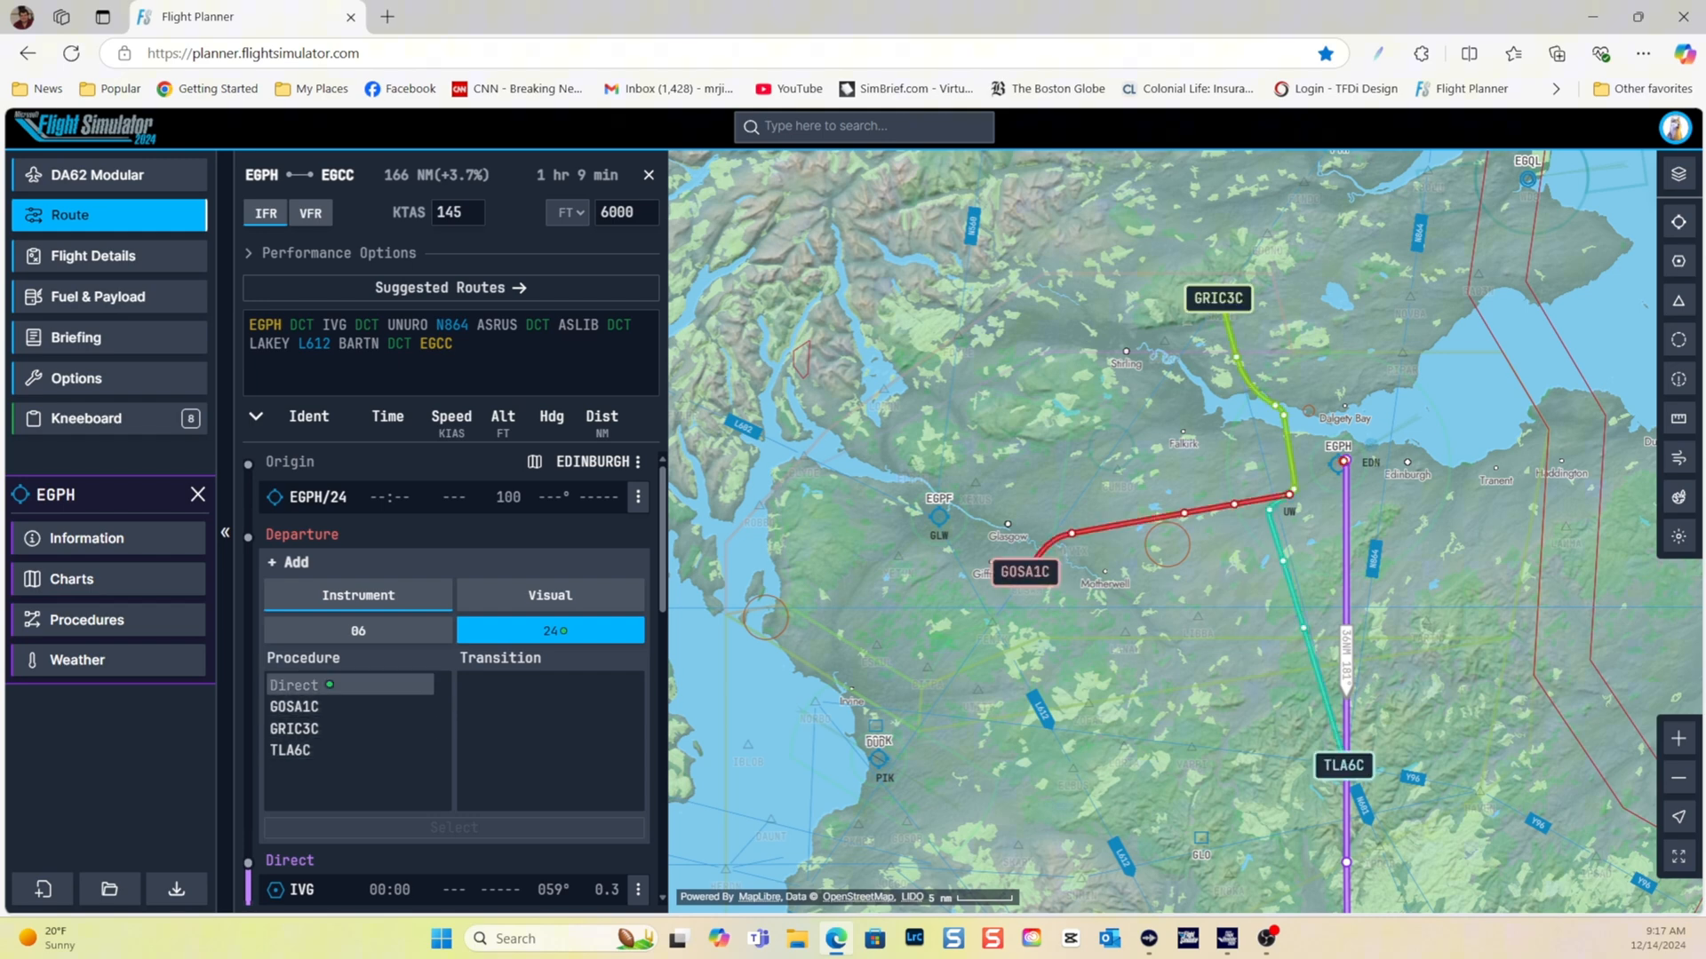
left_click(293, 706)
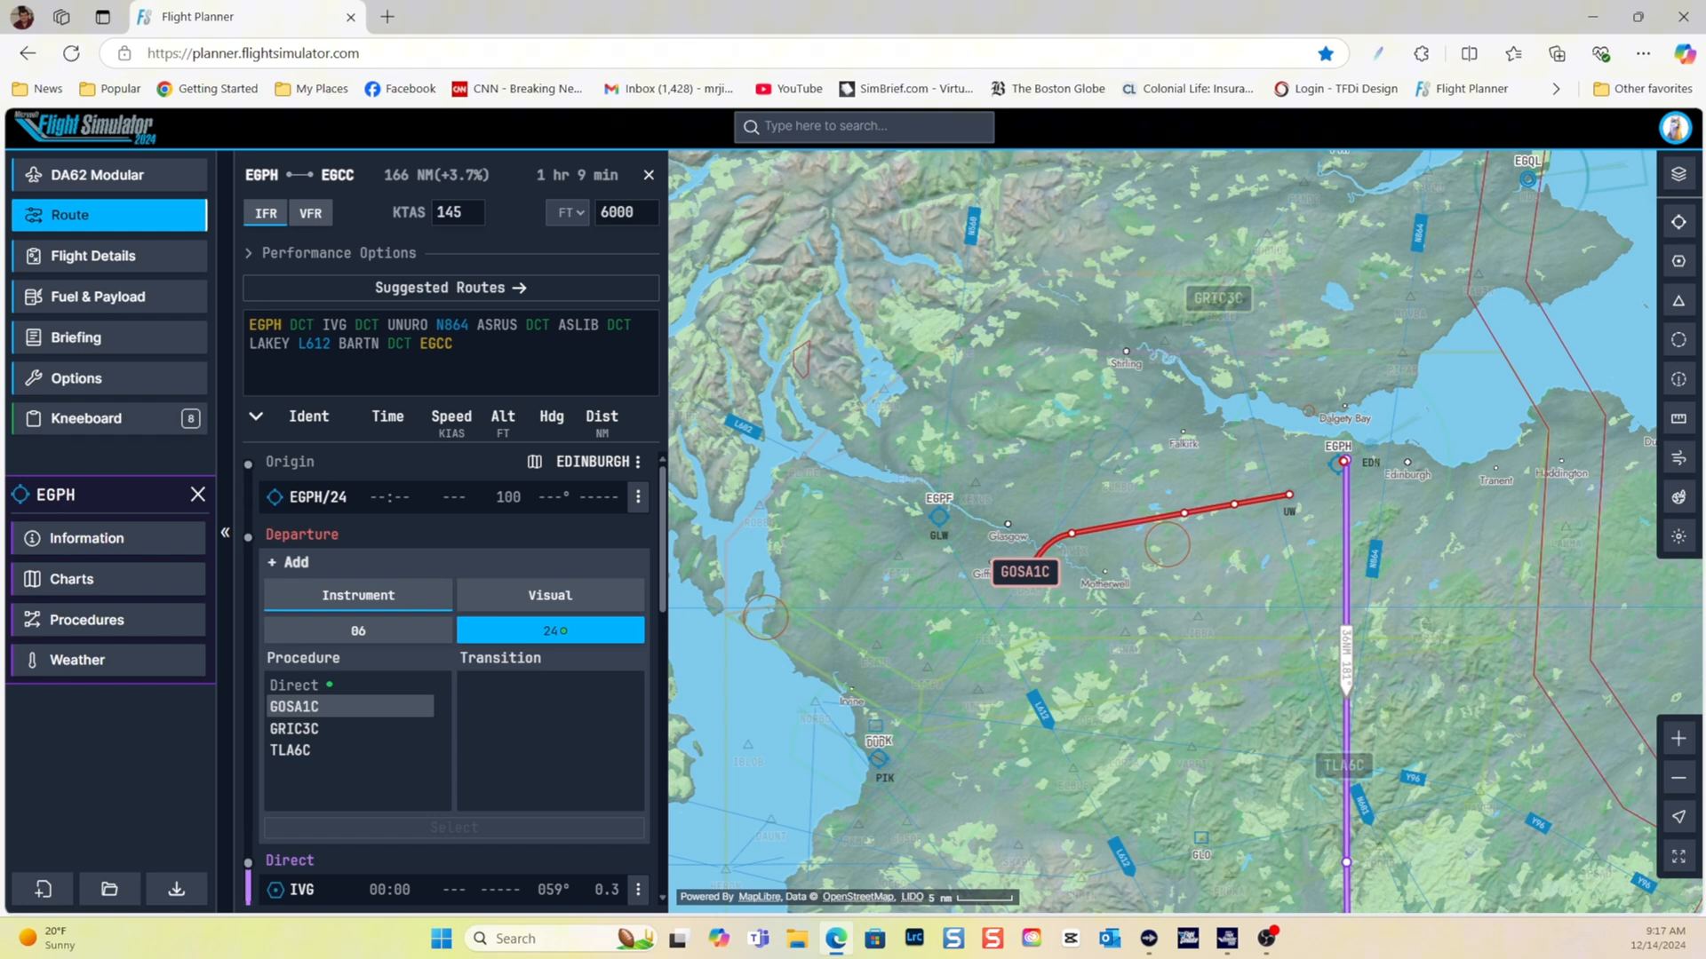
left_click(293, 729)
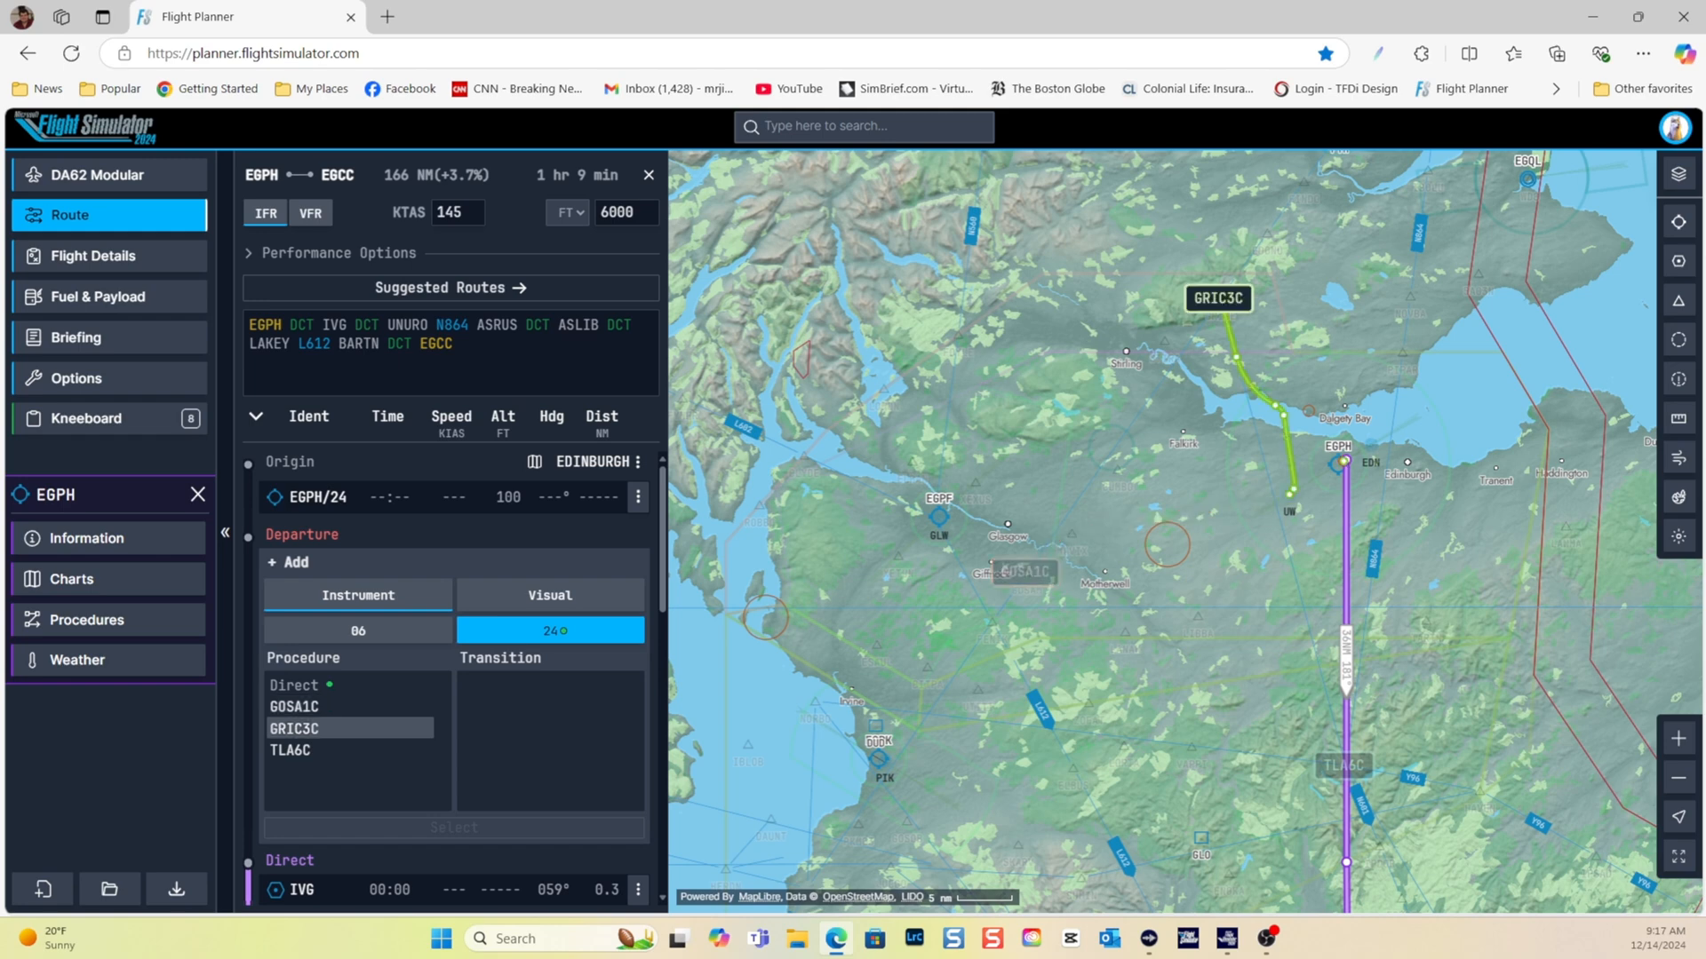
left_click(289, 749)
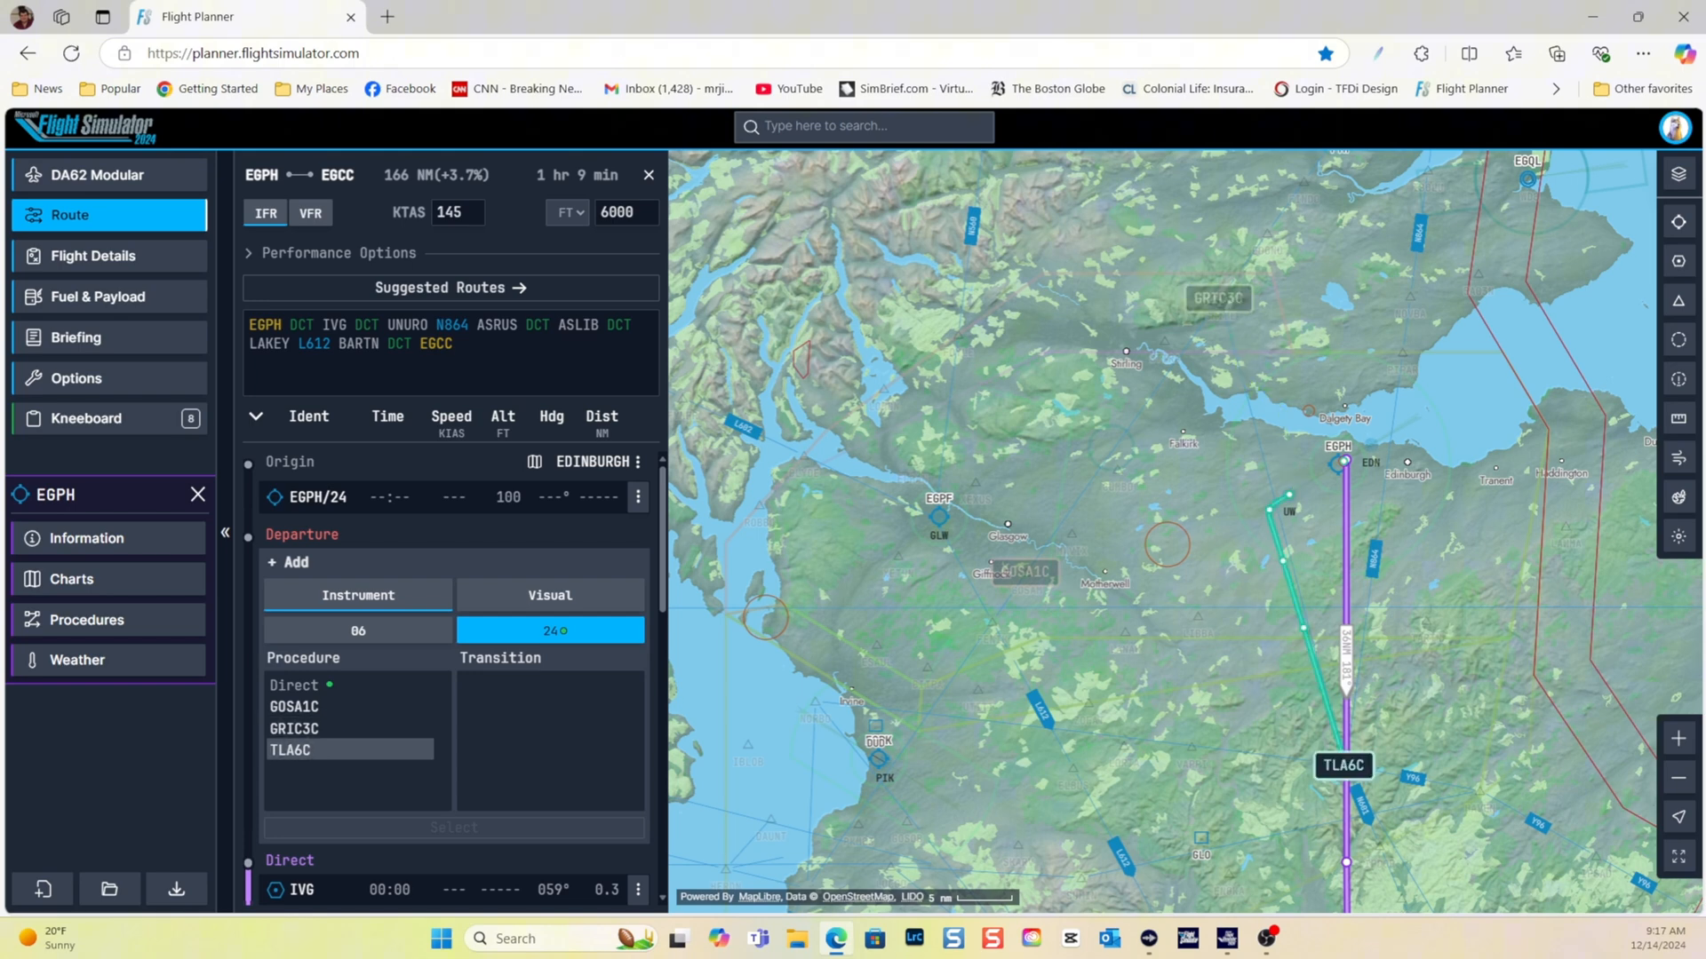
left_click(293, 706)
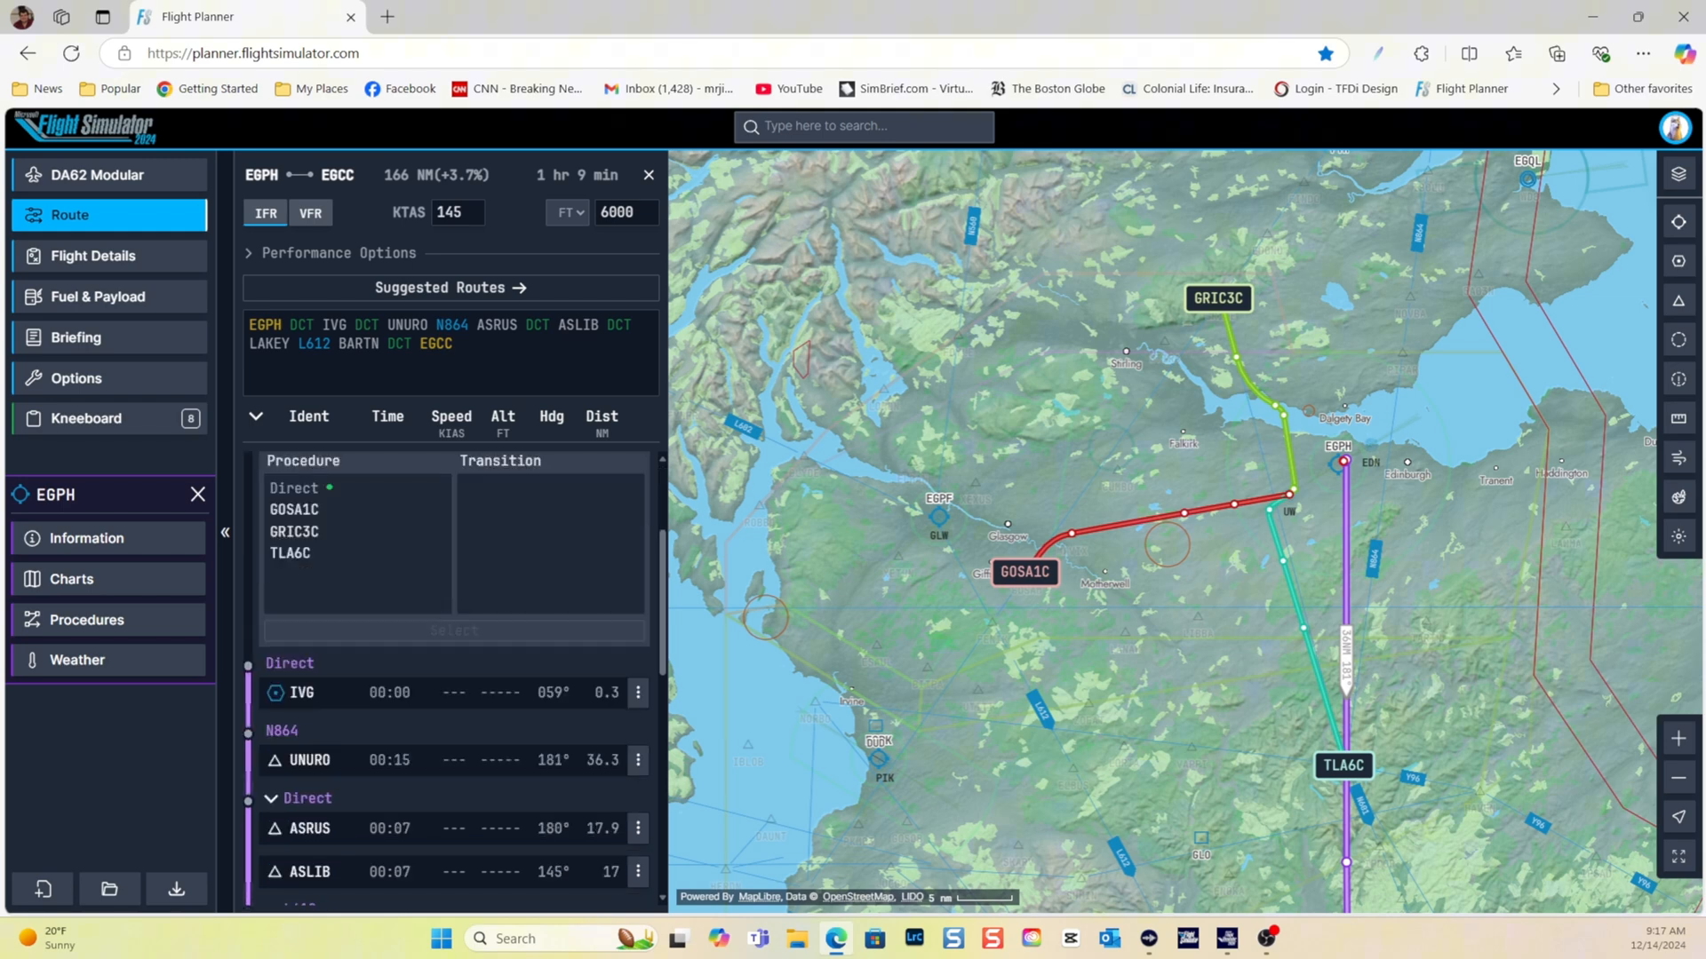
scroll("down", 3)
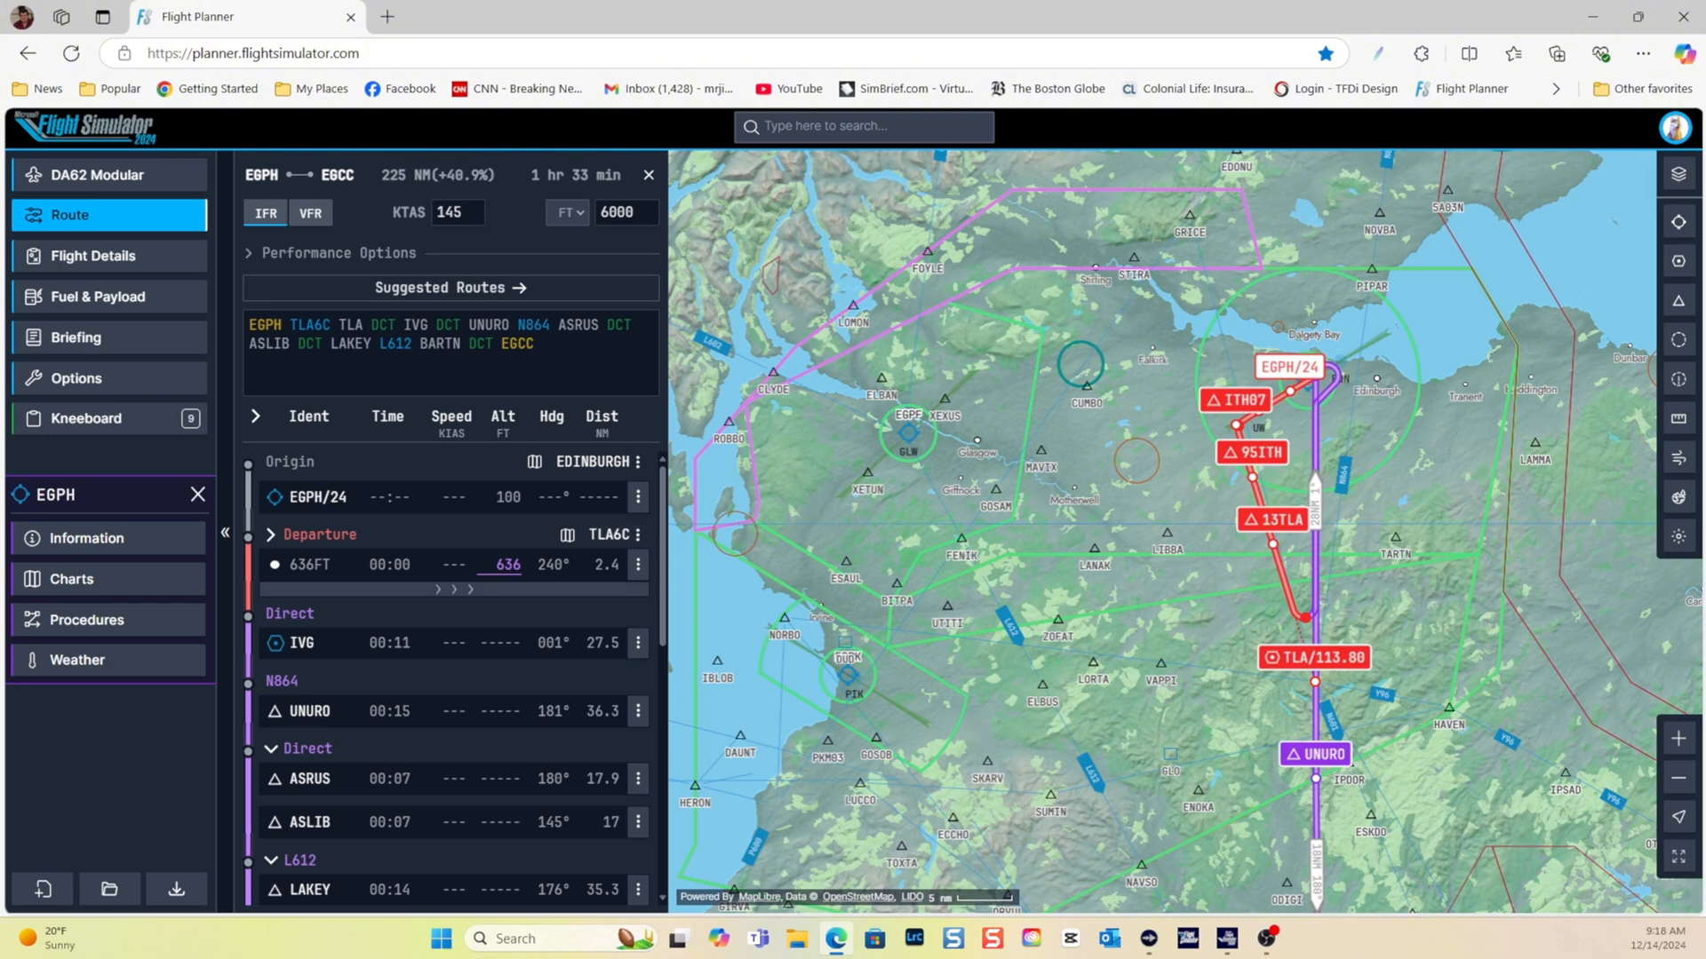
Remove the TLA6C departure, add GRIC3C instead, and add the ILS 23R approach into Manchester
left_click(638, 534)
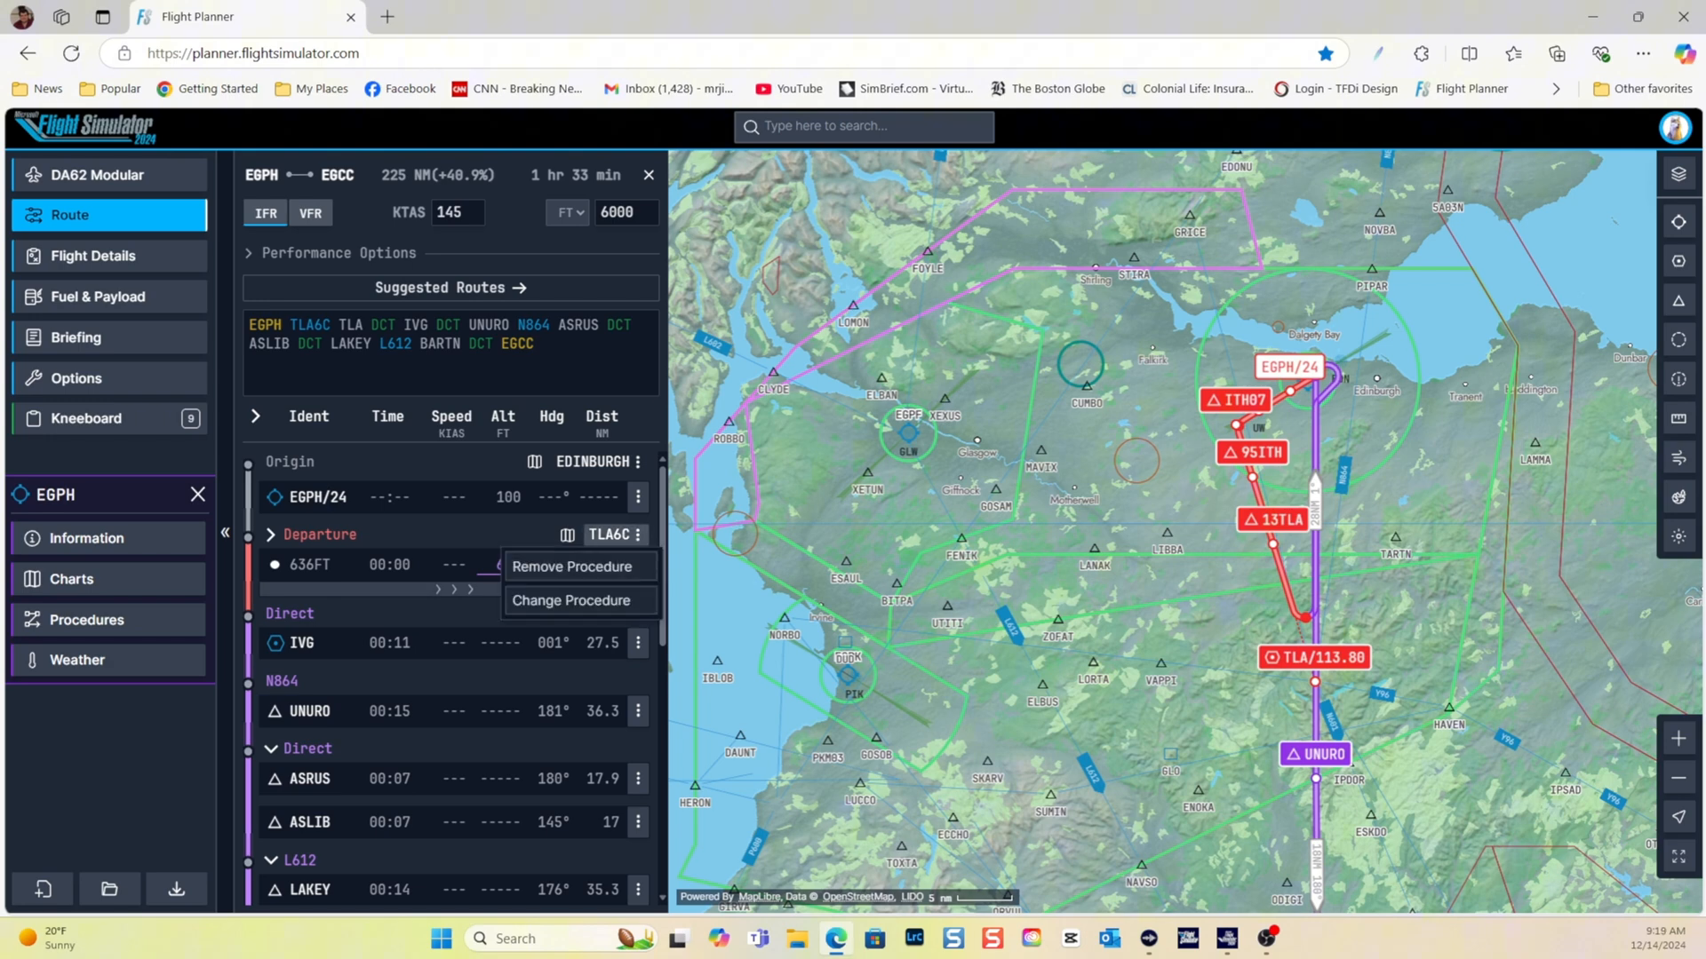
left_click(570, 566)
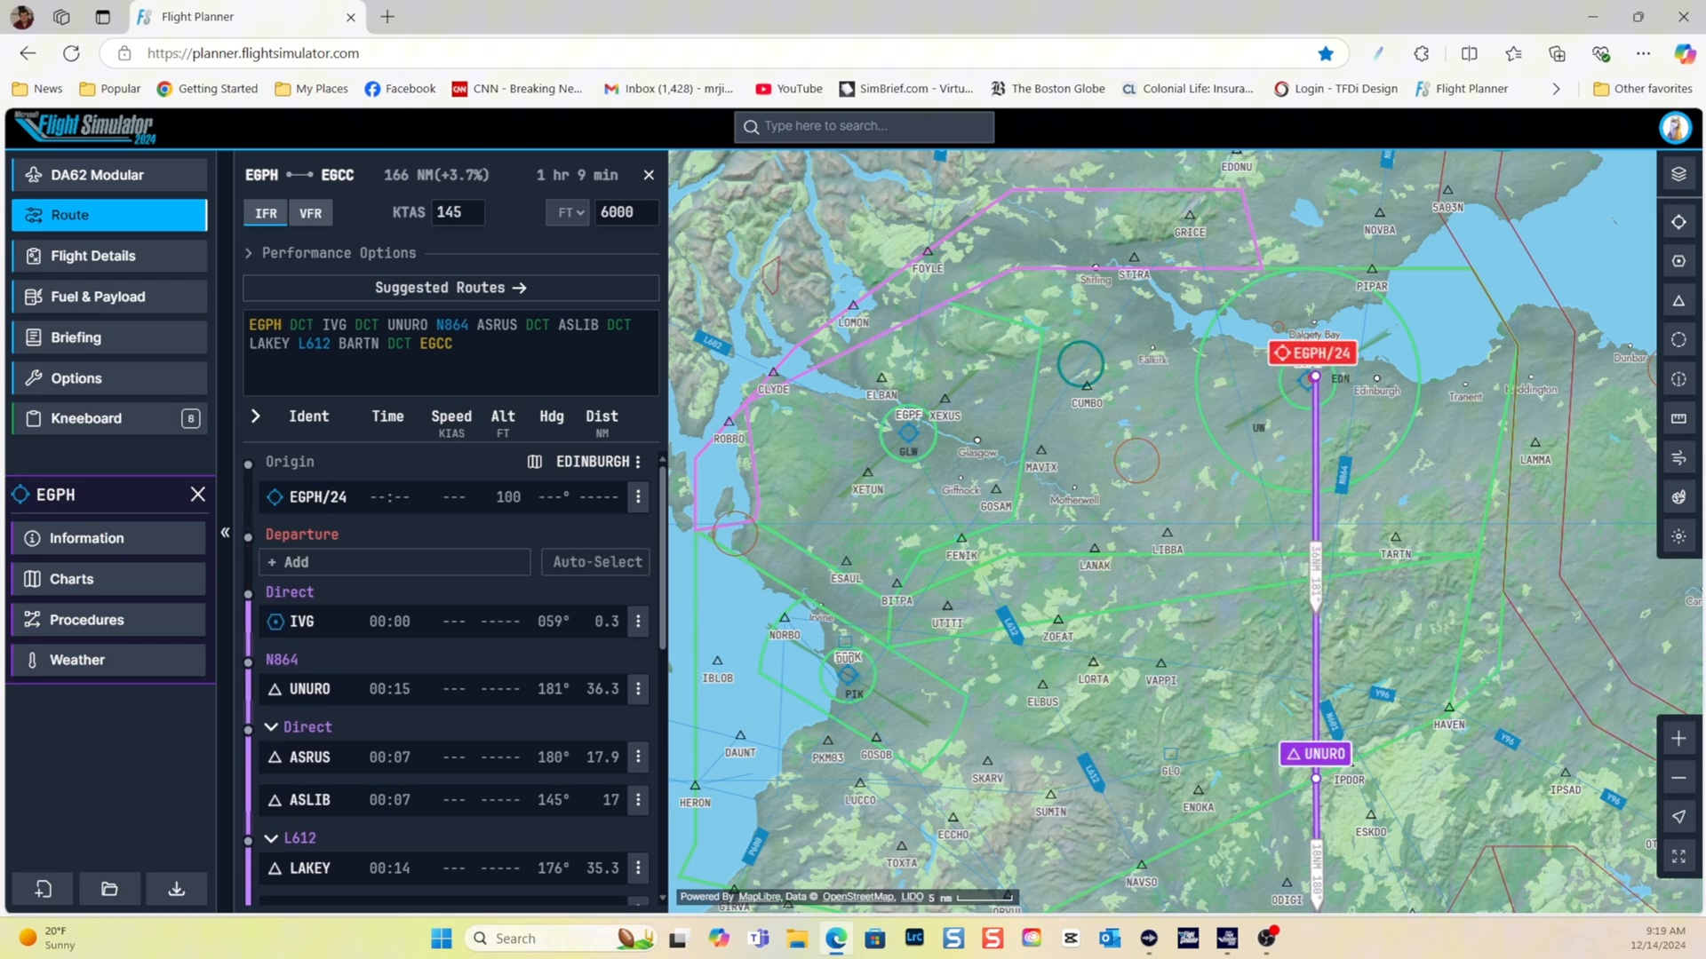
mouse_move(597, 563)
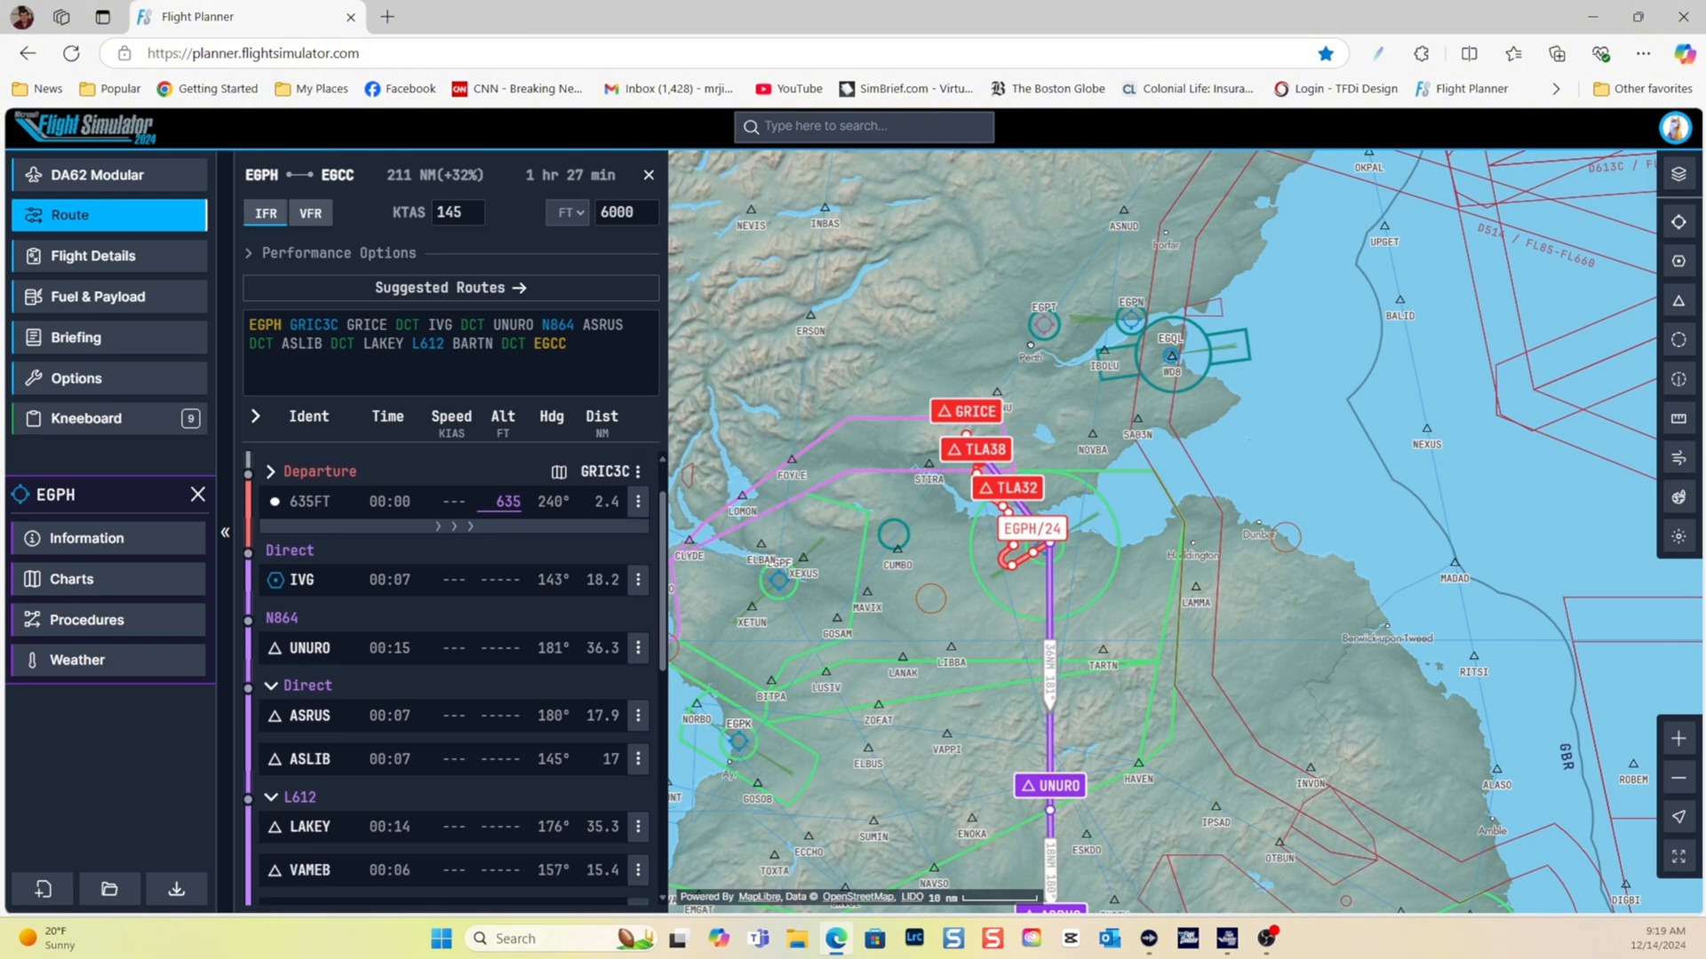
scroll("down", 3)
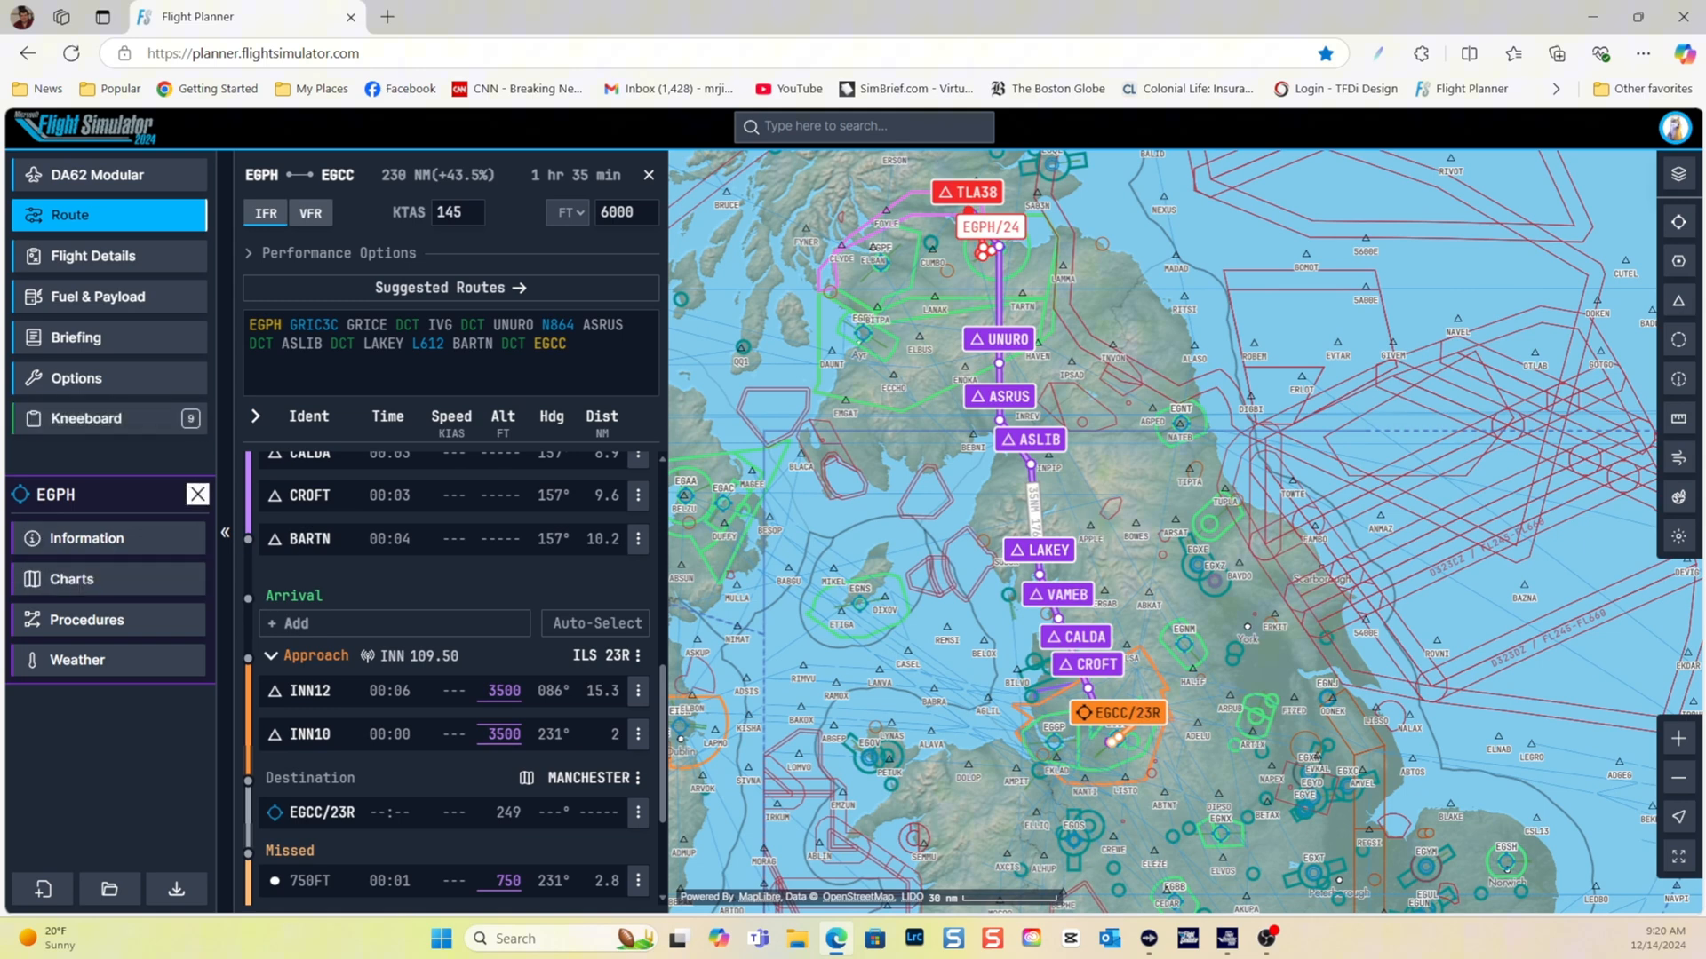
Show the Flight Details page with flight 123, callsign ZIGGY and IFR rules
left_click(92, 255)
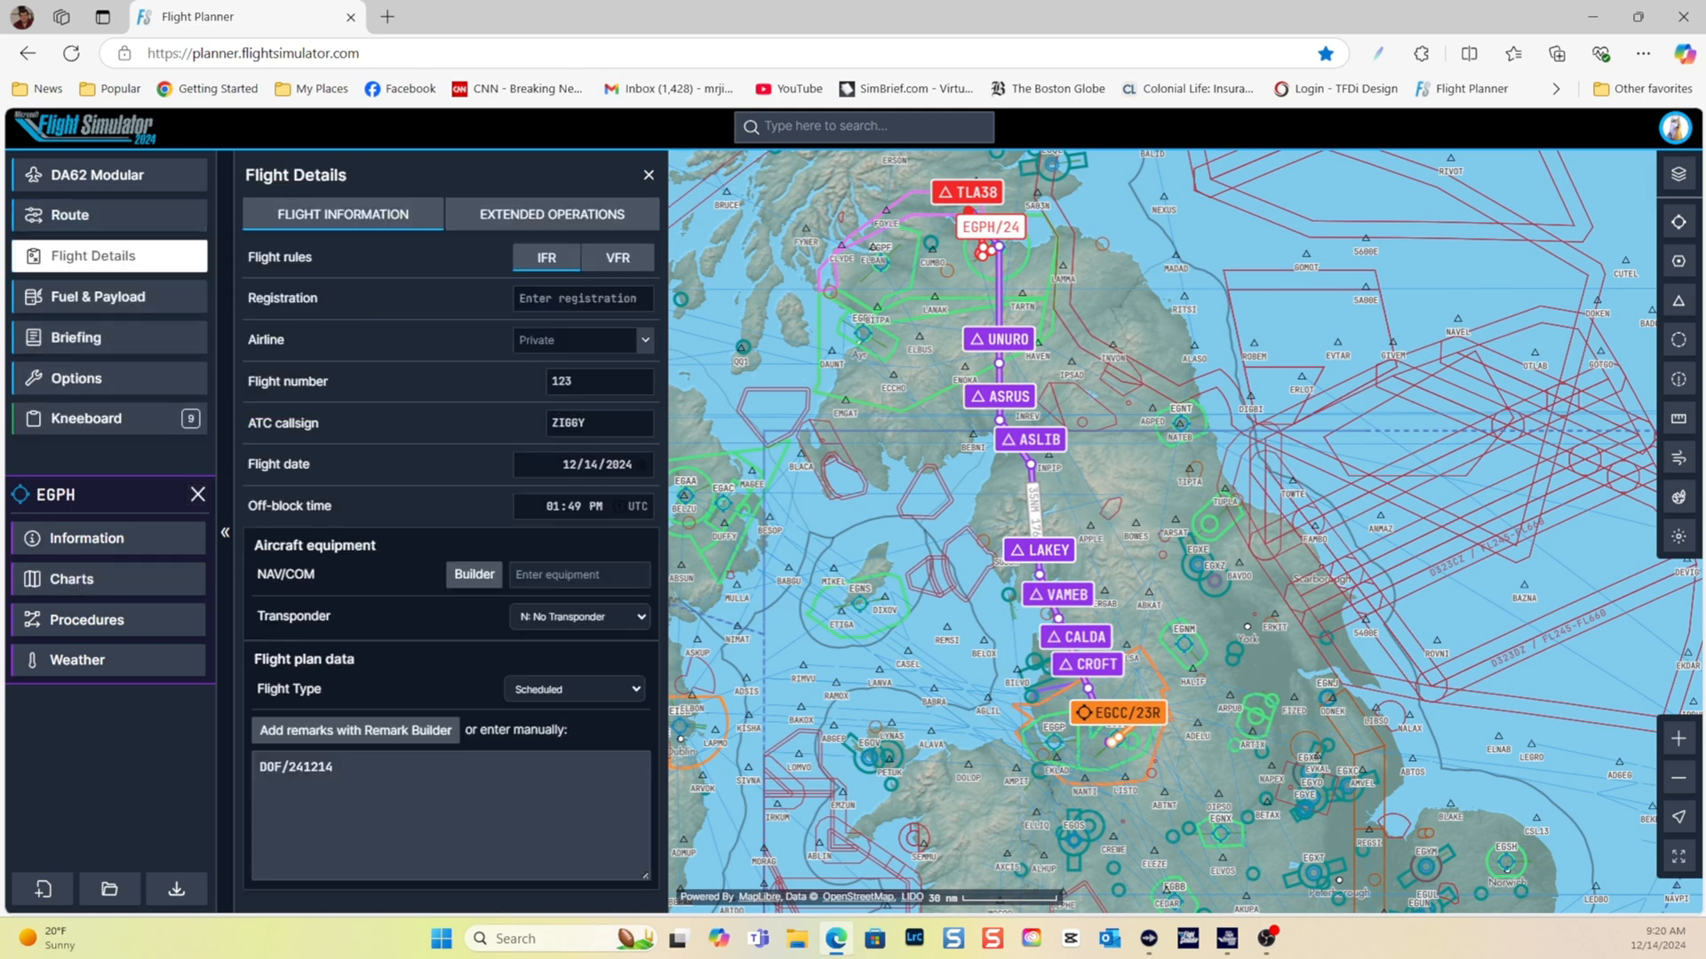
left_click(93, 256)
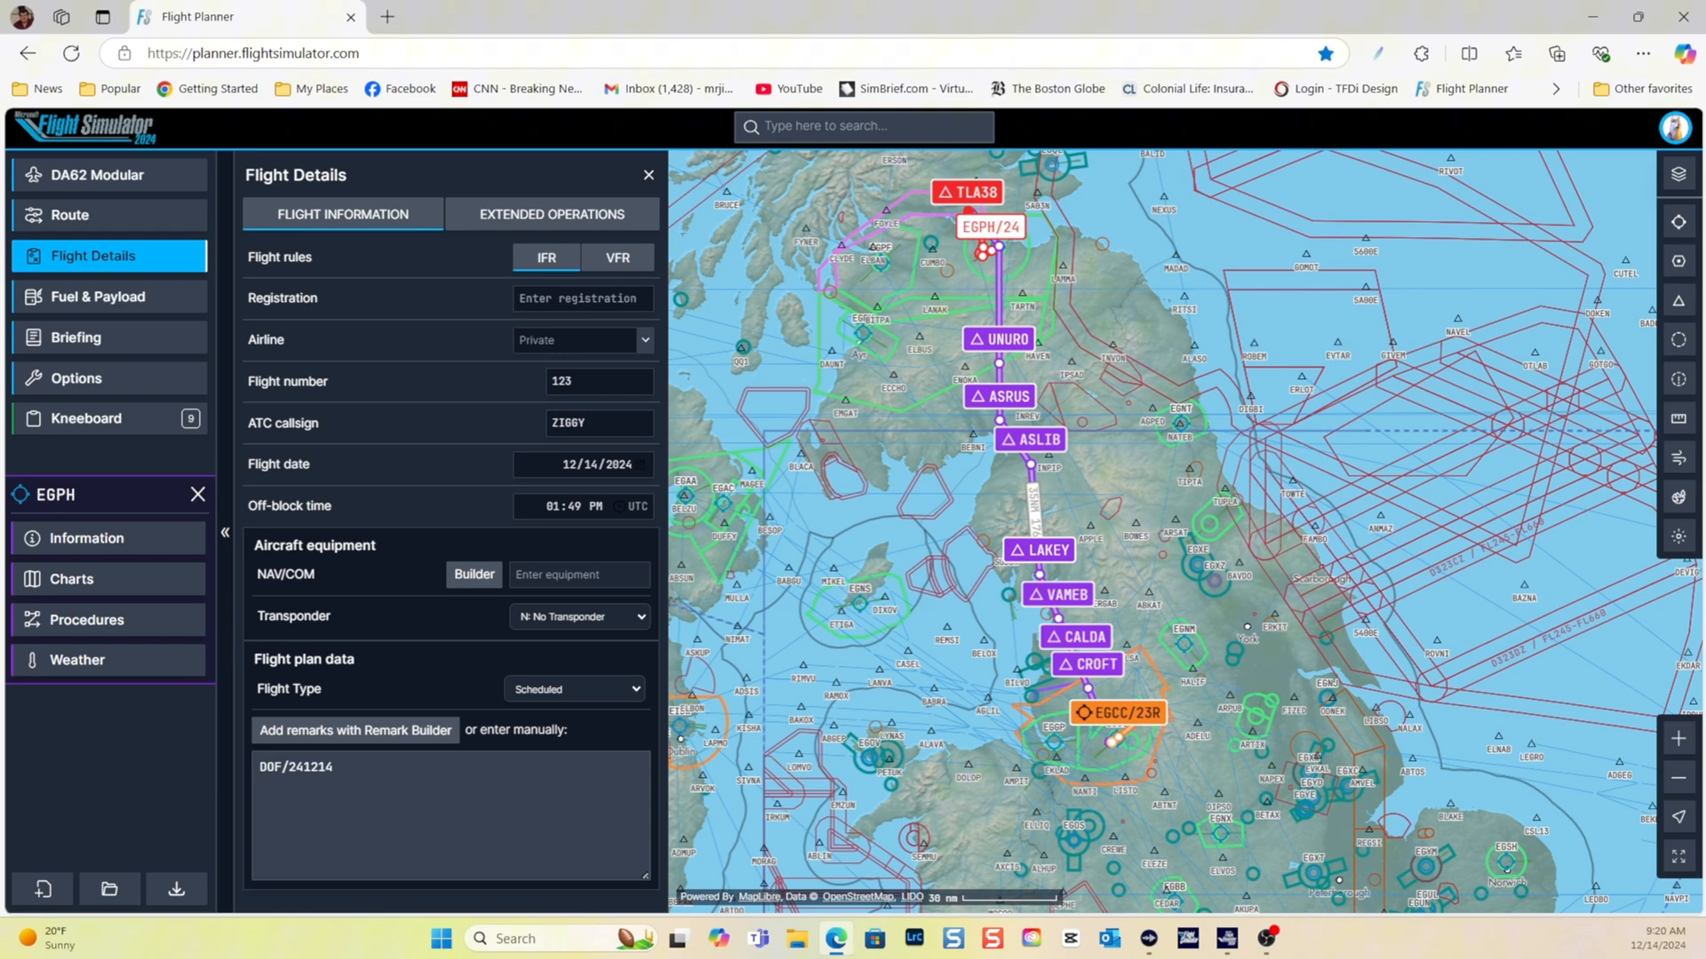
Set payload to 106 lbs cargo and no passengers for a 1,824 lbs zero fuel weight
left_click(96, 297)
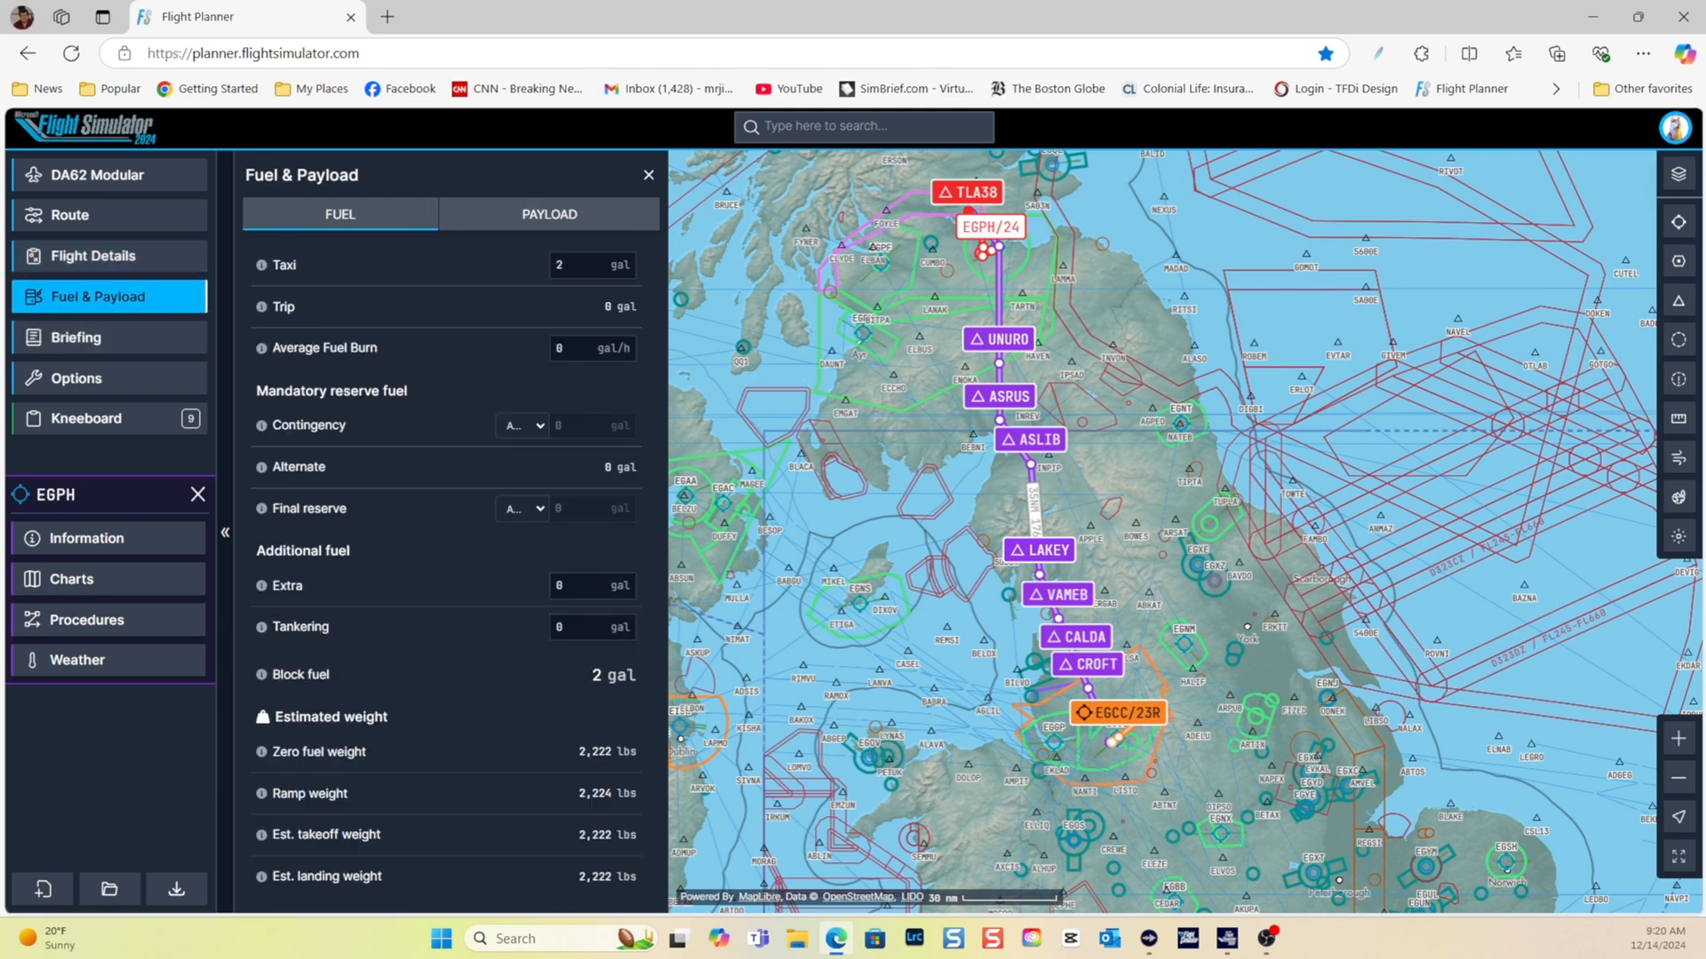
left_click(549, 215)
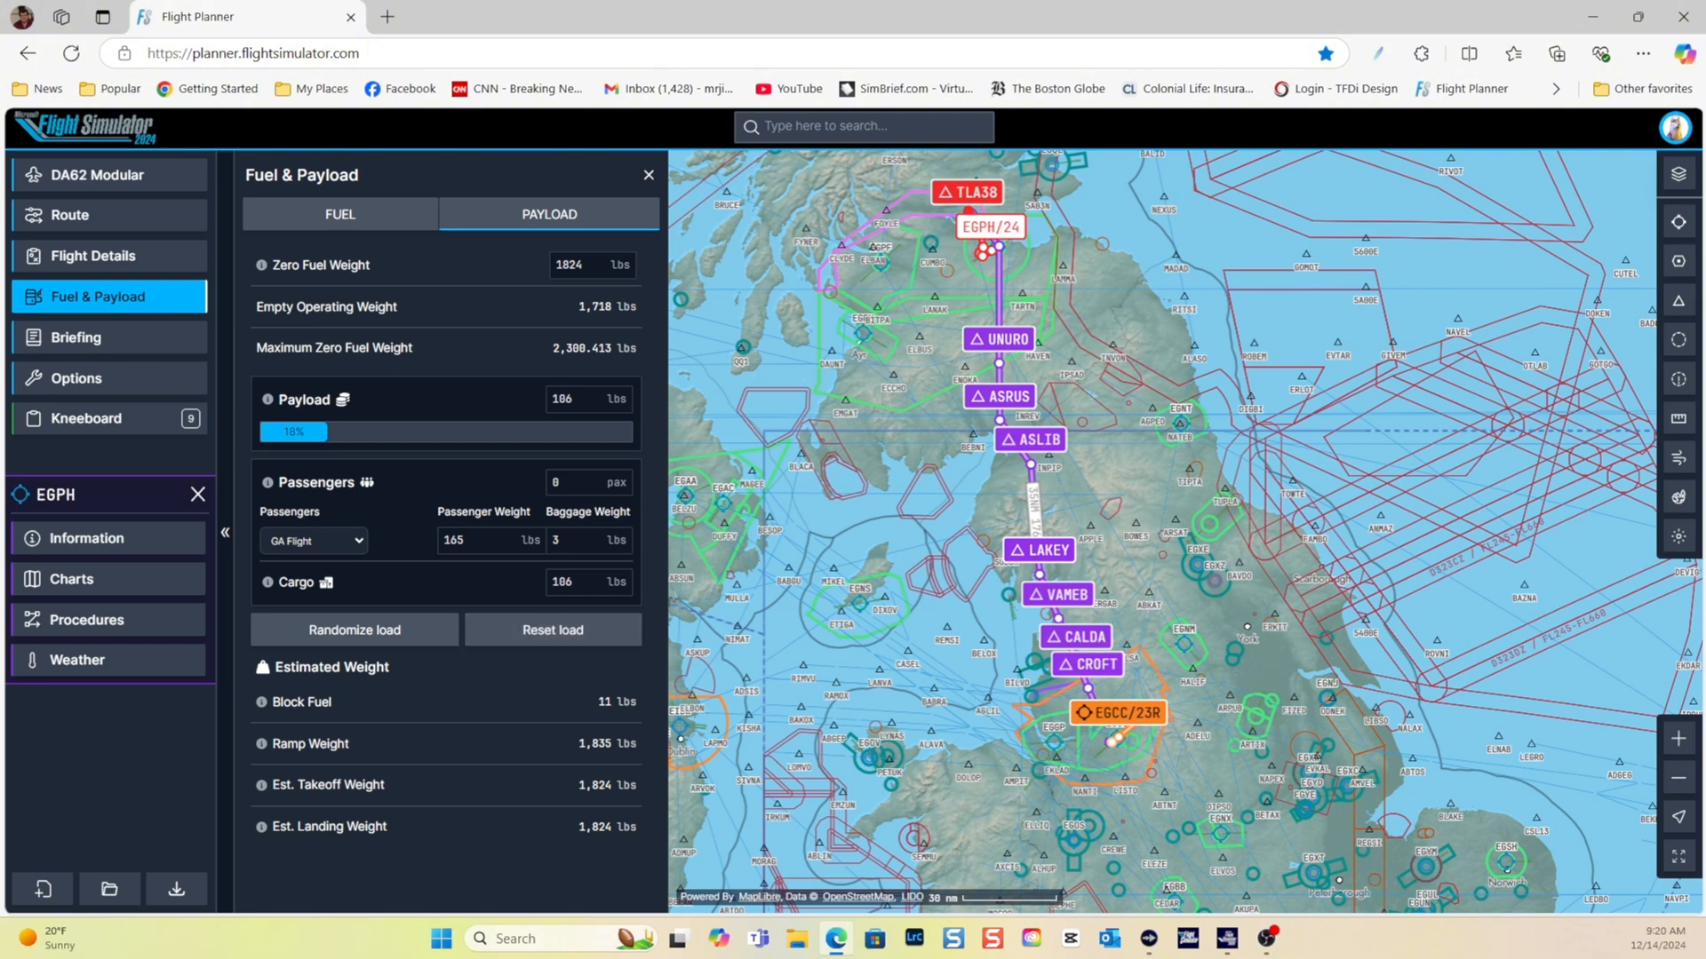
Set average fuel burn to 21 gal/h, giving 34 gal trip and 57 gal block fuel
left_click(76, 337)
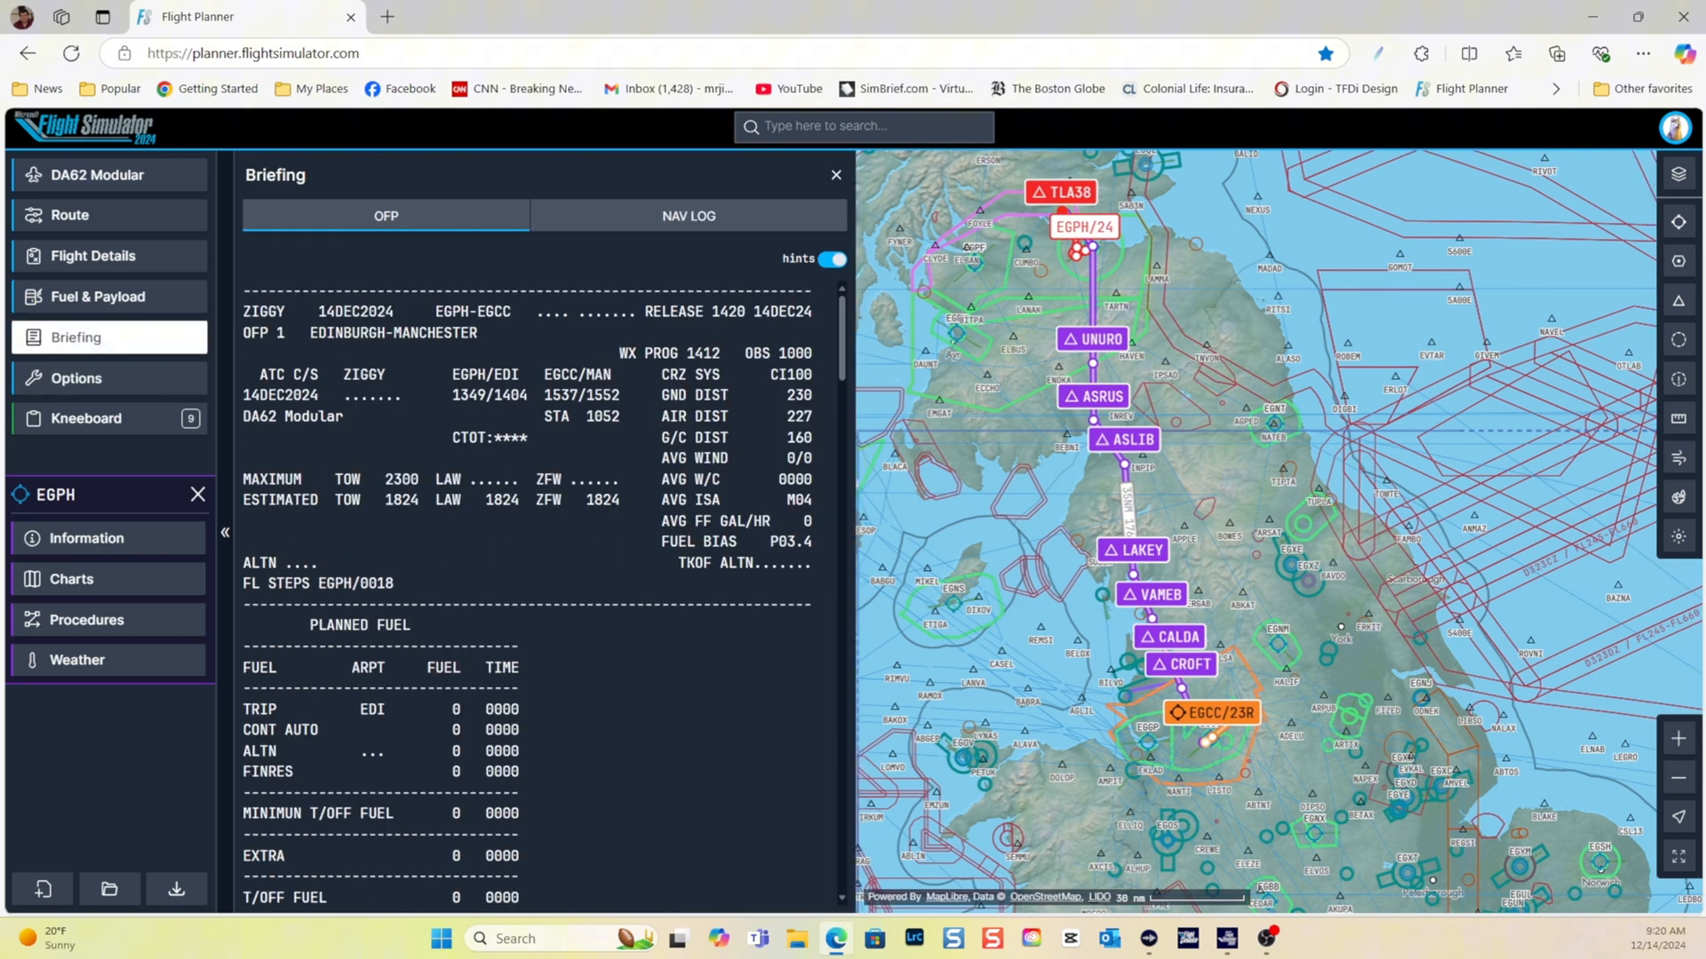
left_click(96, 297)
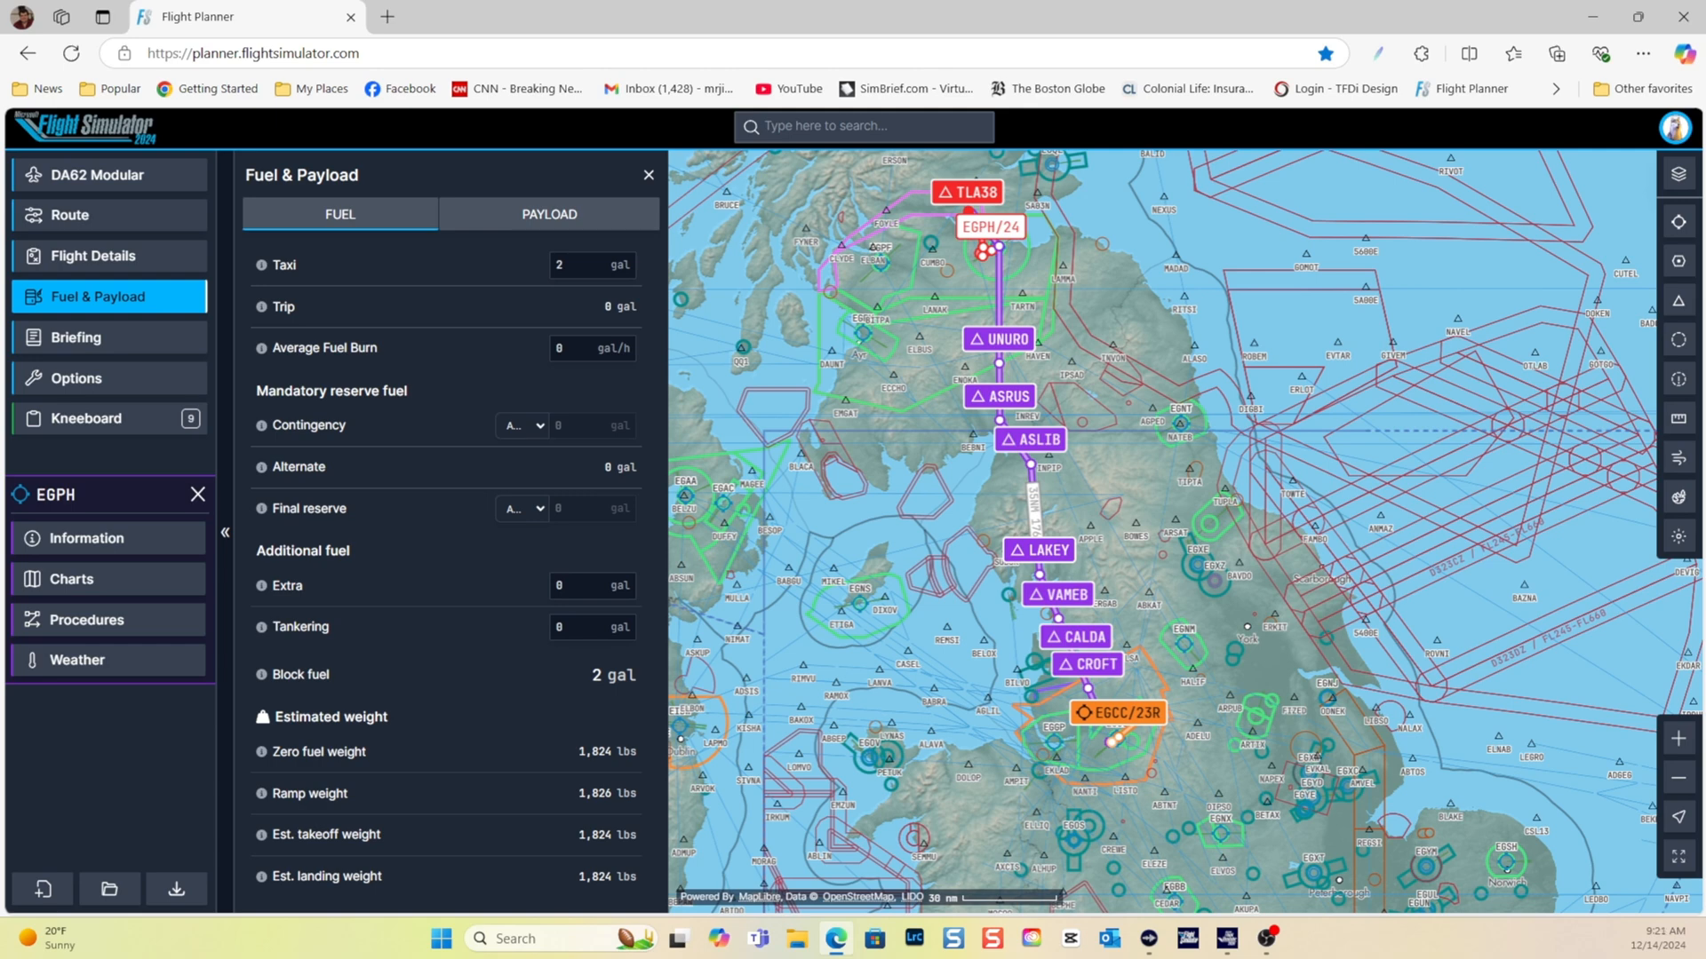
left_click(592, 348)
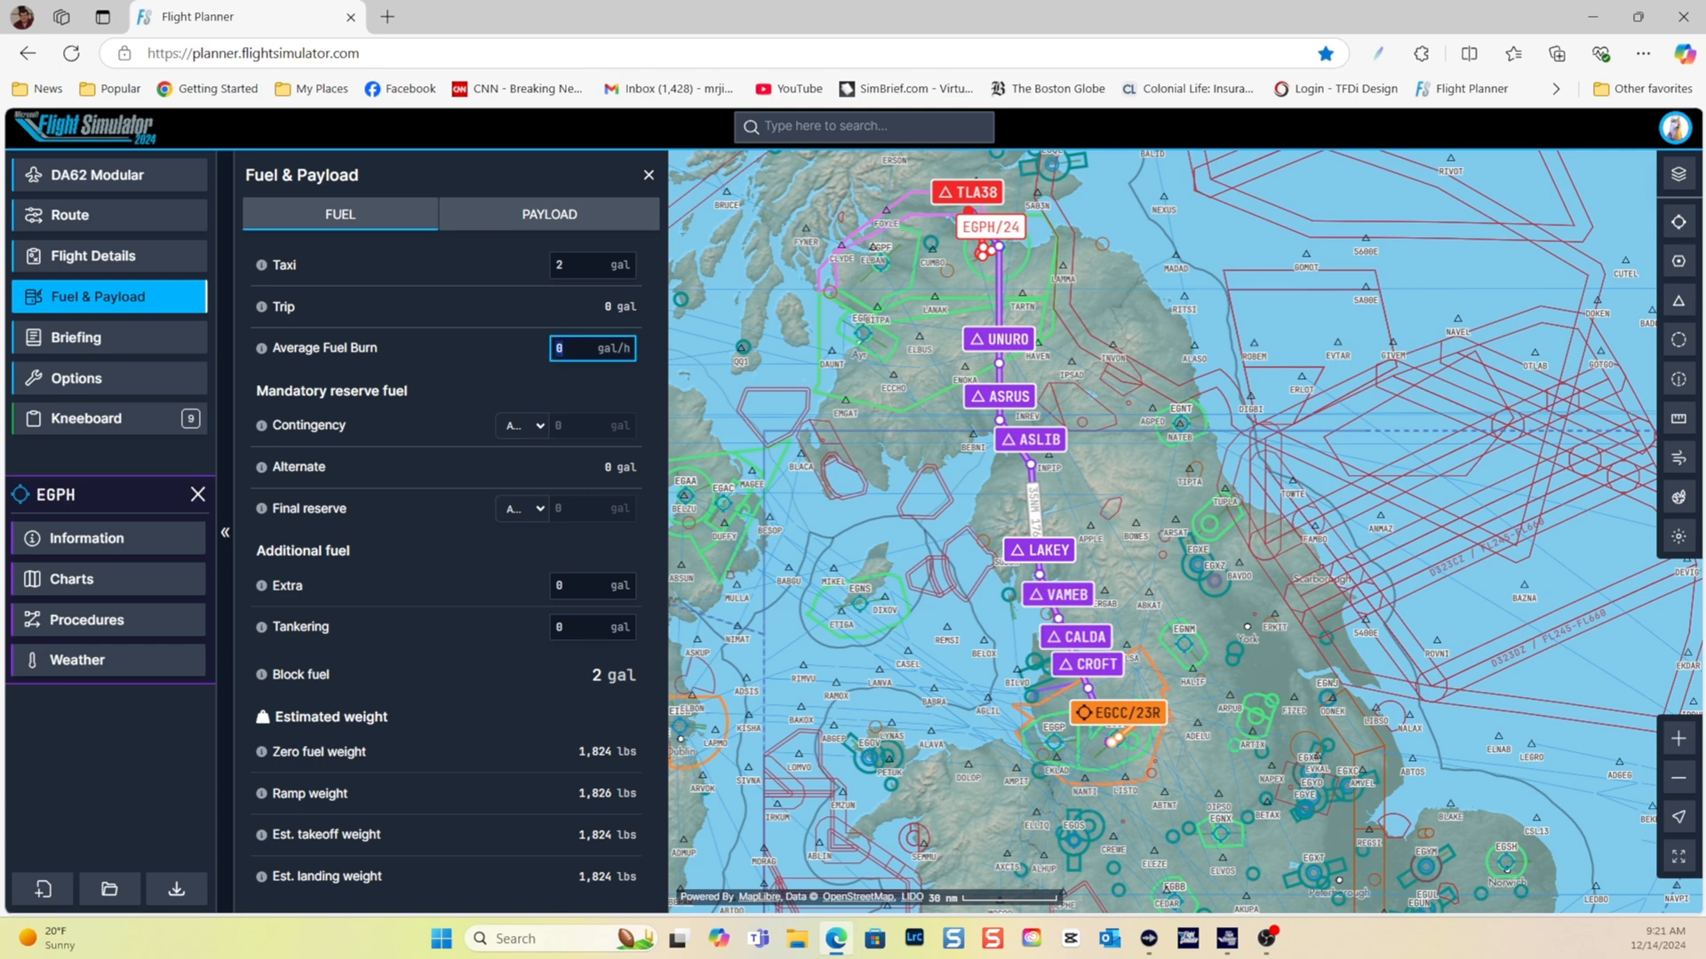
type("21")
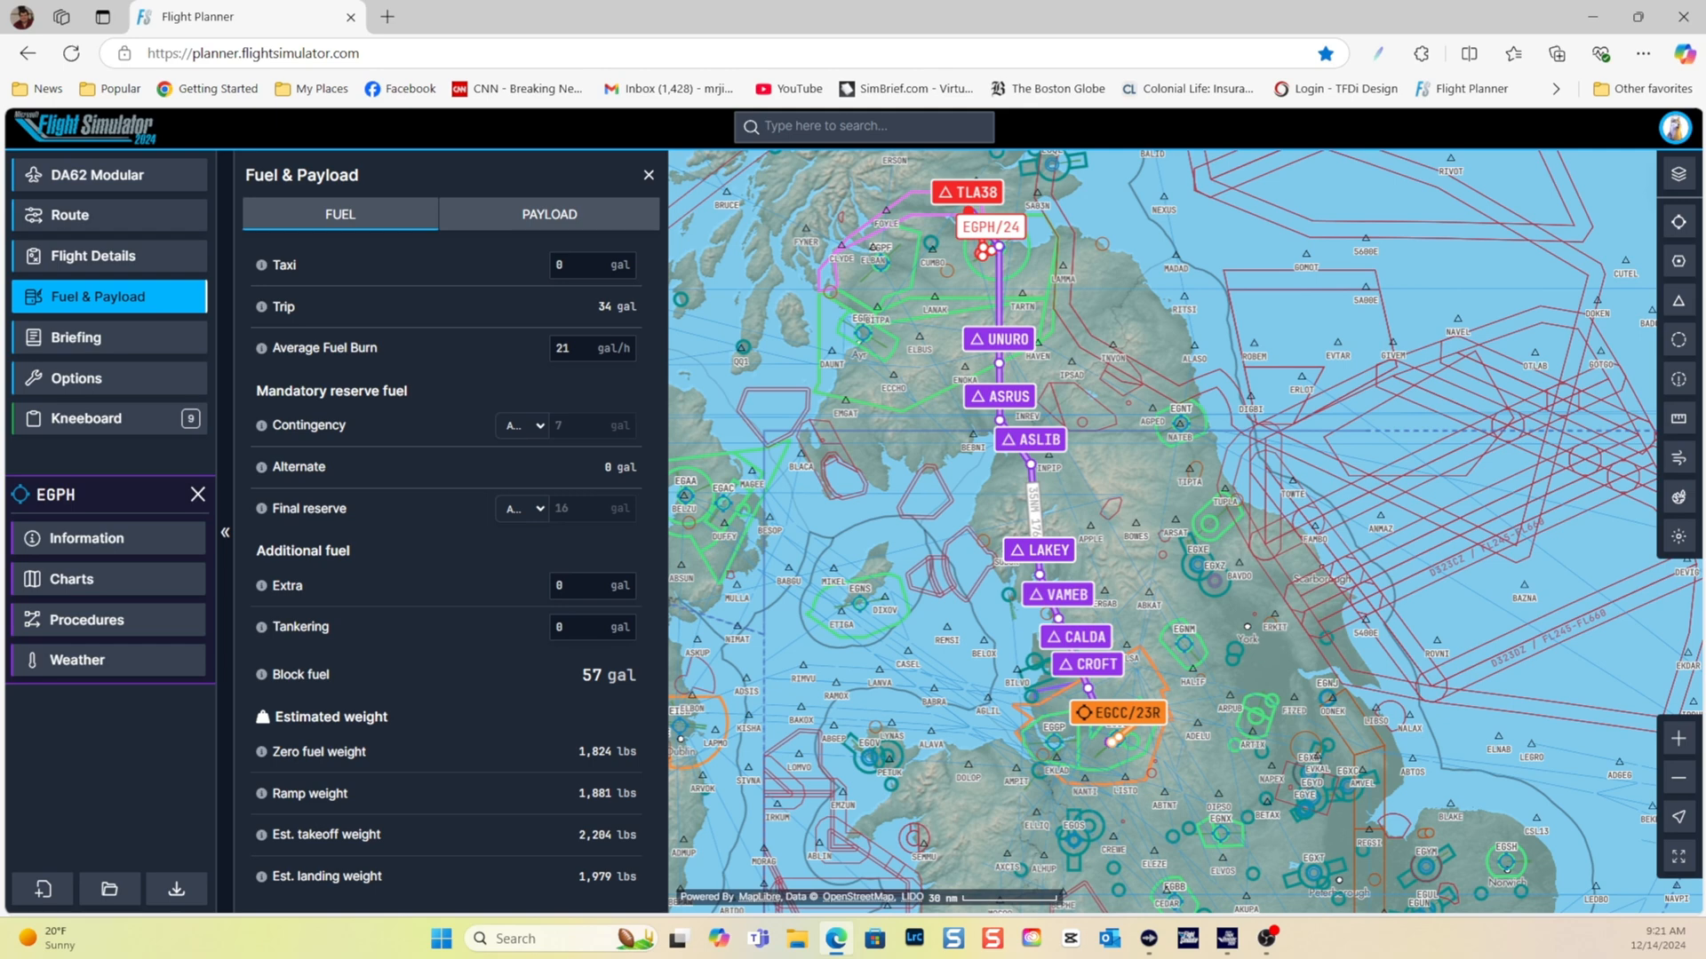
Review the updated briefing's OFP and navigation log
left_click(77, 337)
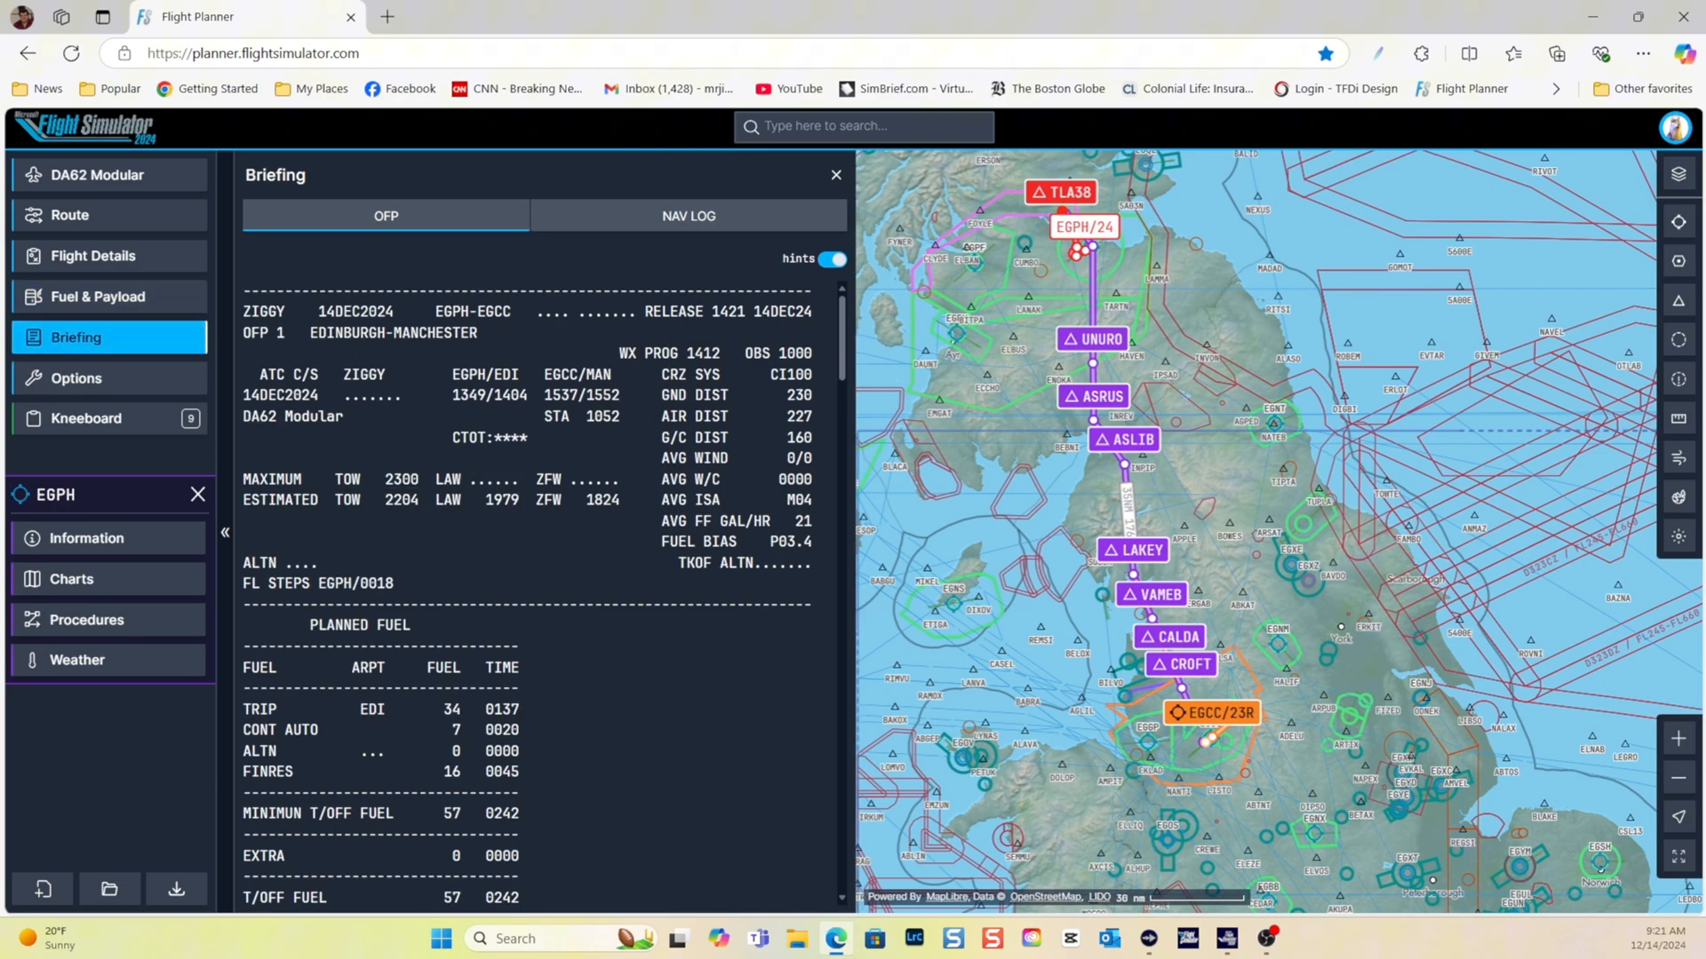
scroll("down", 3)
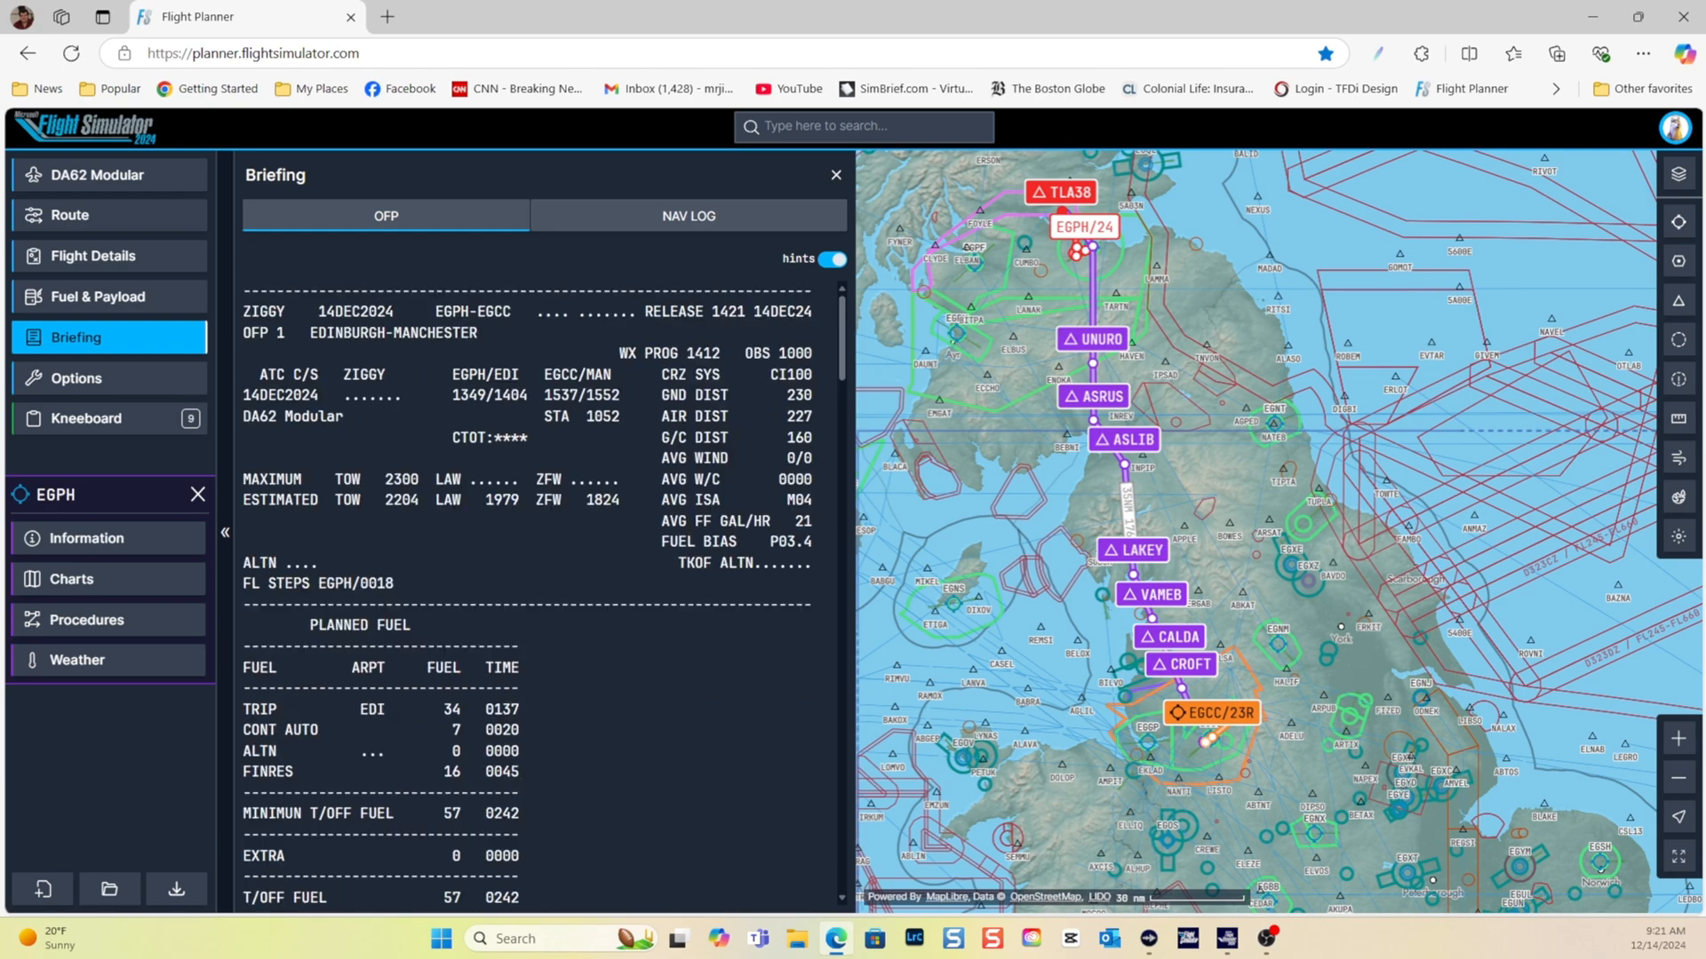
left_click(688, 215)
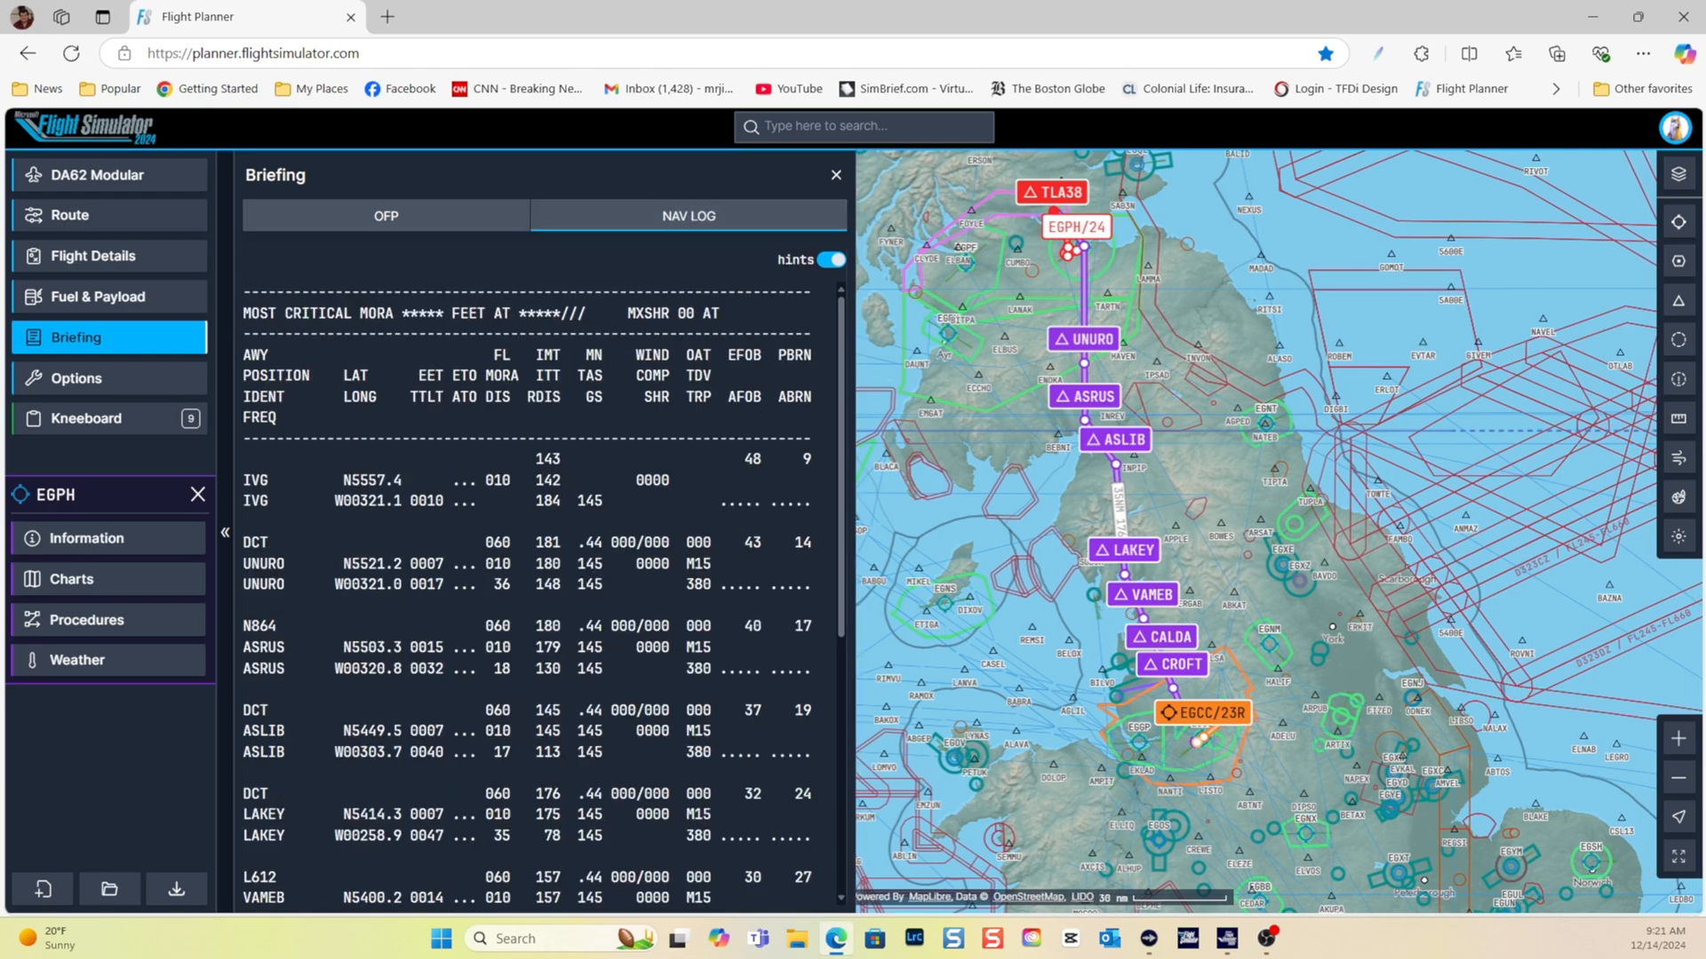
left_click(386, 215)
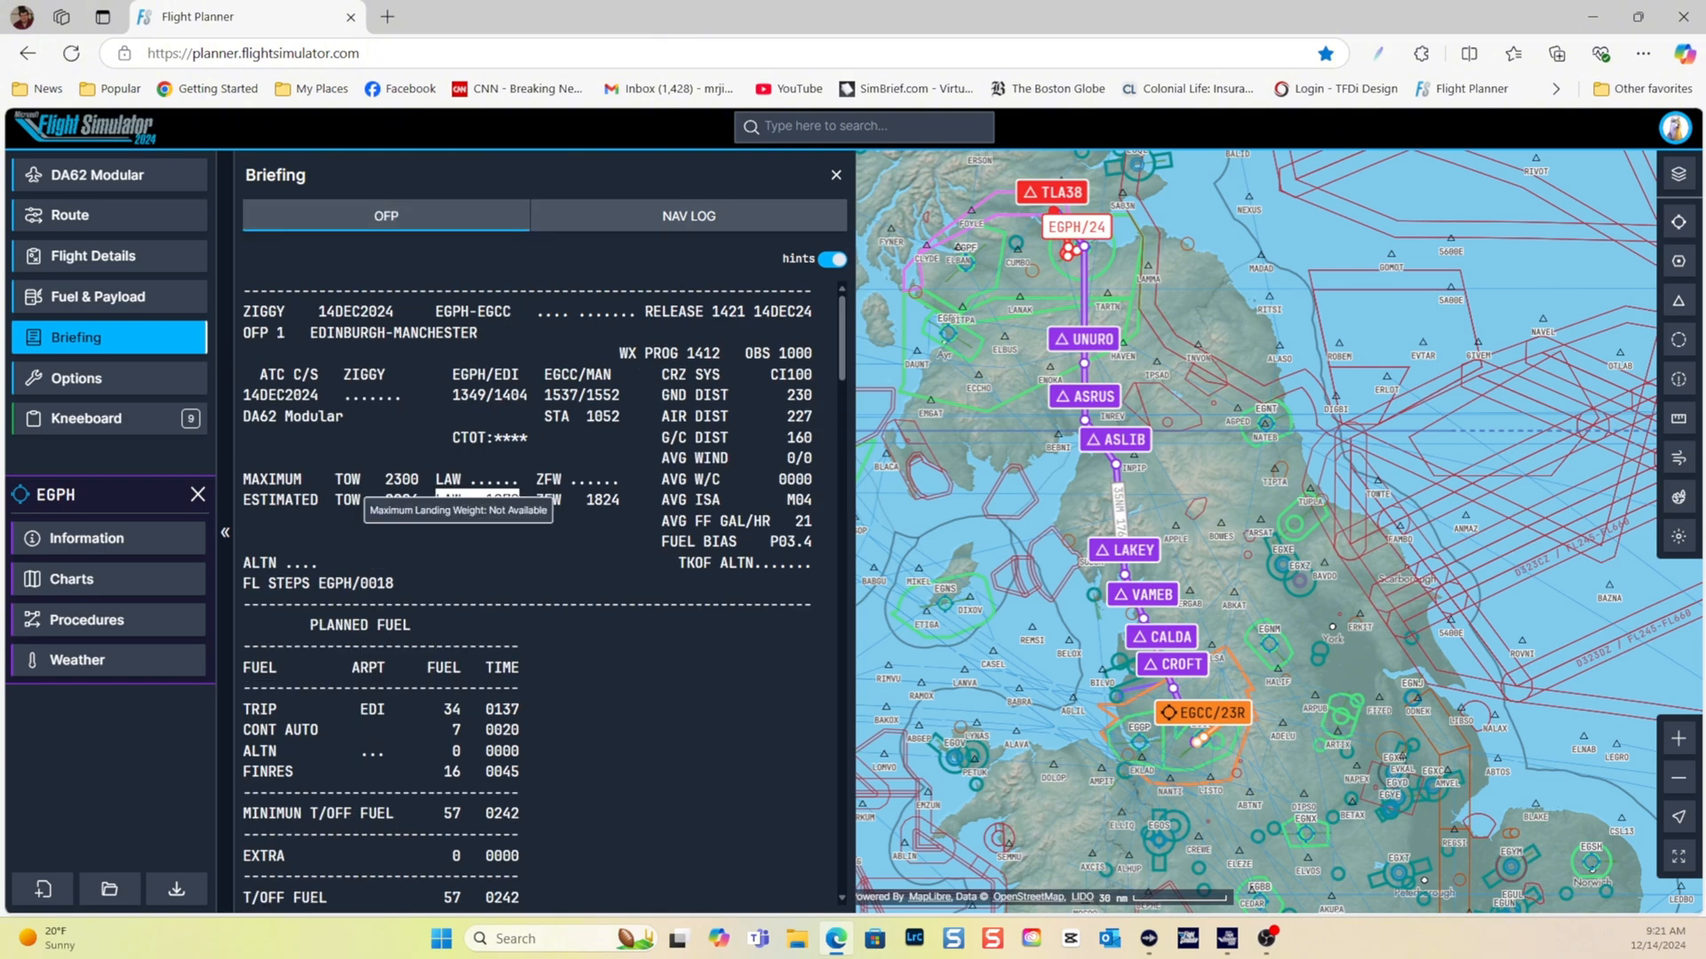
Show the unit preferences: hPa, feet, nautical, pounds, gallons, IFR nav log and Lido charts
left_click(76, 377)
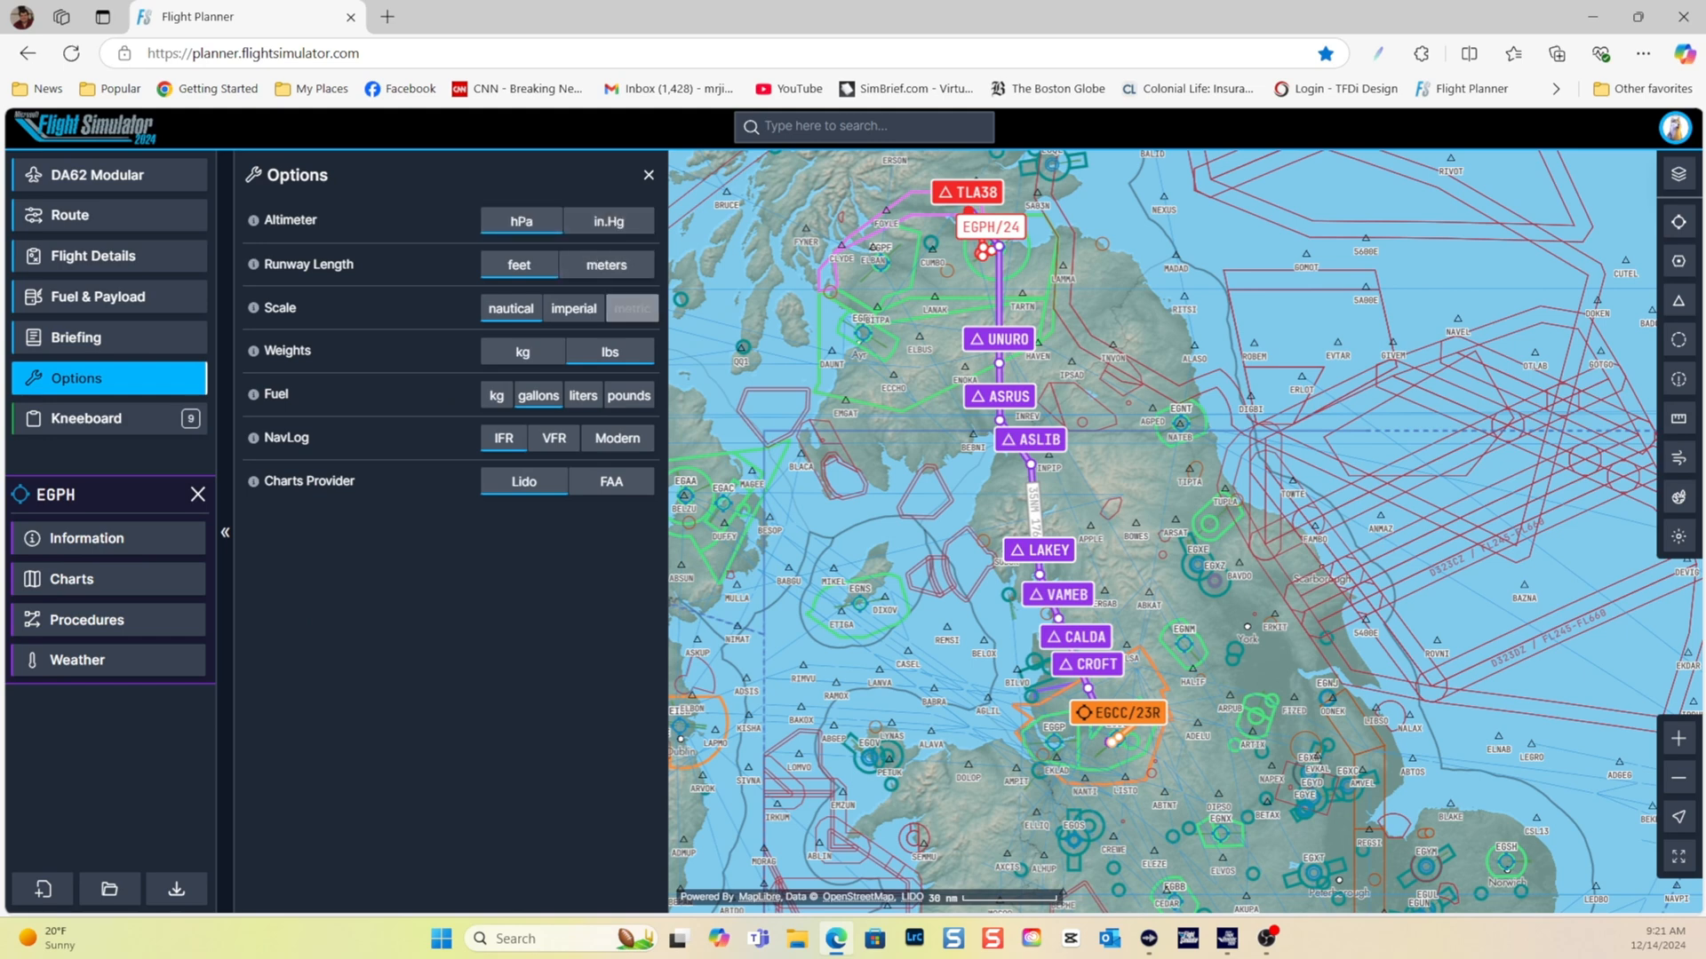
left_click(610, 220)
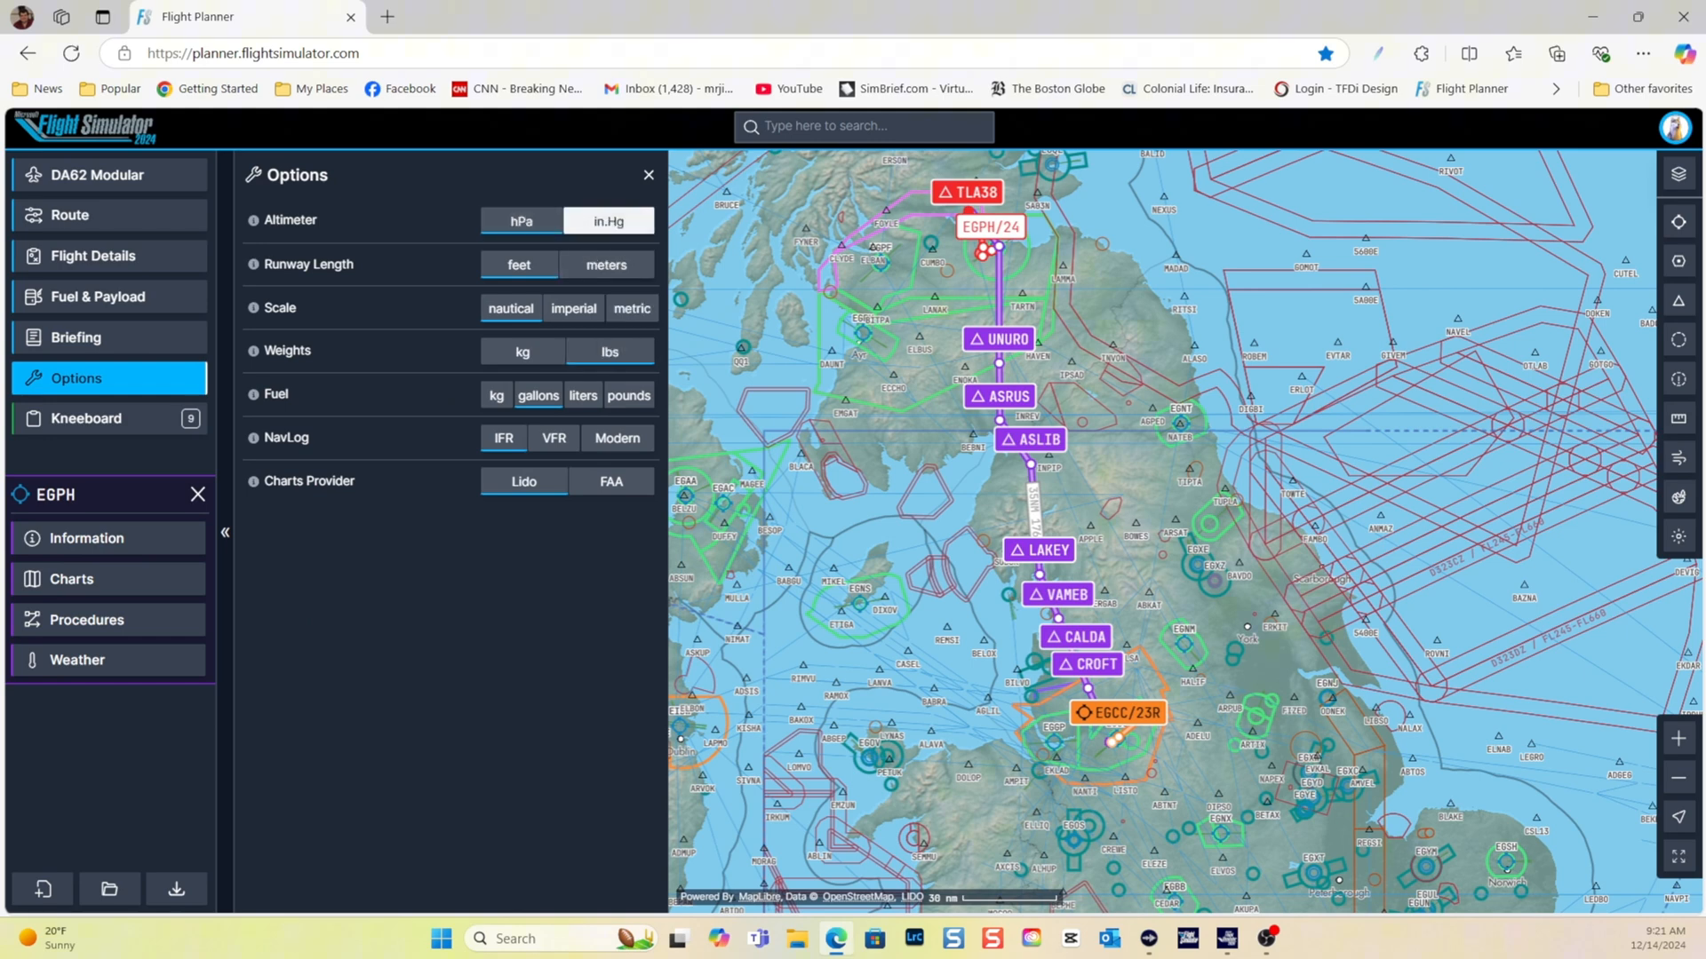
left_click(553, 437)
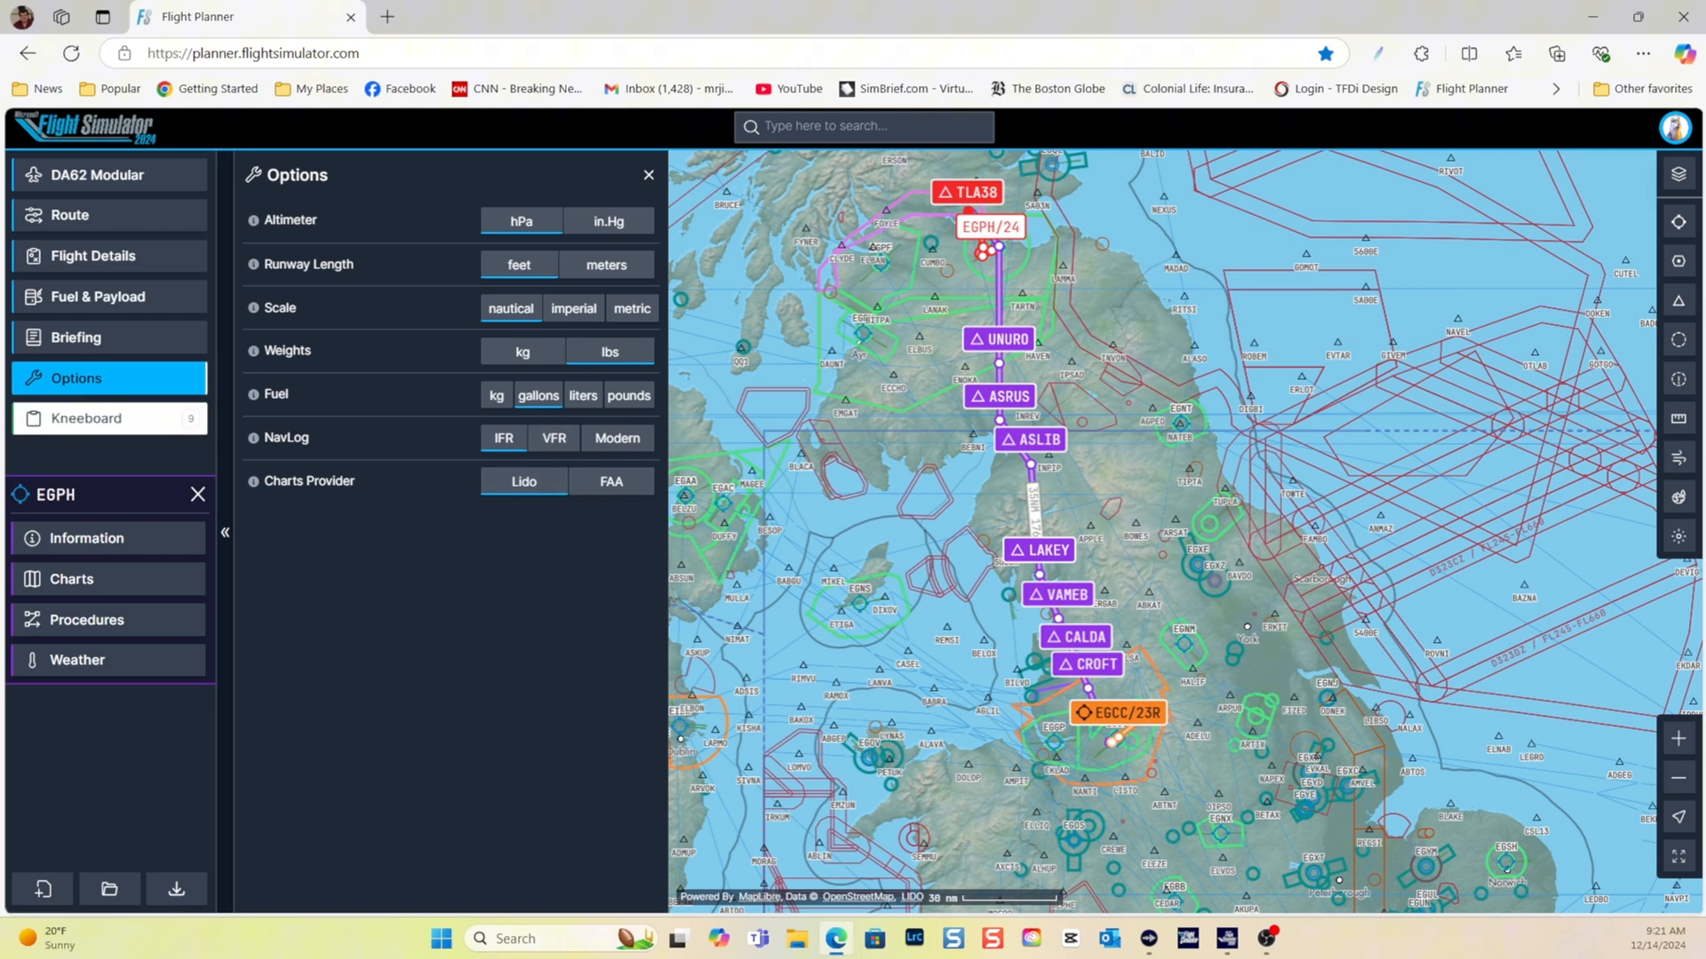
List all nine kneeboard charts for this flight covering EGPH and EGCC
left_click(87, 417)
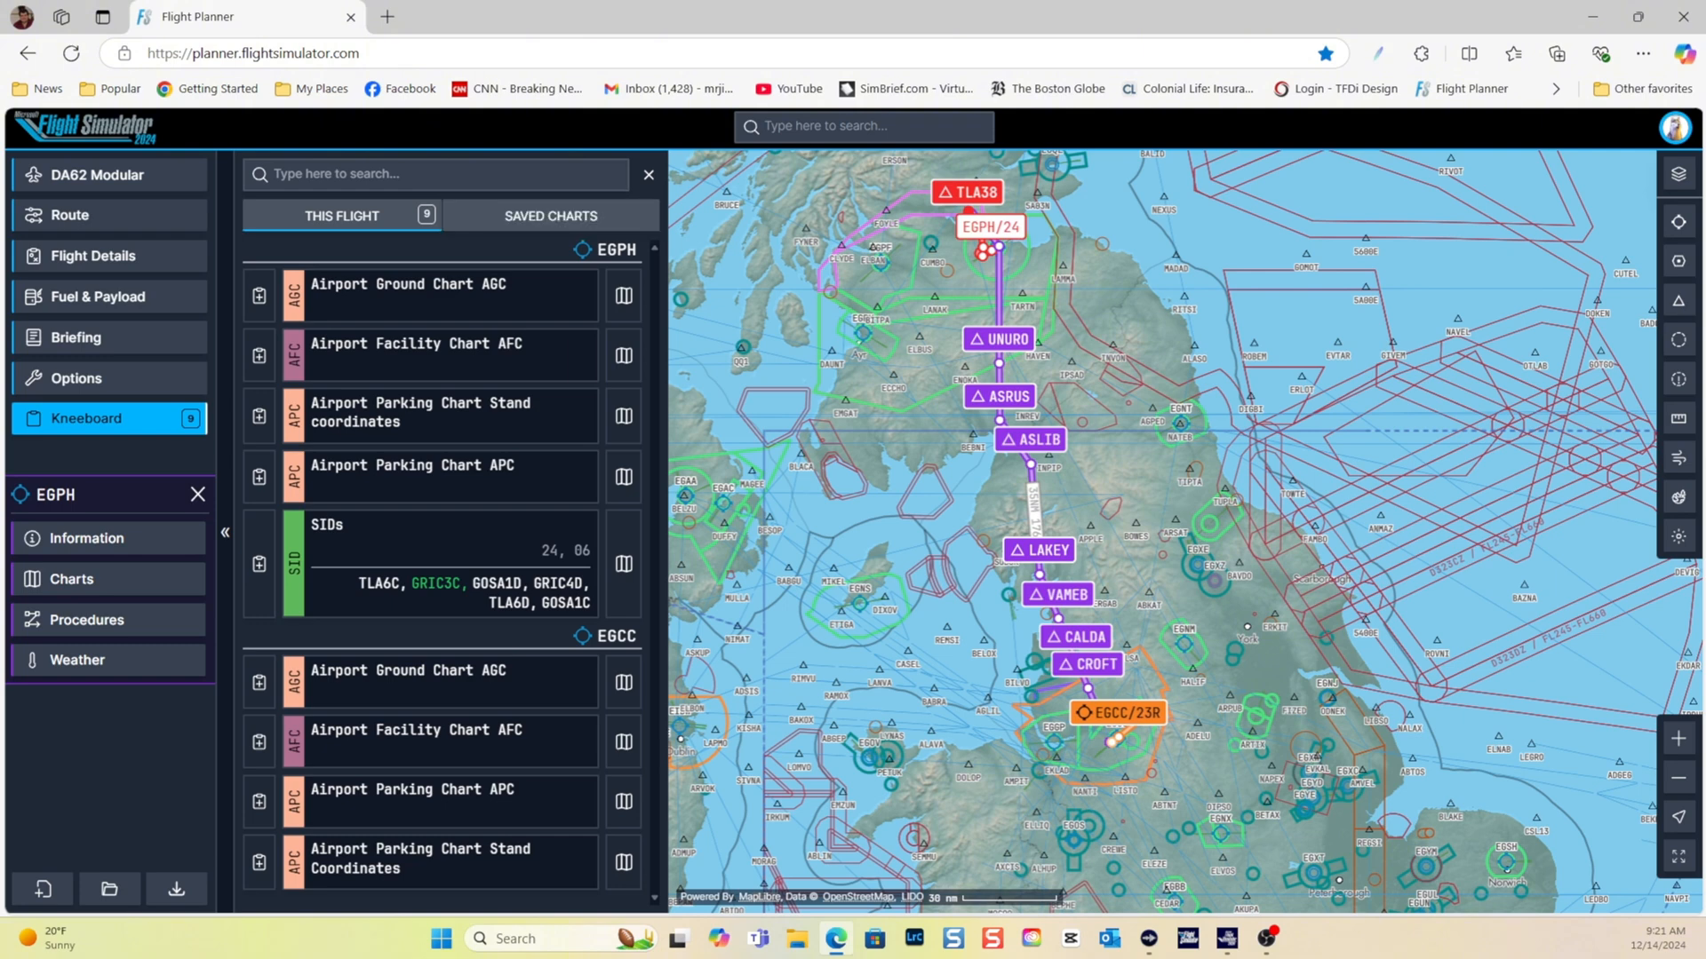
left_click(257, 295)
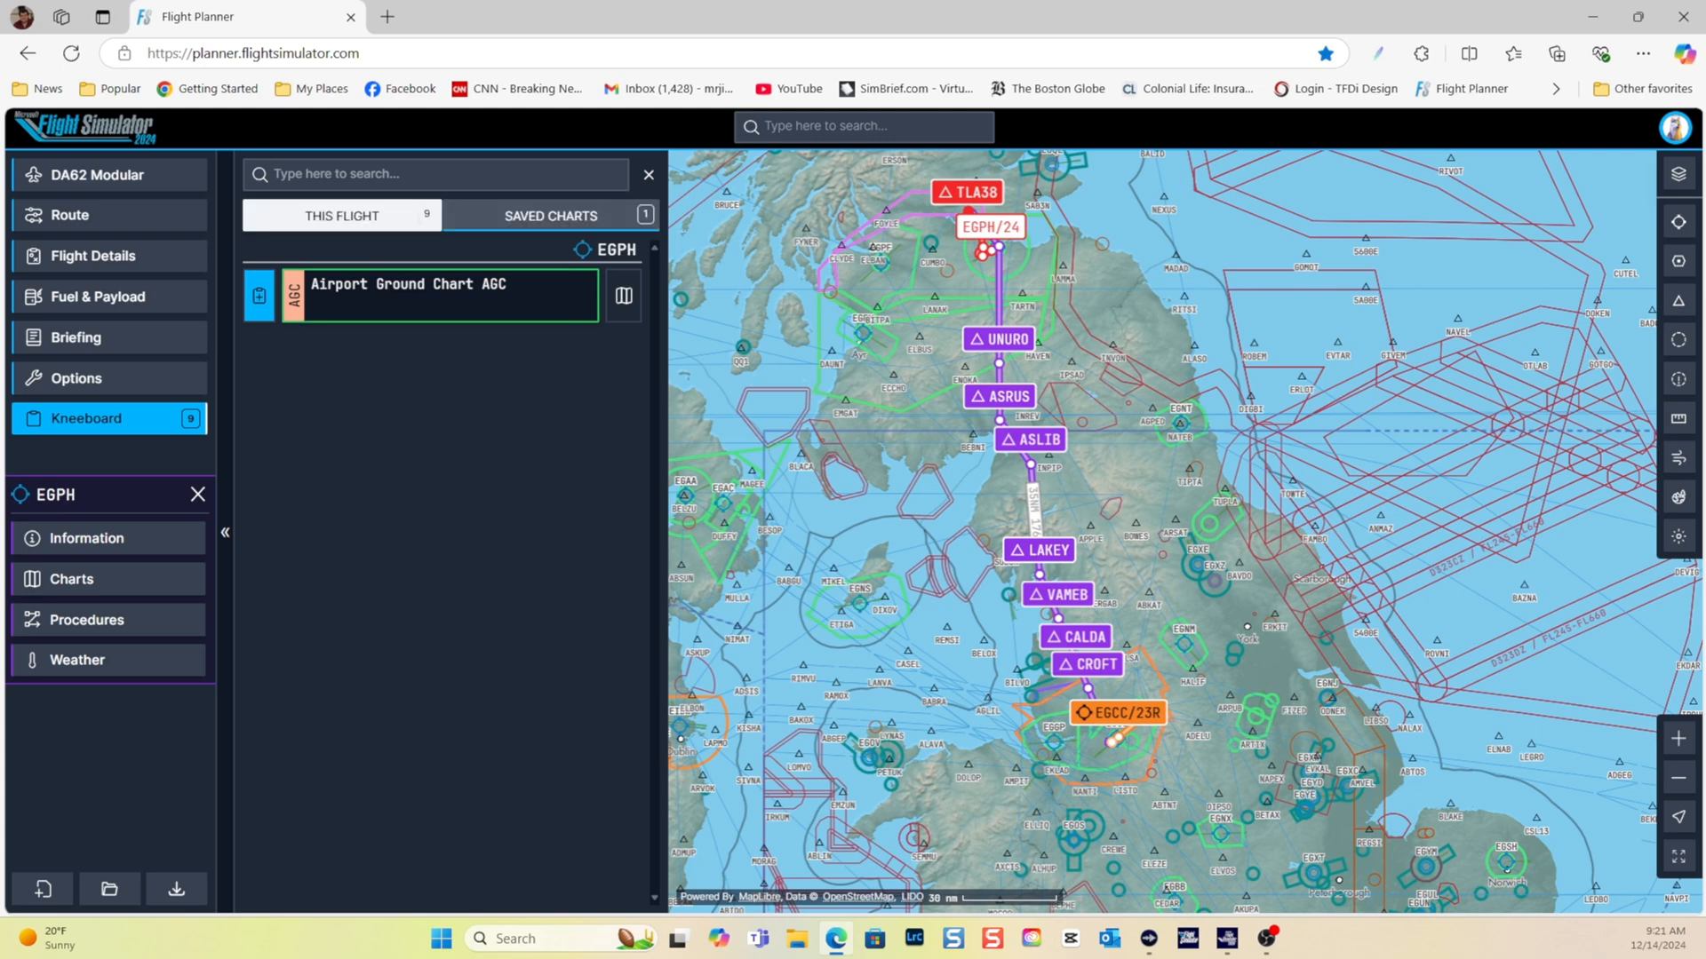
left_click(341, 215)
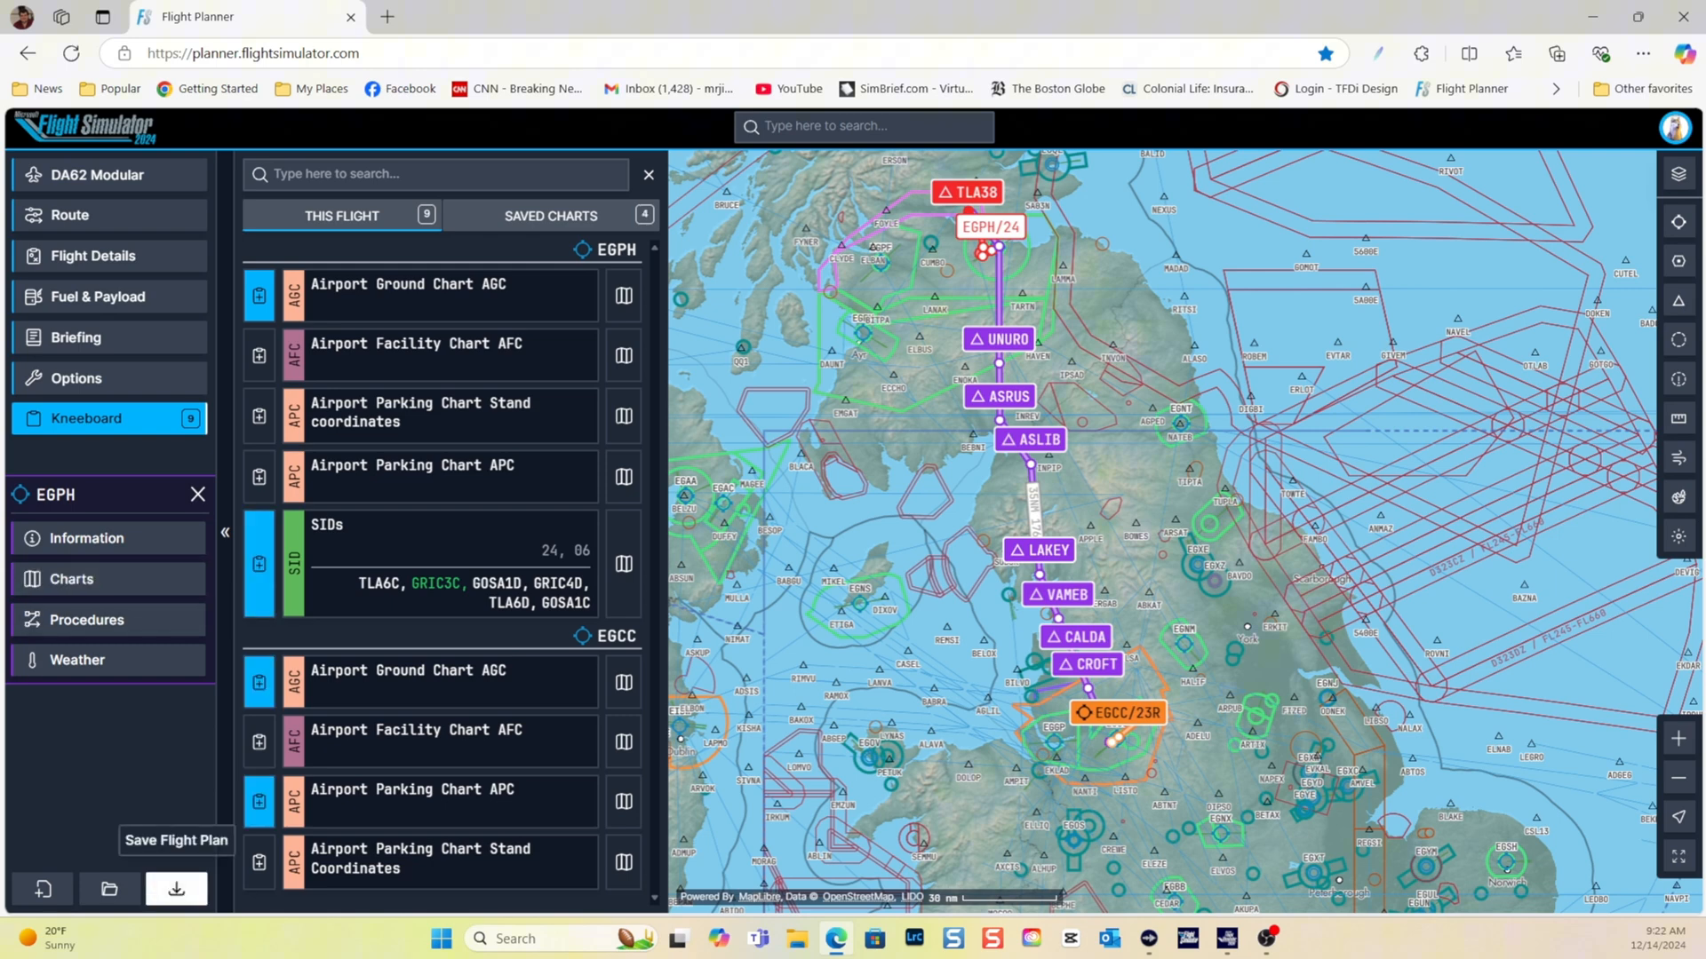
Save the route as a new flight plan named 'EGPH to EGCC'
left_click(176, 889)
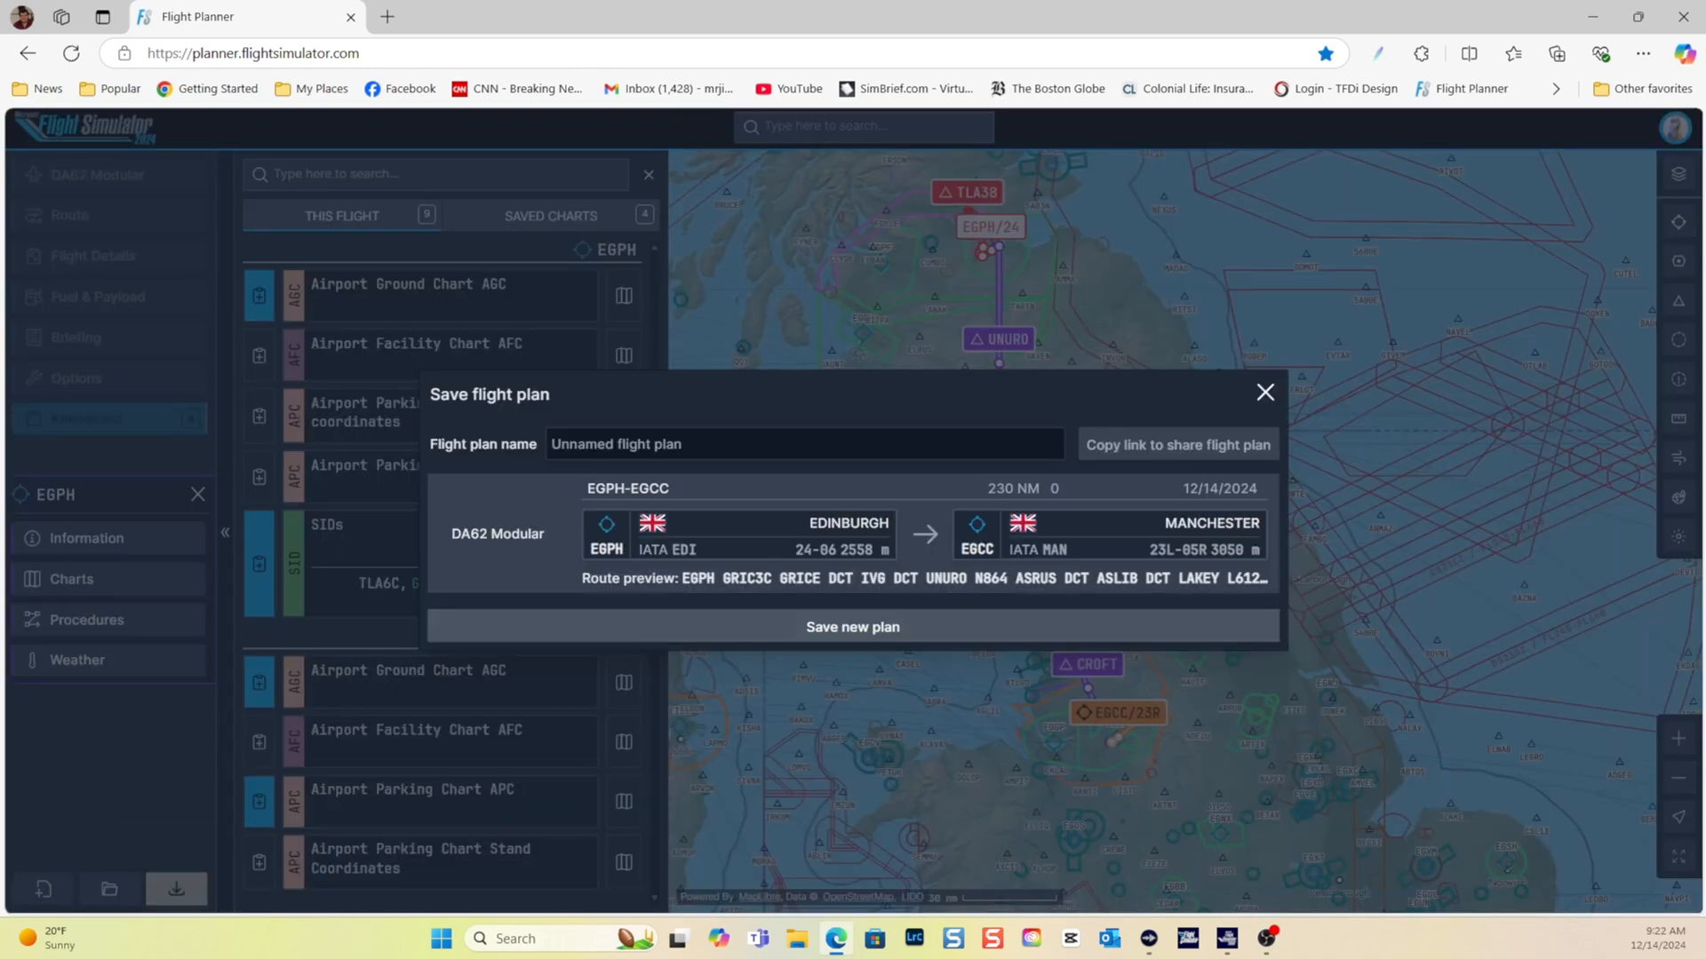
left_click(803, 444)
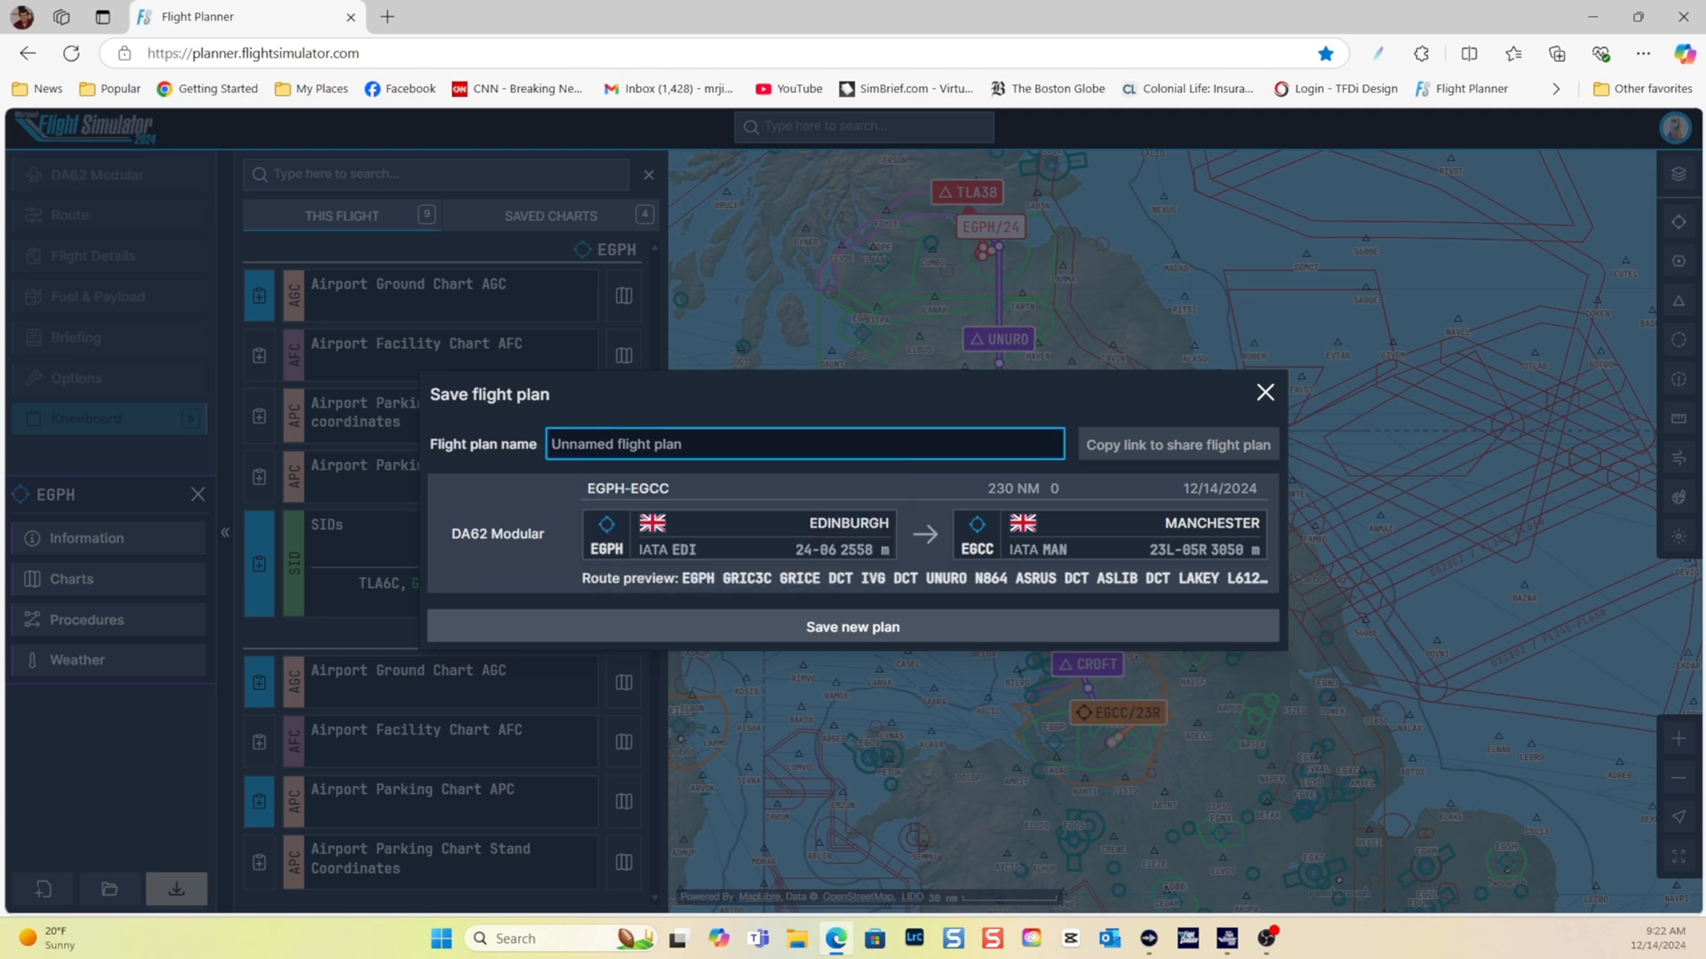
type("EGPH")
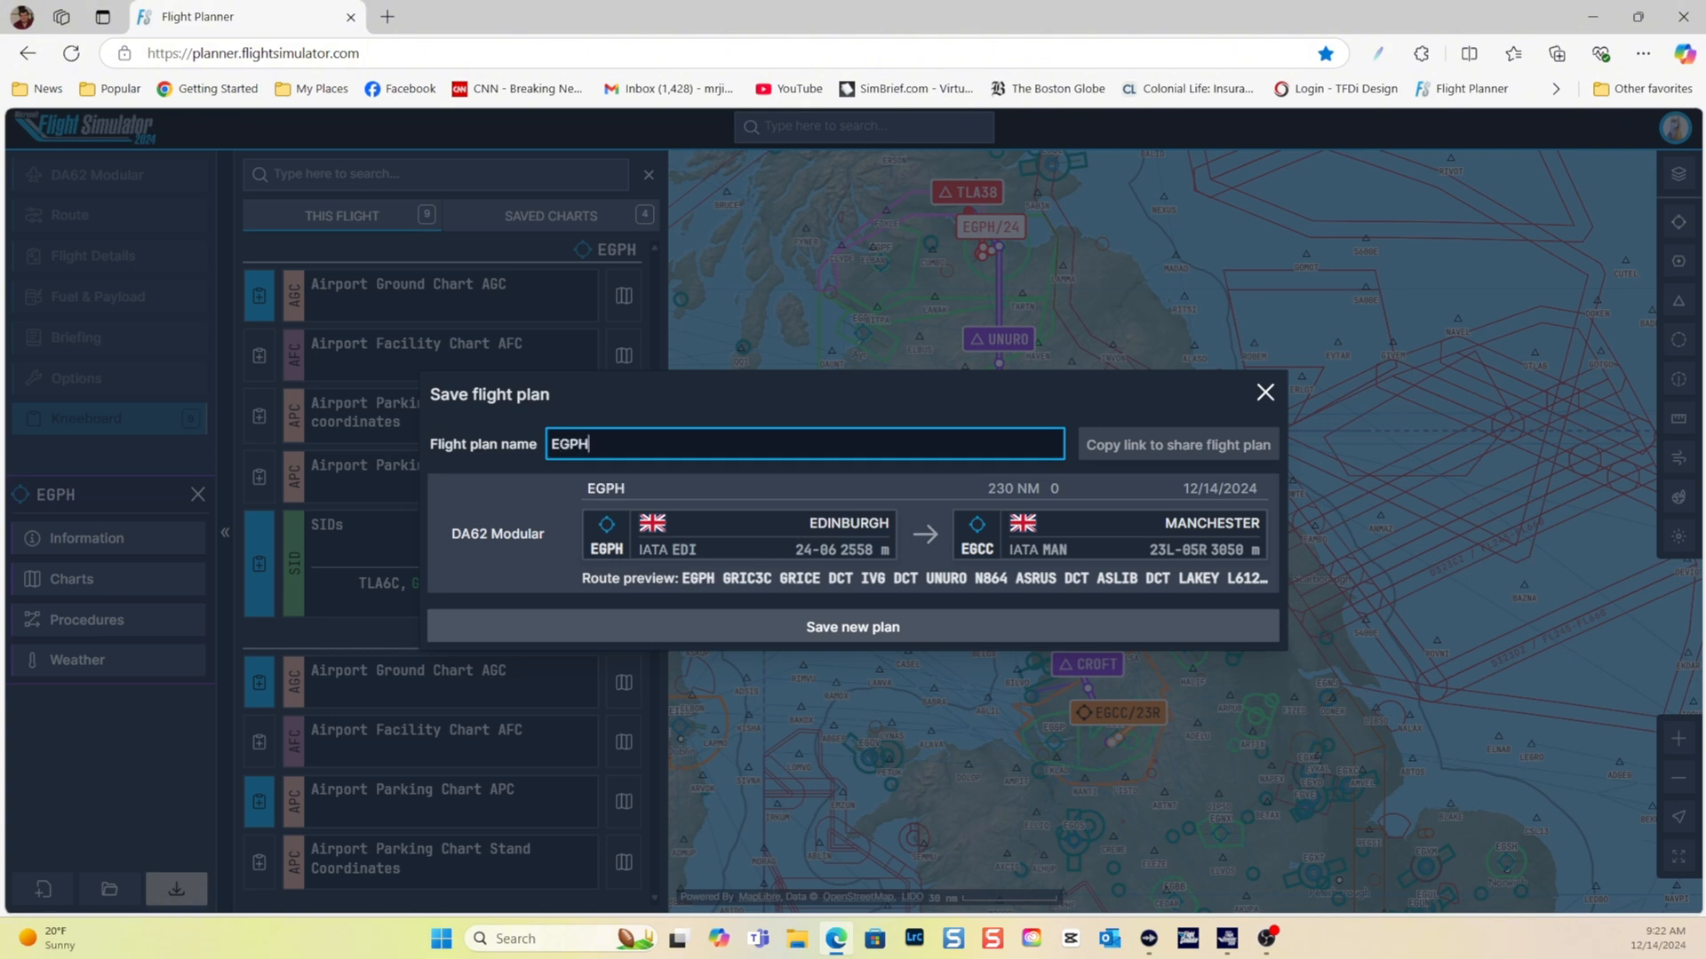
type("to G")
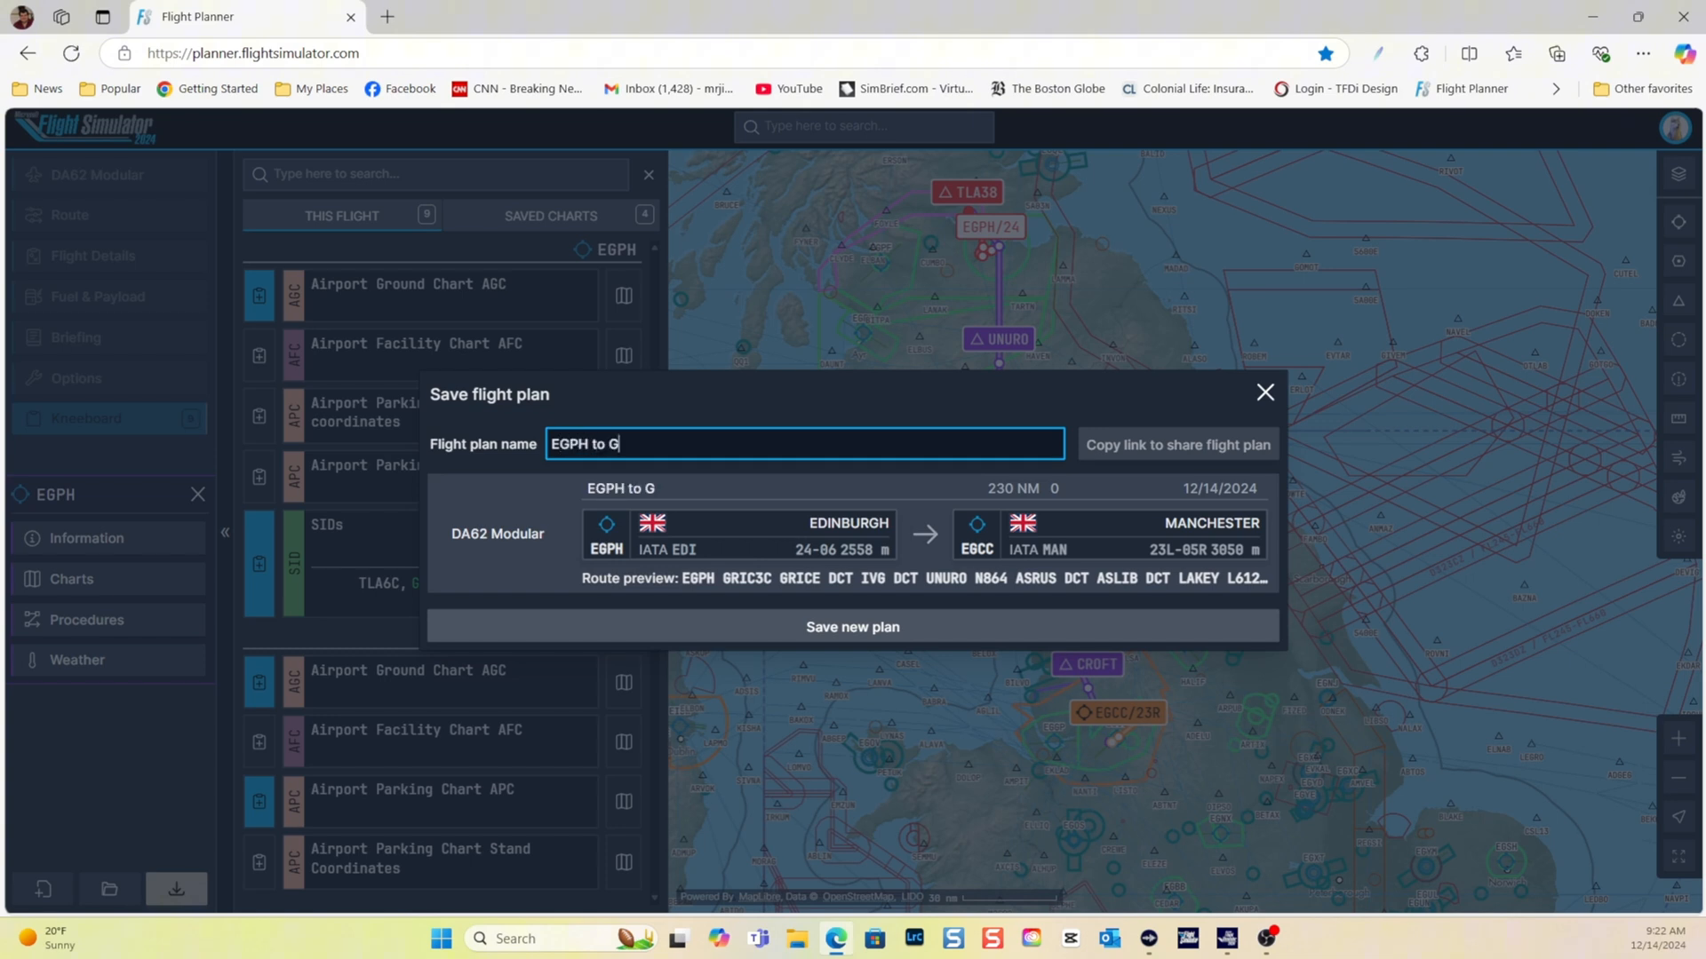
type("EGCC")
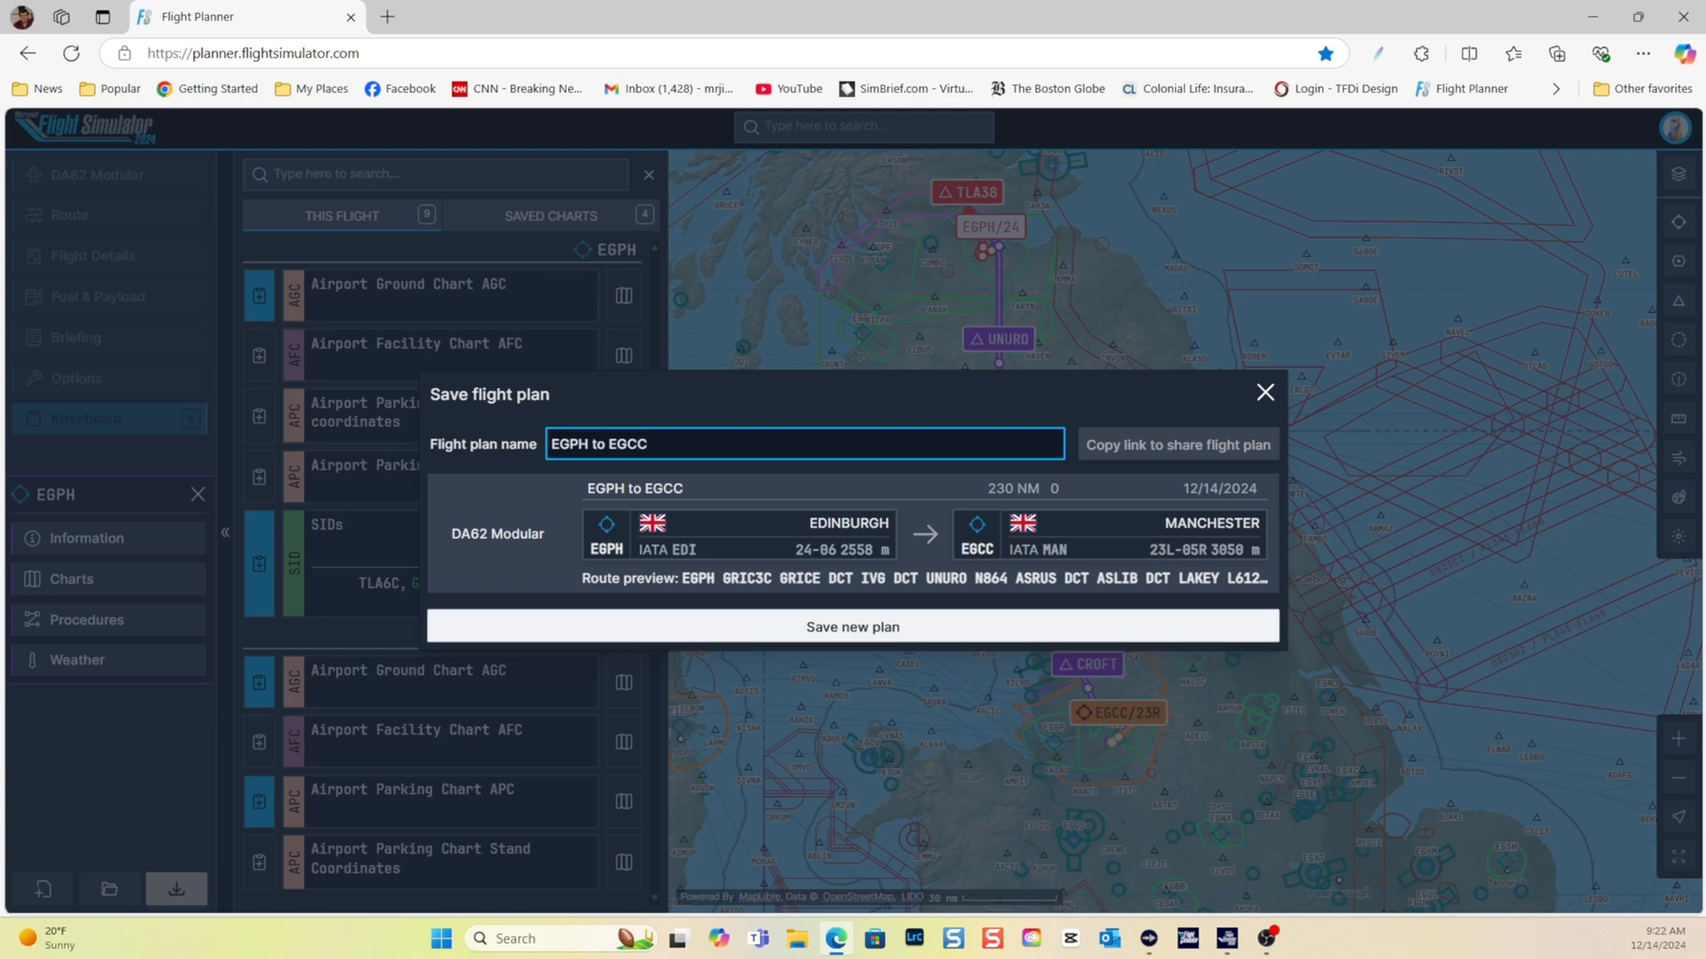
left_click(851, 628)
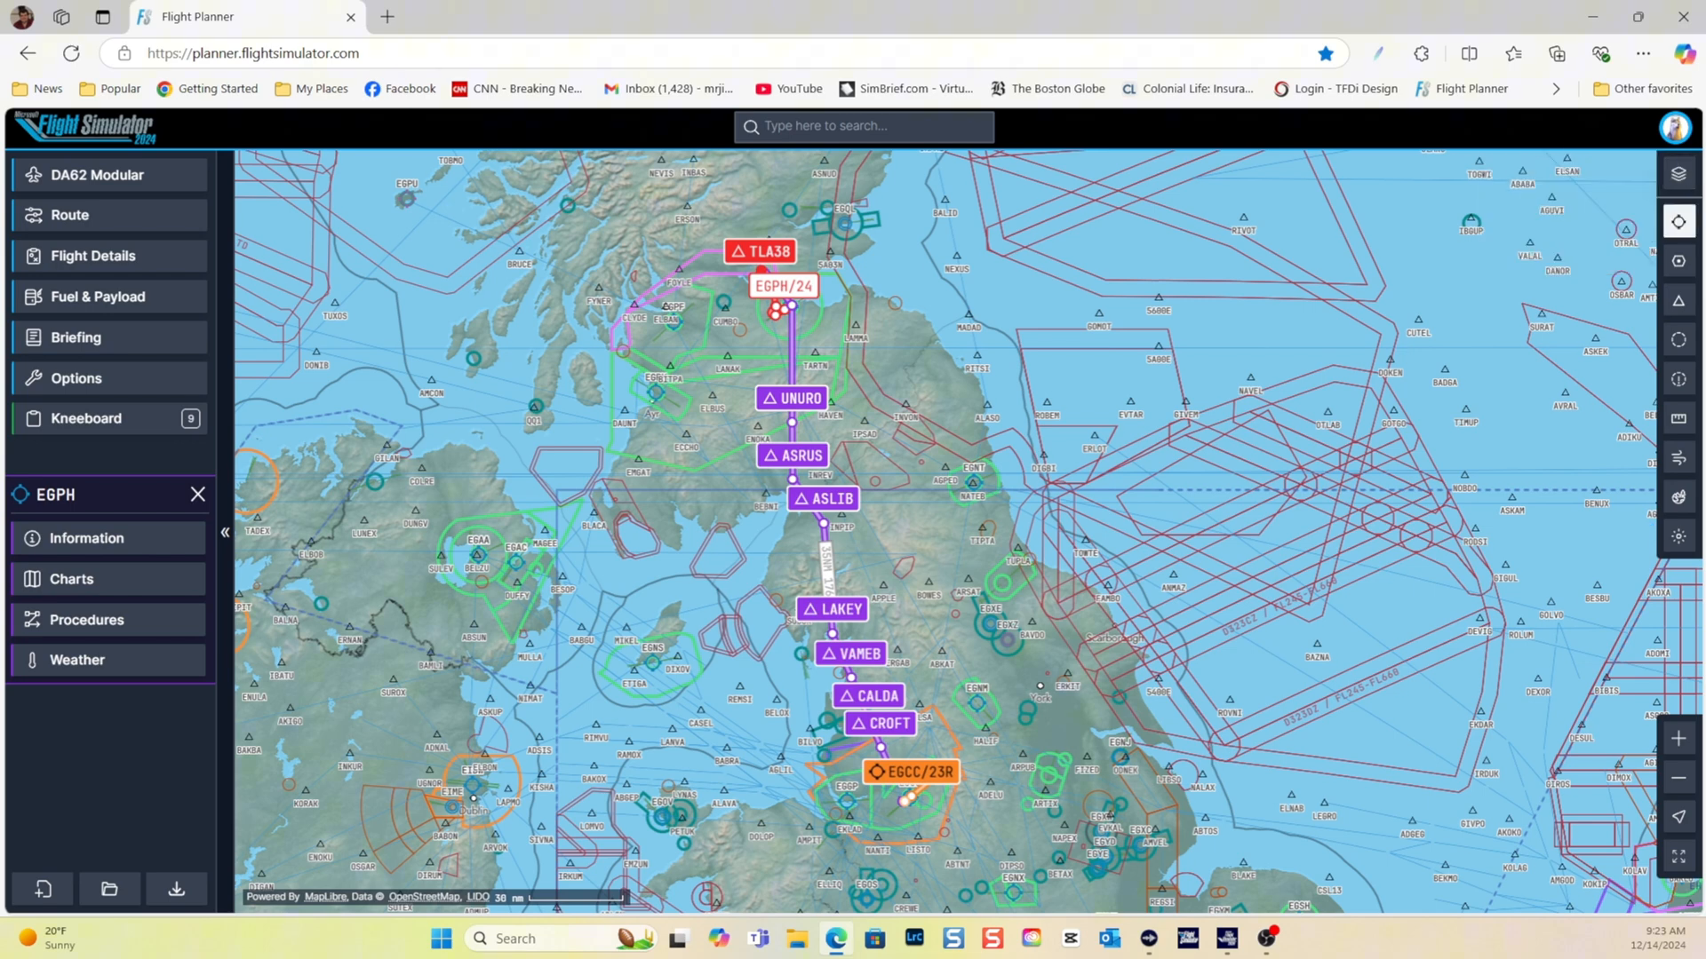
Browse the airport and navaid layers and hide terminal waypoints from the map
left_click(1679, 222)
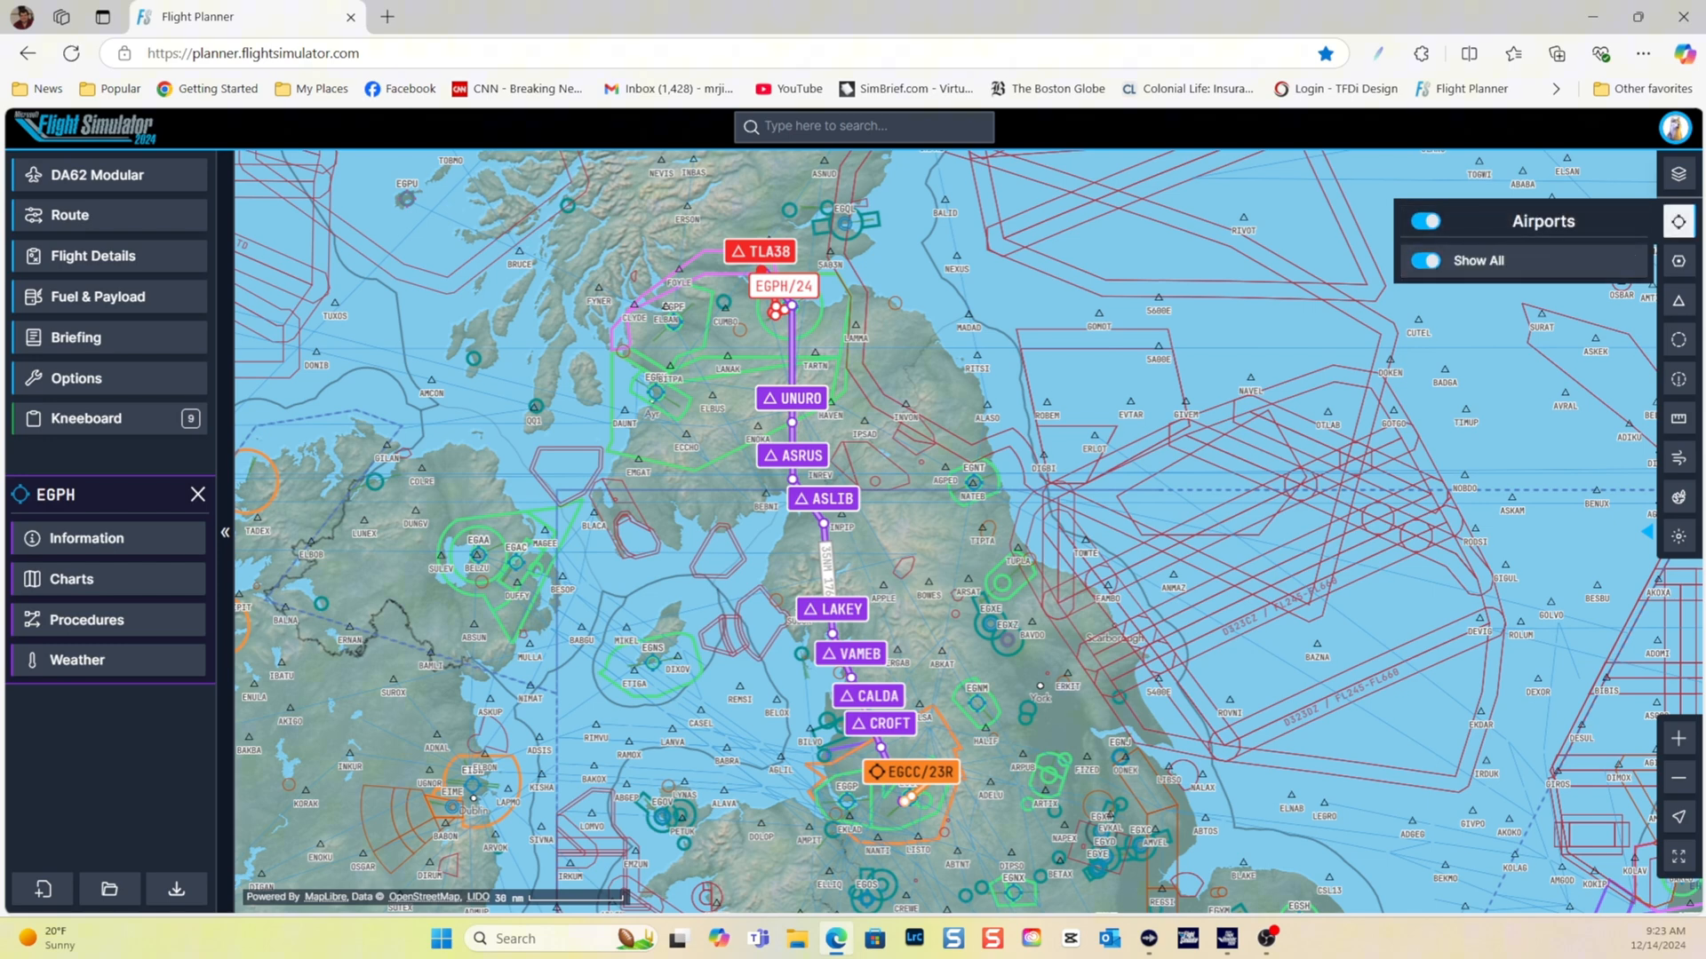
left_click(1680, 259)
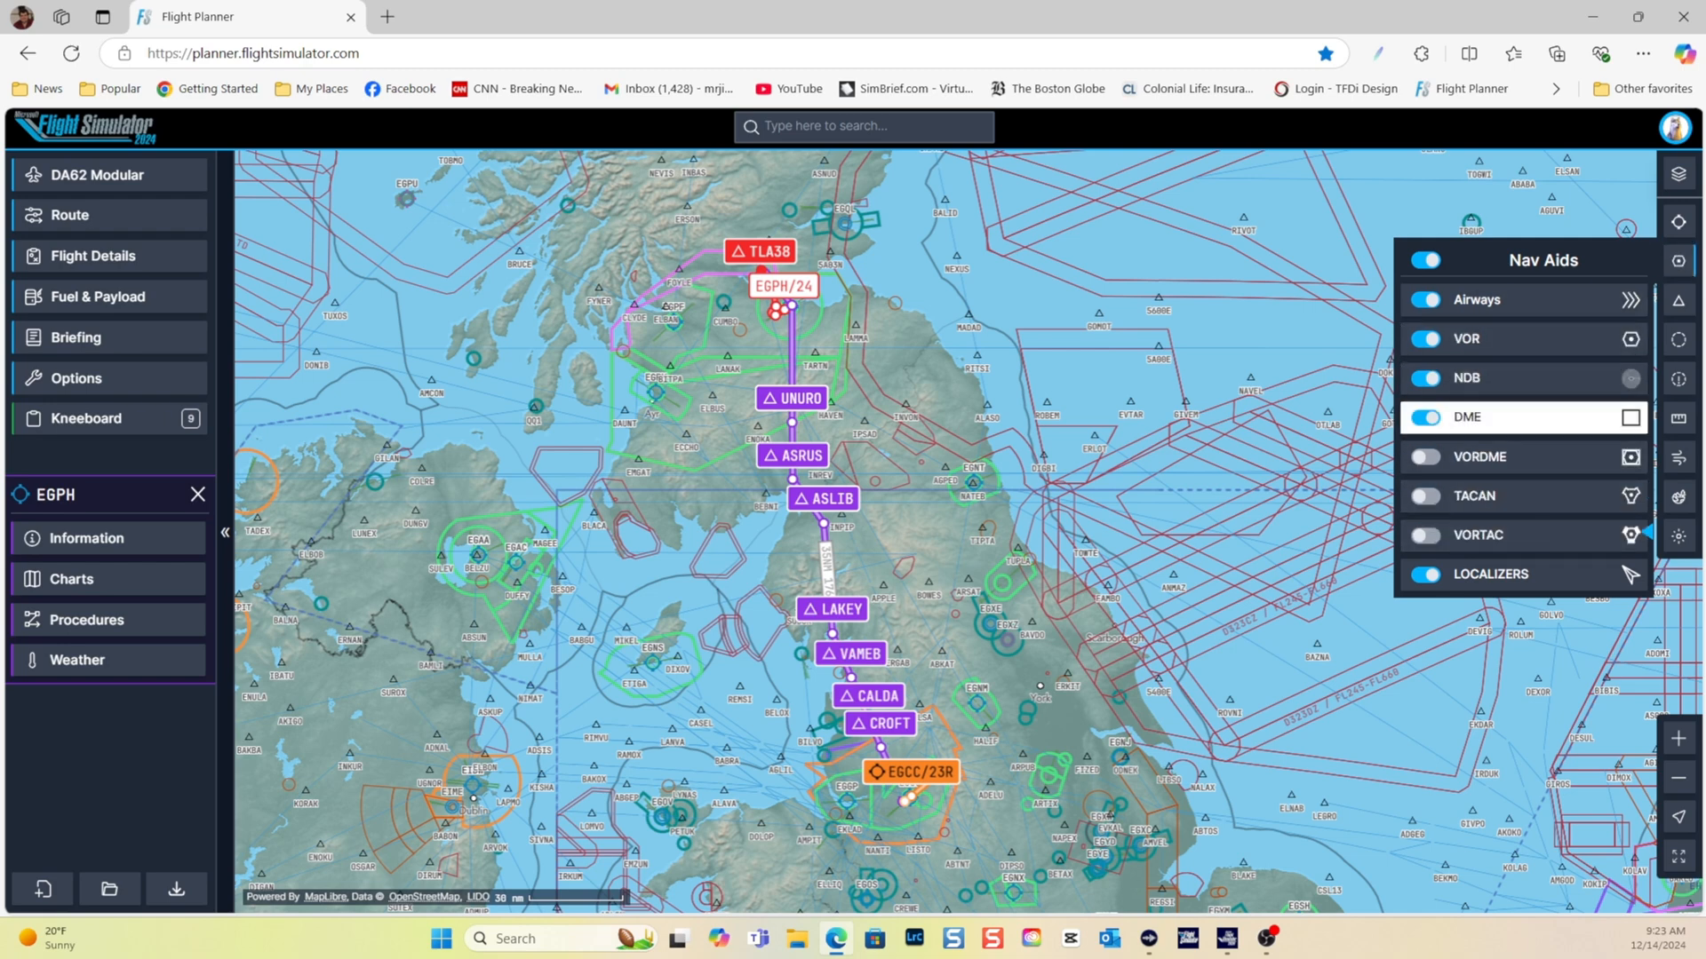
left_click(1424, 416)
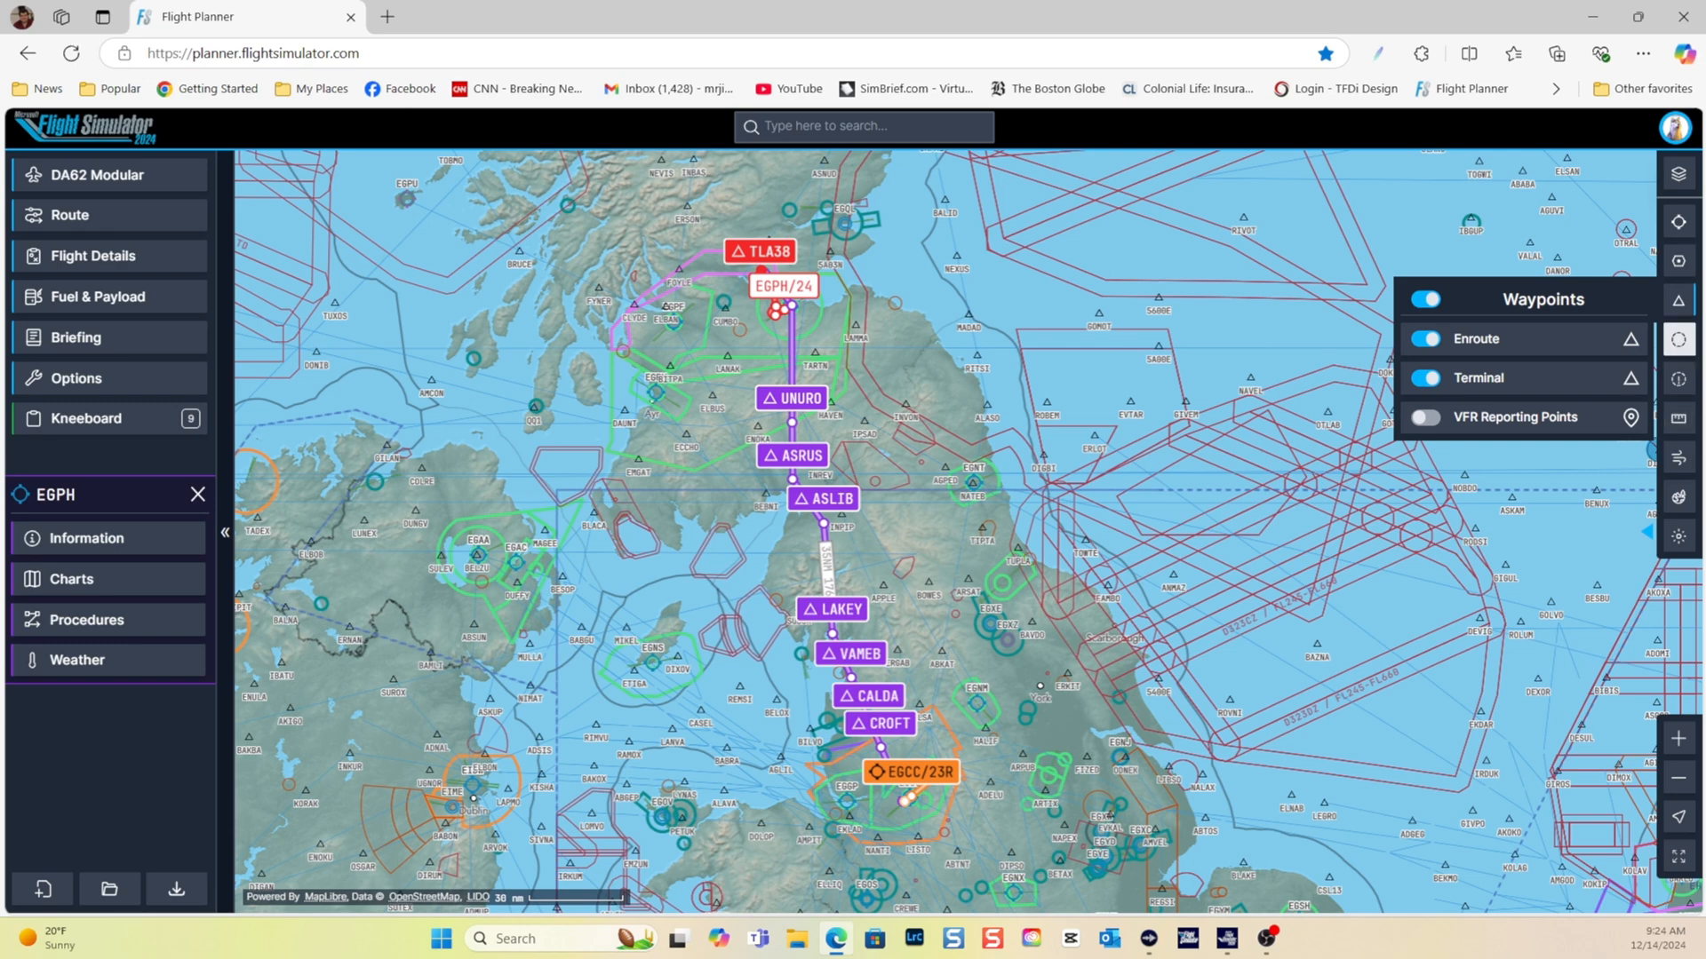
left_click(1425, 376)
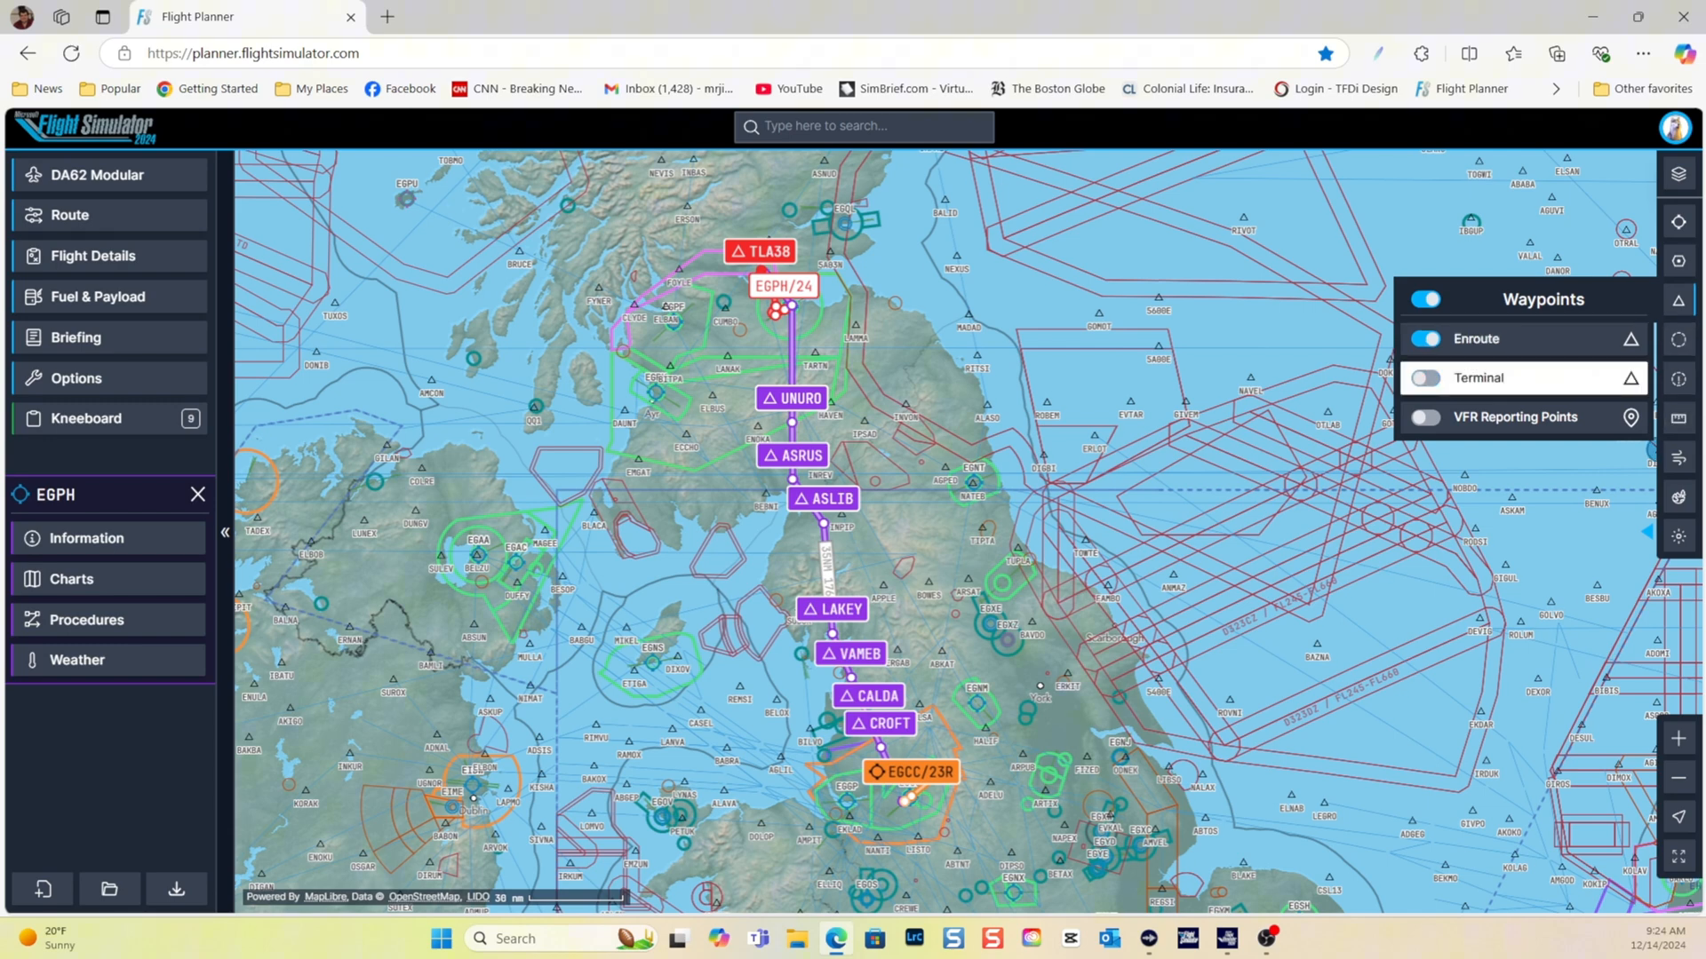
Hide Class G airspace and browse the restricted airspace and measurement layers
left_click(1679, 298)
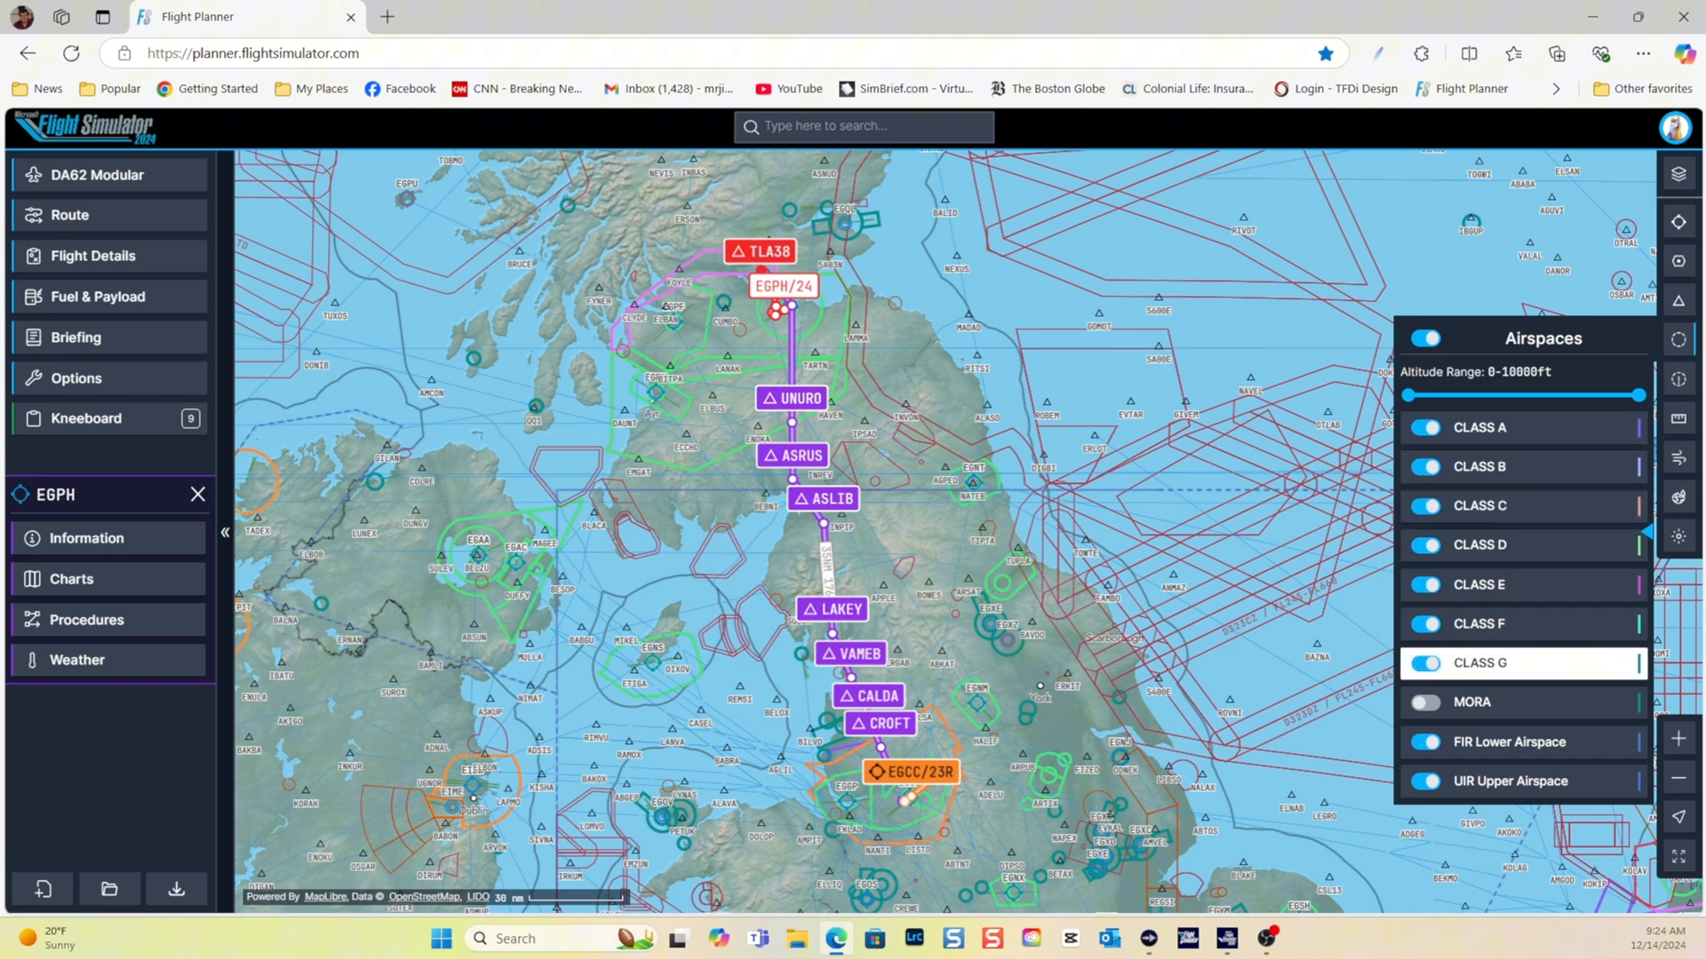
left_click(1425, 663)
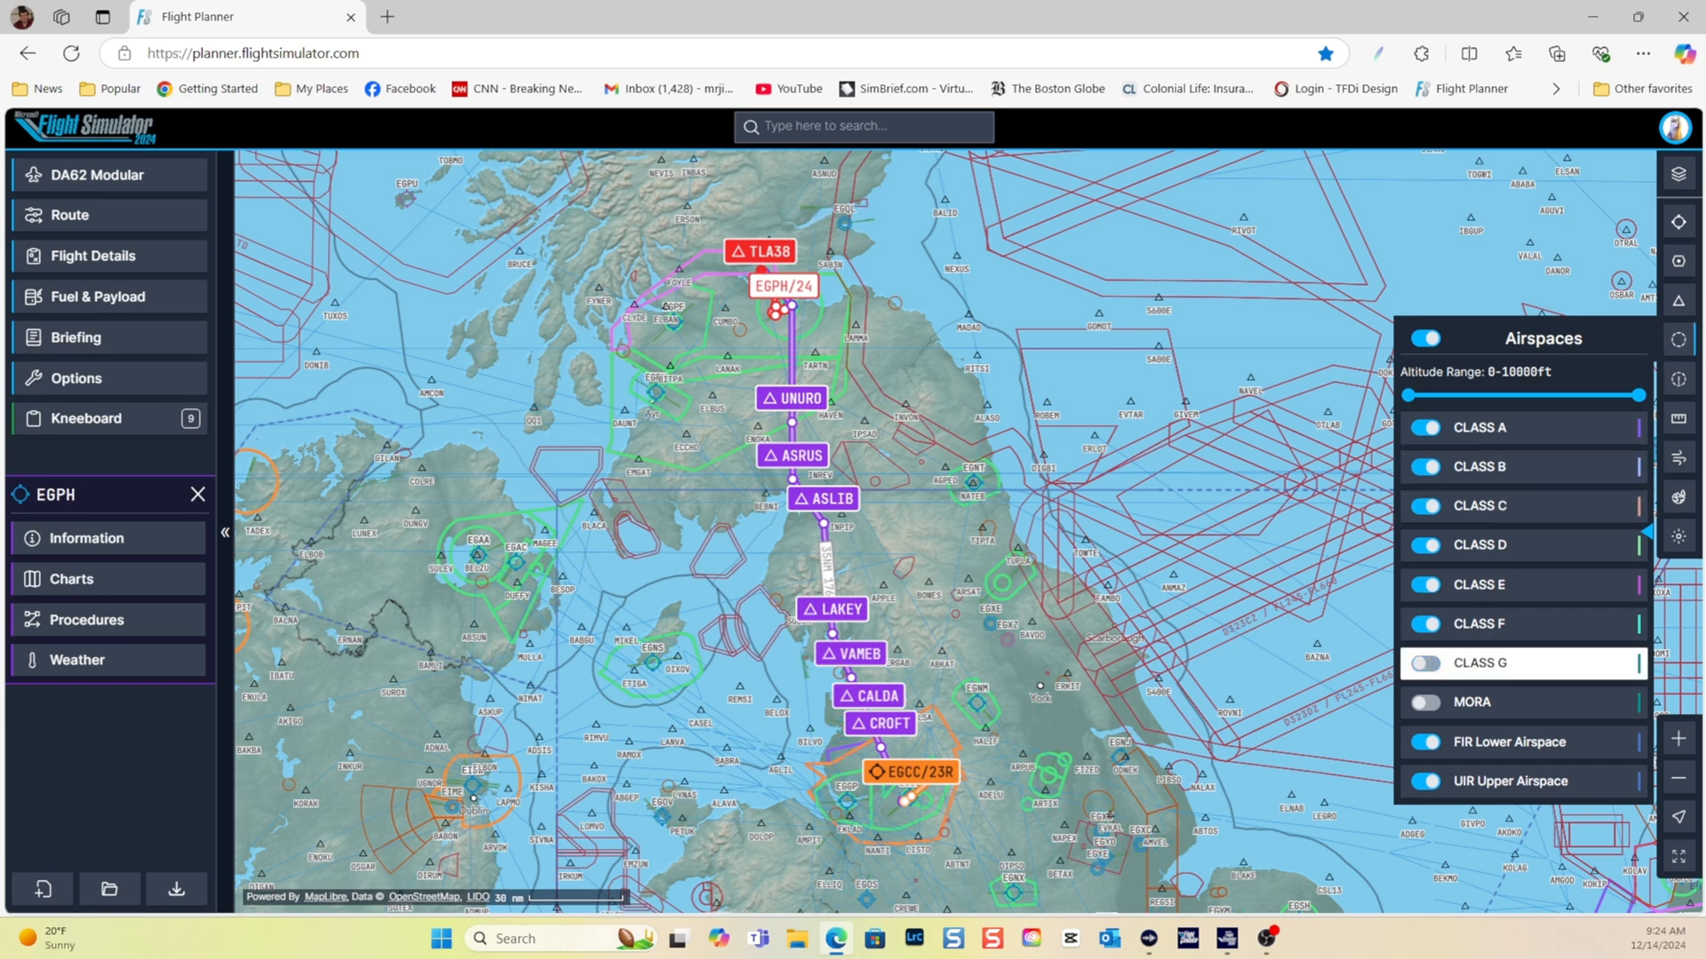
left_click(1425, 624)
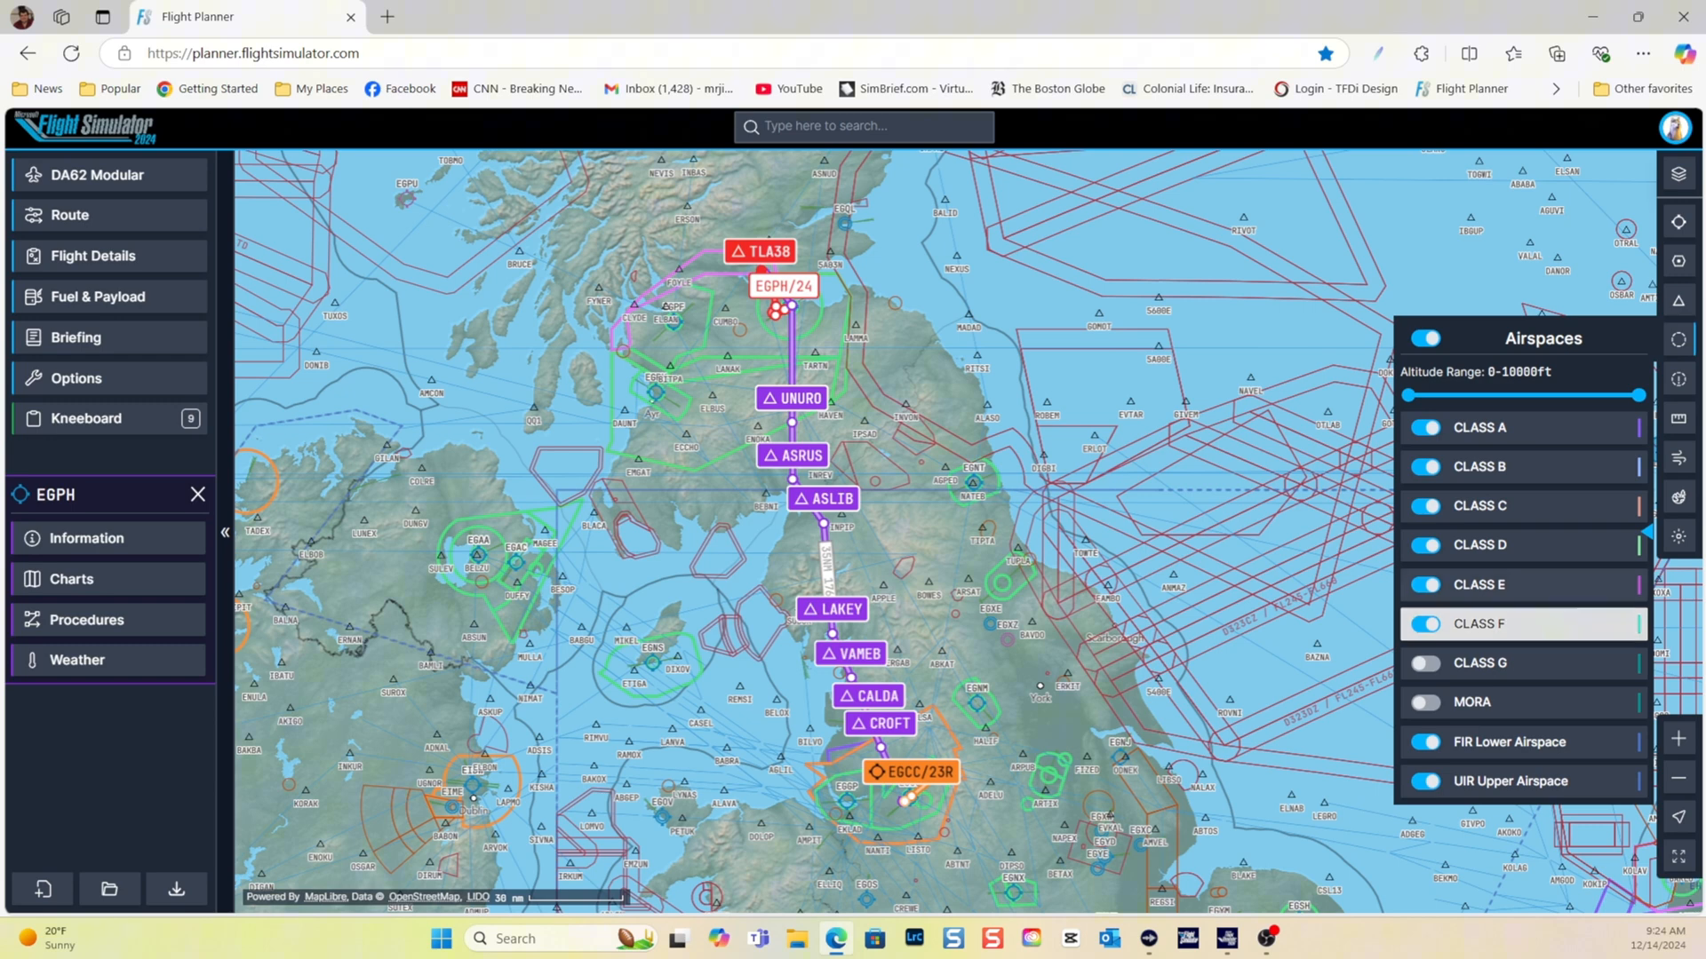
left_click(1423, 623)
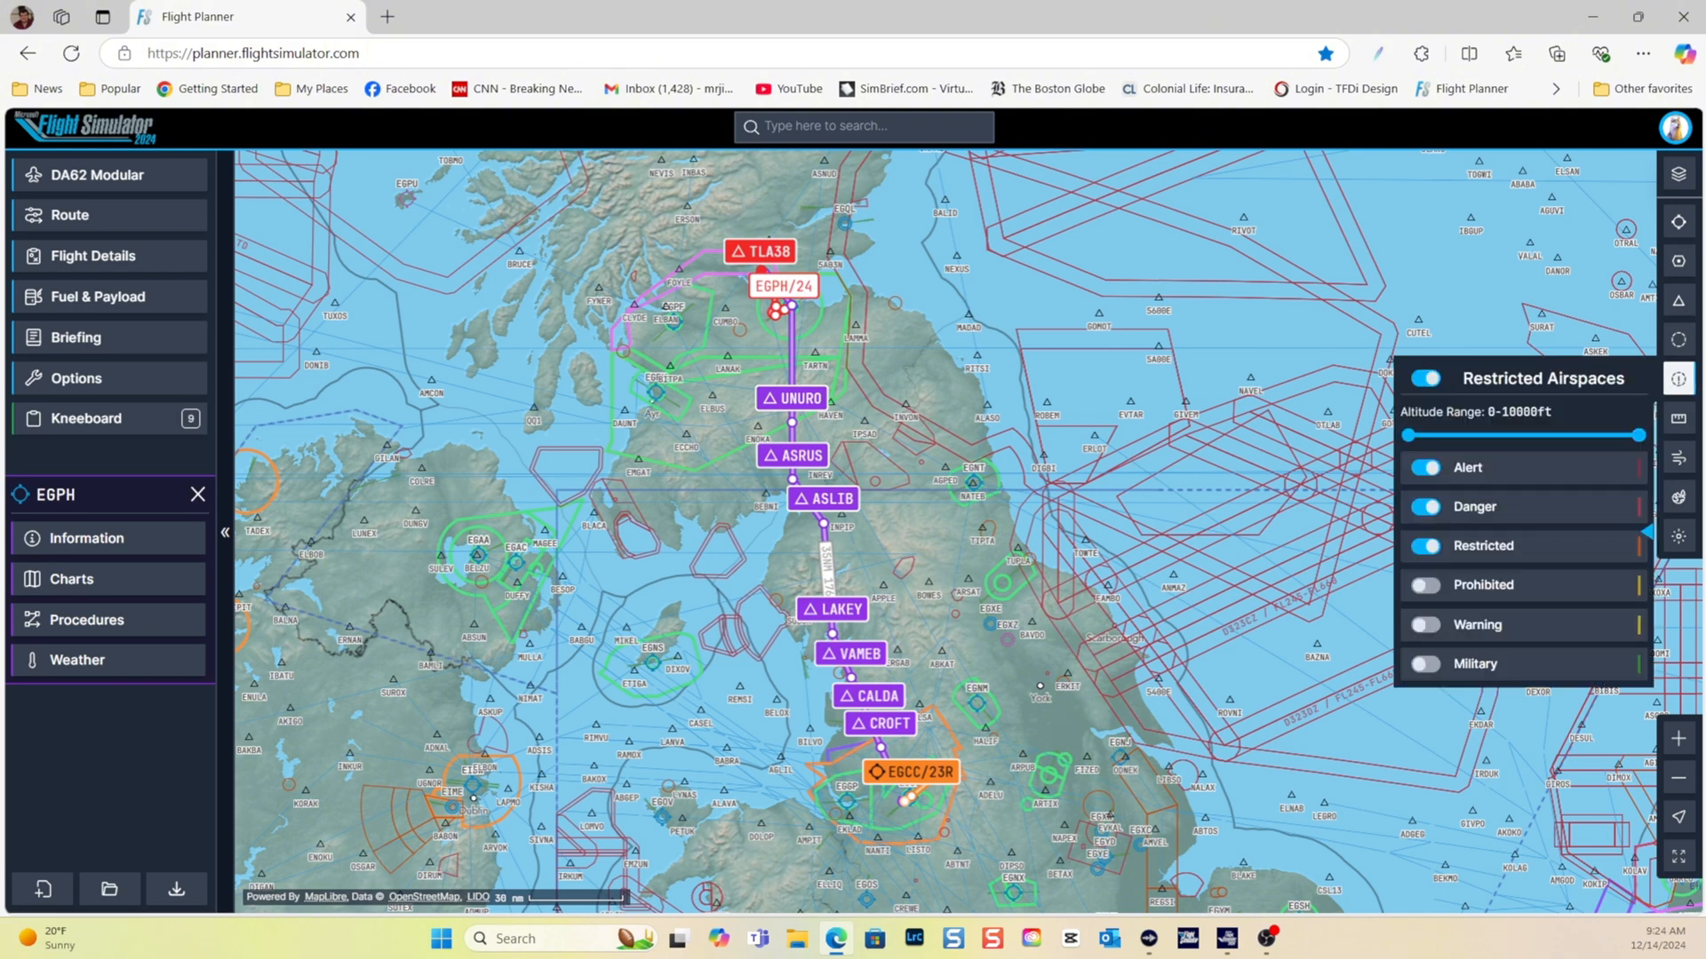
left_click(1427, 545)
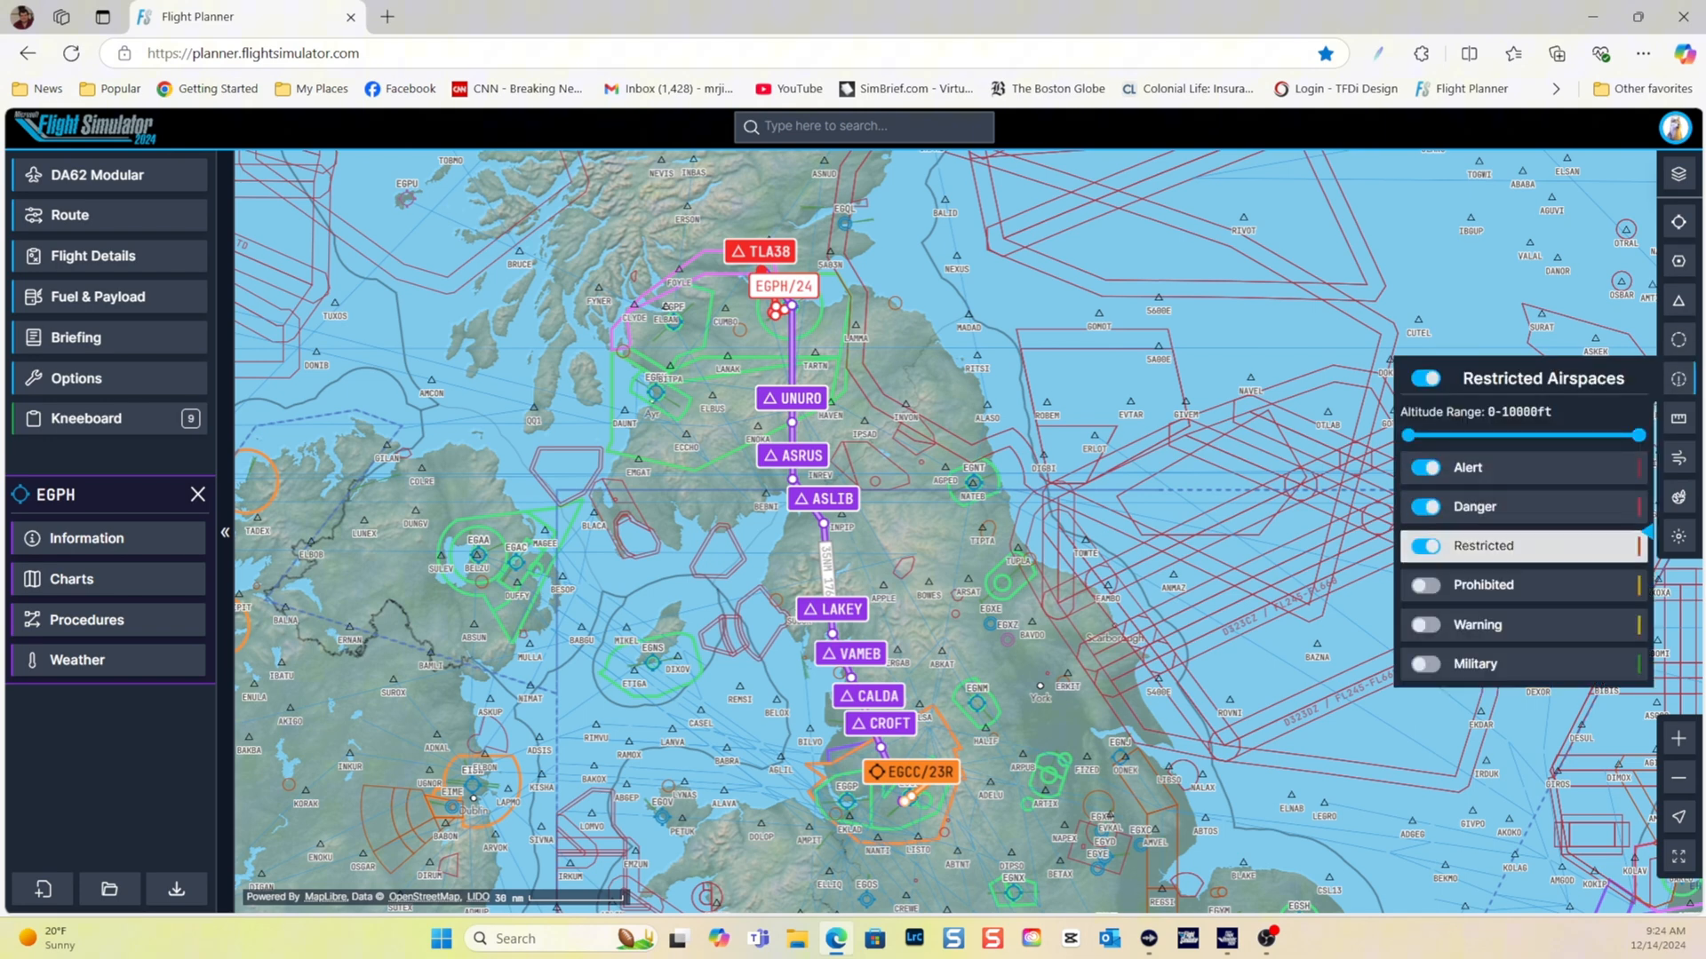
left_click(1425, 546)
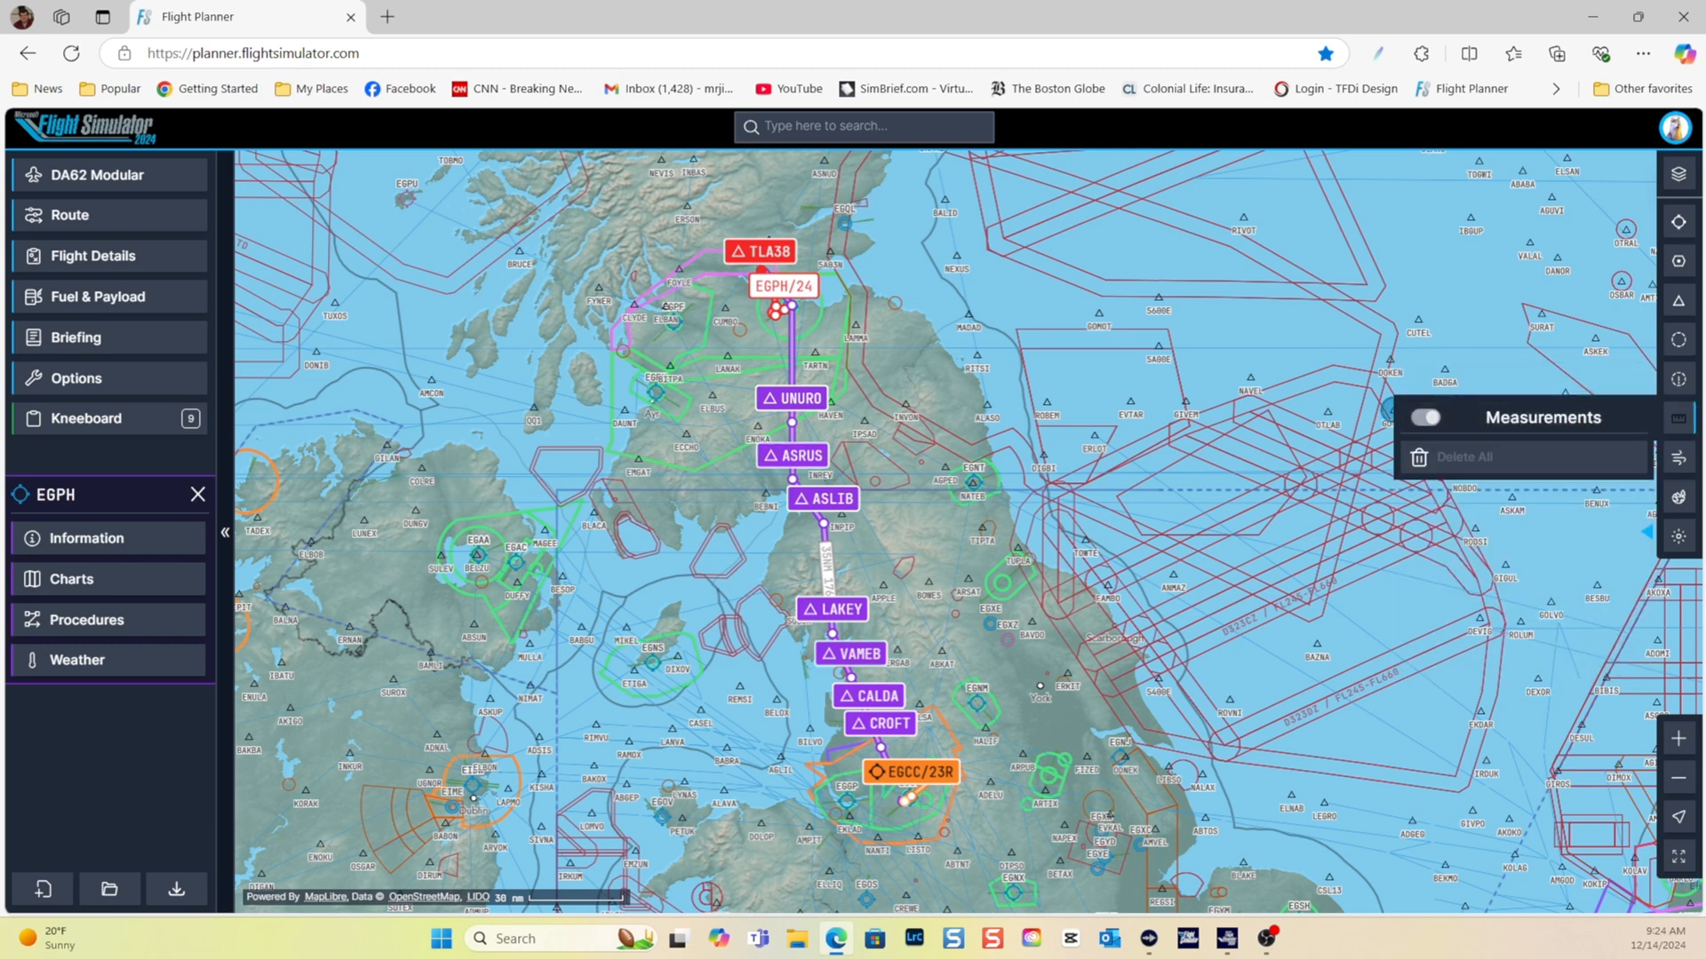
Switch on the precipitation weather overlay on the route map
left_click(1679, 459)
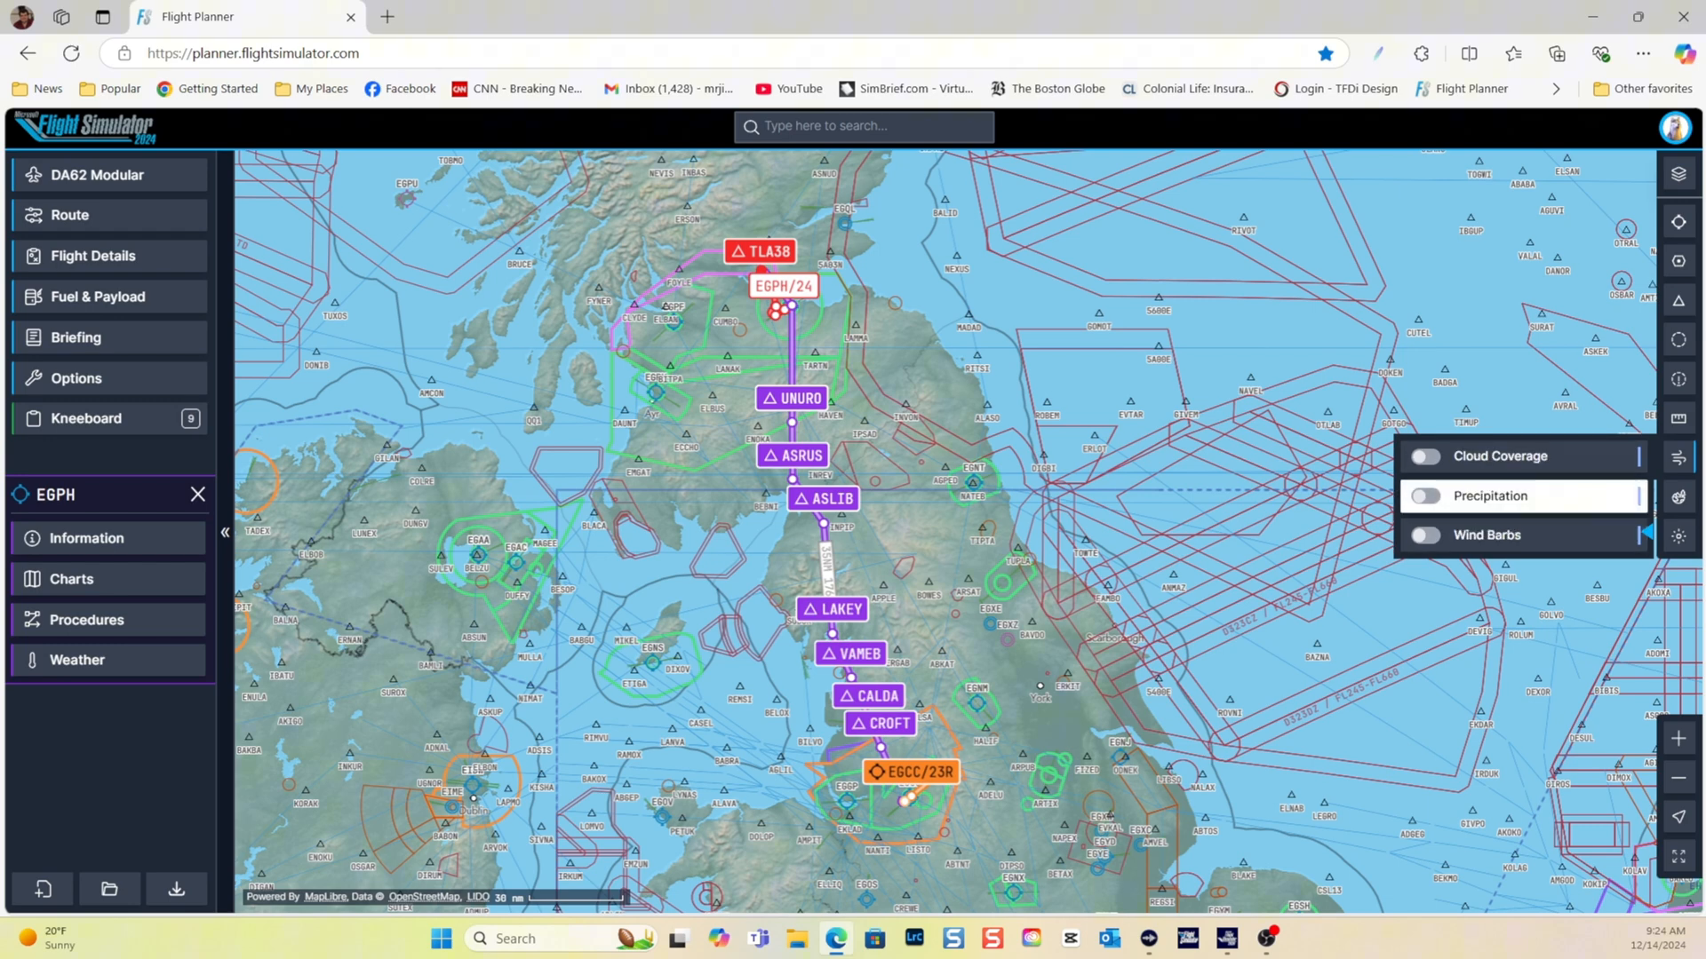
left_click(1424, 496)
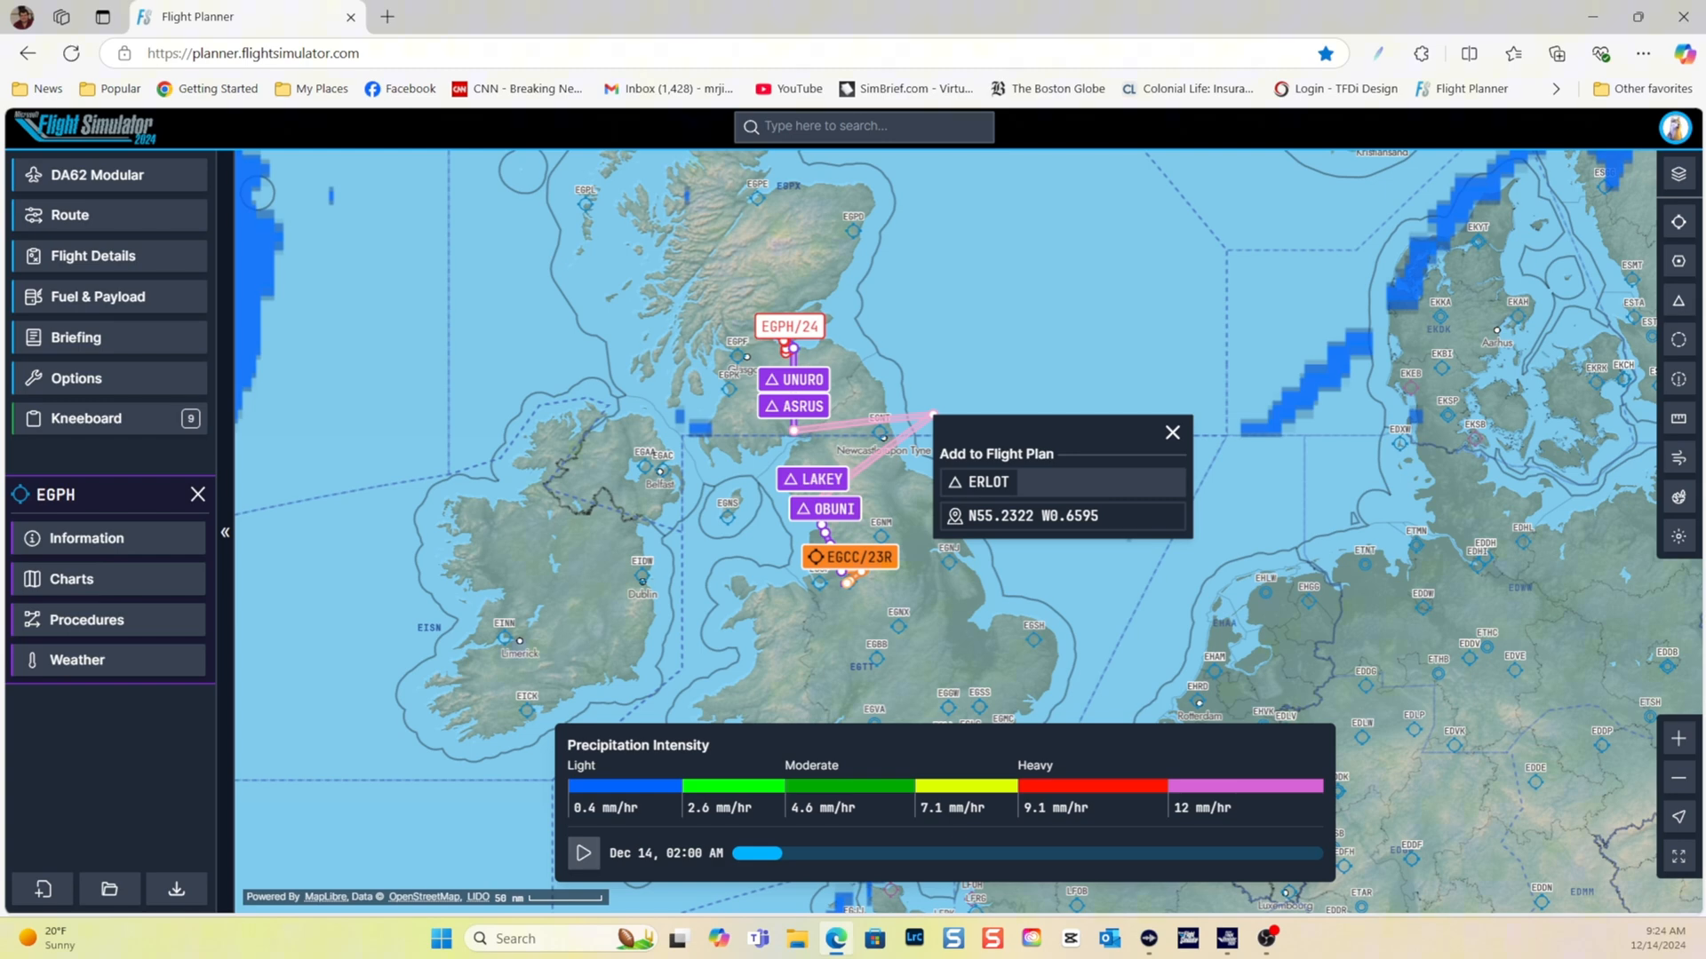
left_click(1171, 432)
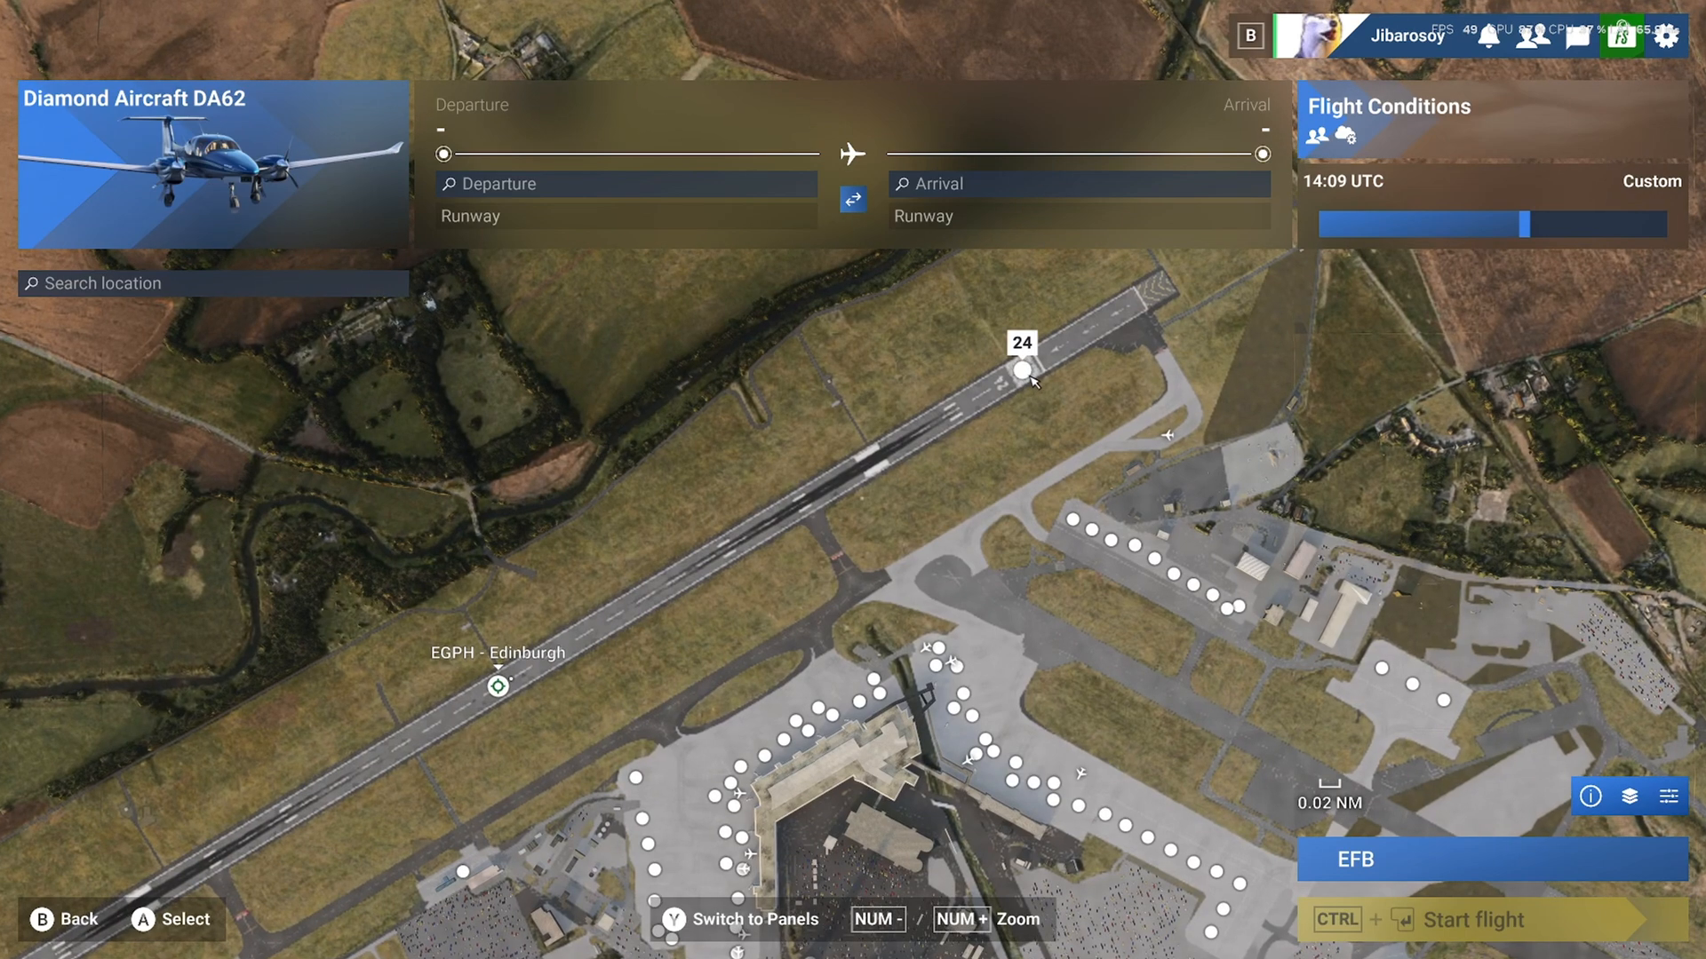
Start the DA62 on Edinburgh runway 24 as the departure position
left_click(1020, 372)
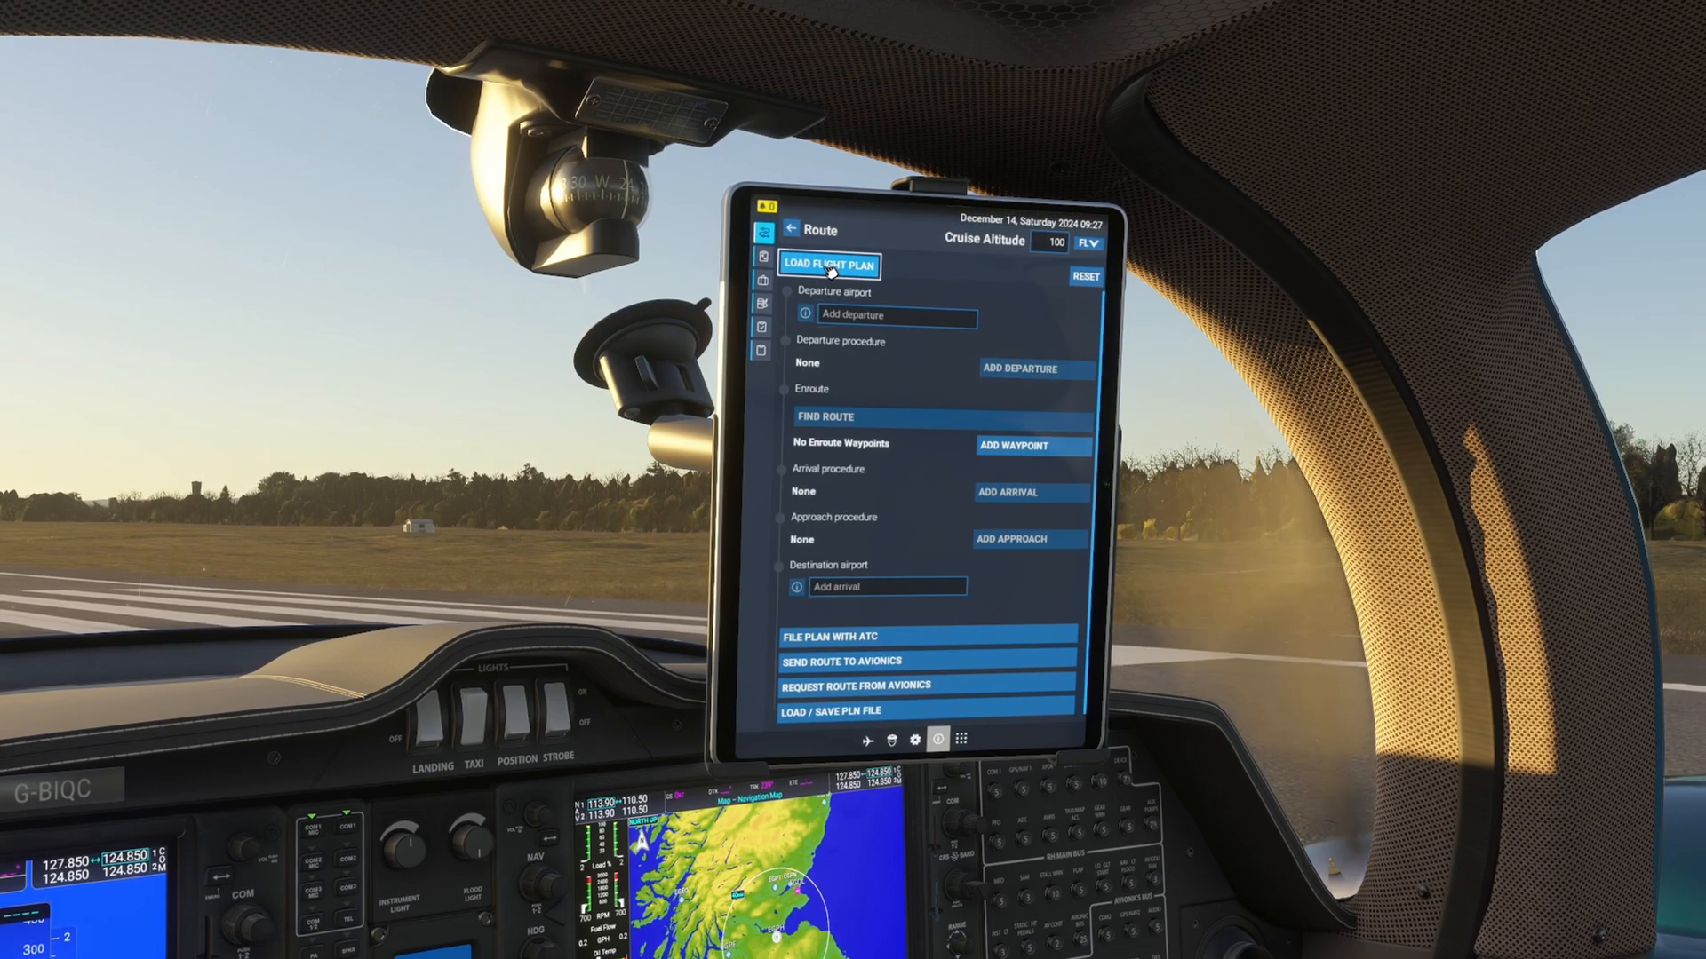
Load the saved EGPH to EGCC flight plan into the EFB and show its route on the map
left_click(830, 265)
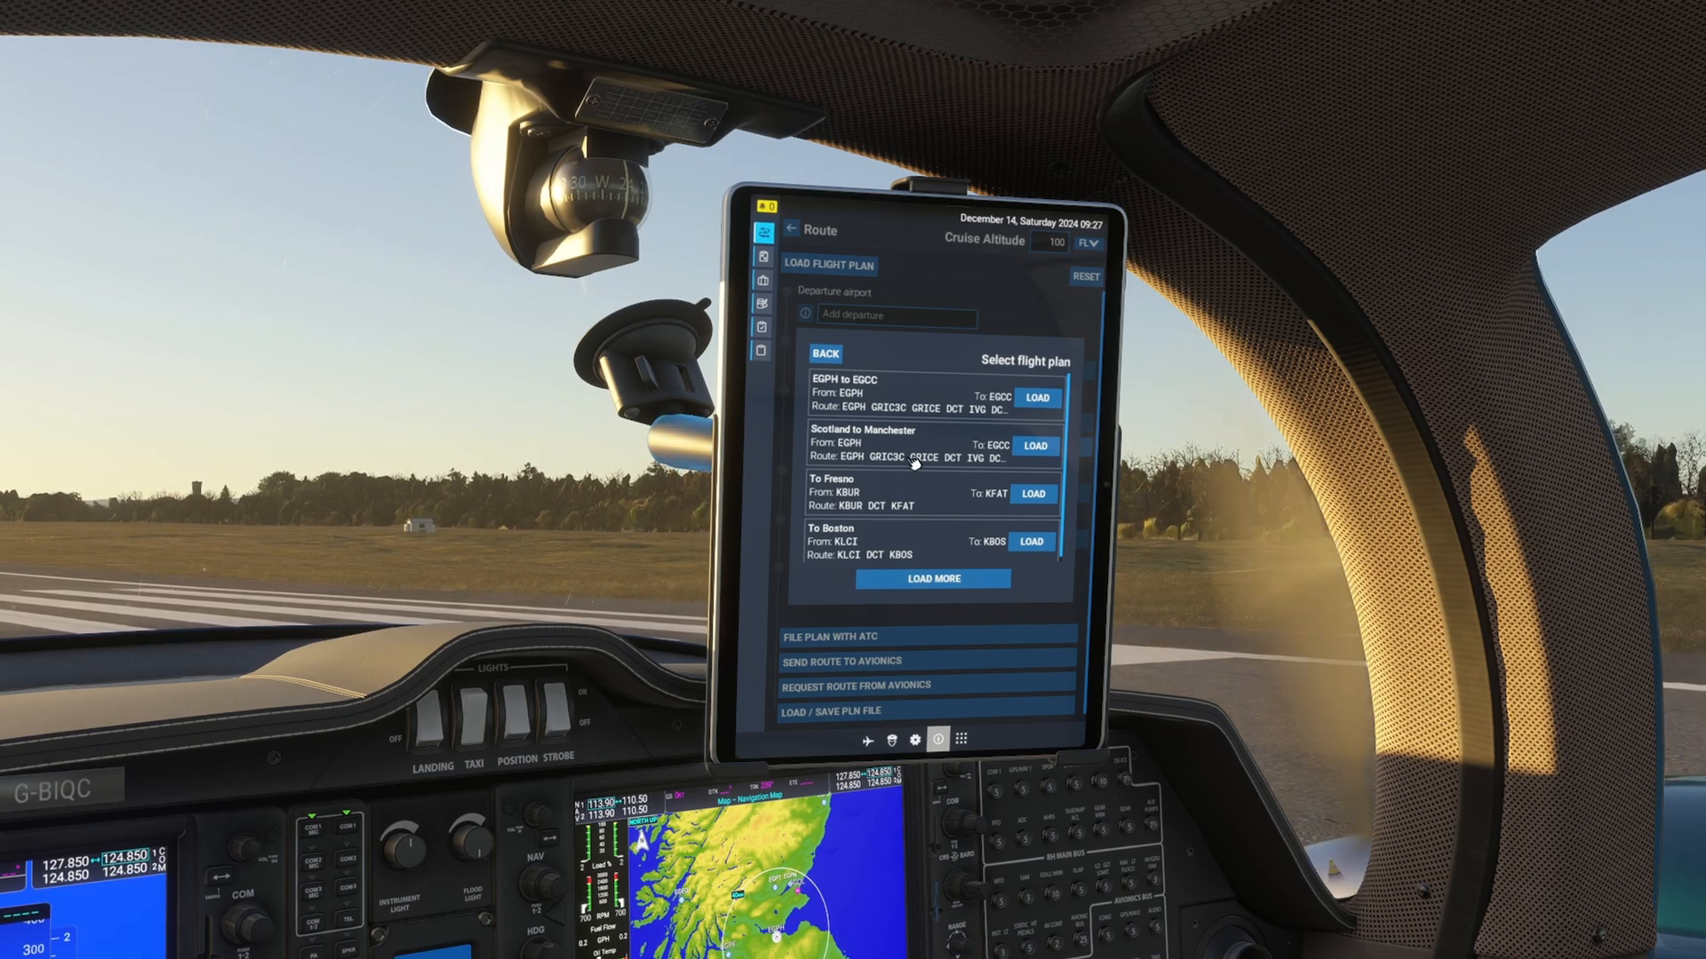
left_click(1038, 396)
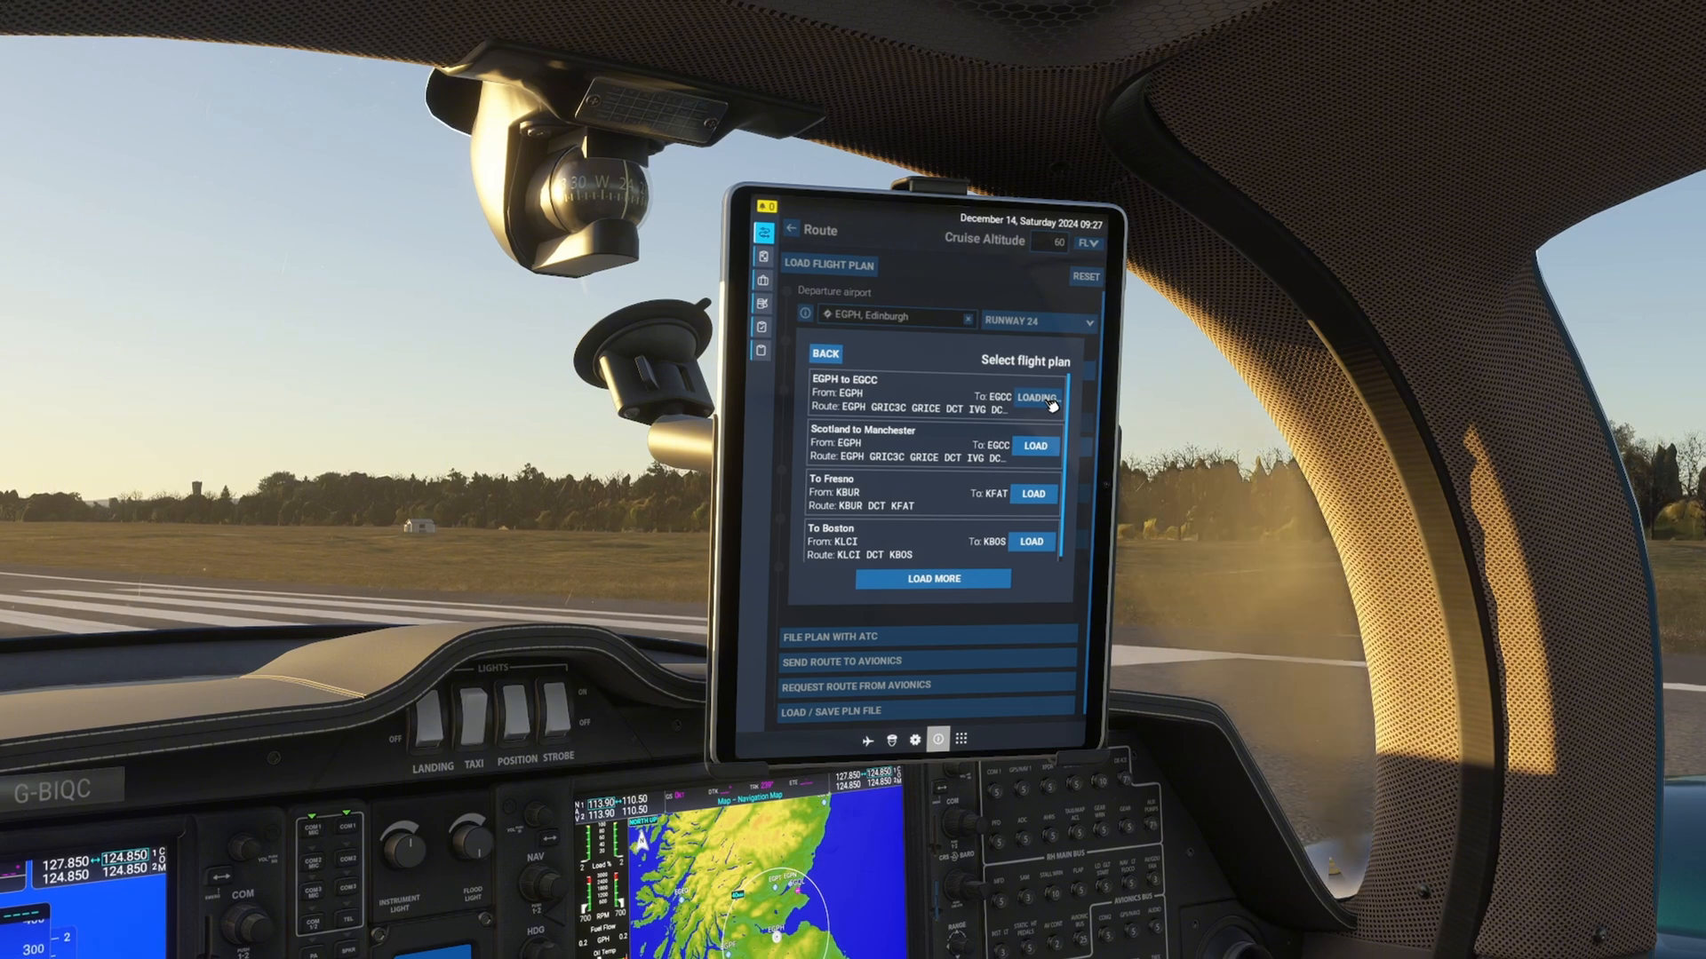
left_click(1036, 398)
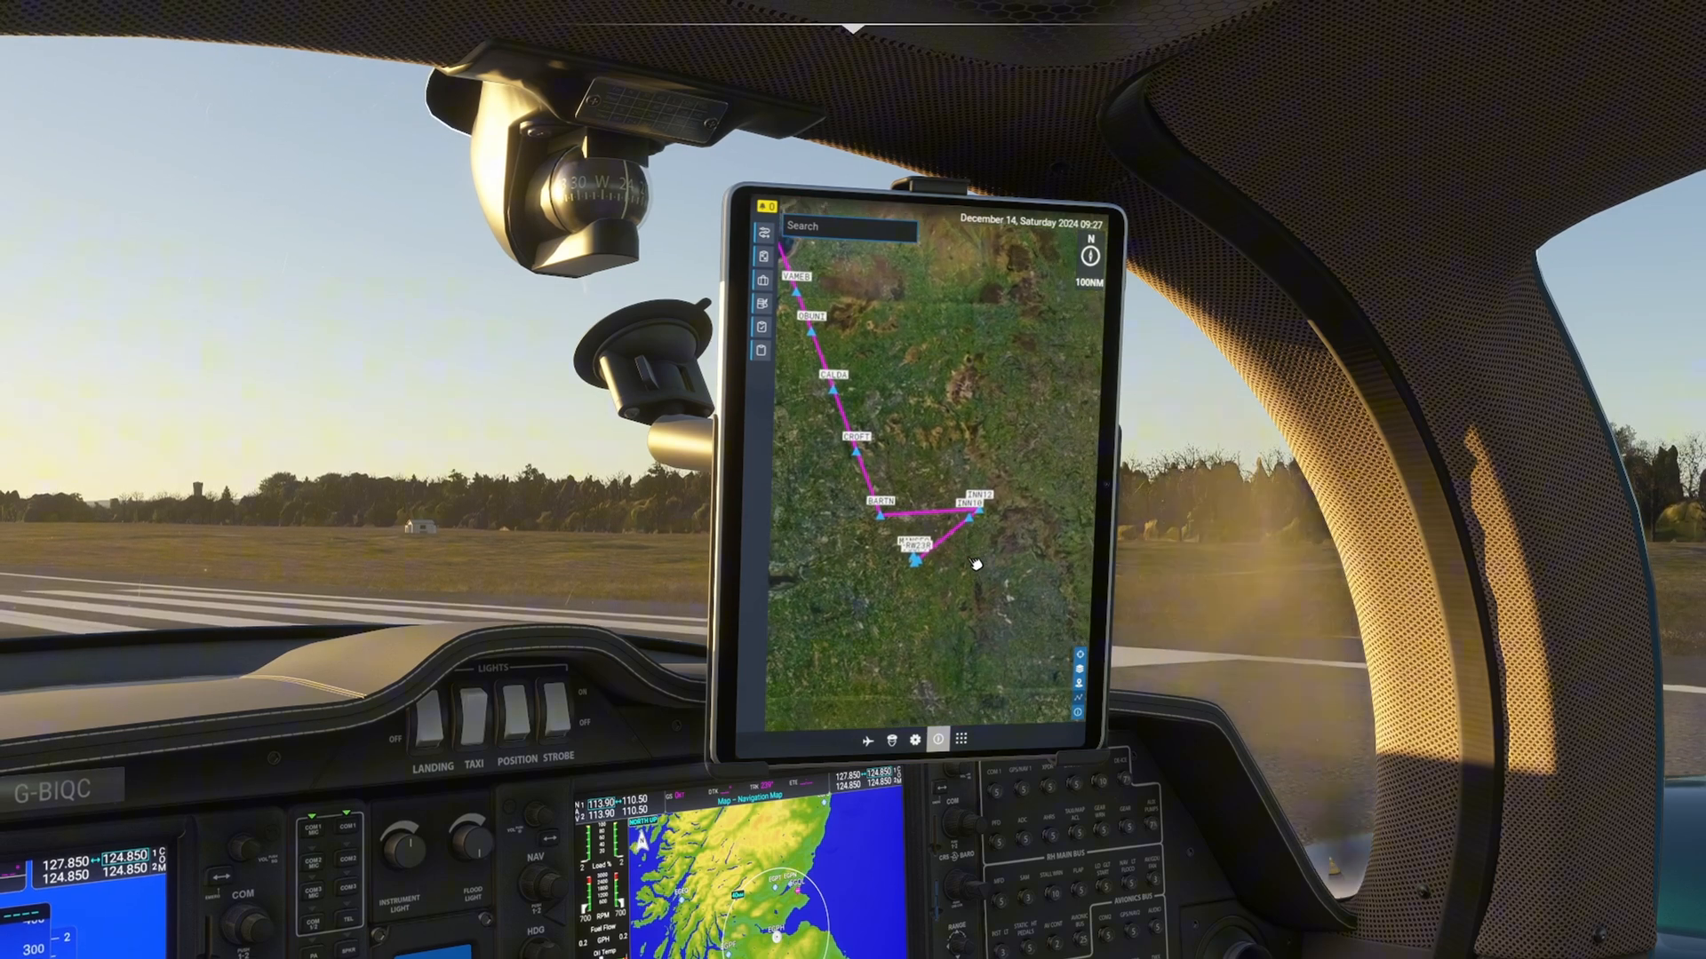
Zoom the tablet map out until the whole Edinburgh–Manchester route is visible
scroll("down", 3)
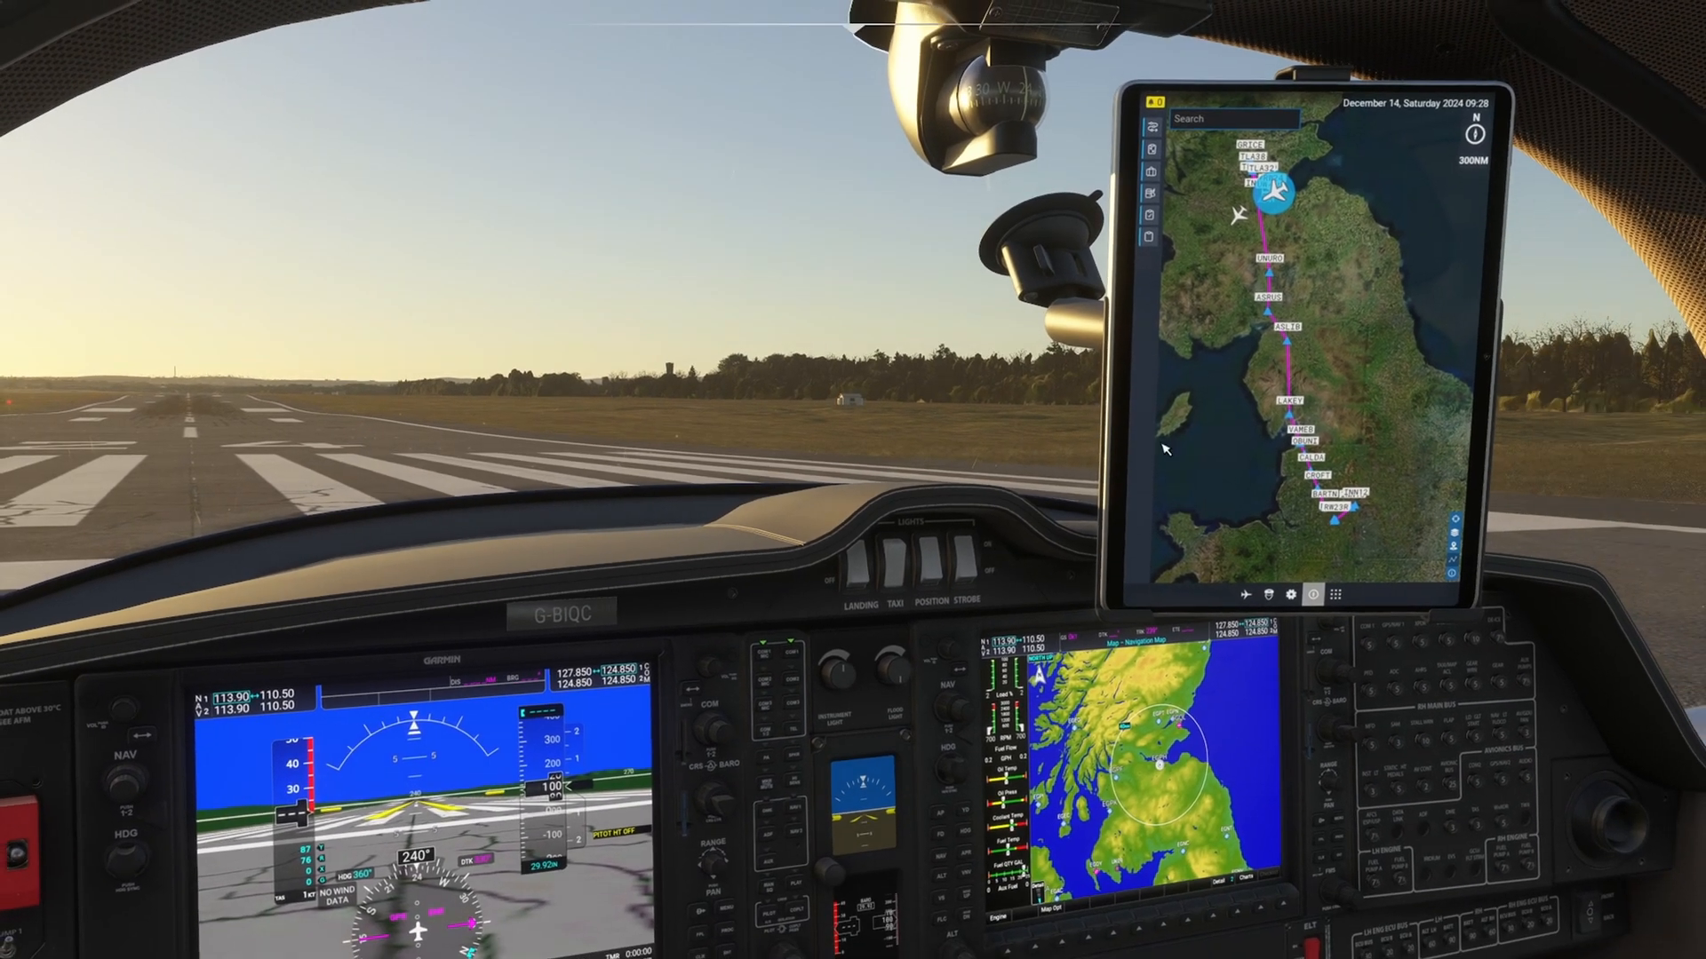
left_click(1151, 128)
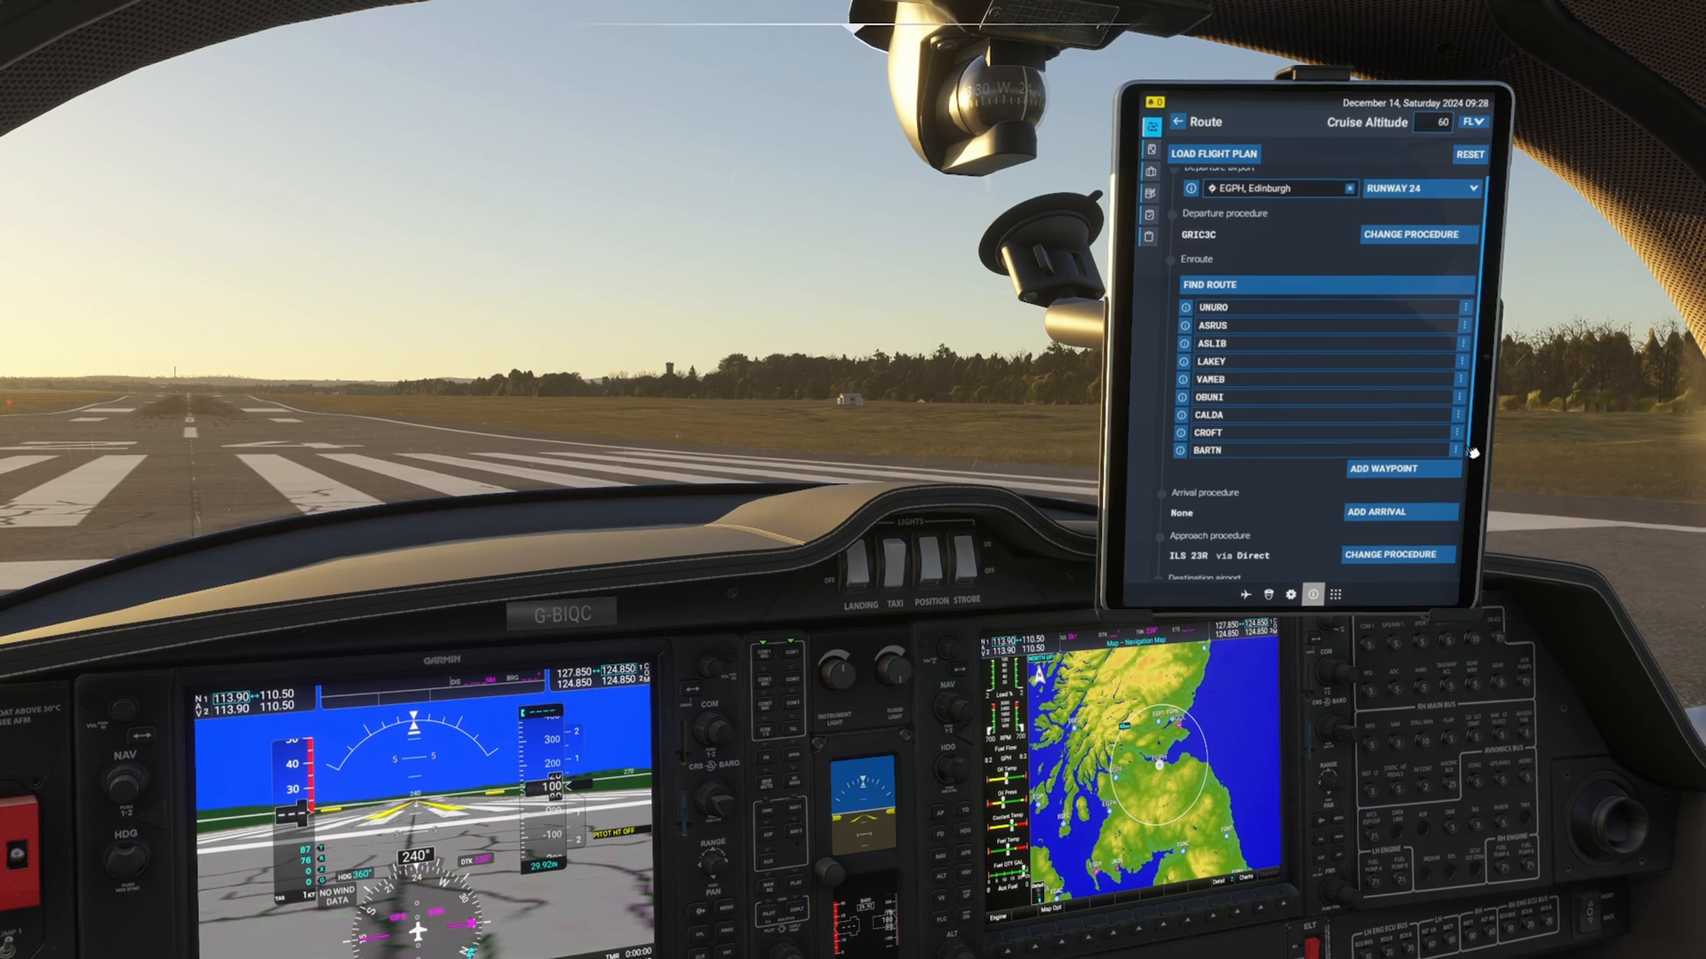
scroll("down", 3)
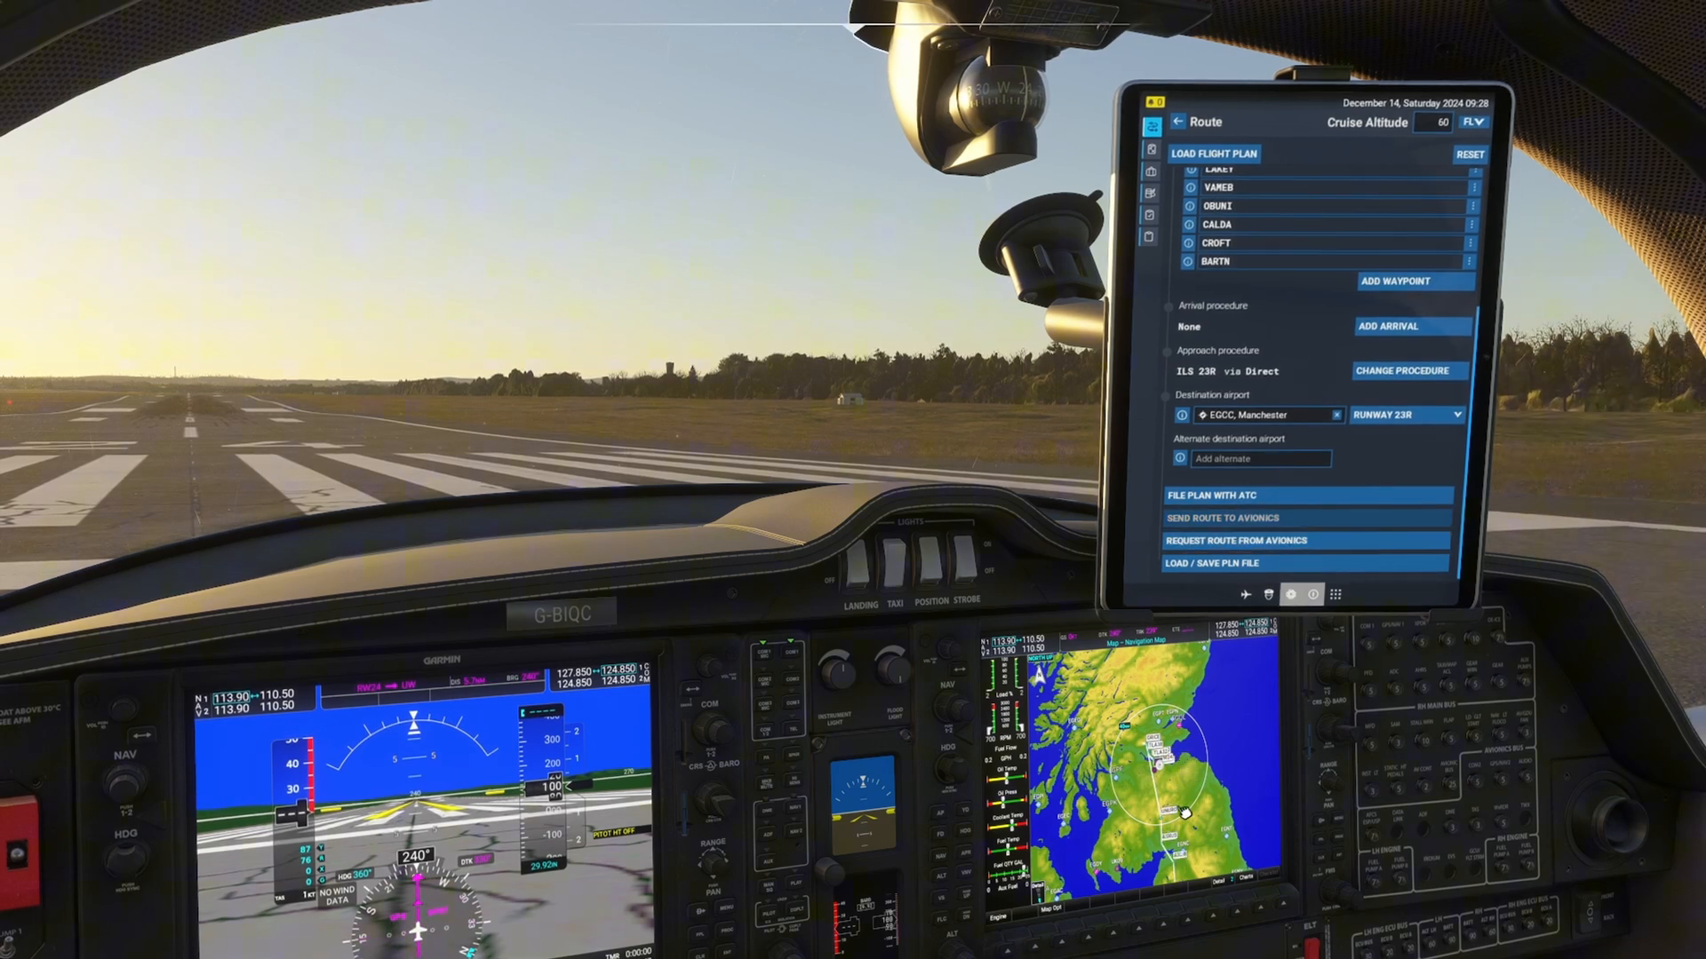
left_click(1222, 517)
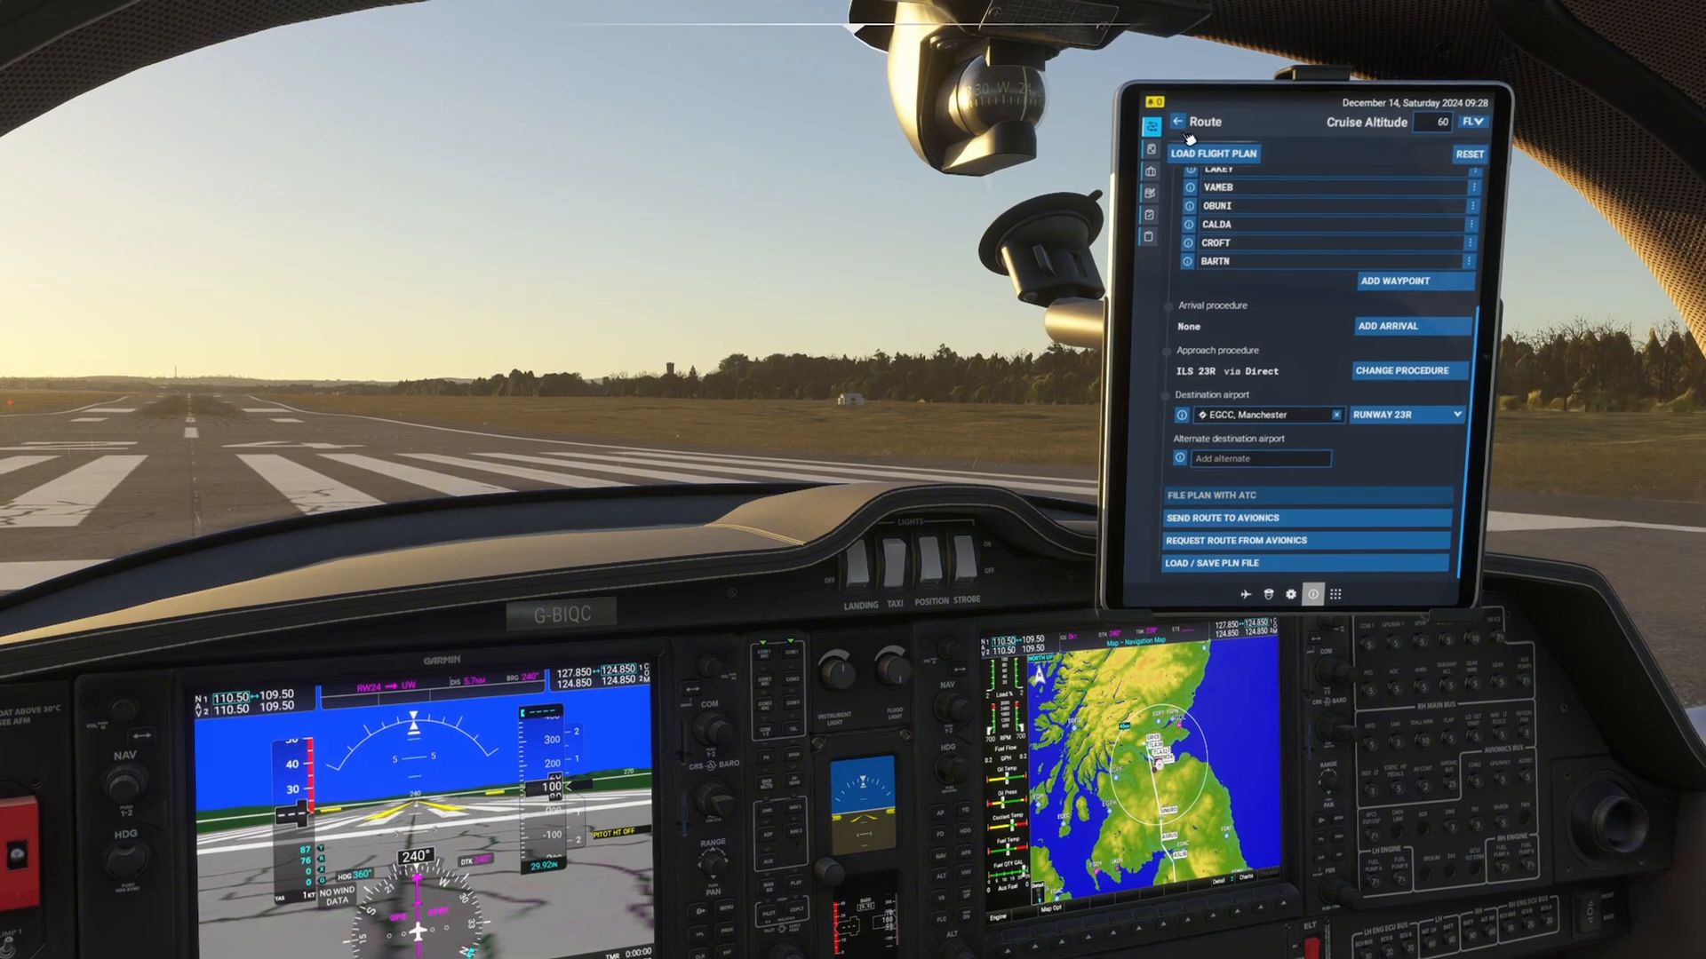
left_click(1149, 121)
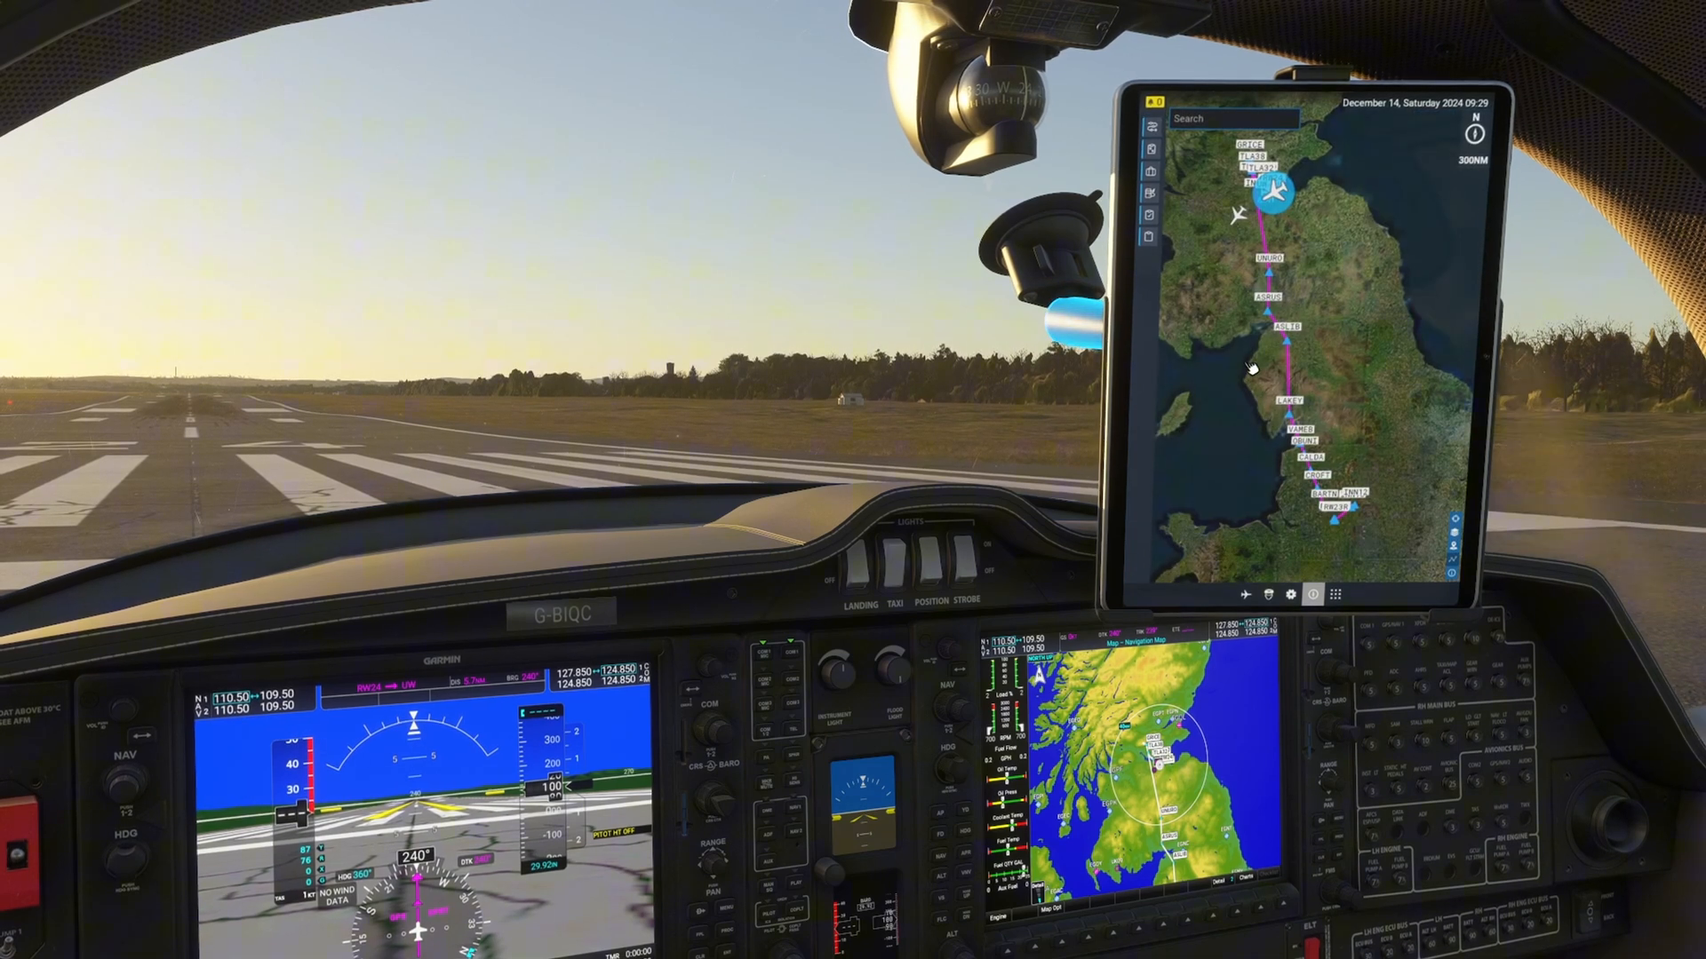